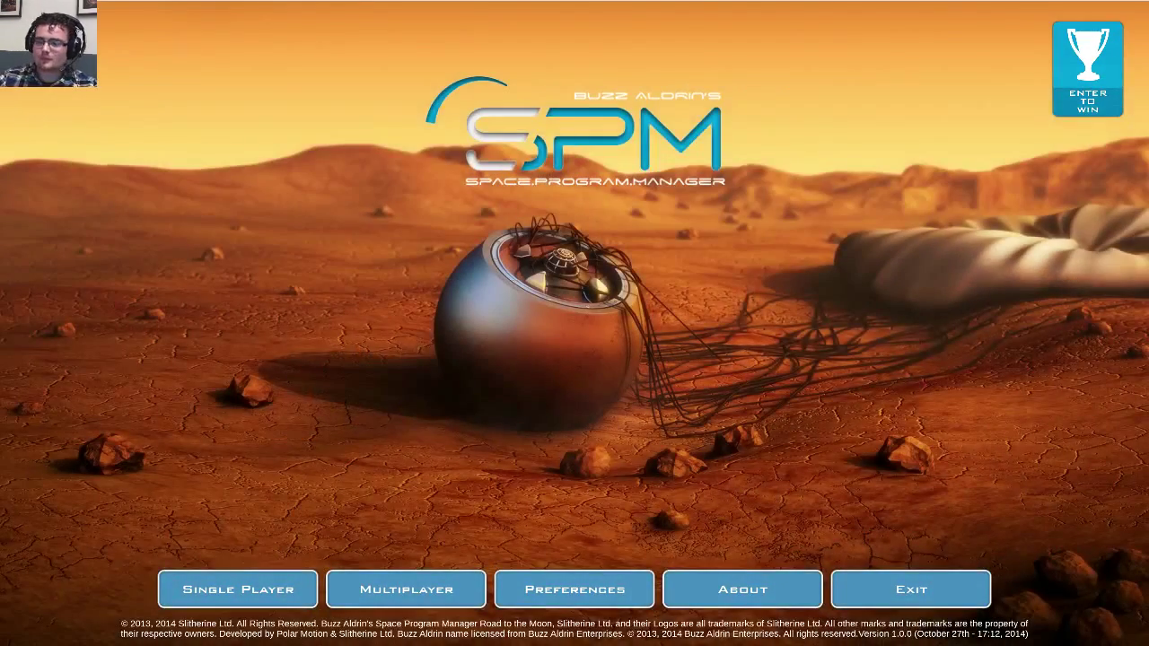
mouse_move(327, 345)
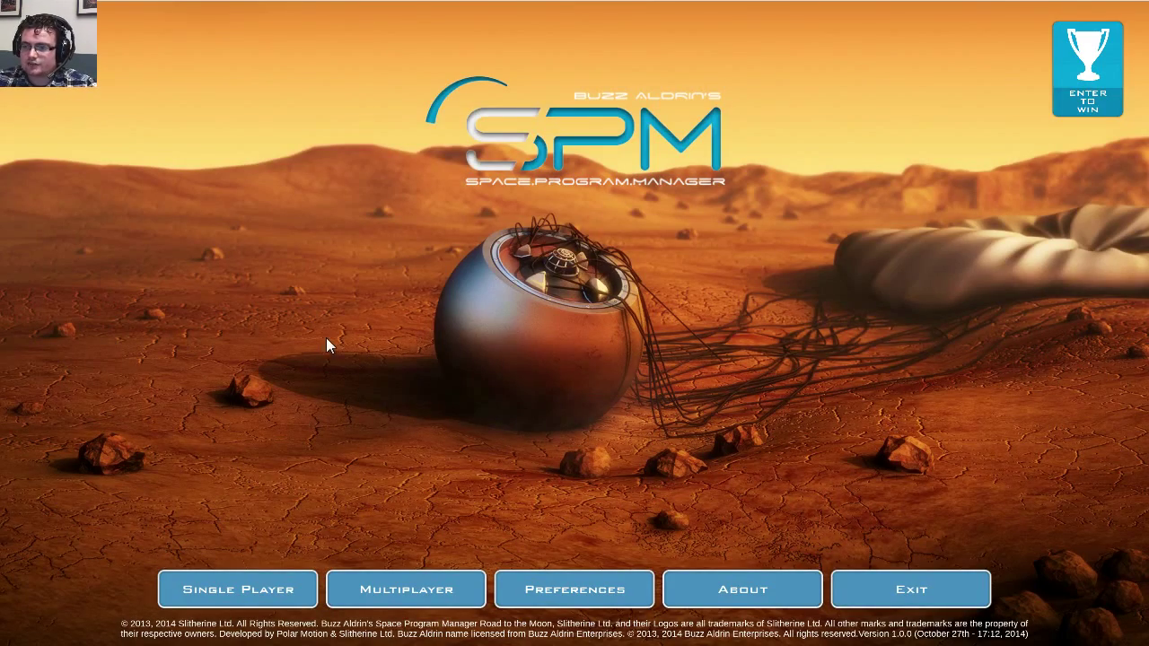
mouse_move(324, 286)
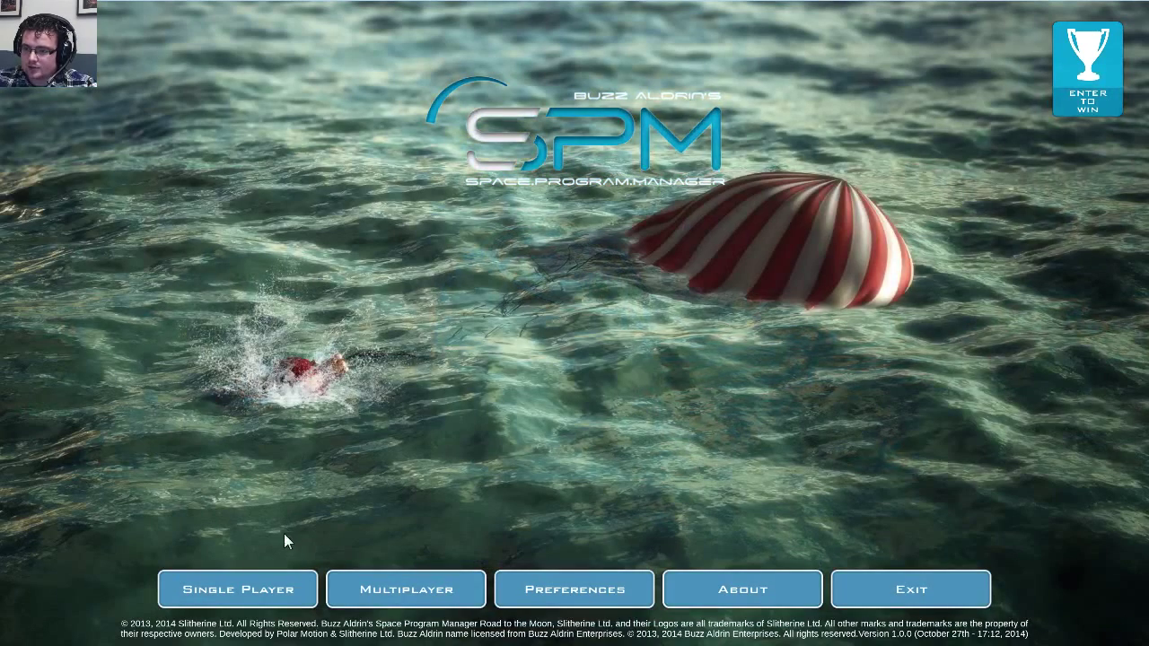
mouse_move(376, 478)
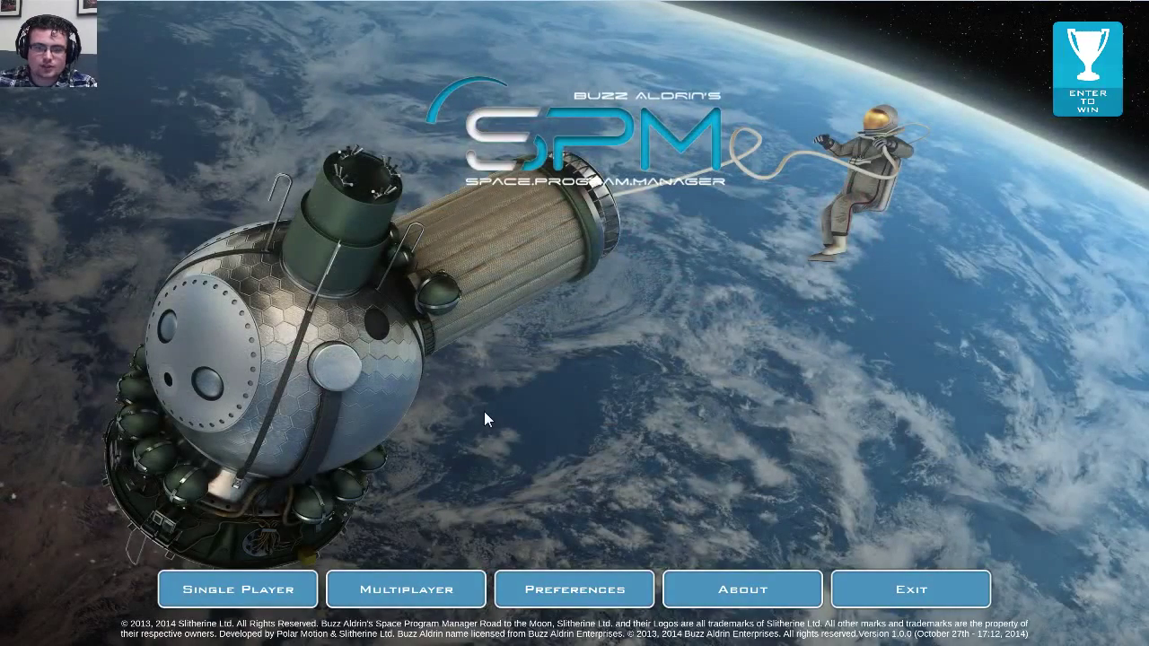
mouse_move(442, 409)
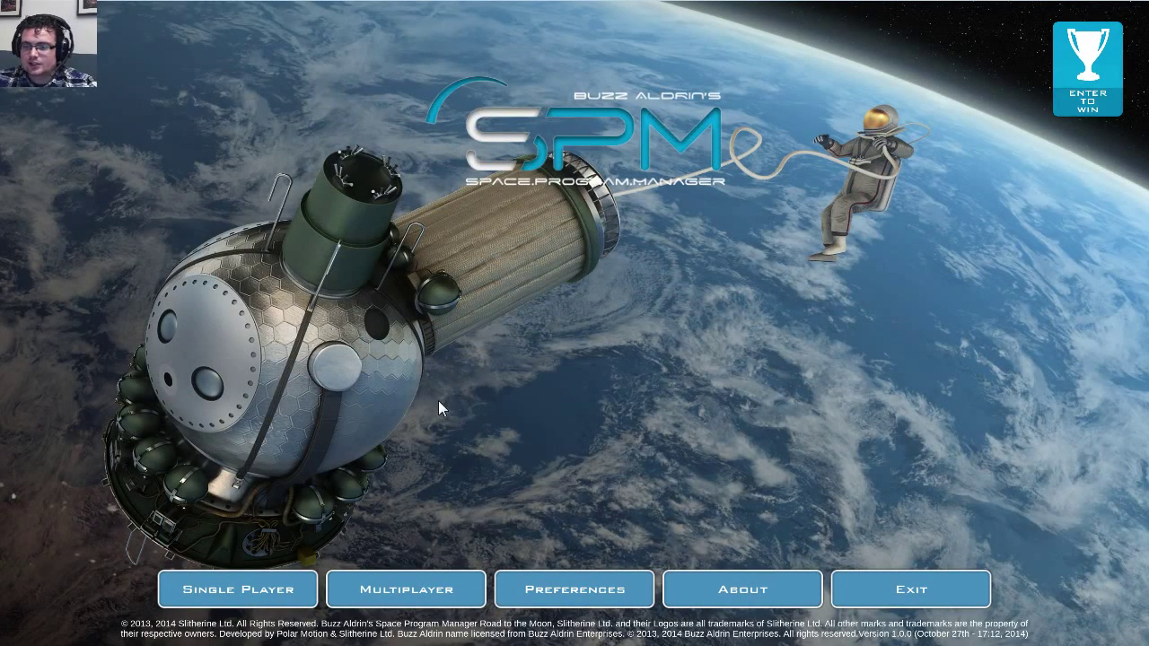
mouse_move(411, 428)
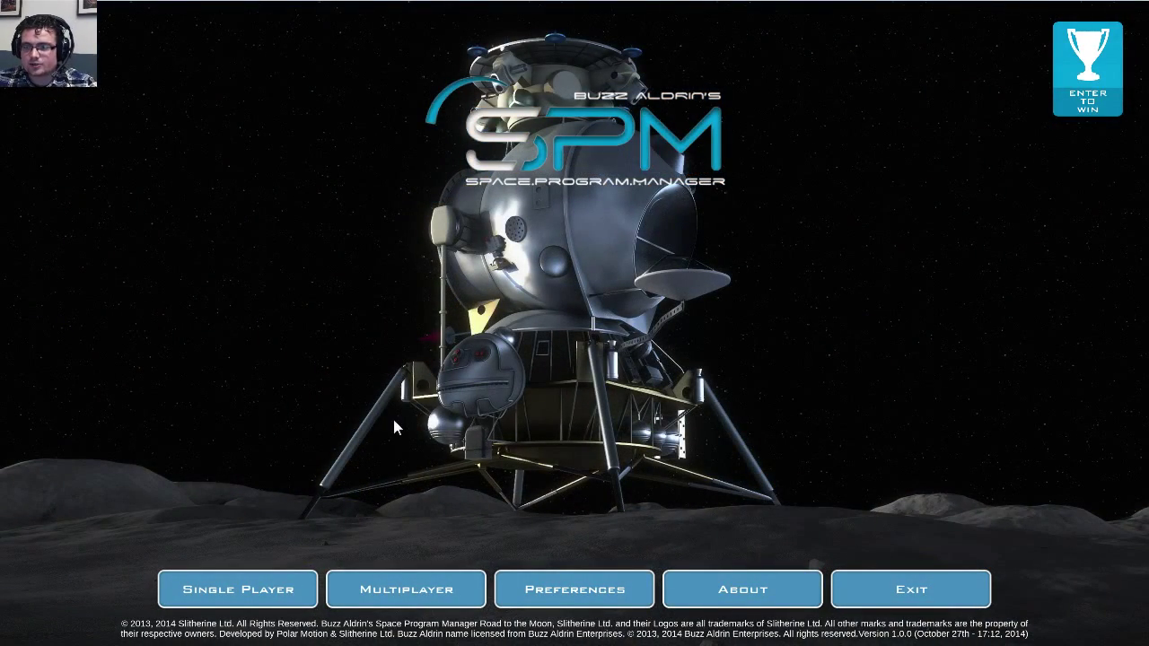
mouse_move(386, 422)
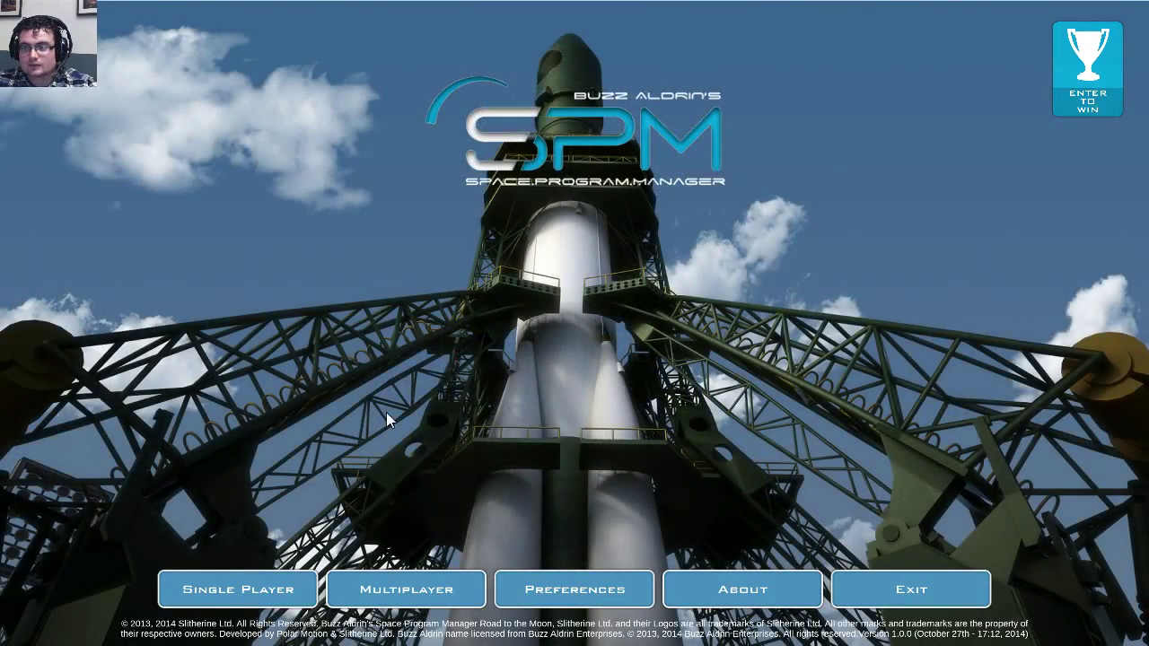
mouse_move(368, 395)
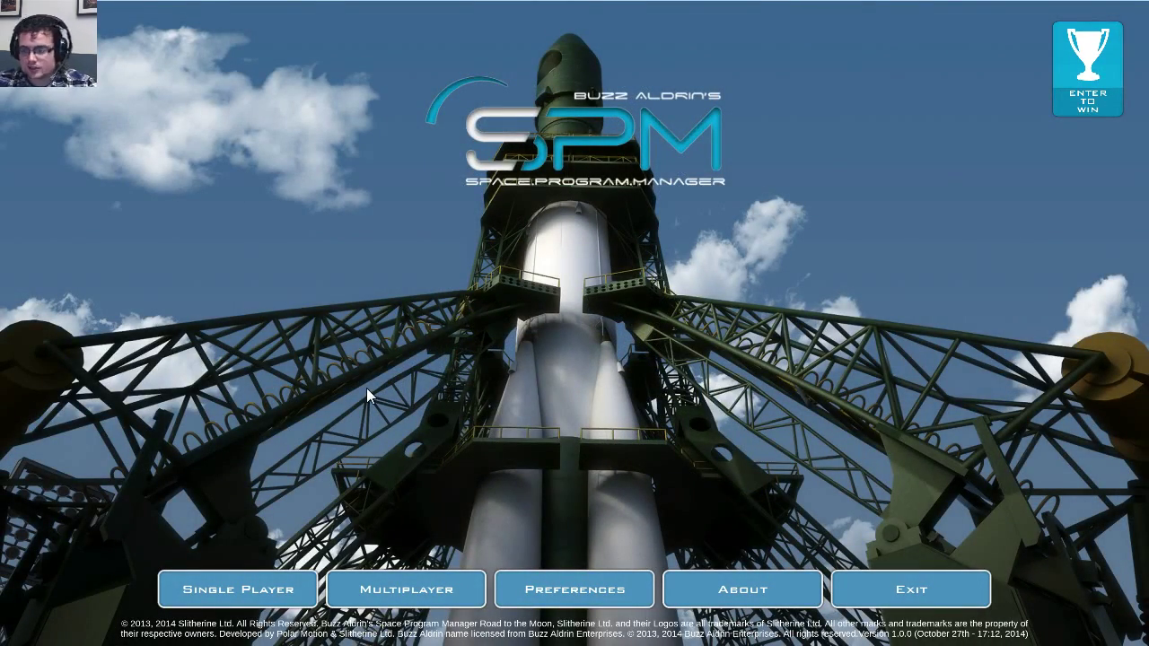
mouse_move(401, 451)
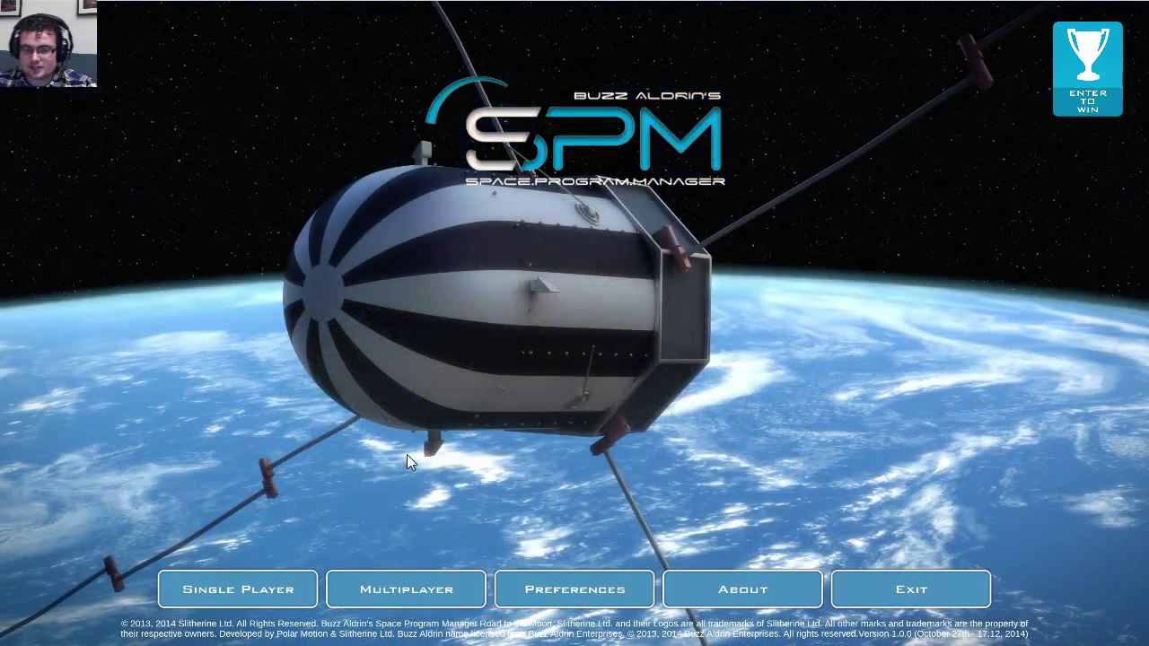
mouse_move(447, 469)
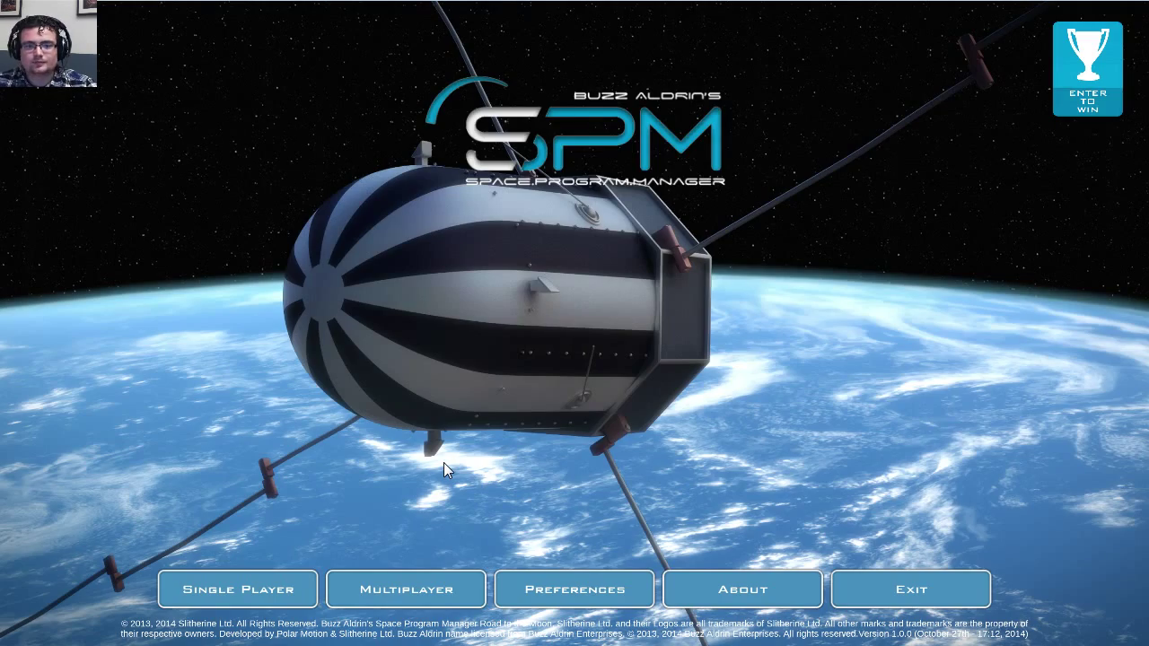
mouse_move(290, 404)
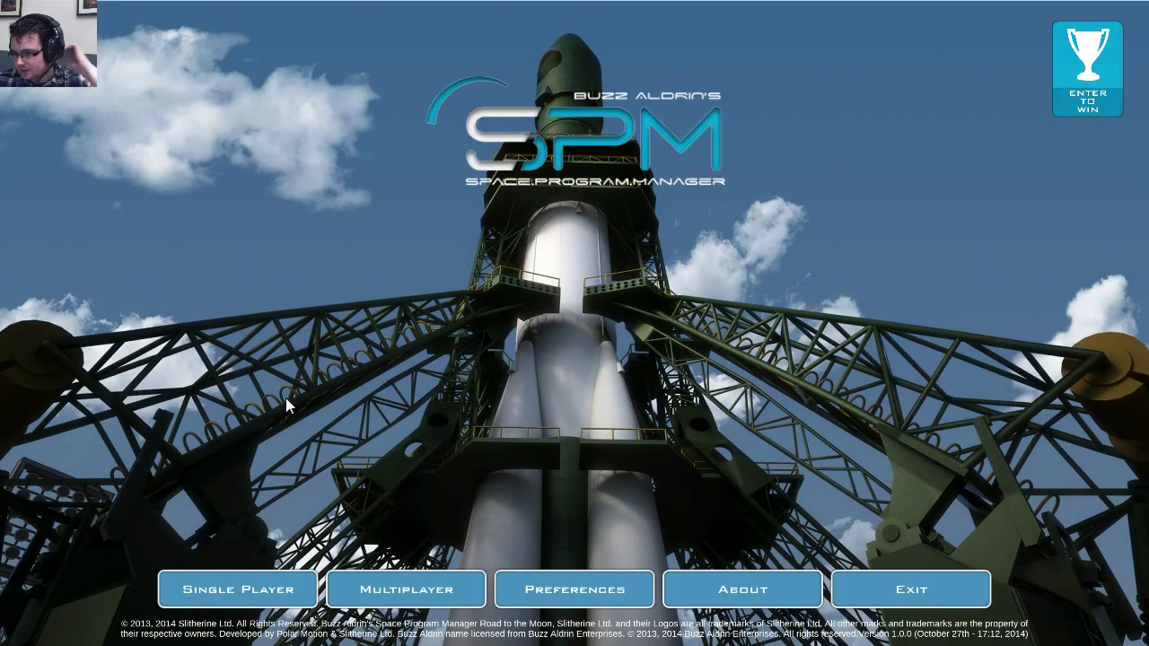
mouse_move(380, 579)
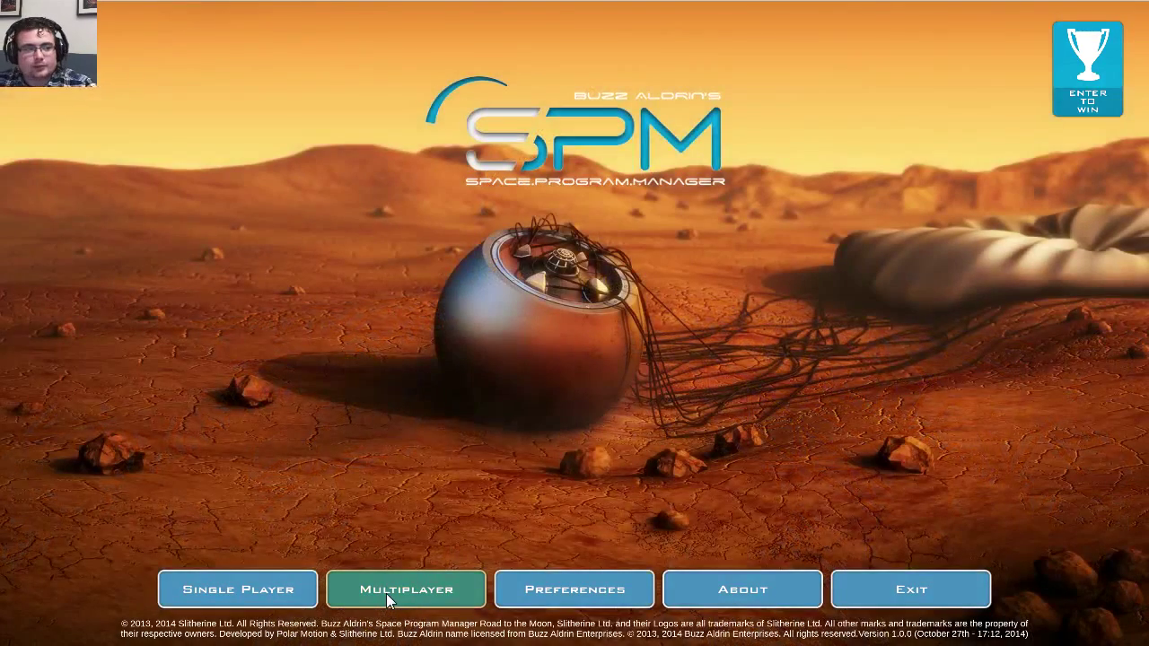
mouse_move(376, 489)
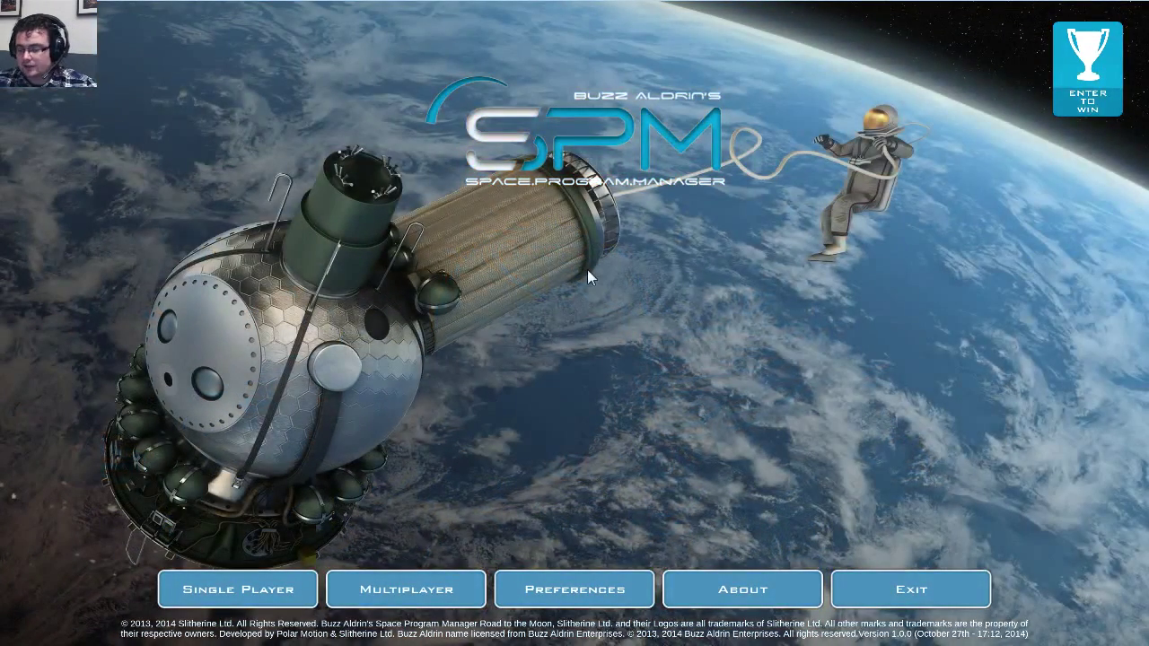
mouse_move(372, 298)
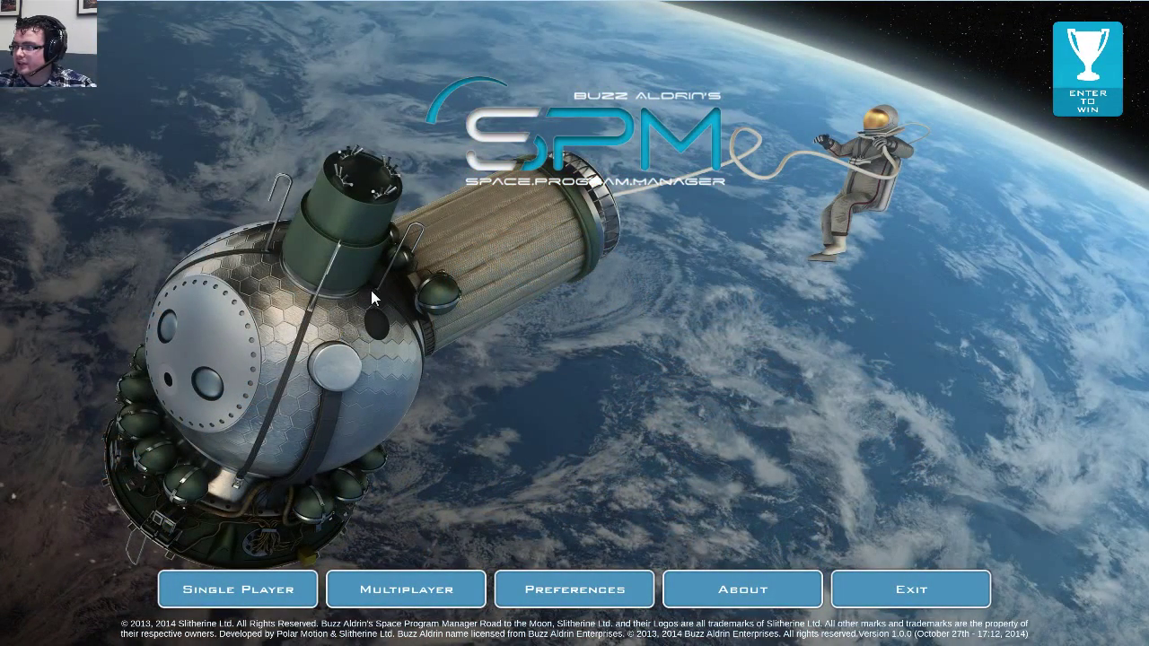
- Begin a new single-player game and choose the USA Campaign
left_click(238, 590)
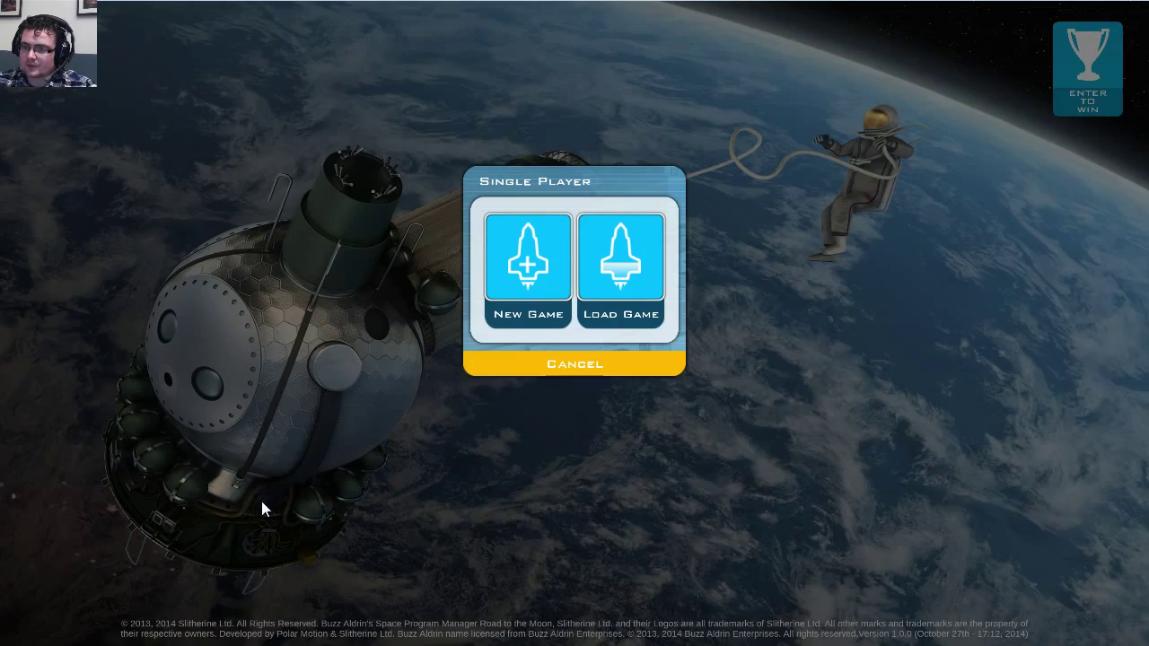
left_click(528, 270)
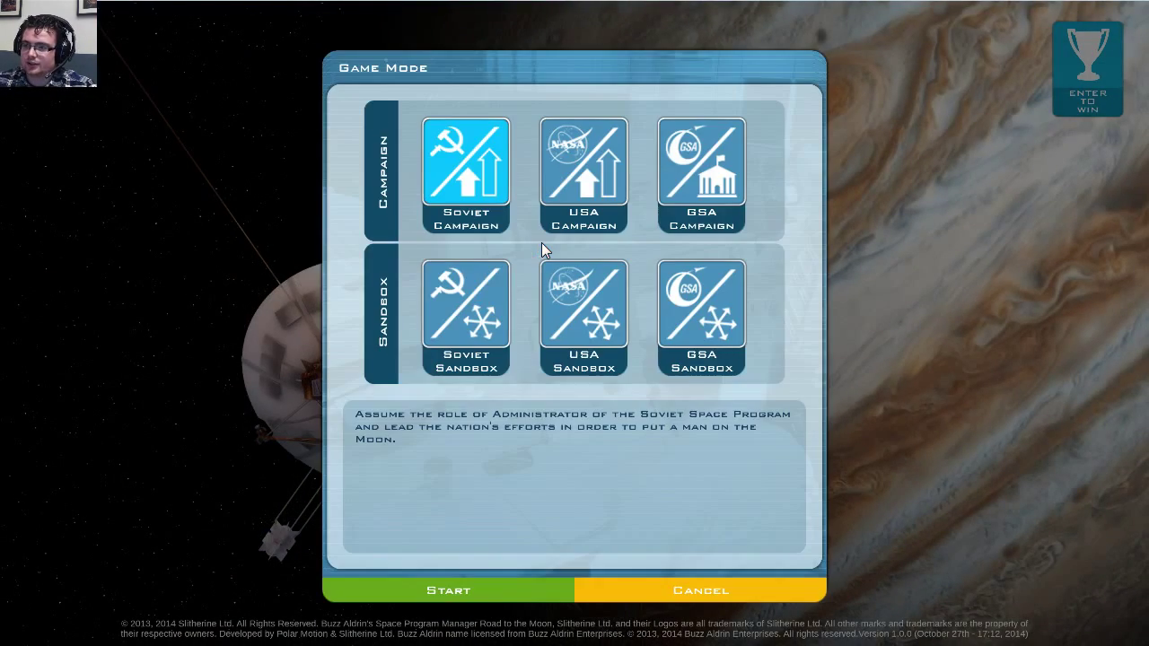
mouse_move(316, 115)
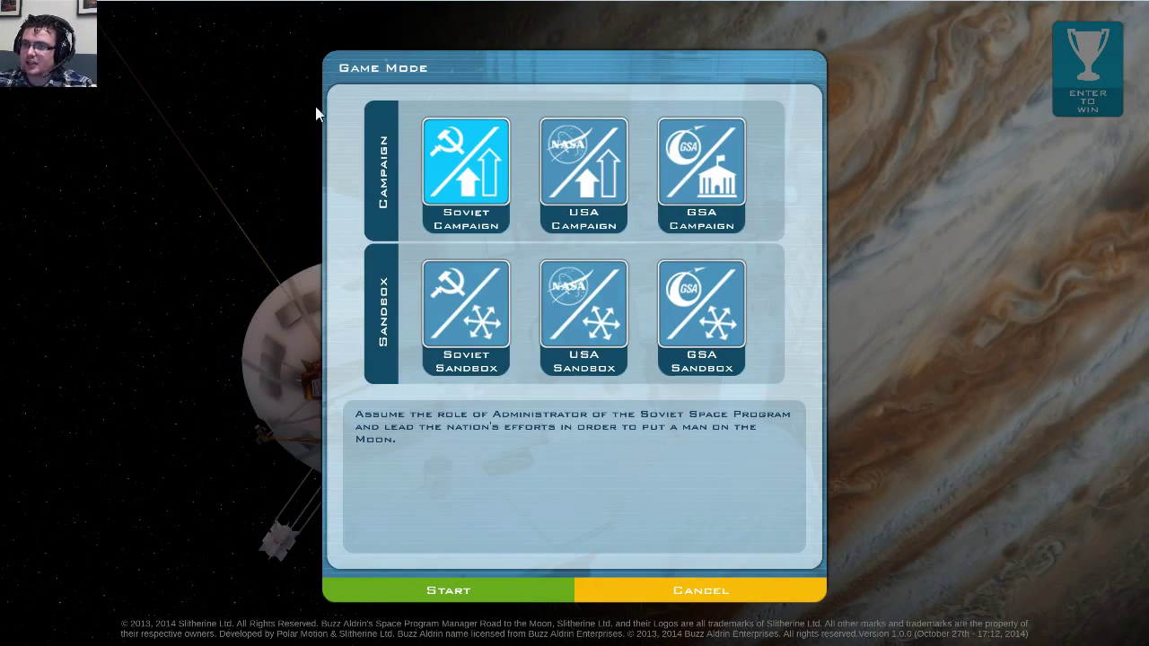
mouse_move(591, 194)
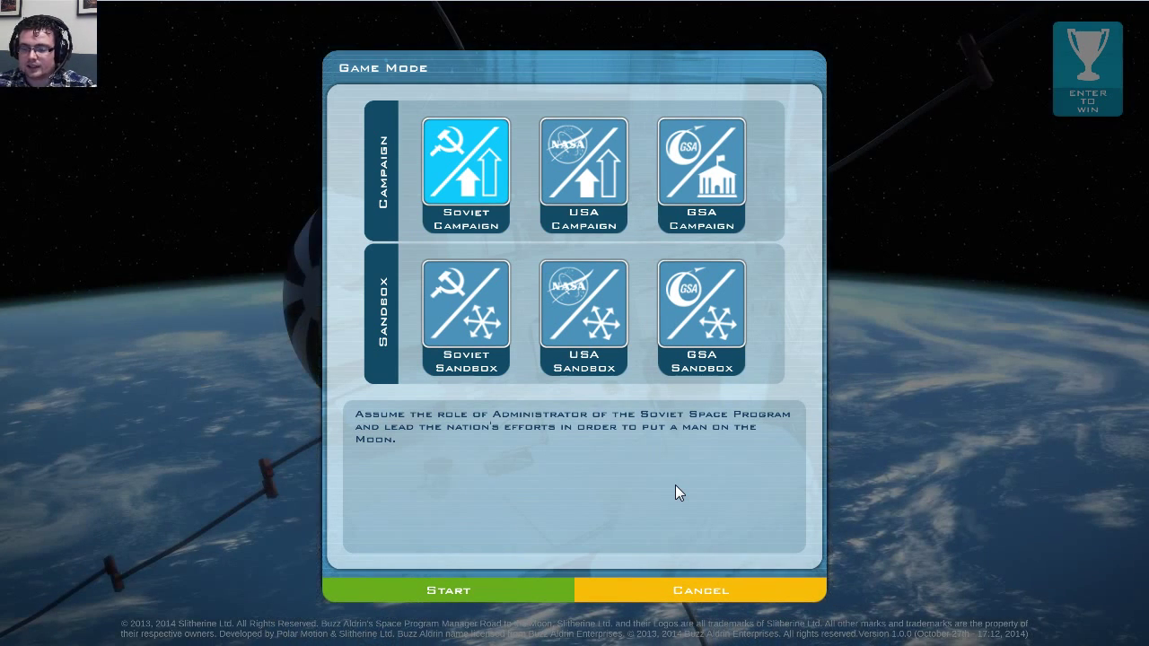
mouse_move(716, 495)
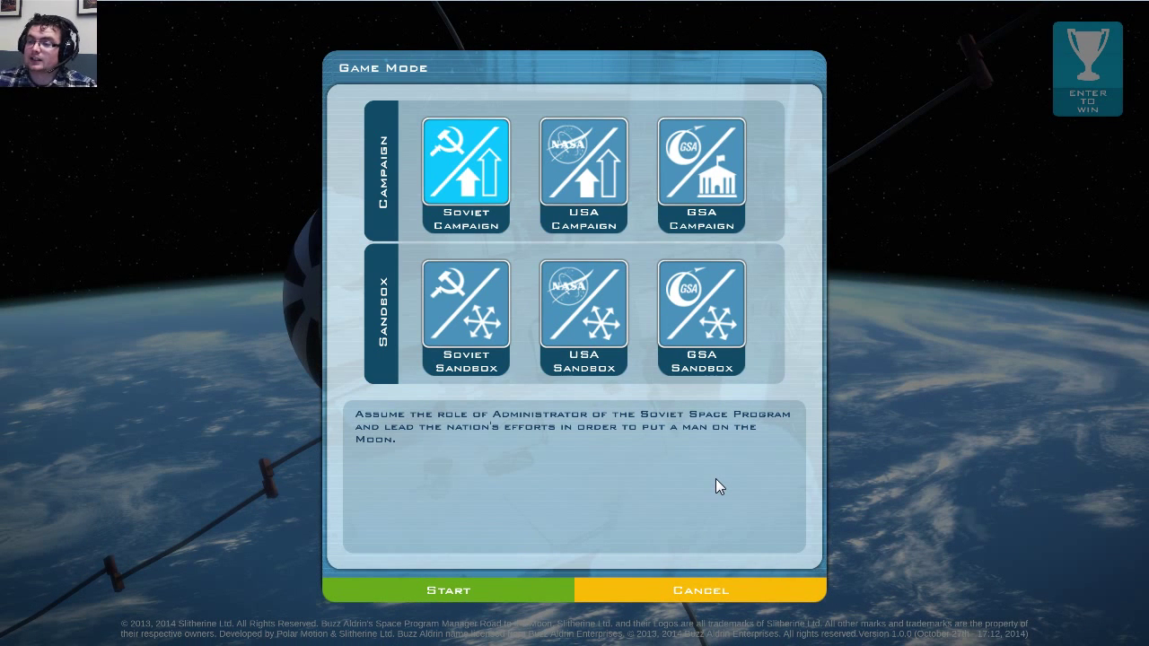
mouse_move(695, 439)
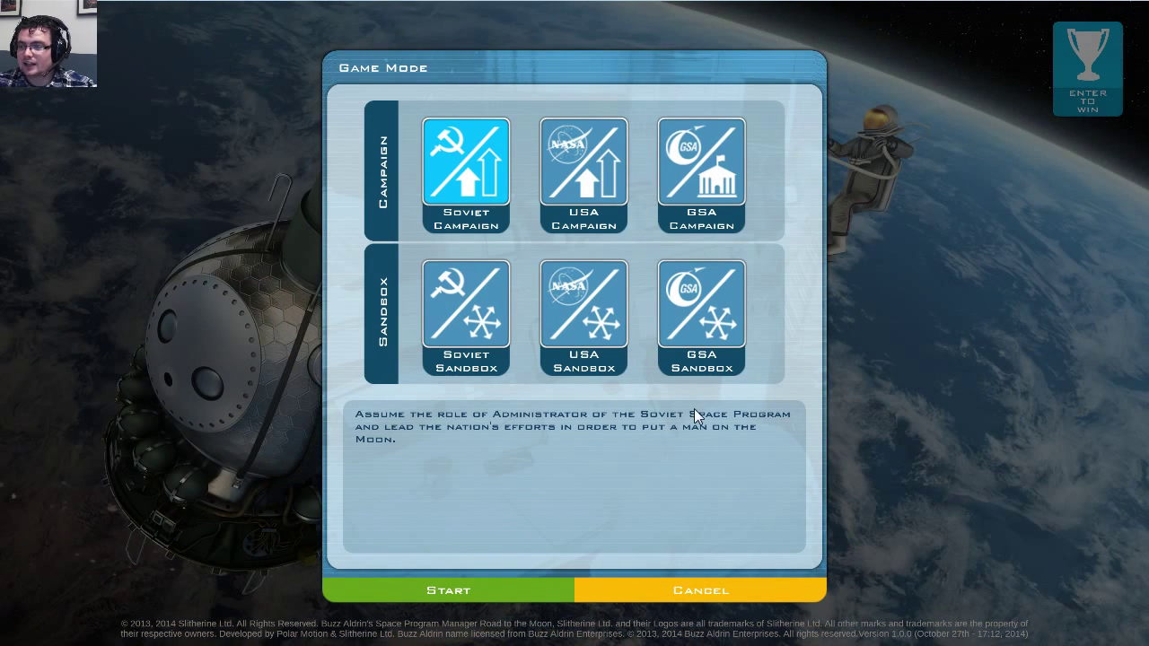
mouse_move(732, 148)
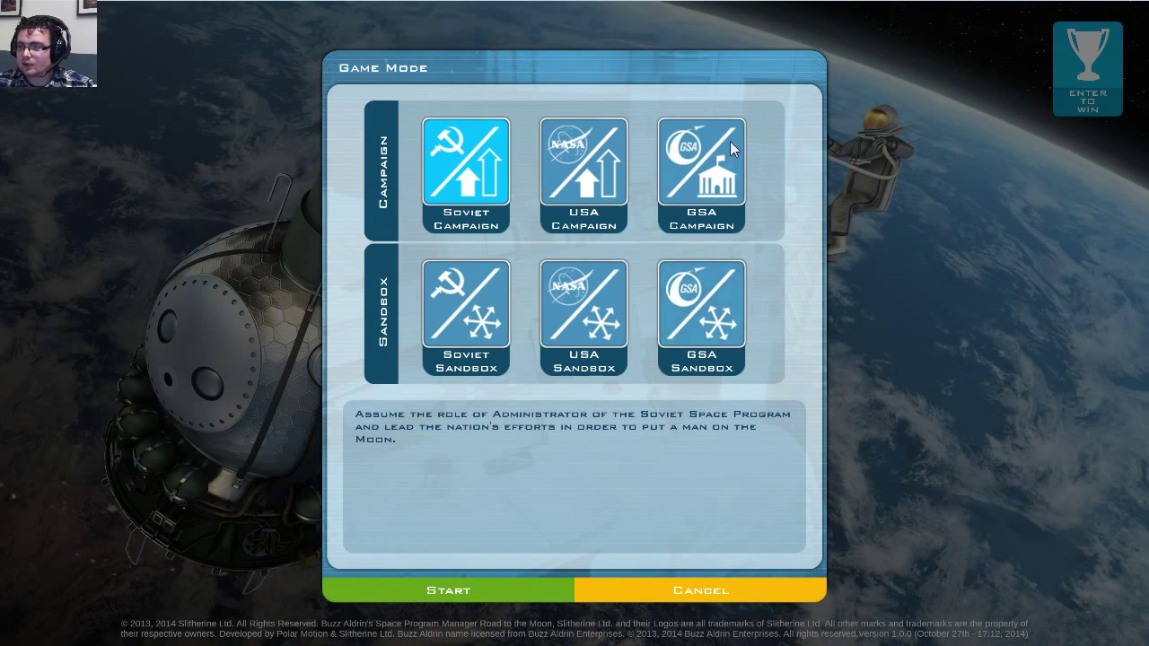
mouse_move(596, 179)
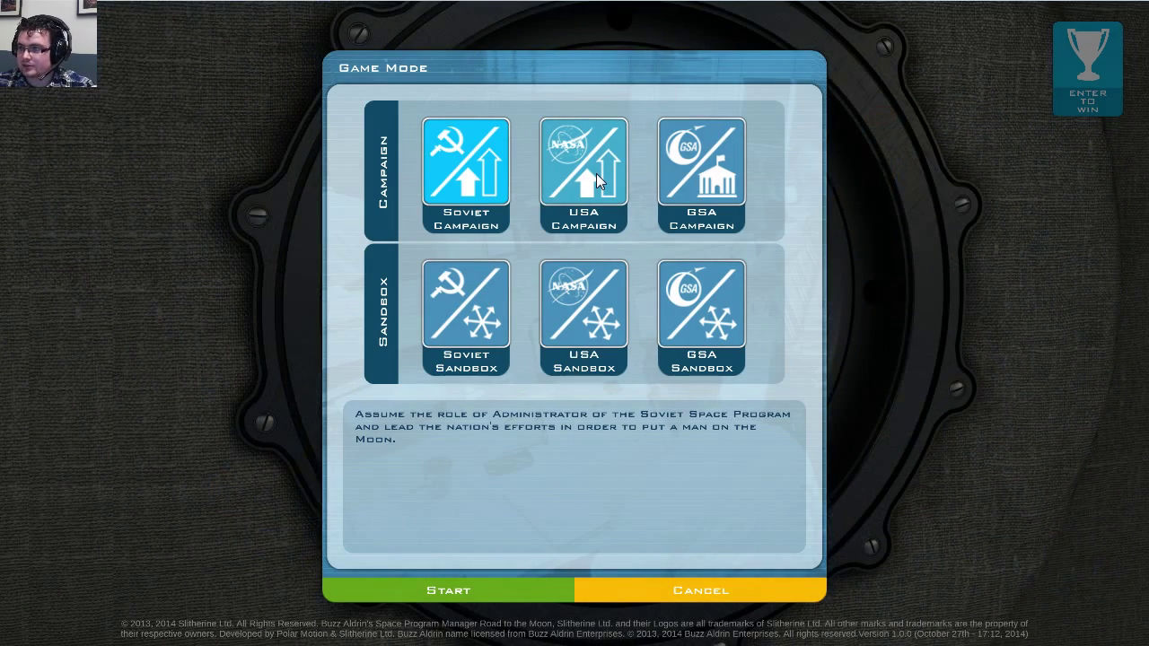
left_click(584, 171)
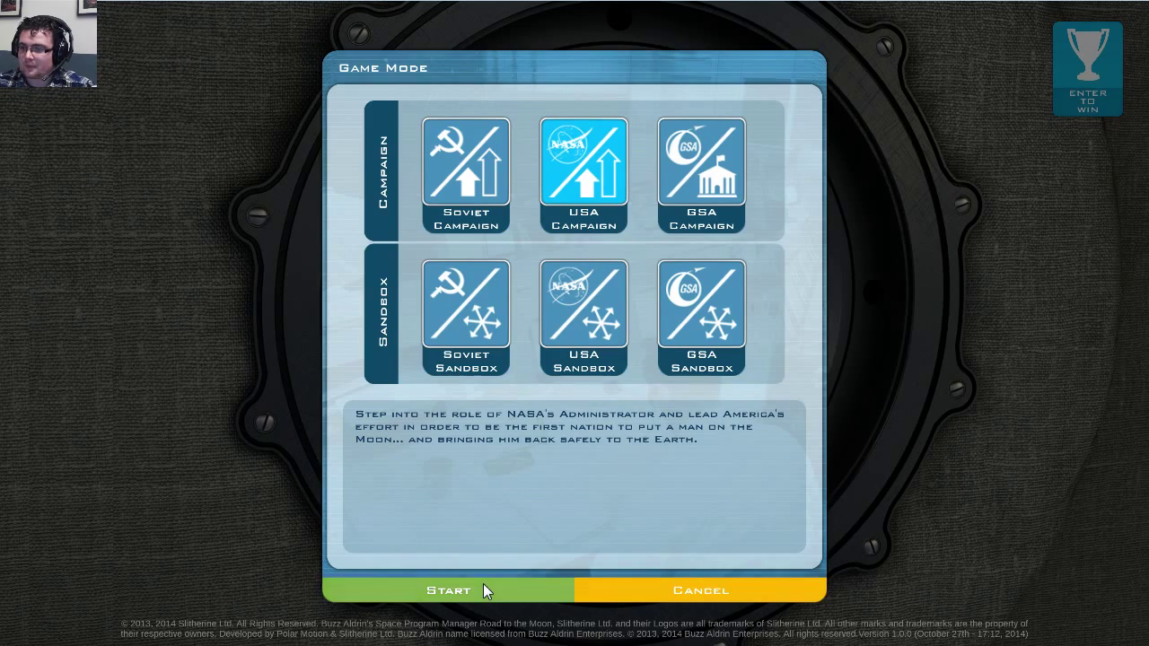
left_click(448, 591)
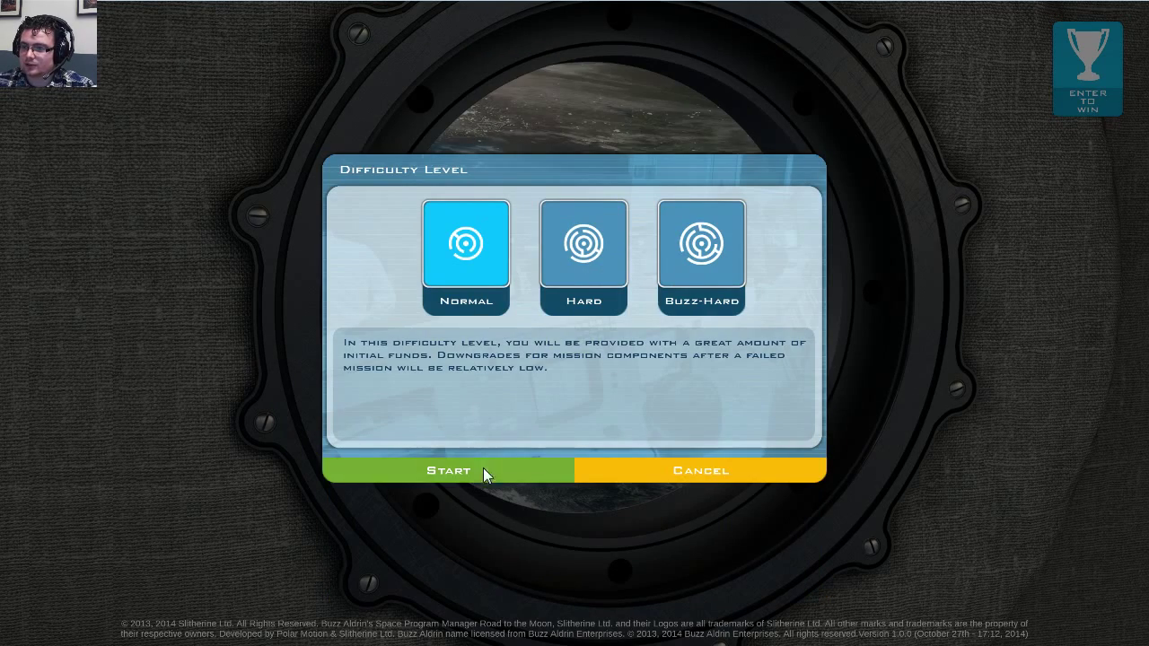
- Start the USA campaign at Normal difficulty
left_click(448, 471)
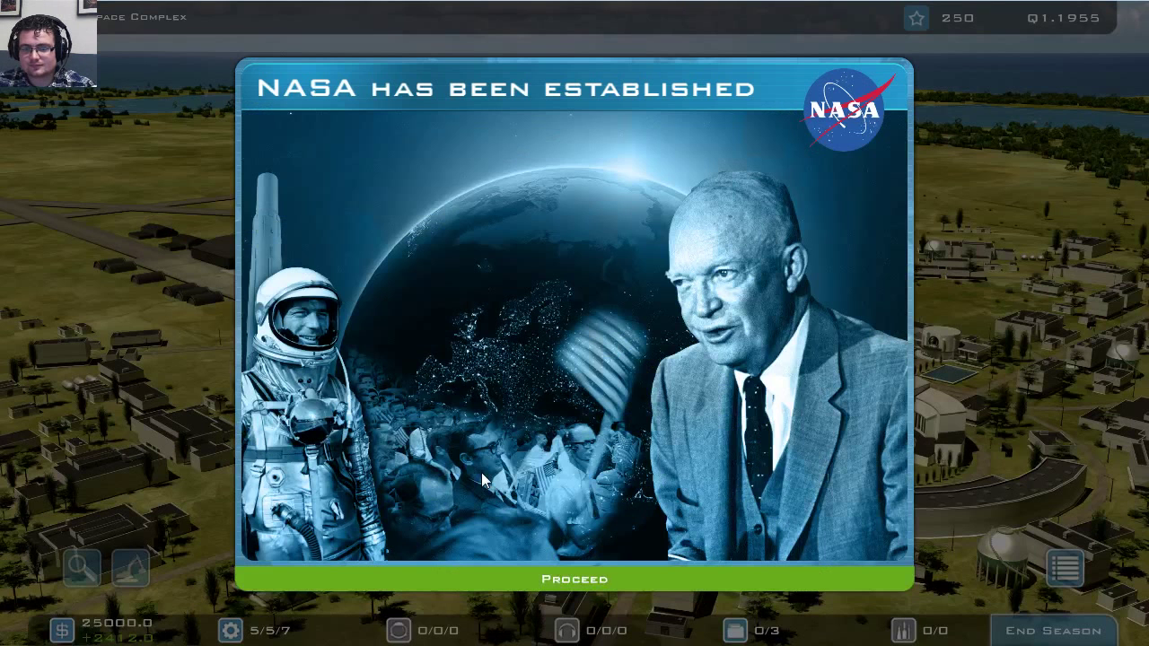
mouse_move(722, 498)
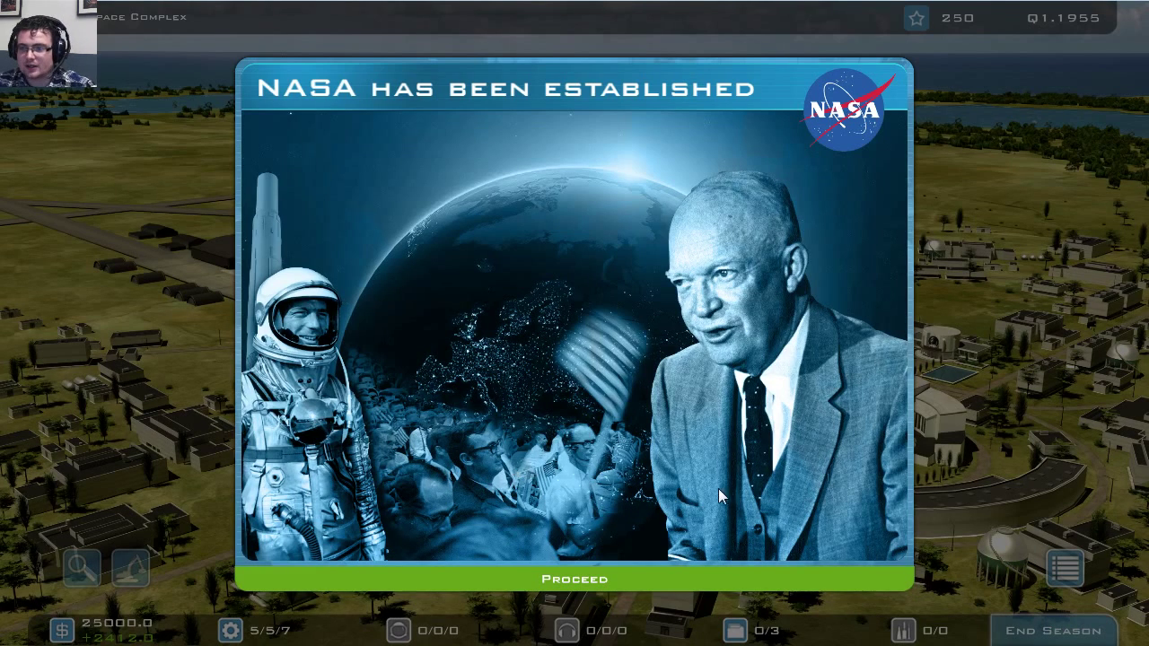
mouse_move(552, 530)
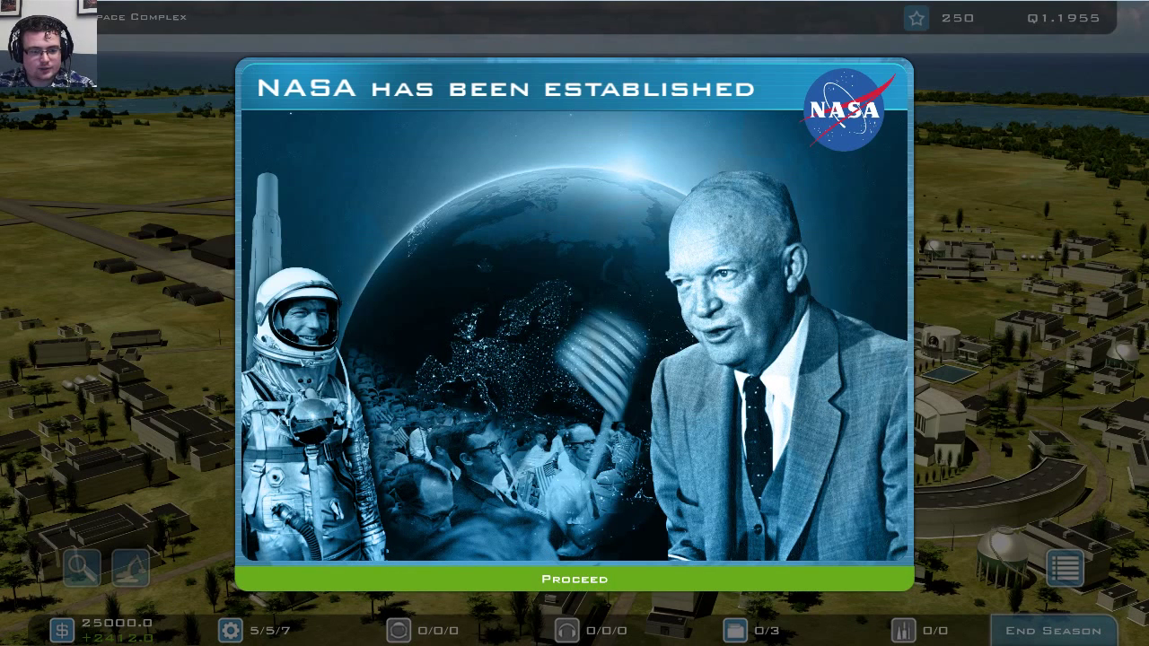
mouse_move(476, 428)
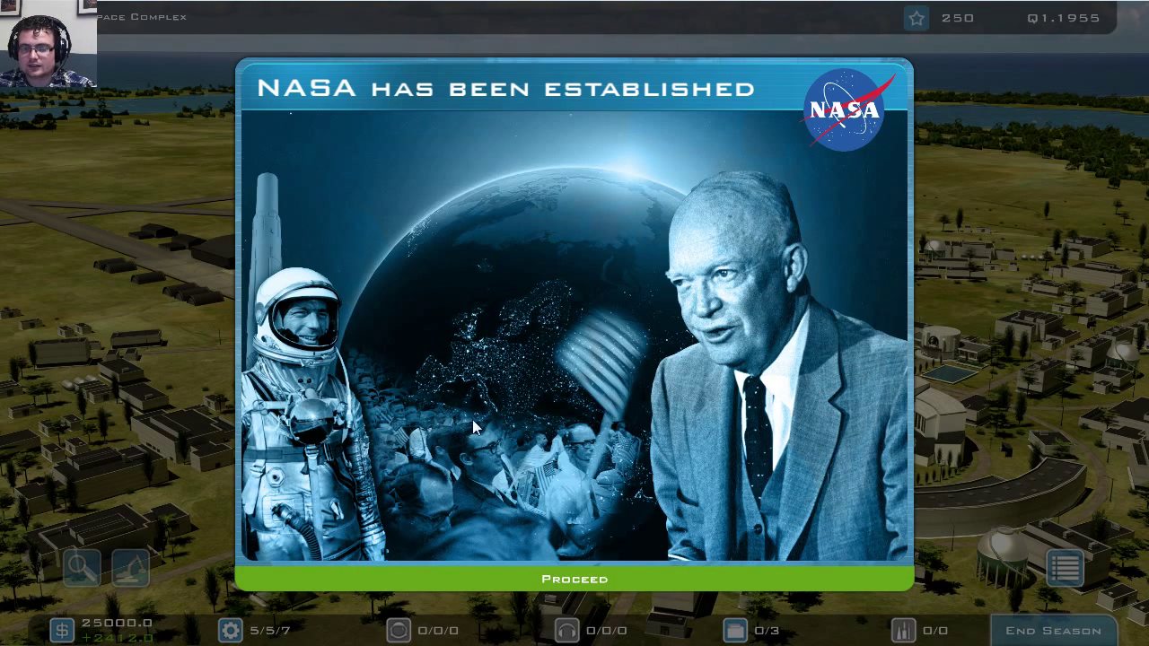
mouse_move(485, 427)
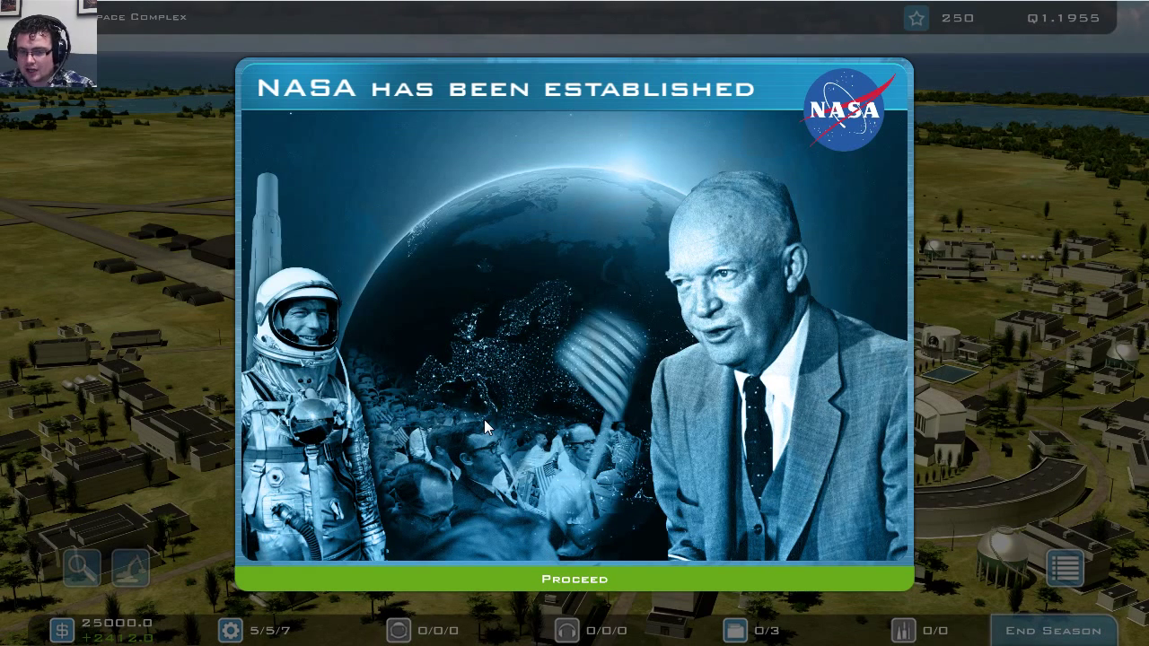
mouse_move(575, 578)
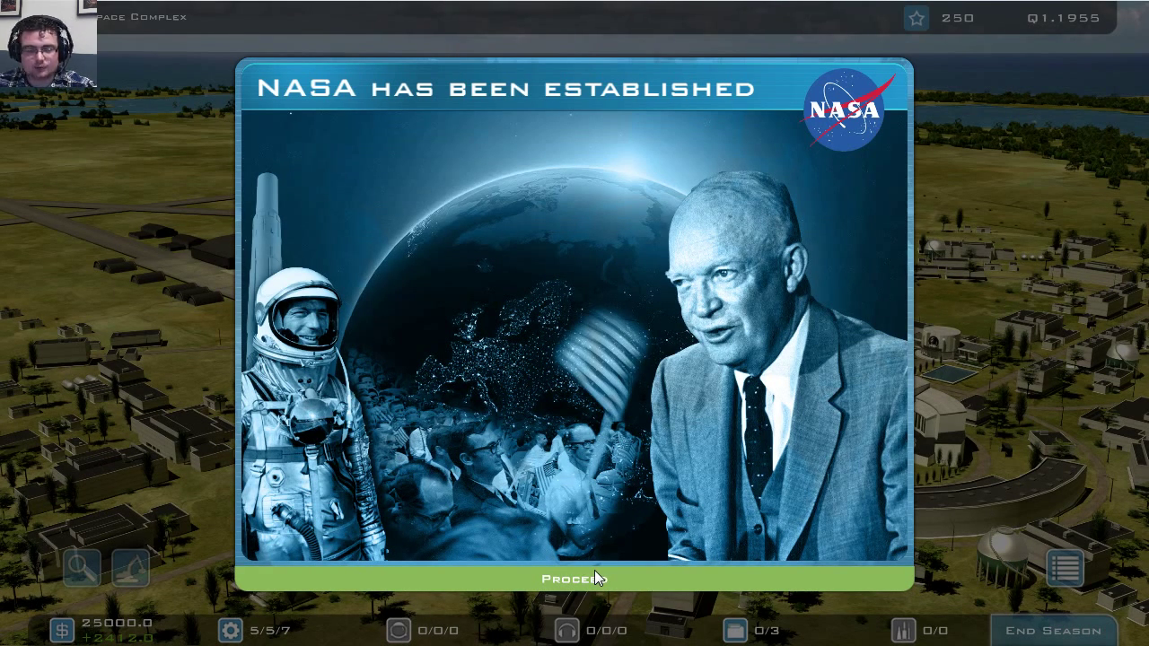
- Dismiss the NASA announcement and read through von Braun's welcome briefing to its end
left_click(574, 579)
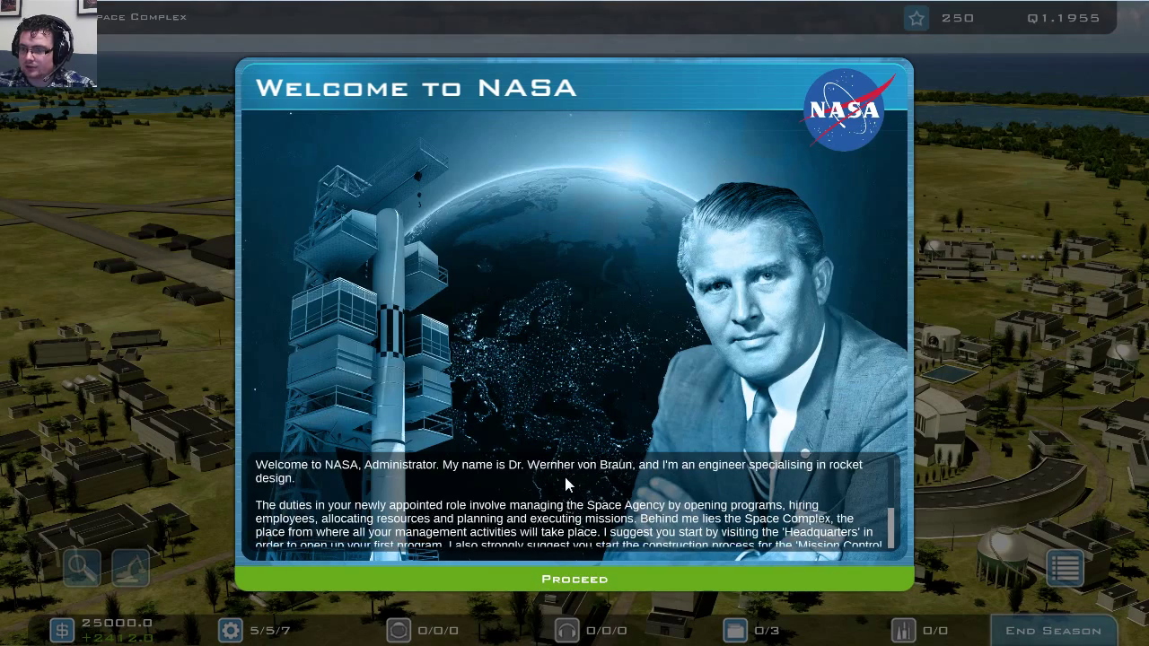
scroll("down", 3)
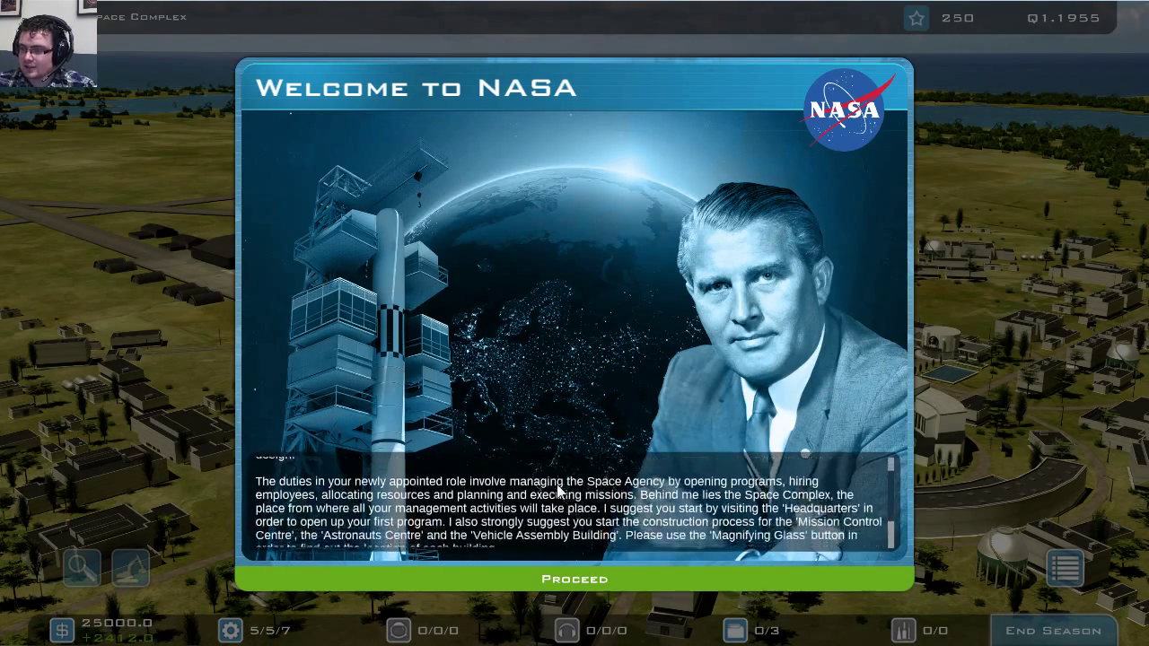
scroll("down", 3)
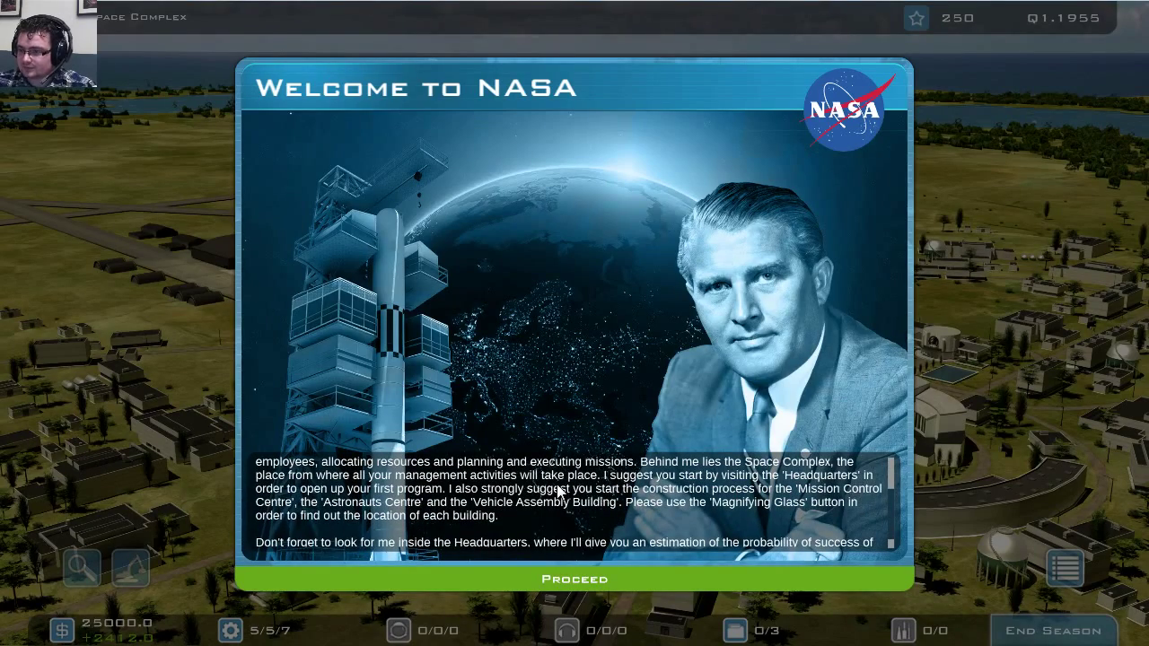
scroll("down", 3)
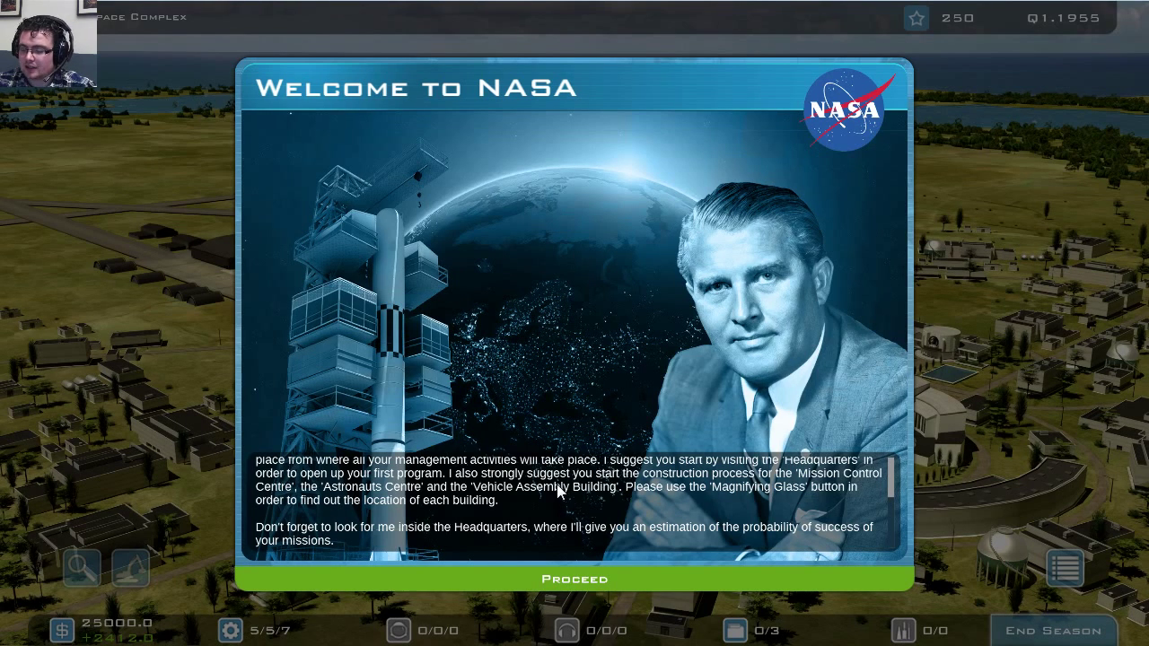
mouse_move(590, 516)
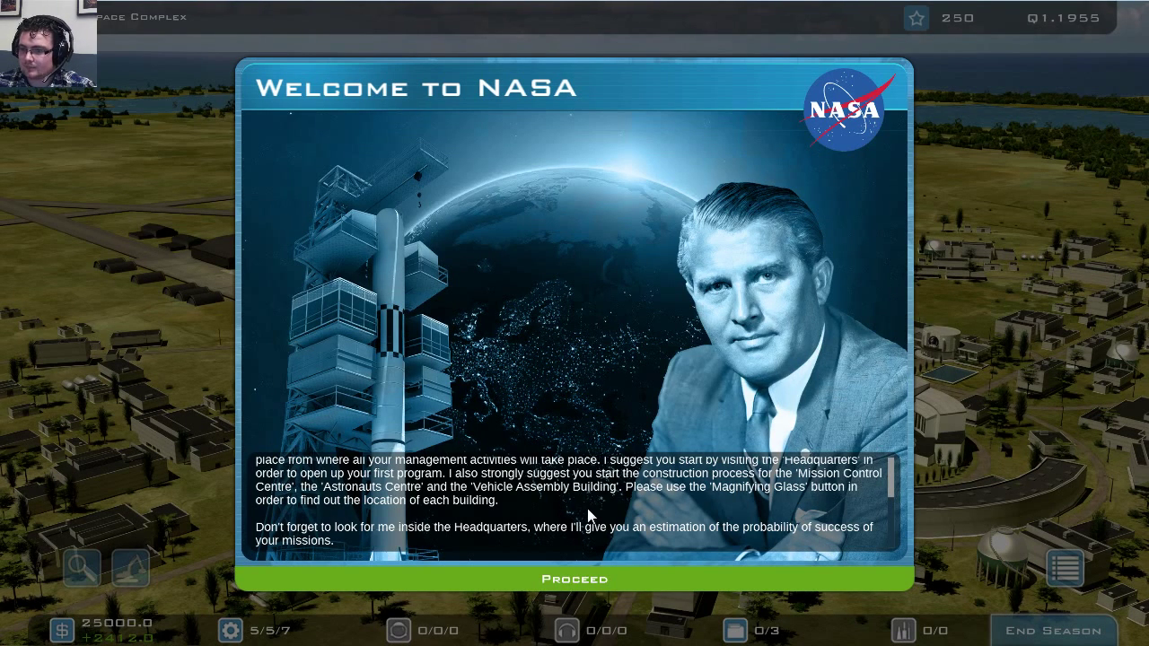
left_click(574, 578)
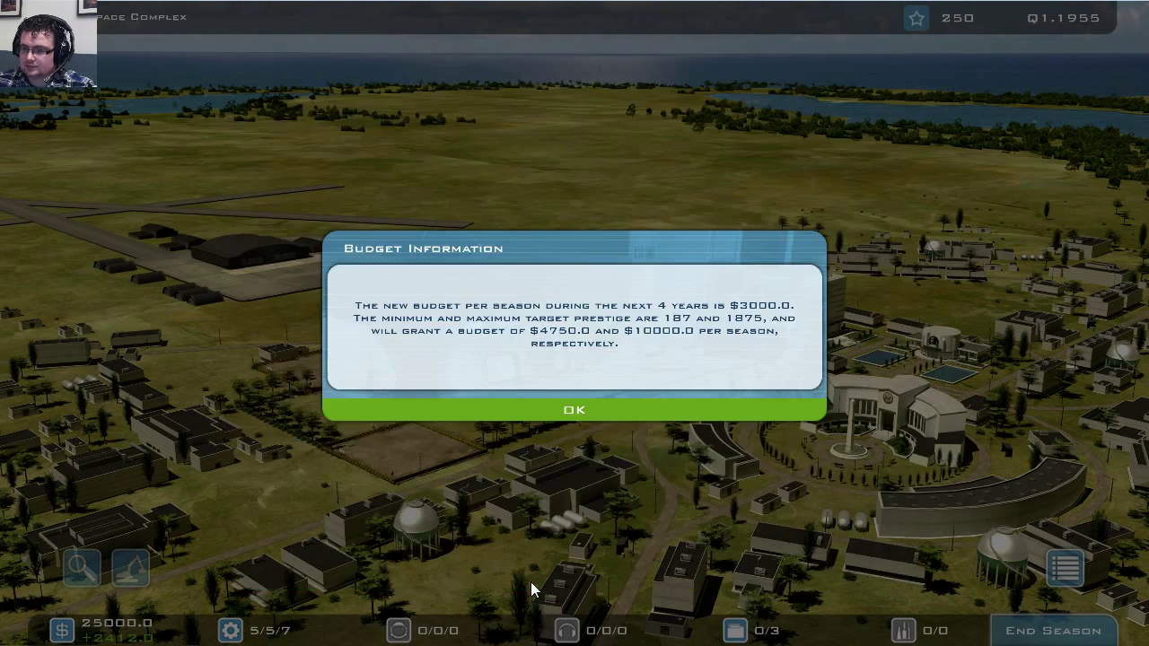
mouse_move(574, 411)
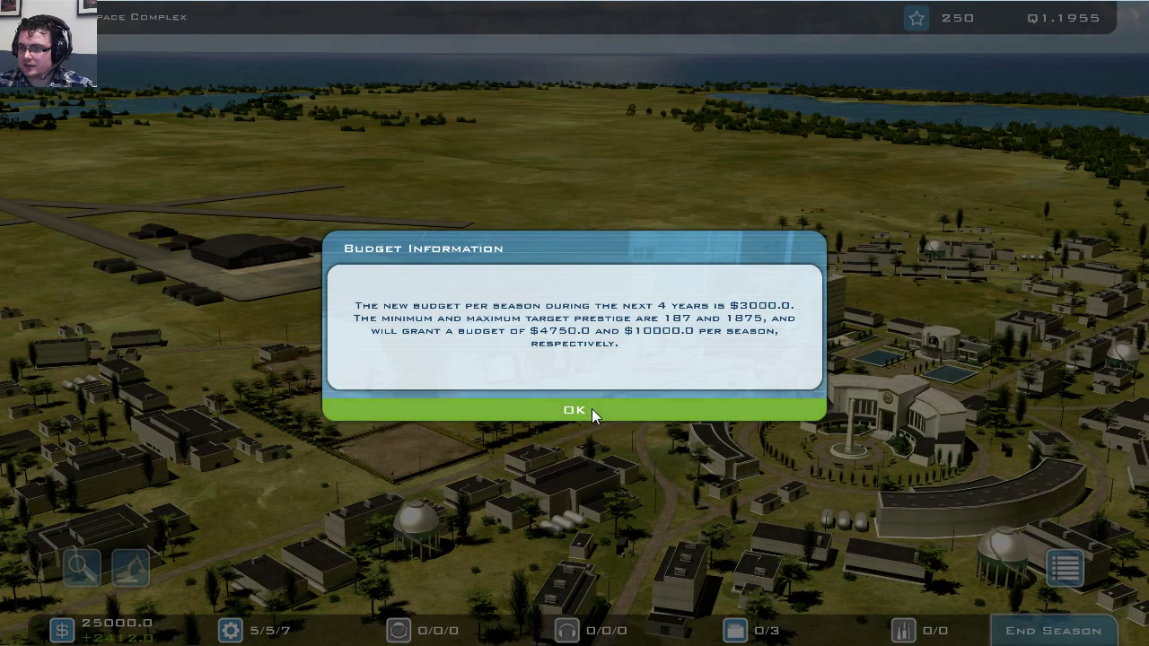
- Acknowledge the season budget information notice
left_click(573, 409)
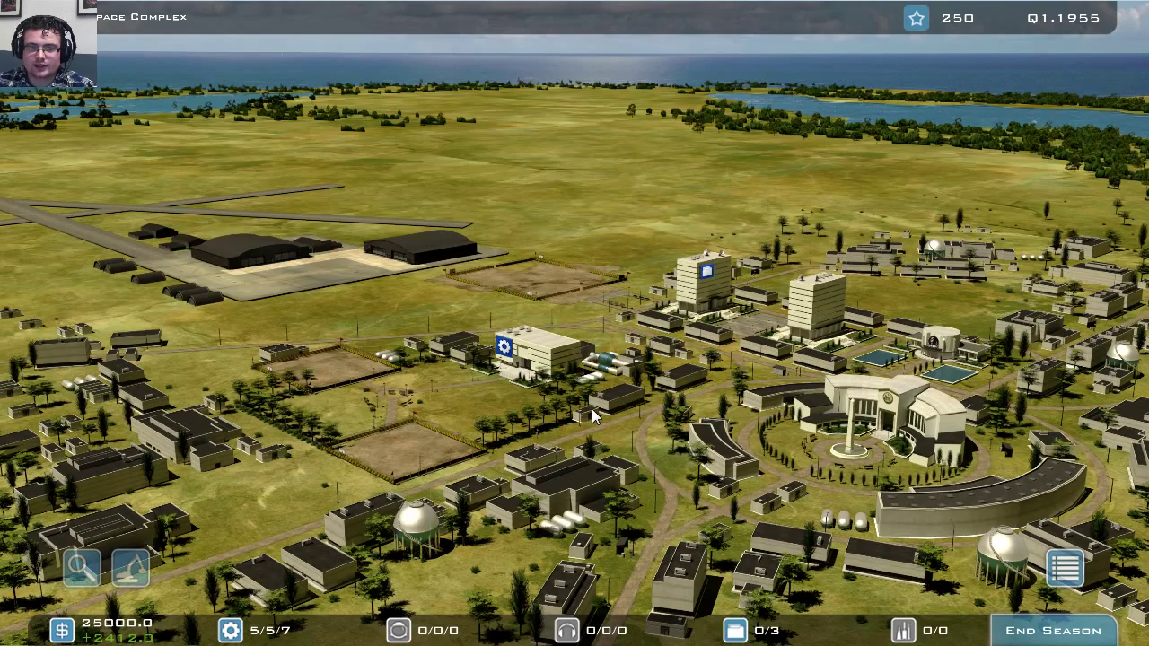
mouse_move(618, 400)
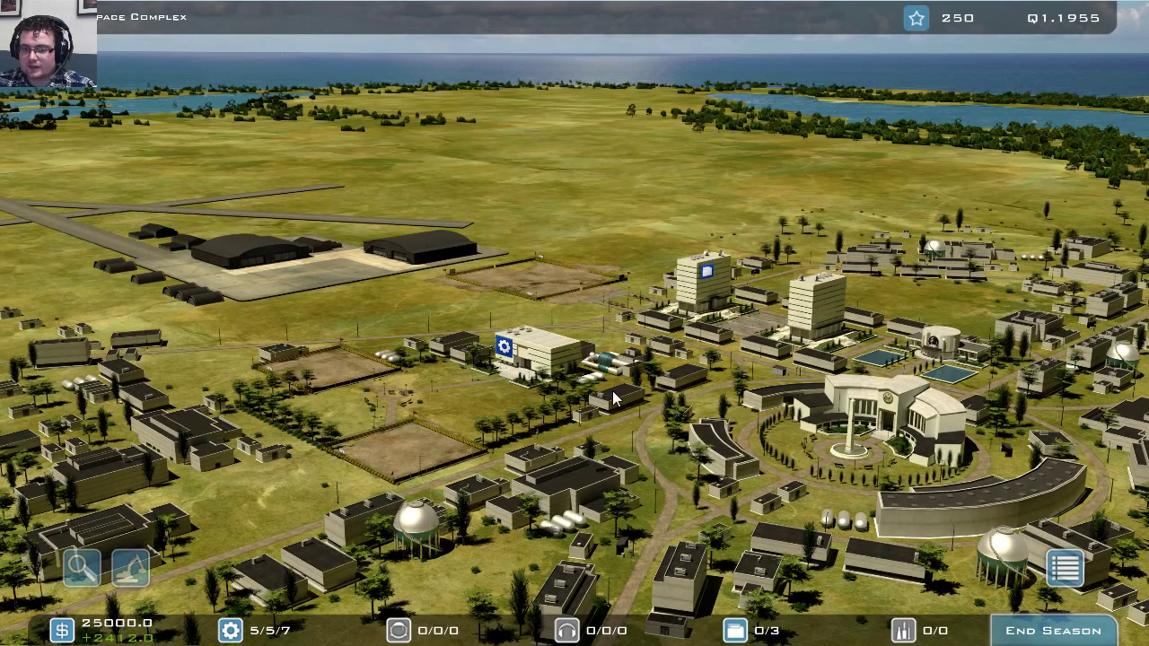
mouse_move(616, 393)
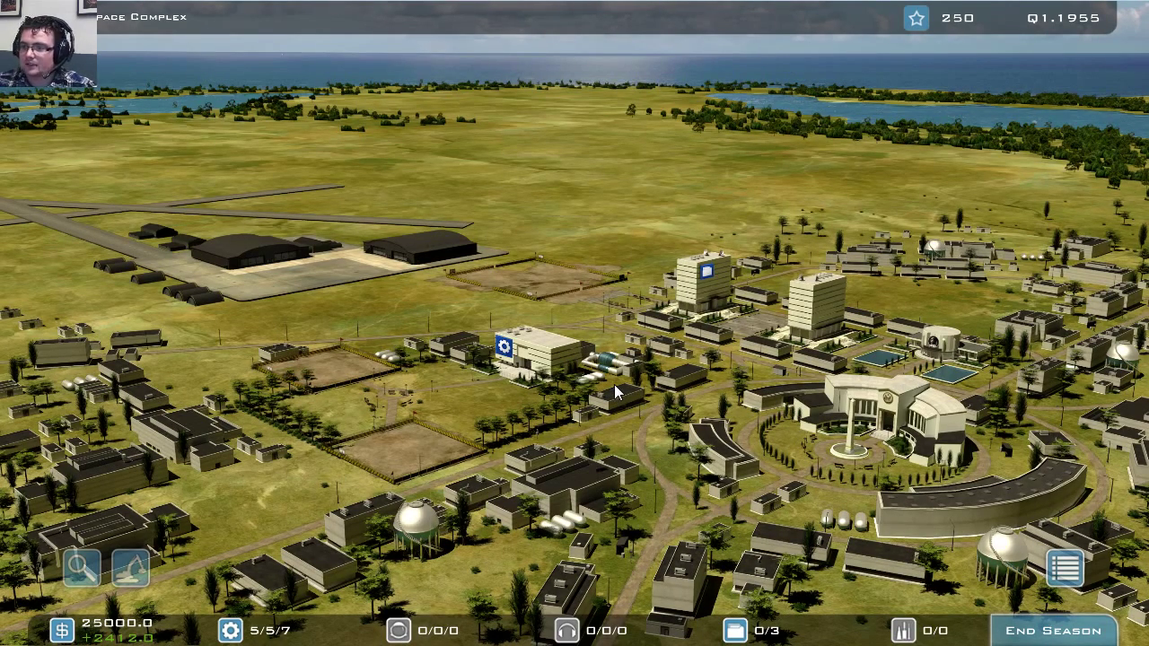
mouse_move(702, 357)
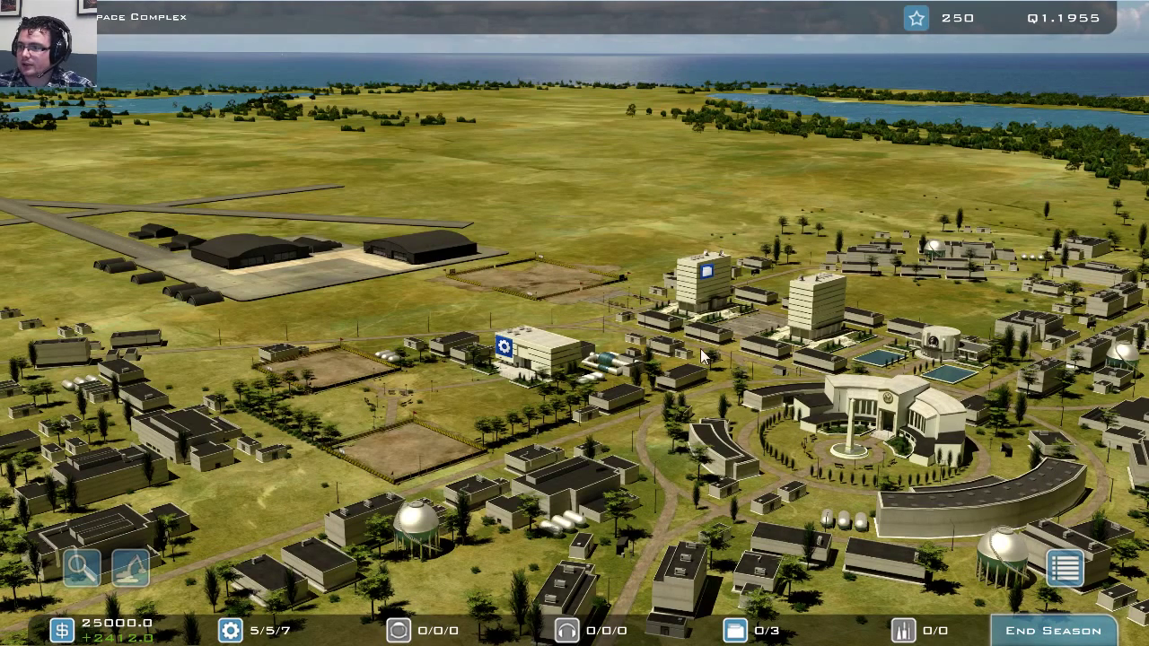
mouse_move(130, 574)
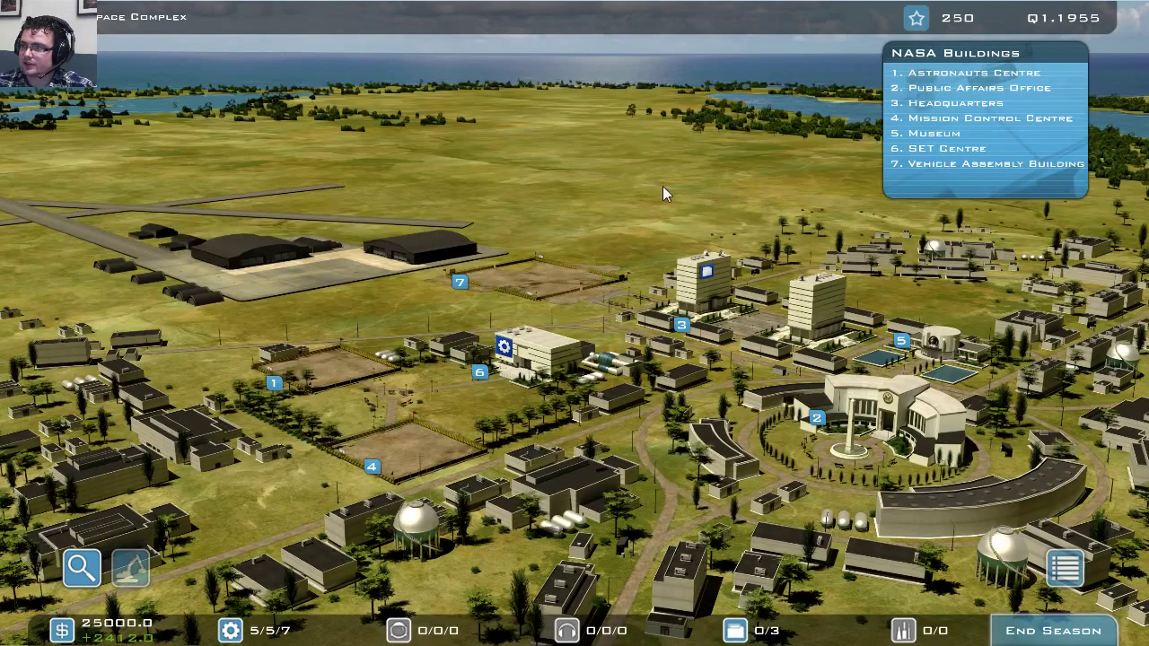
mouse_move(933, 84)
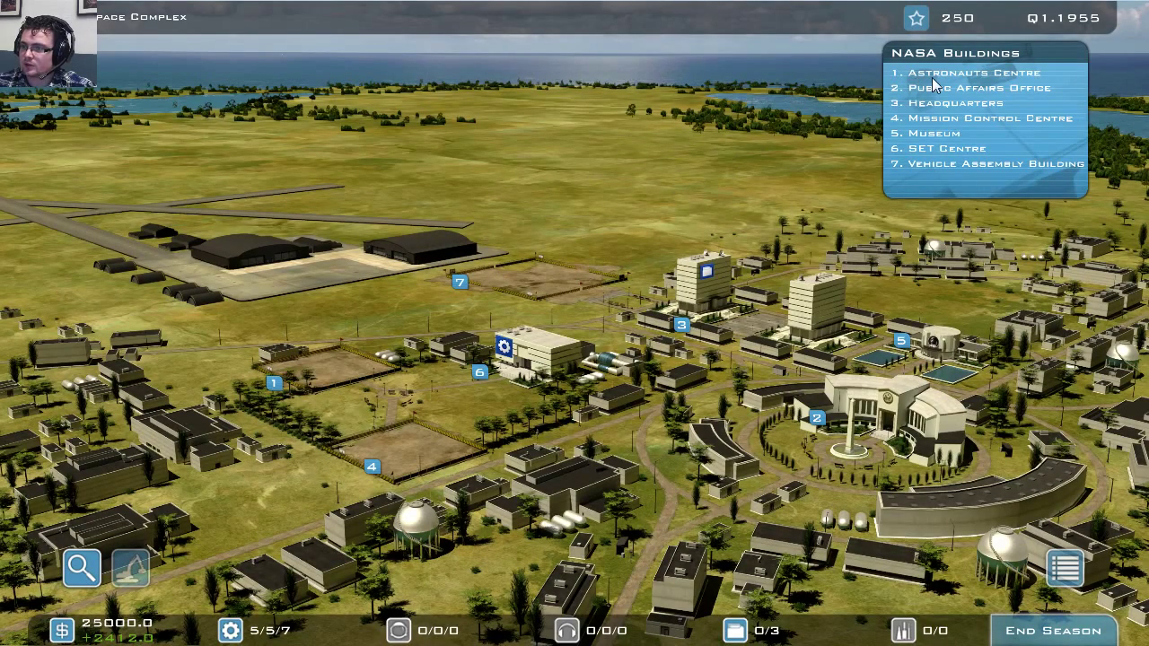
mouse_move(340, 339)
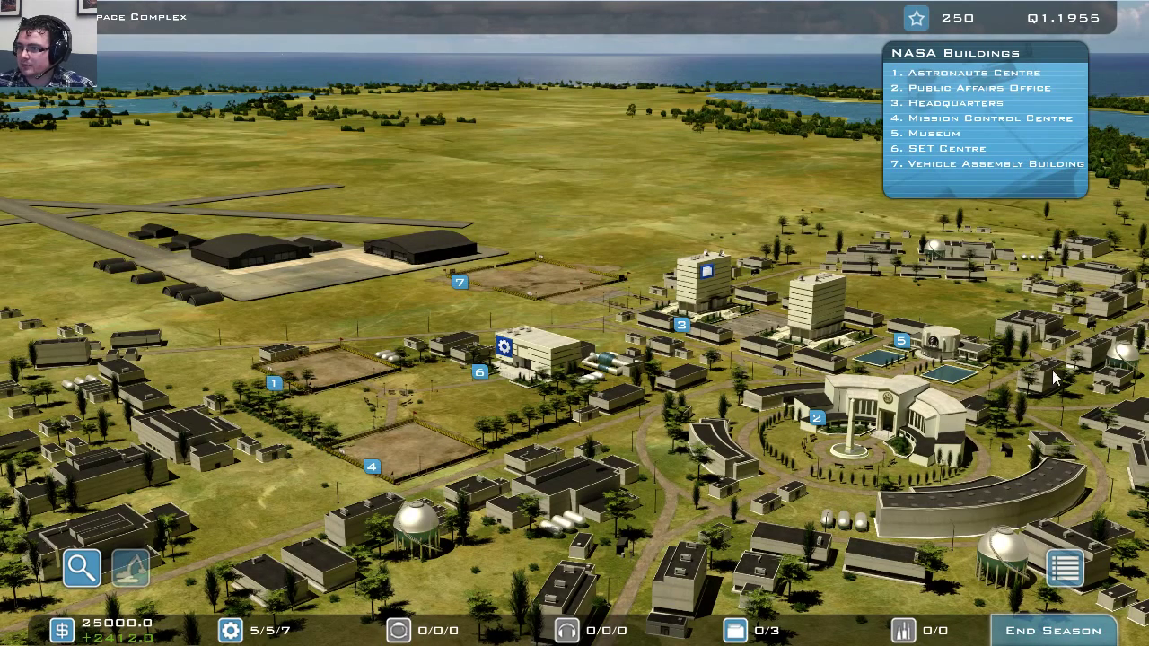
mouse_move(682, 292)
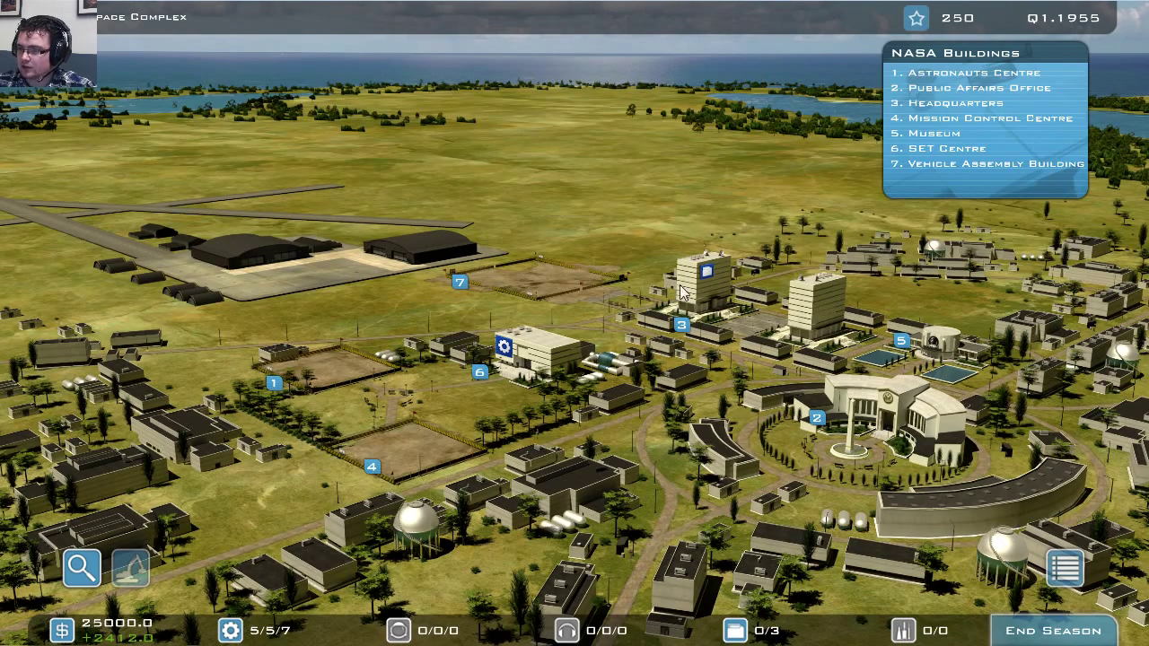
mouse_move(513, 400)
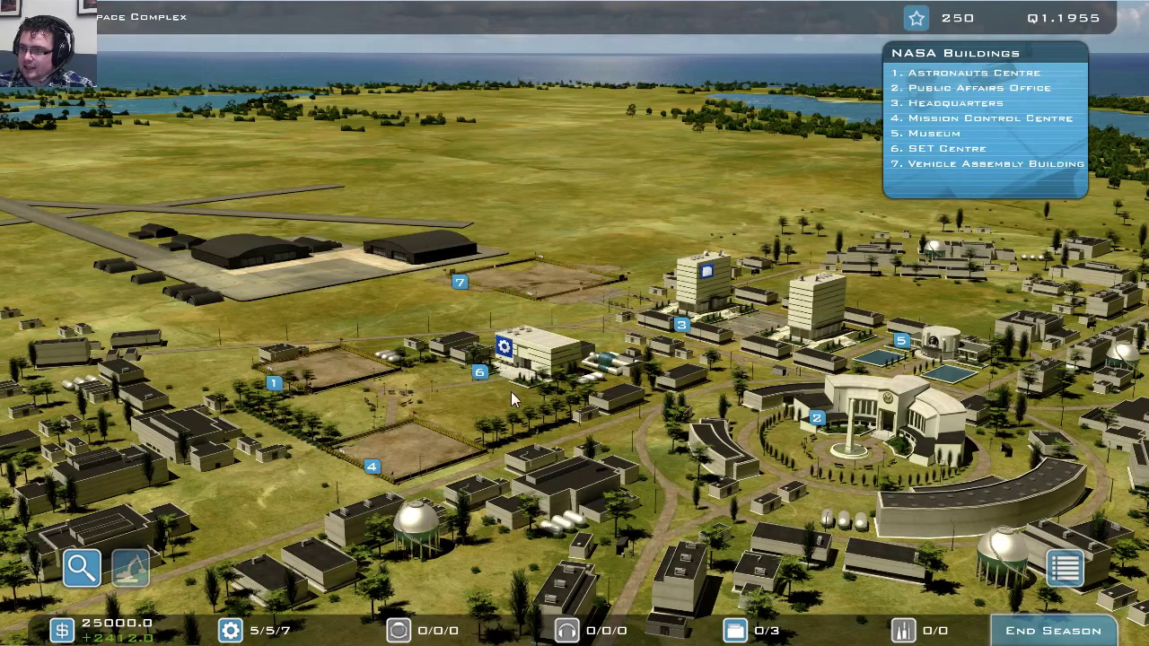
mouse_move(516, 430)
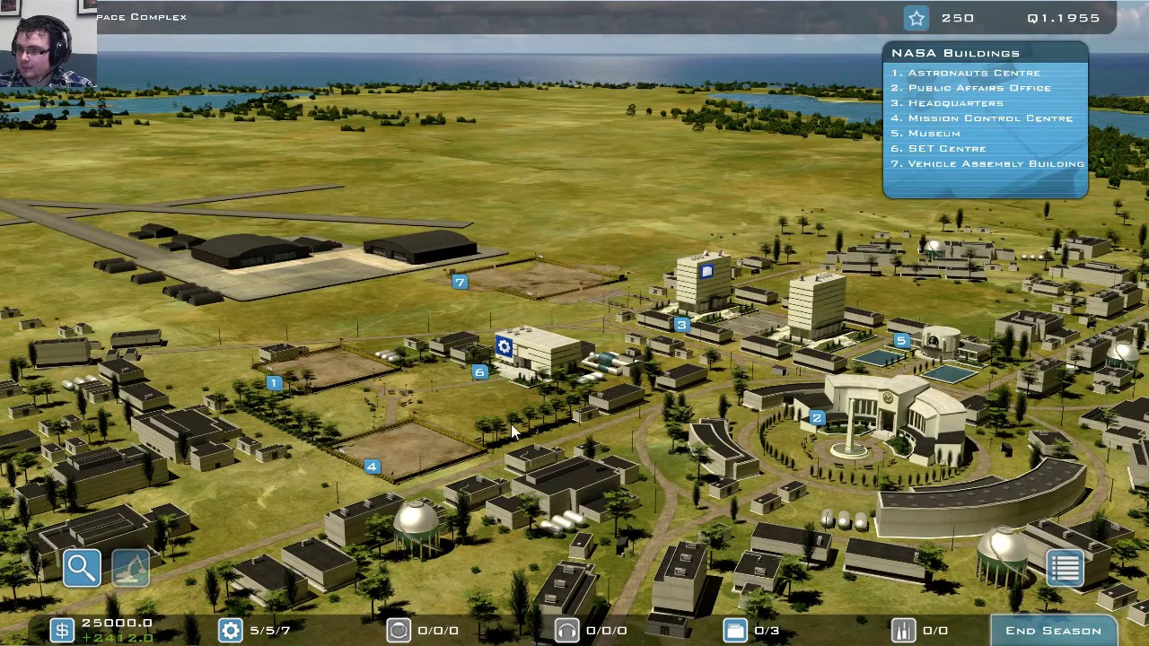
mouse_move(400, 437)
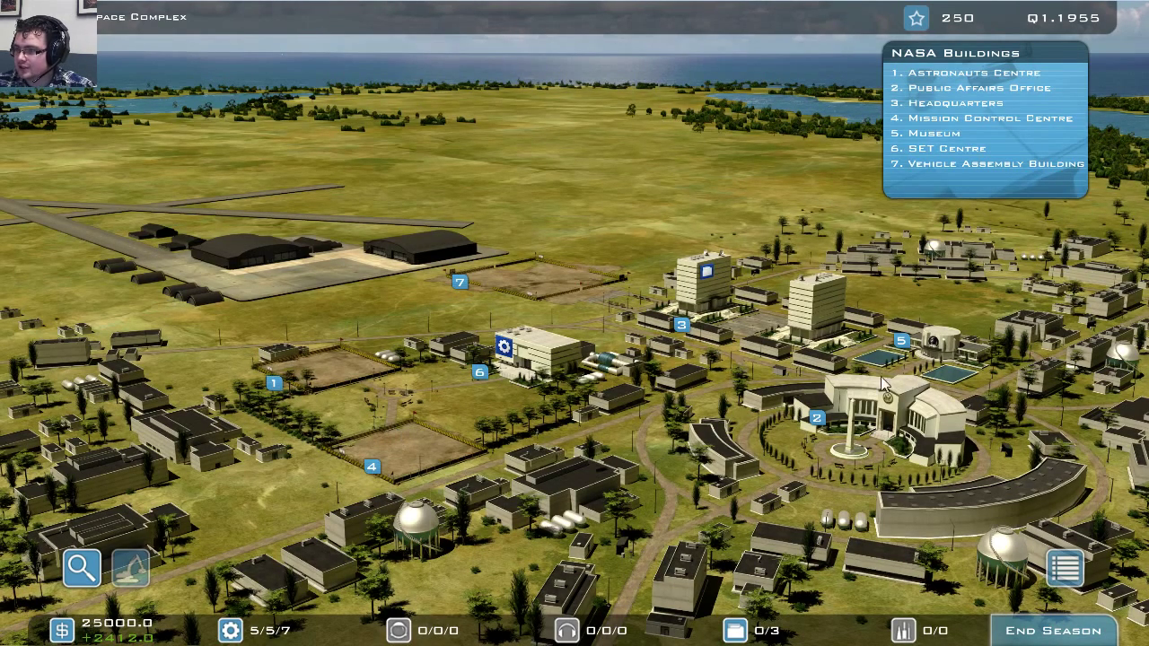
mouse_move(909, 339)
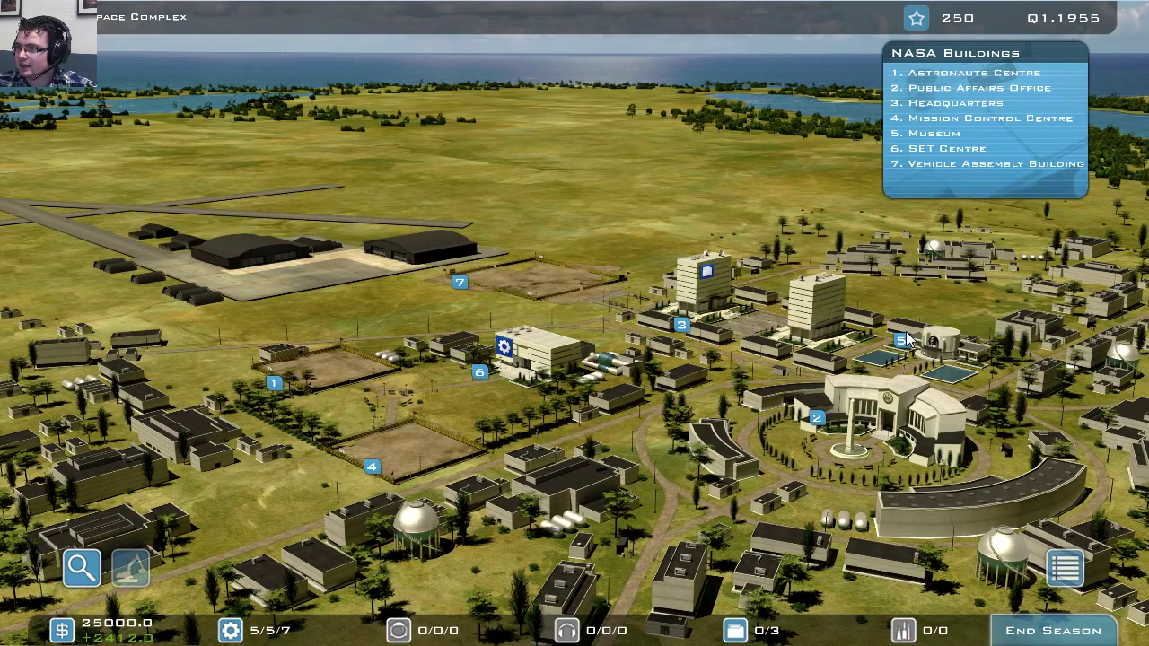
mouse_move(916, 350)
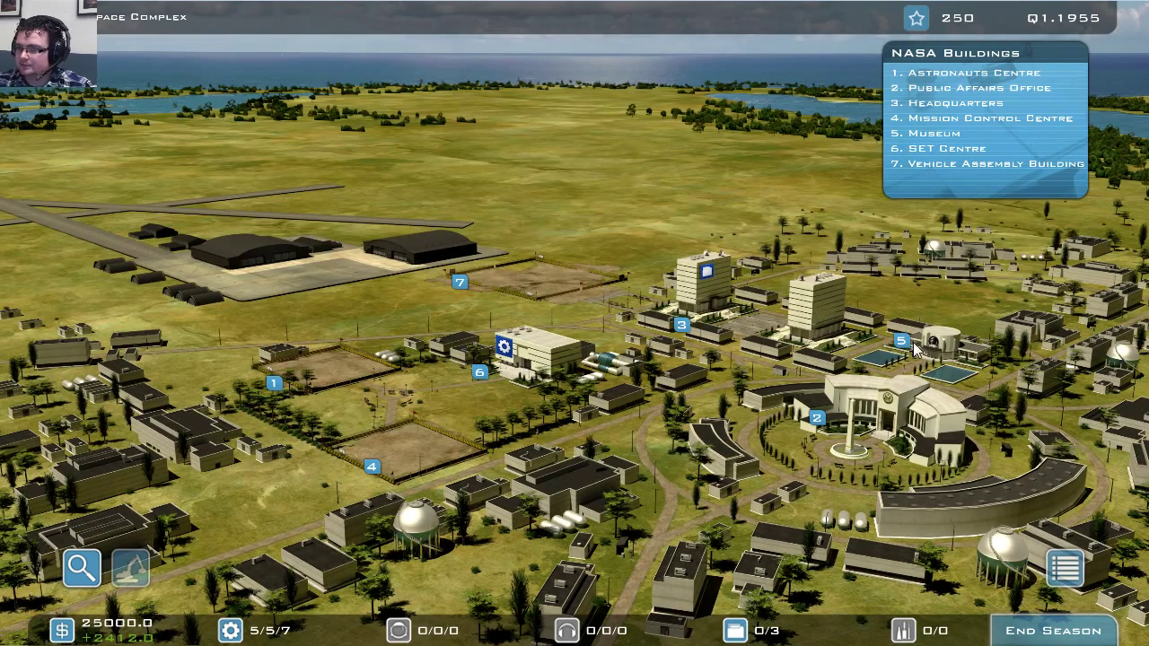
mouse_move(458, 230)
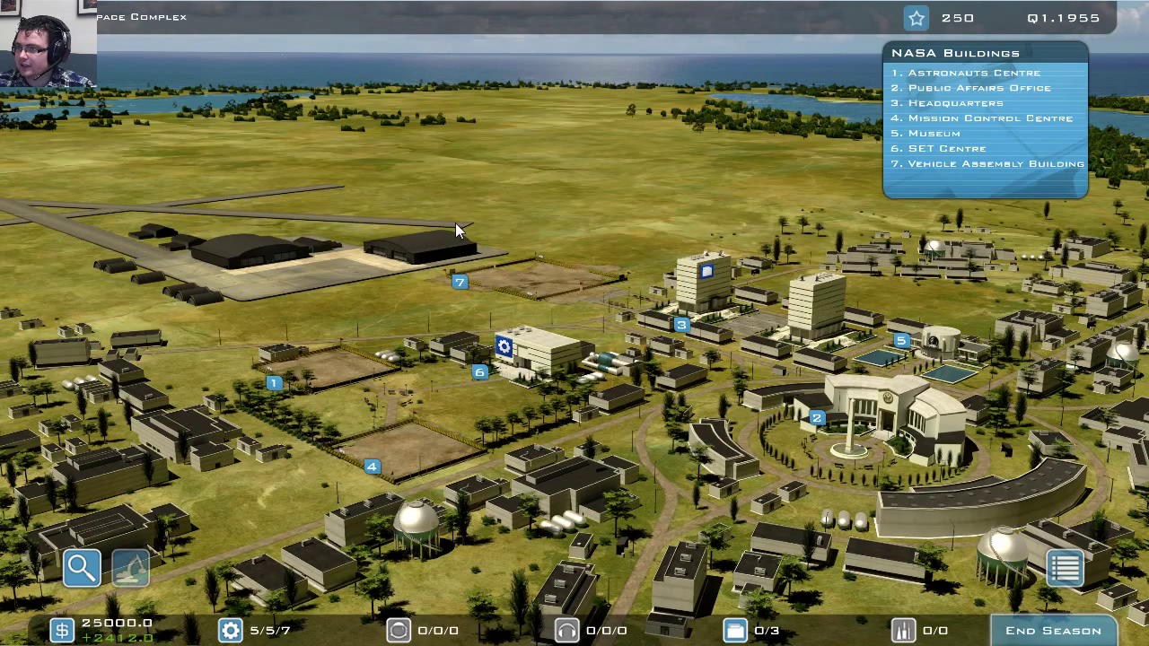
mouse_move(472, 245)
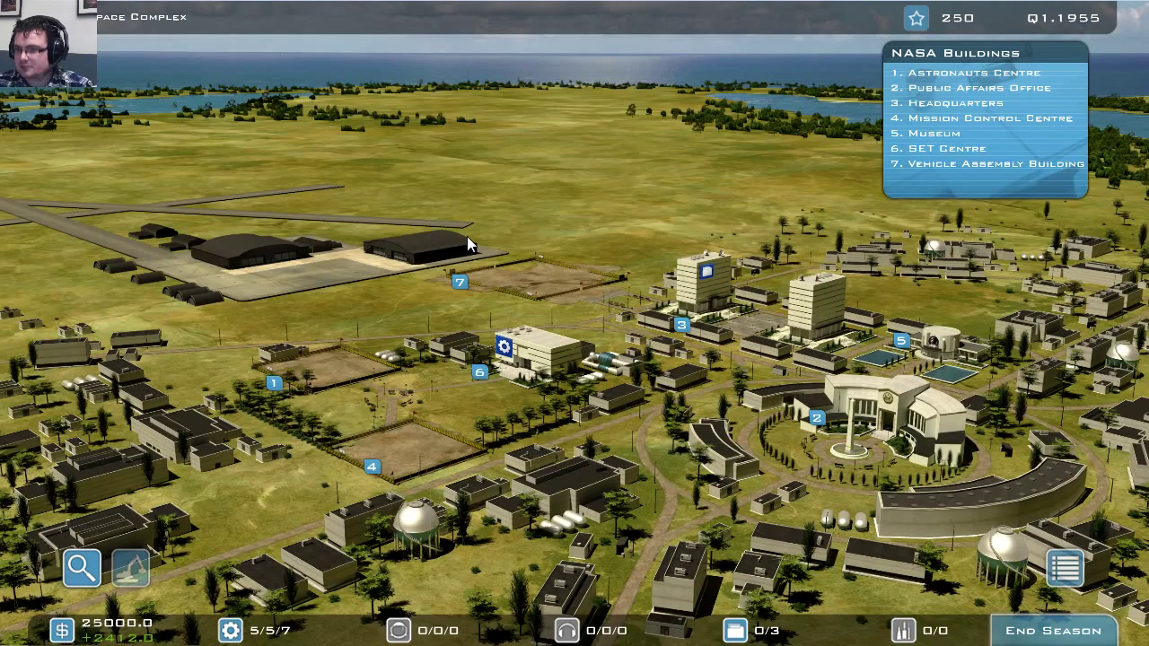
mouse_move(474, 317)
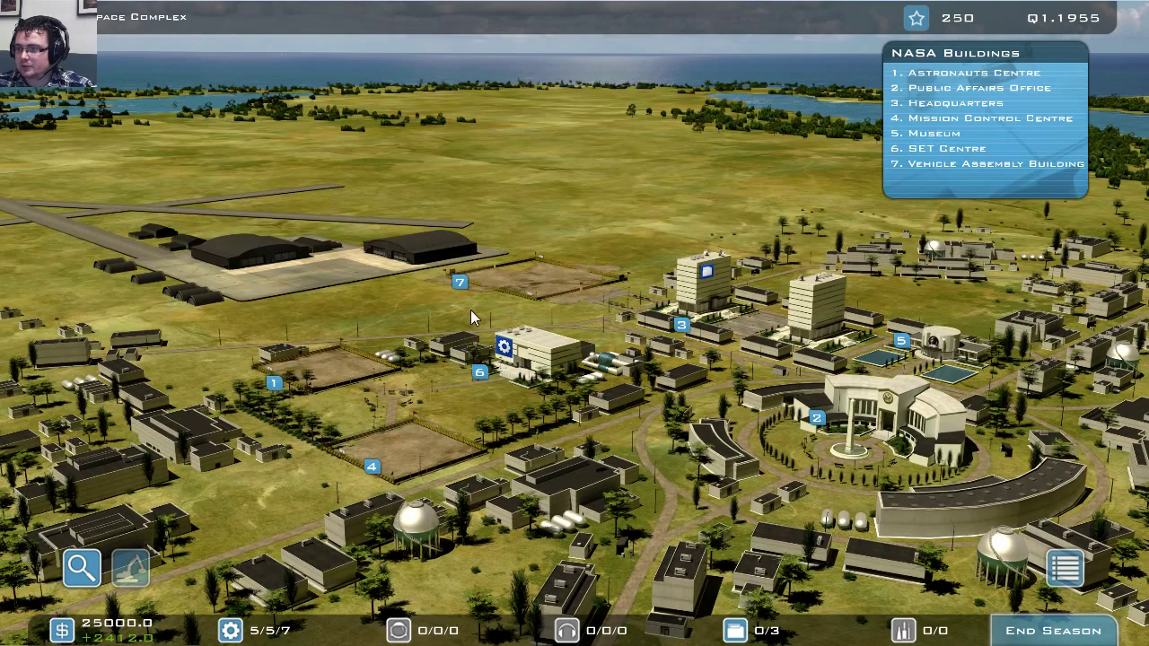
mouse_move(1070, 29)
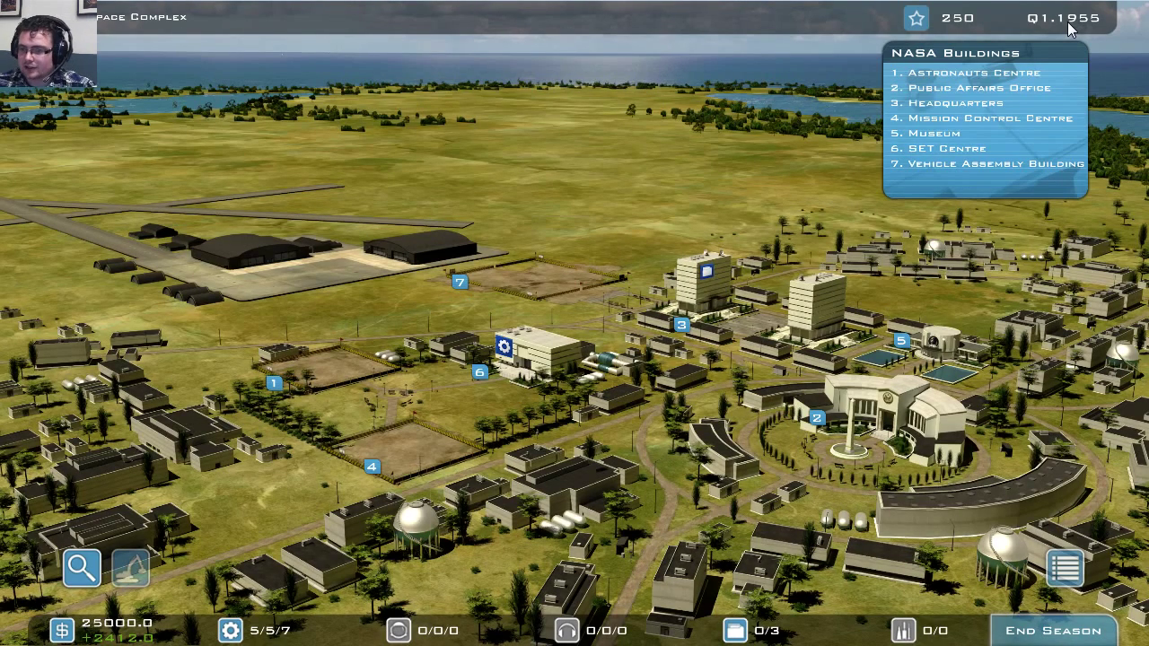
mouse_move(704, 242)
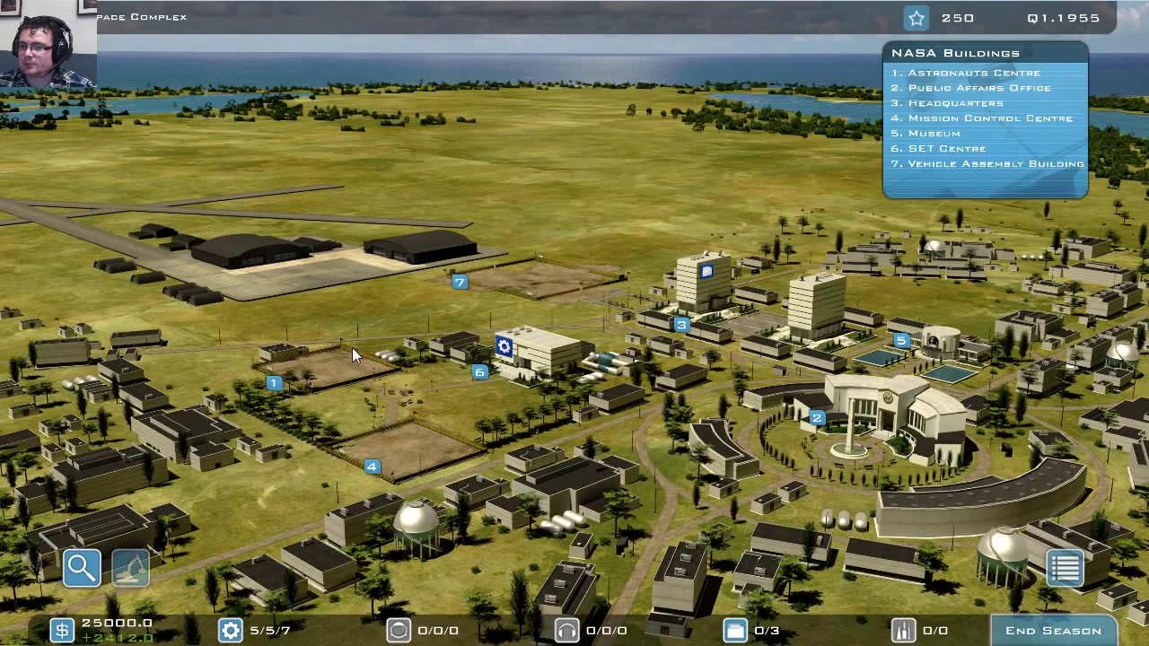
mouse_move(382, 440)
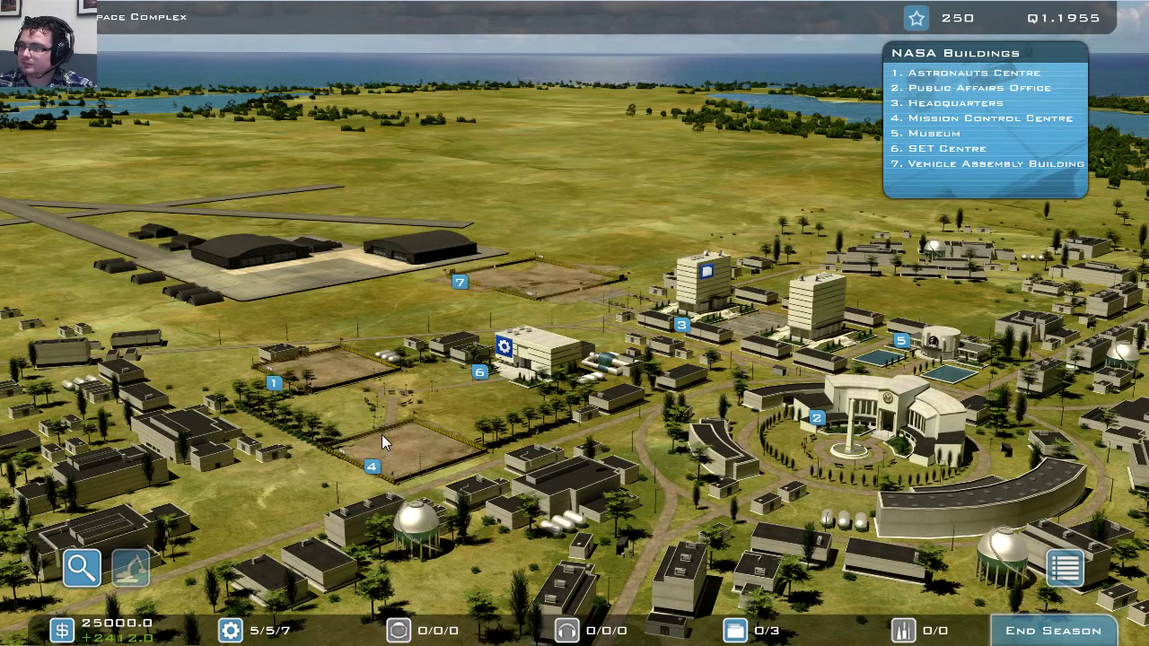
- Build the Mission Control Centre, Astronaut Centre and Vehicle Assembly Building ($800)
left_click(130, 566)
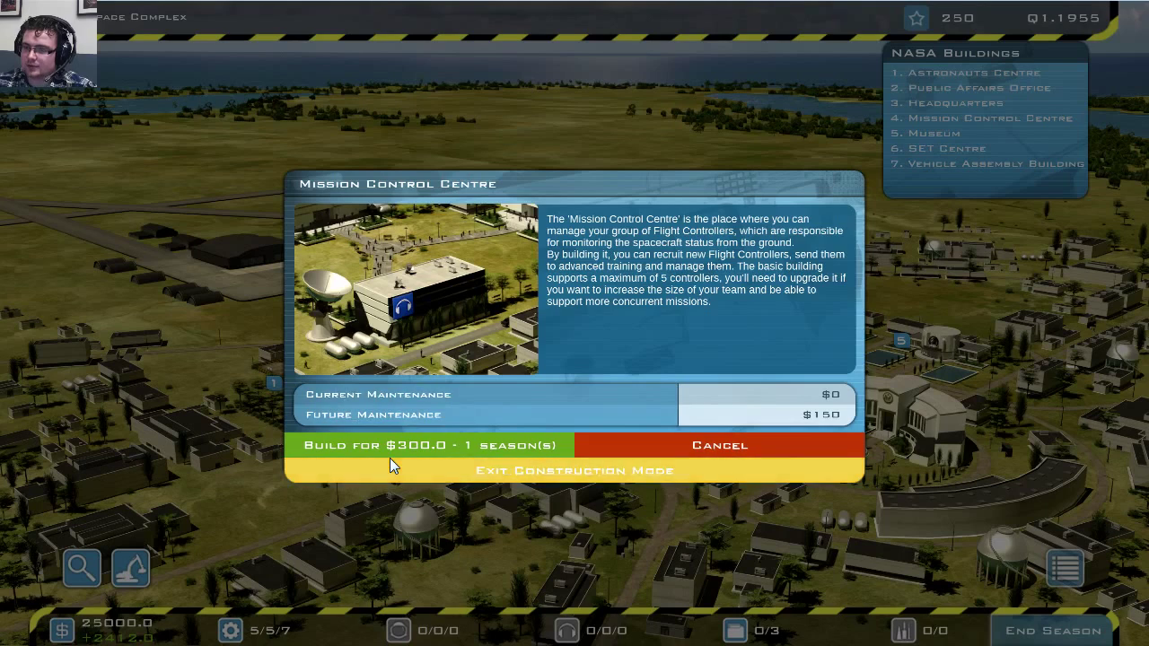
mouse_move(624, 305)
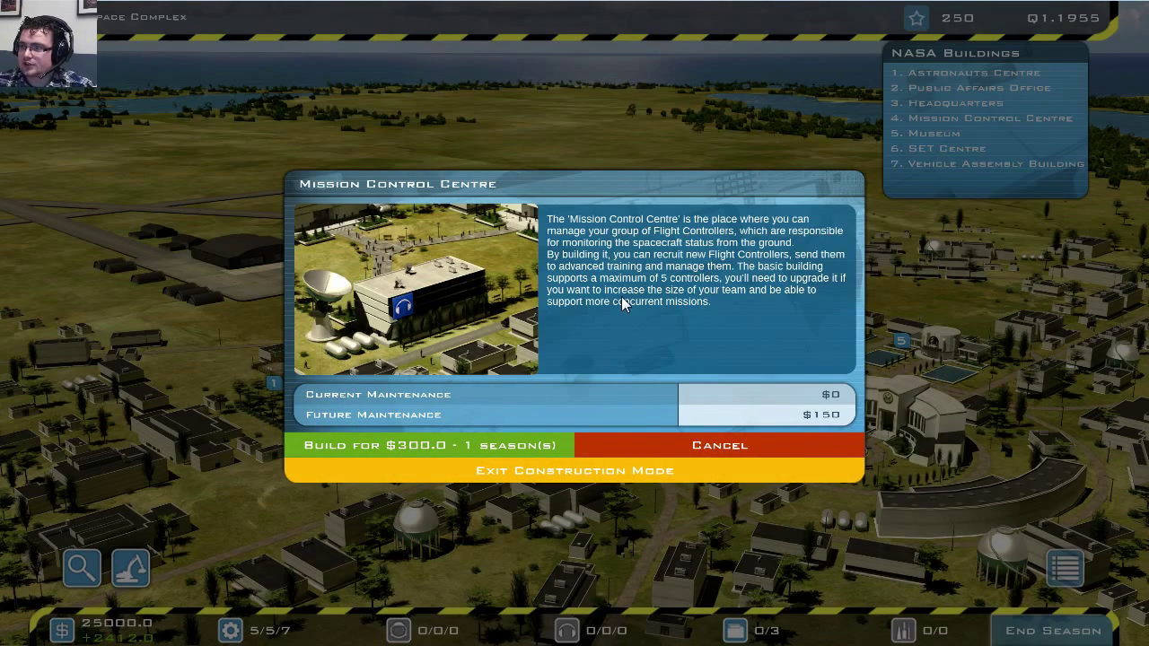
mouse_move(651, 235)
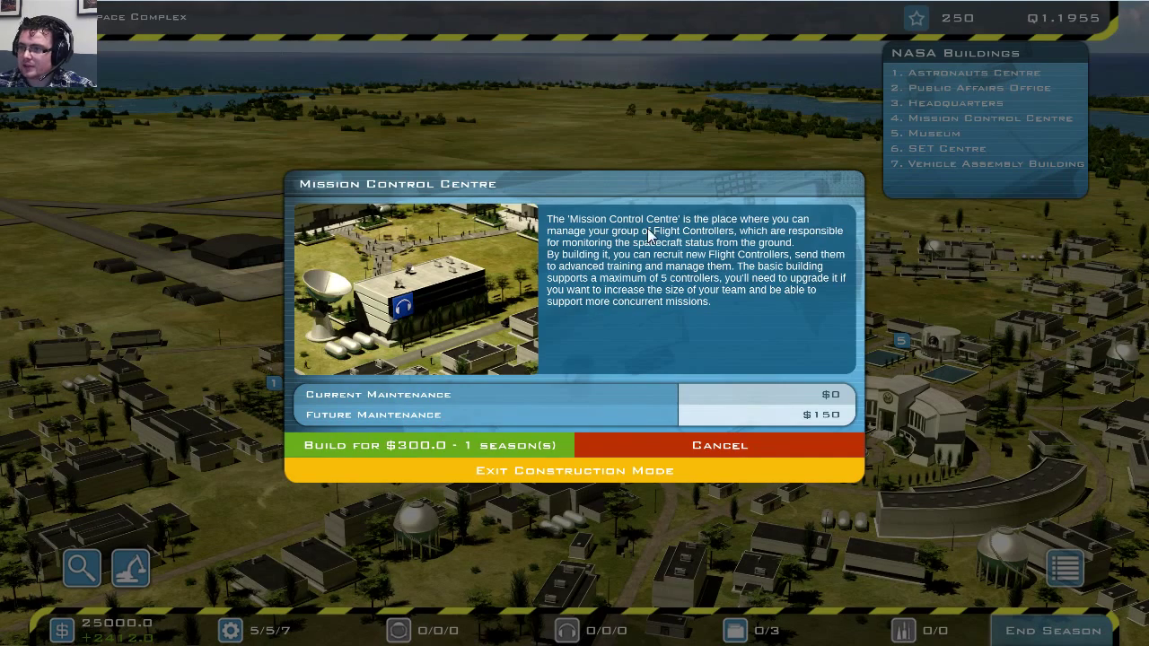
mouse_move(439, 439)
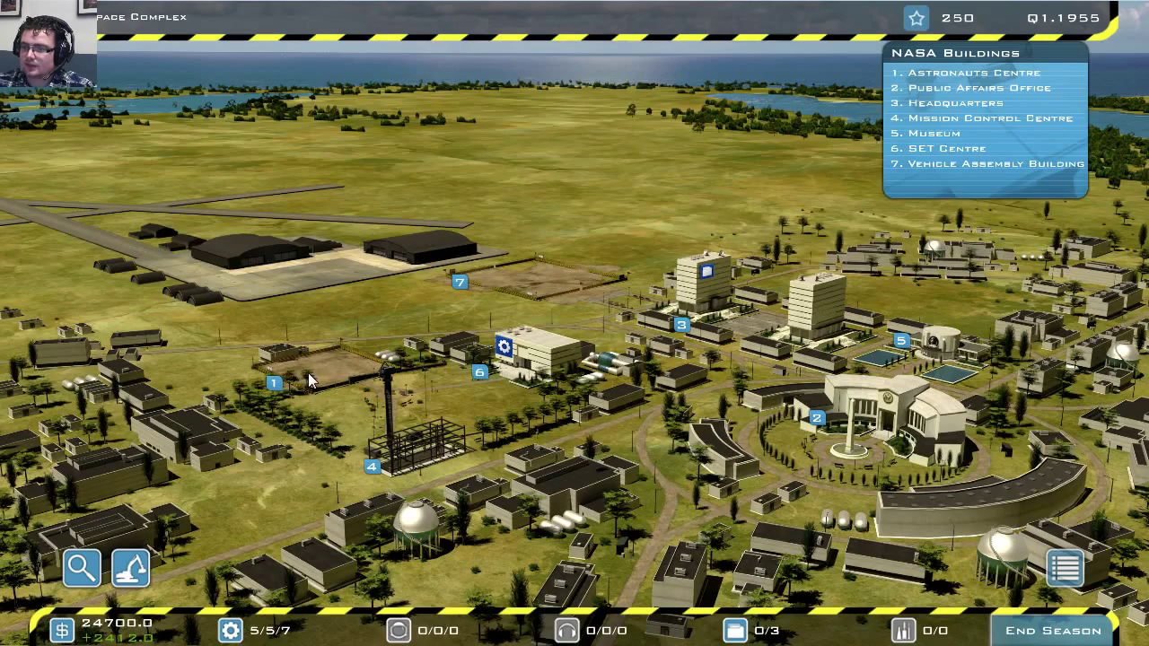
left_click(274, 383)
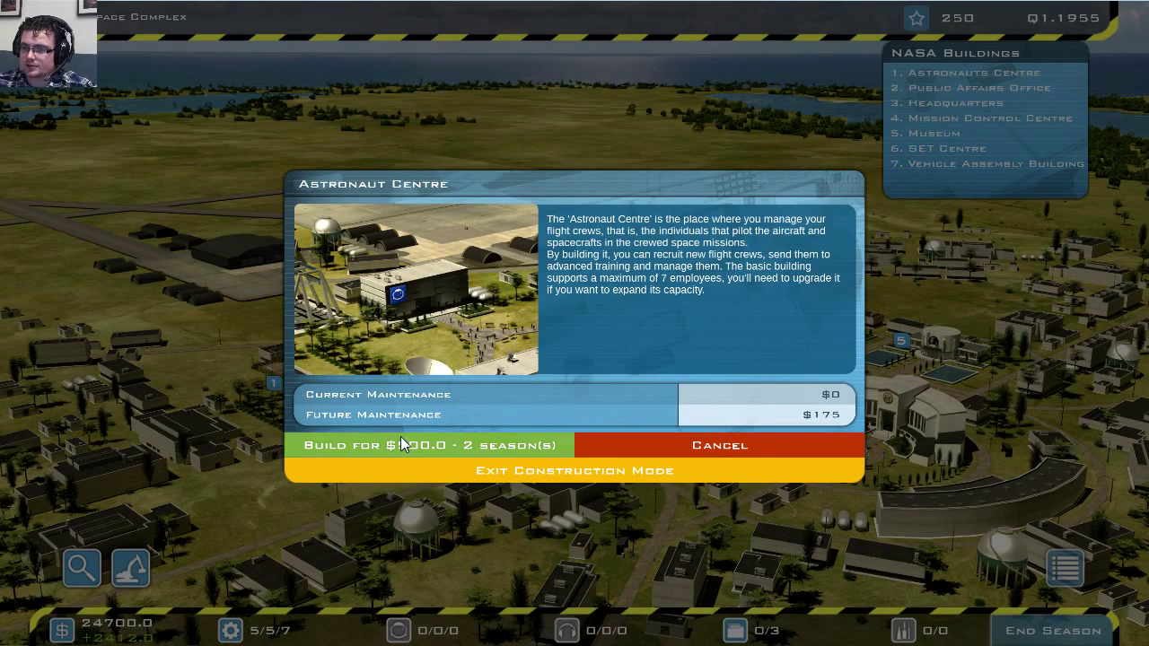
left_click(419, 444)
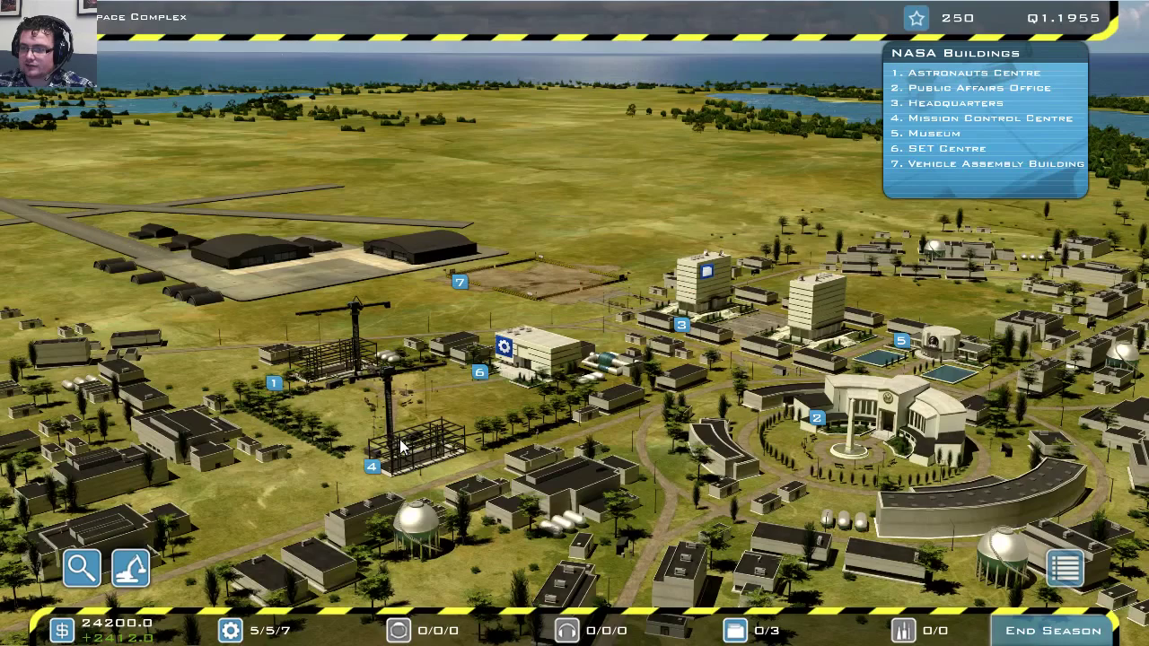
mouse_move(519, 281)
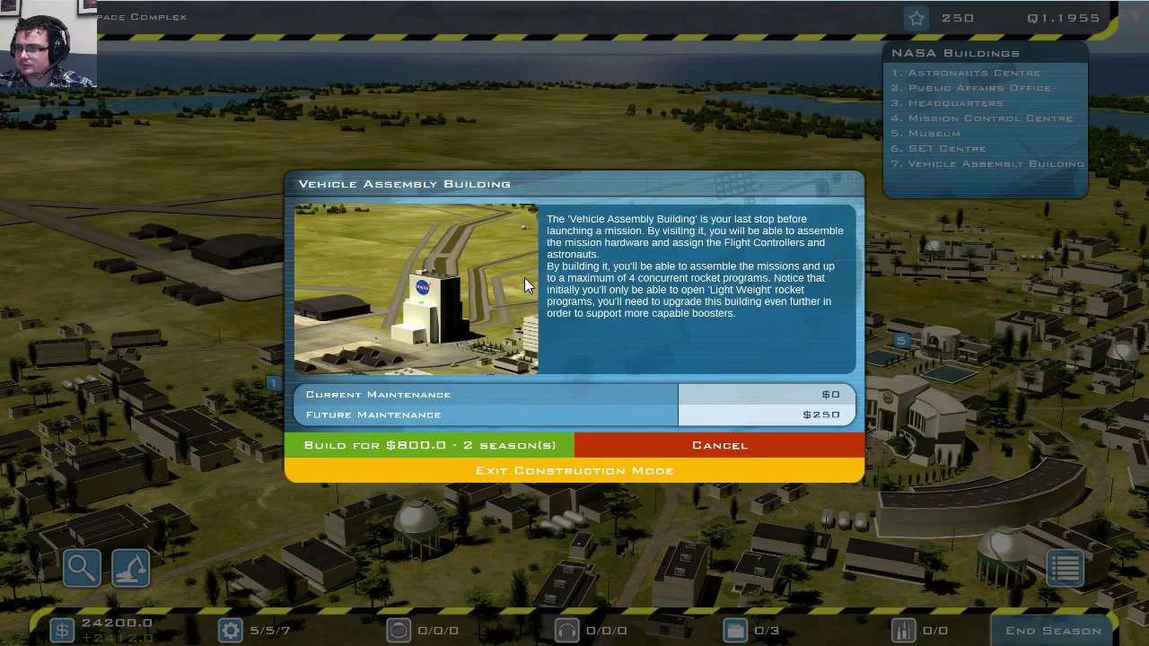
mouse_move(737, 275)
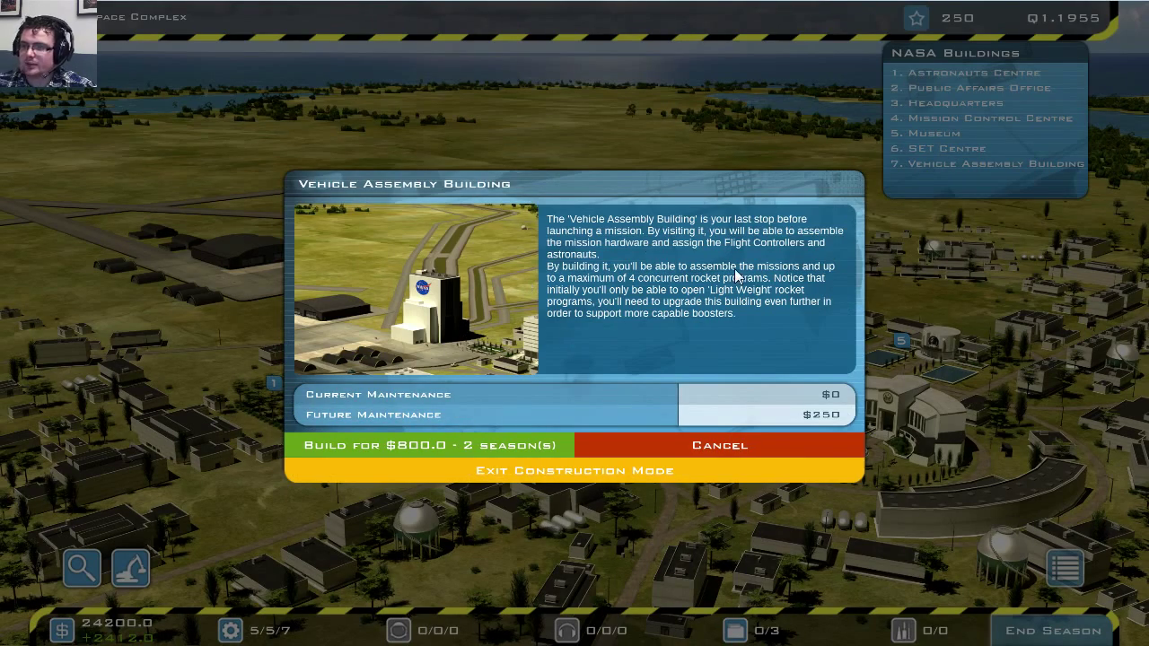
mouse_move(691, 299)
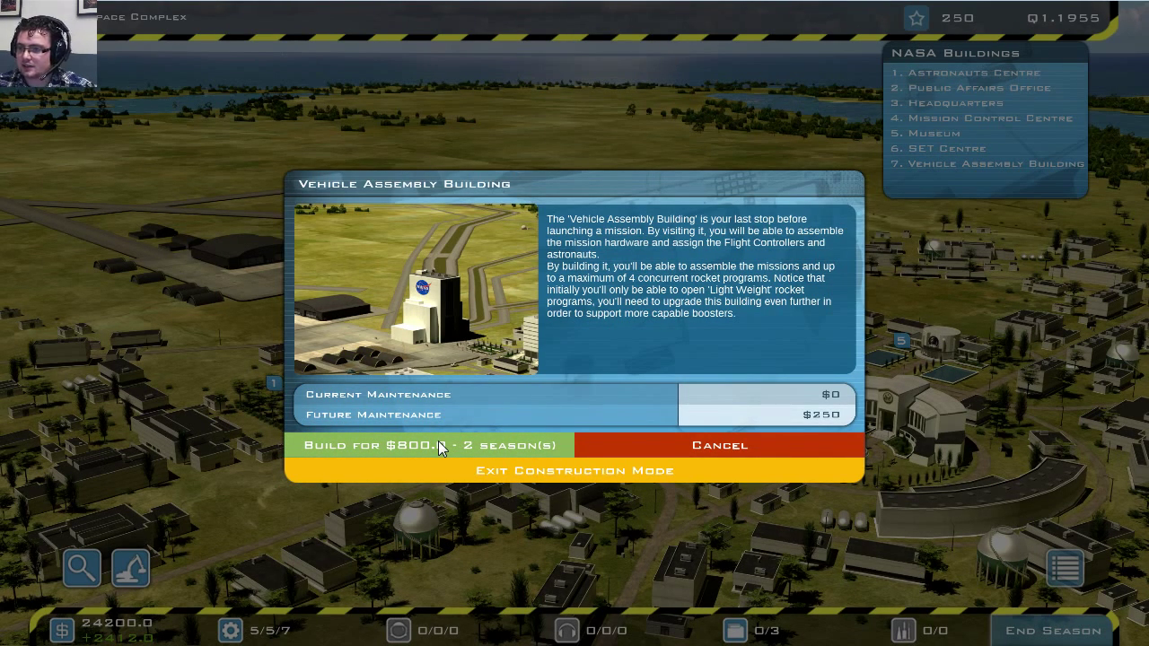
left_click(426, 445)
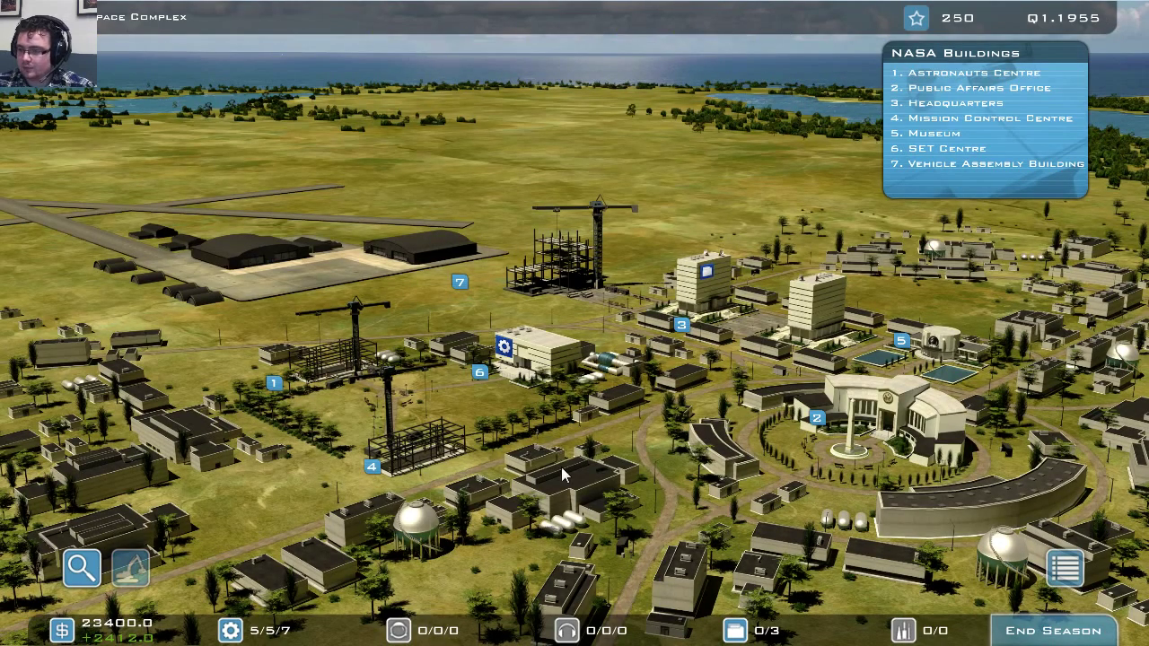
mouse_move(230, 617)
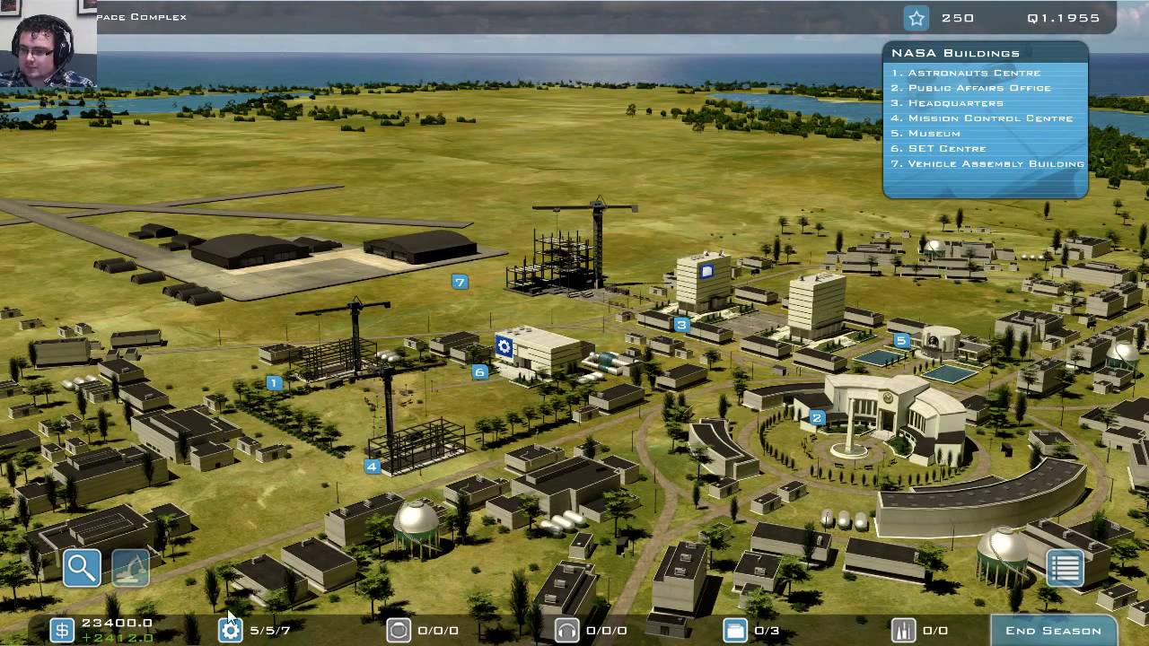
mouse_move(117, 626)
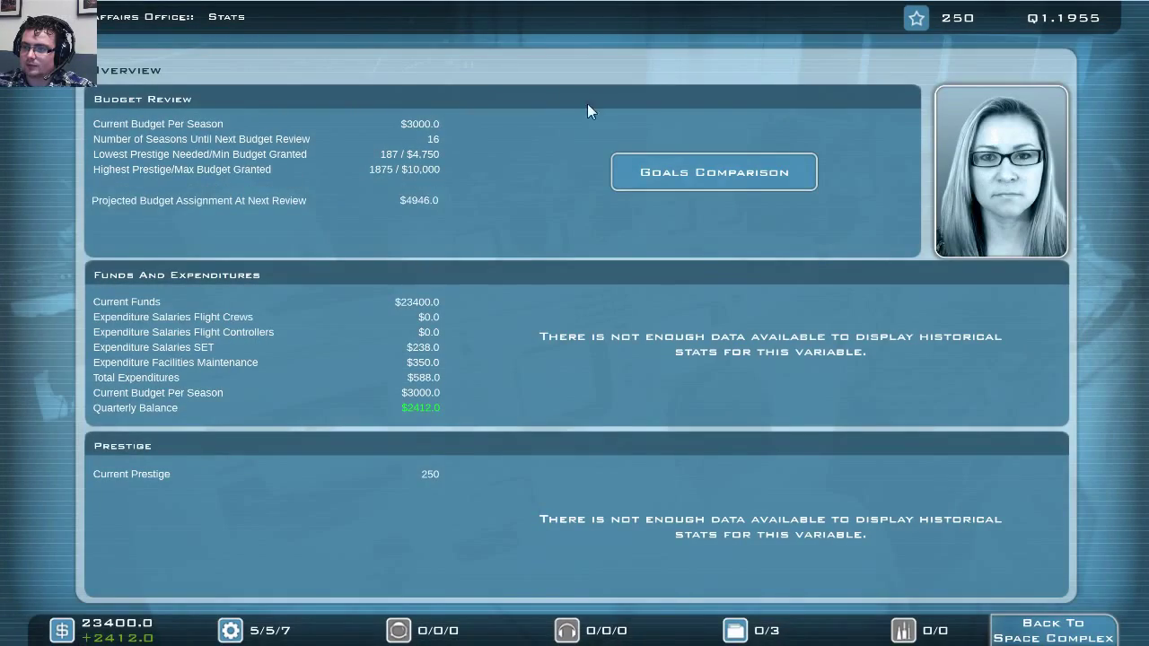
left_click(1052, 629)
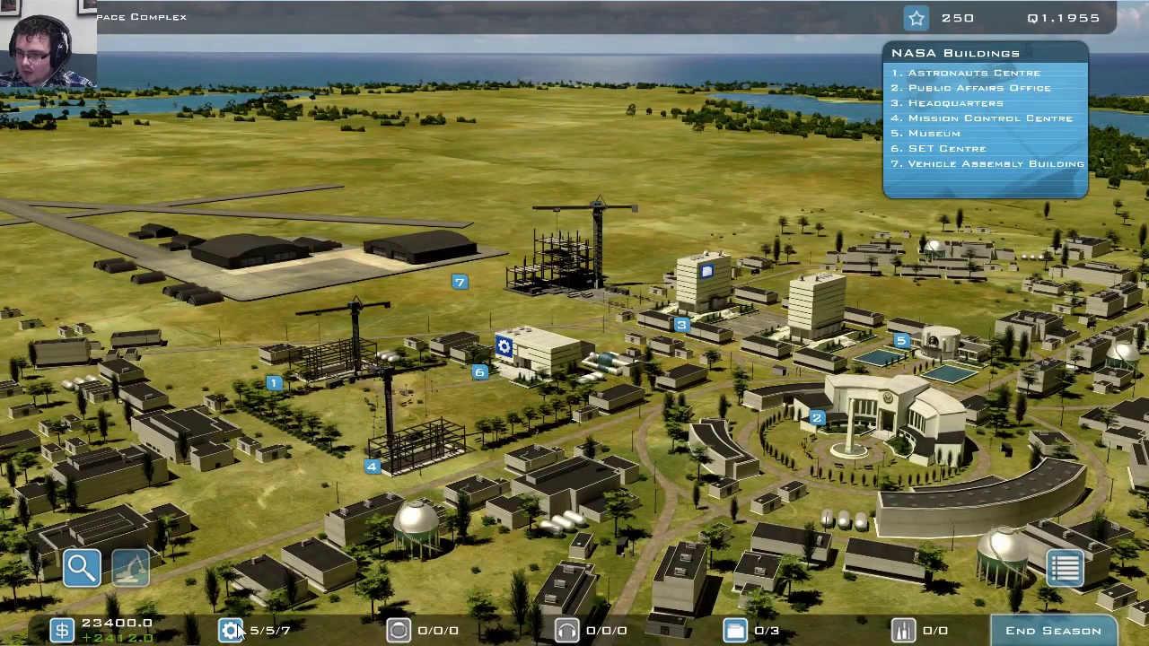
mouse_move(215, 570)
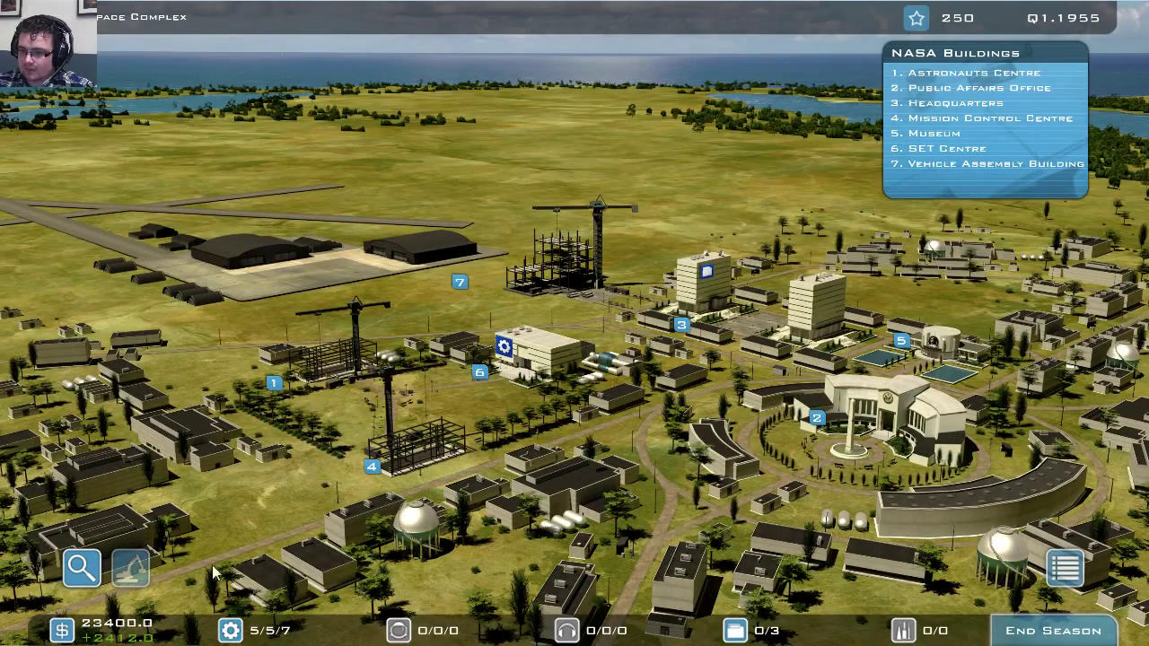
mouse_move(341, 575)
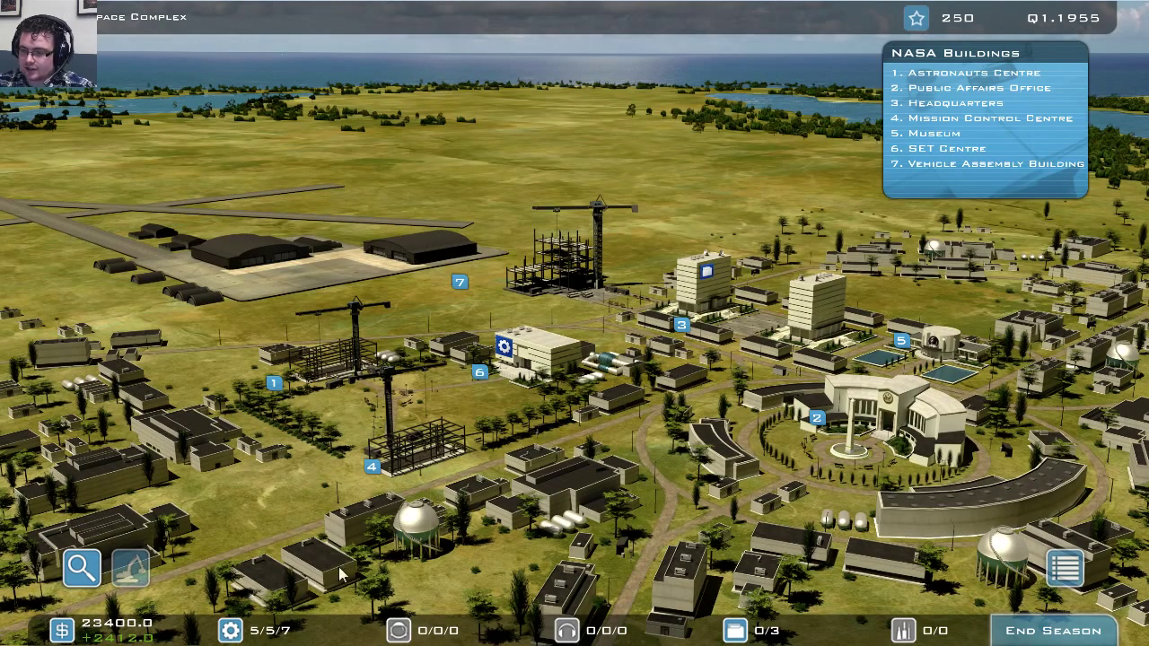
mouse_move(400, 631)
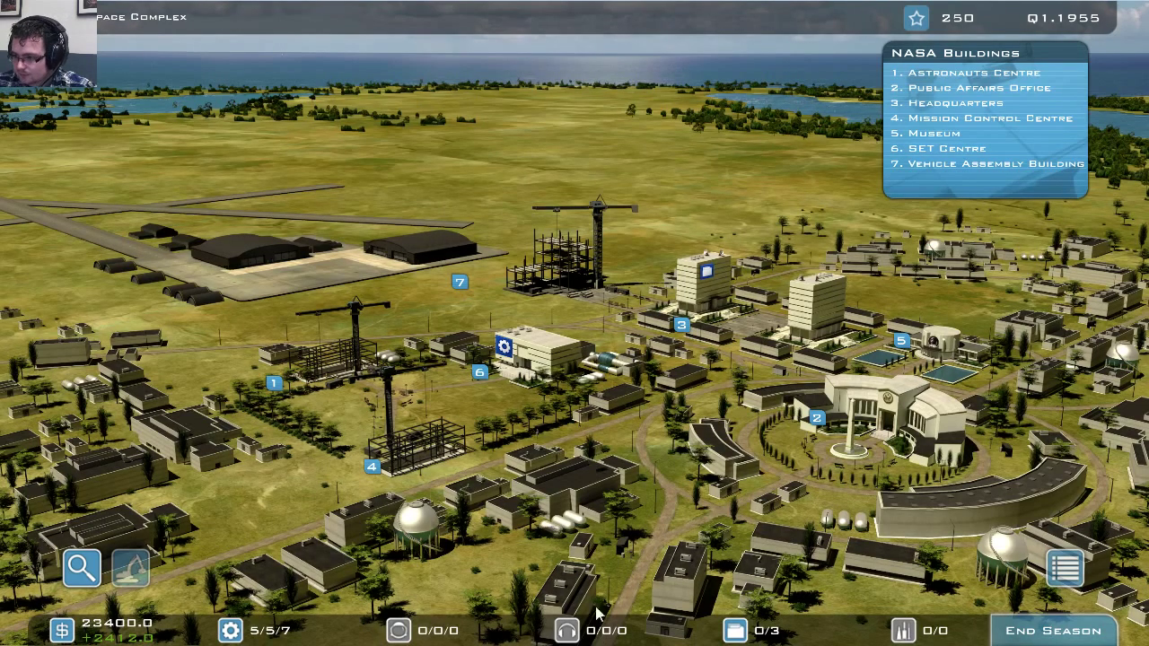
mouse_move(723, 584)
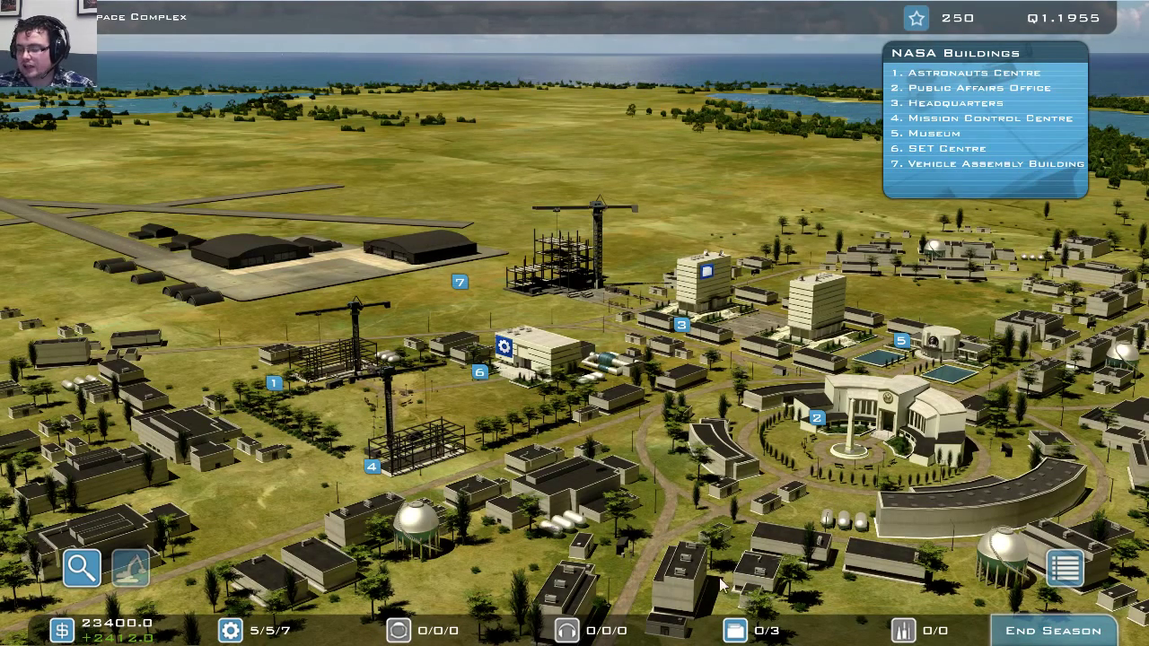
mouse_move(785, 637)
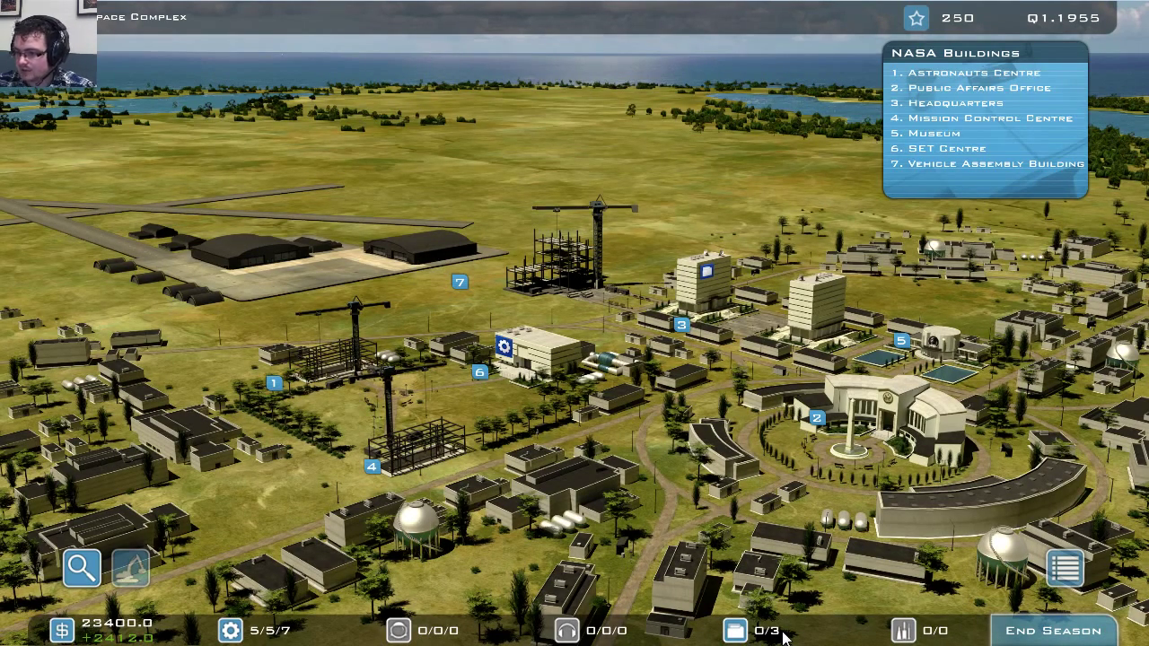
mouse_move(776, 615)
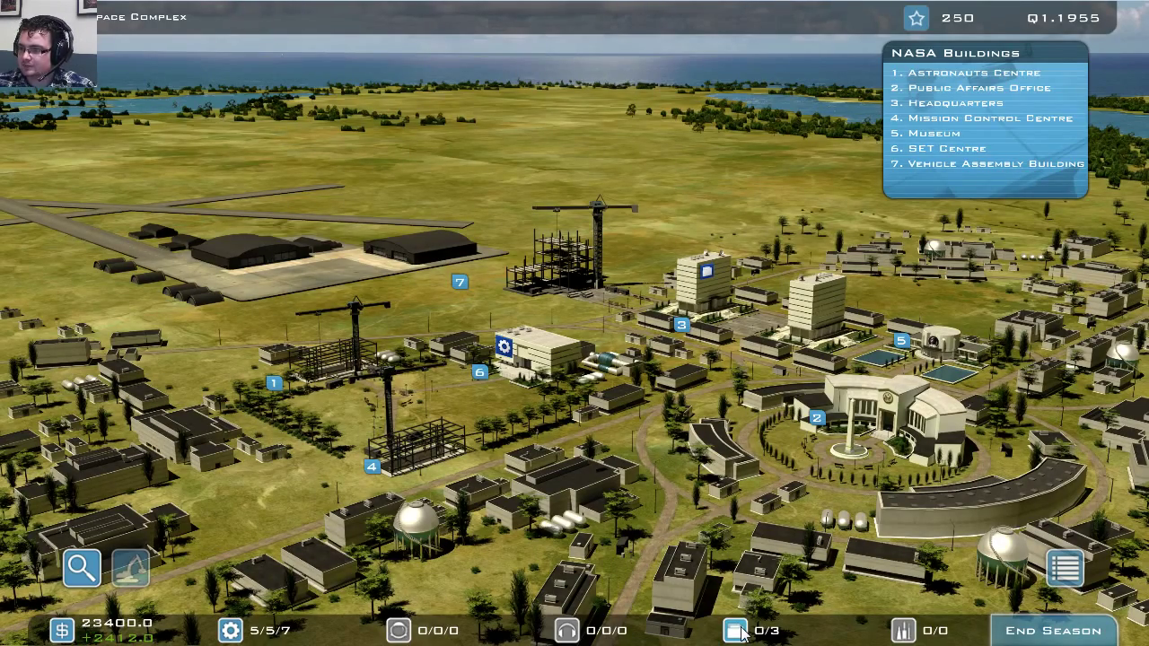
- Open the Headquarters solar system category selection screen
left_click(736, 631)
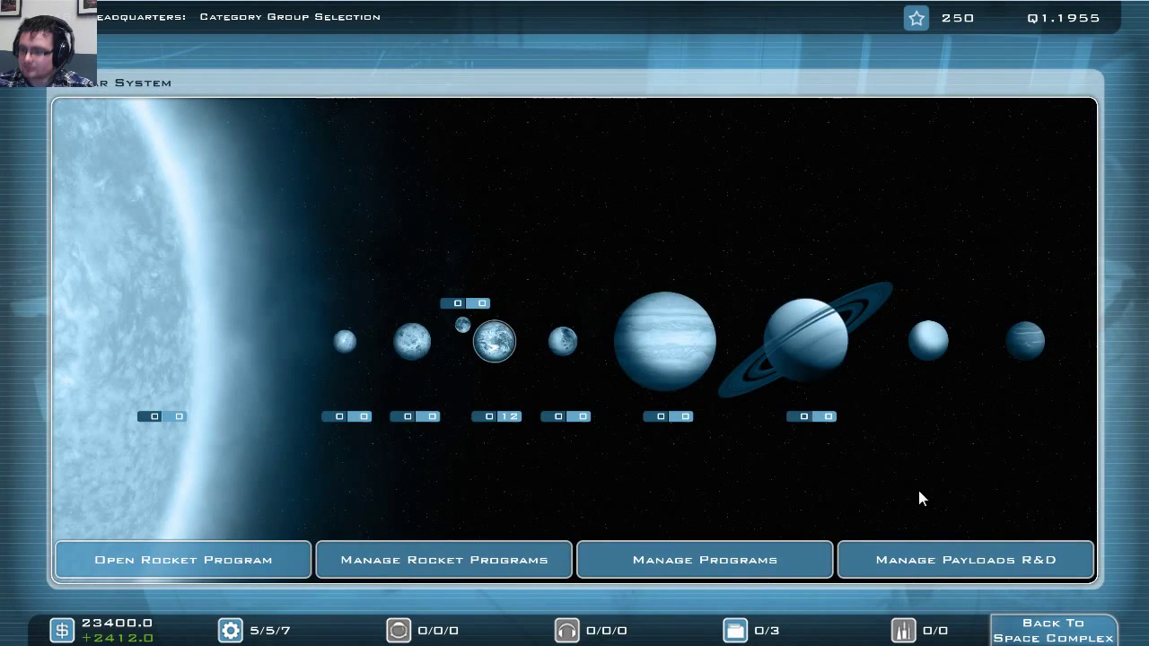
mouse_move(779, 332)
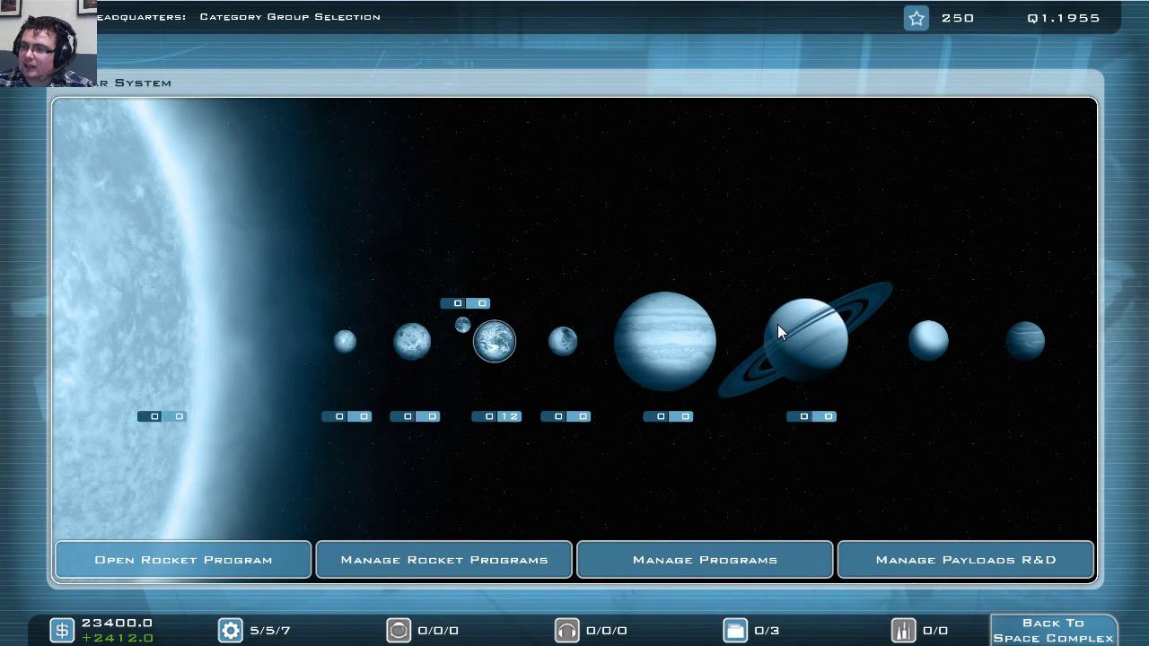
mouse_move(412, 375)
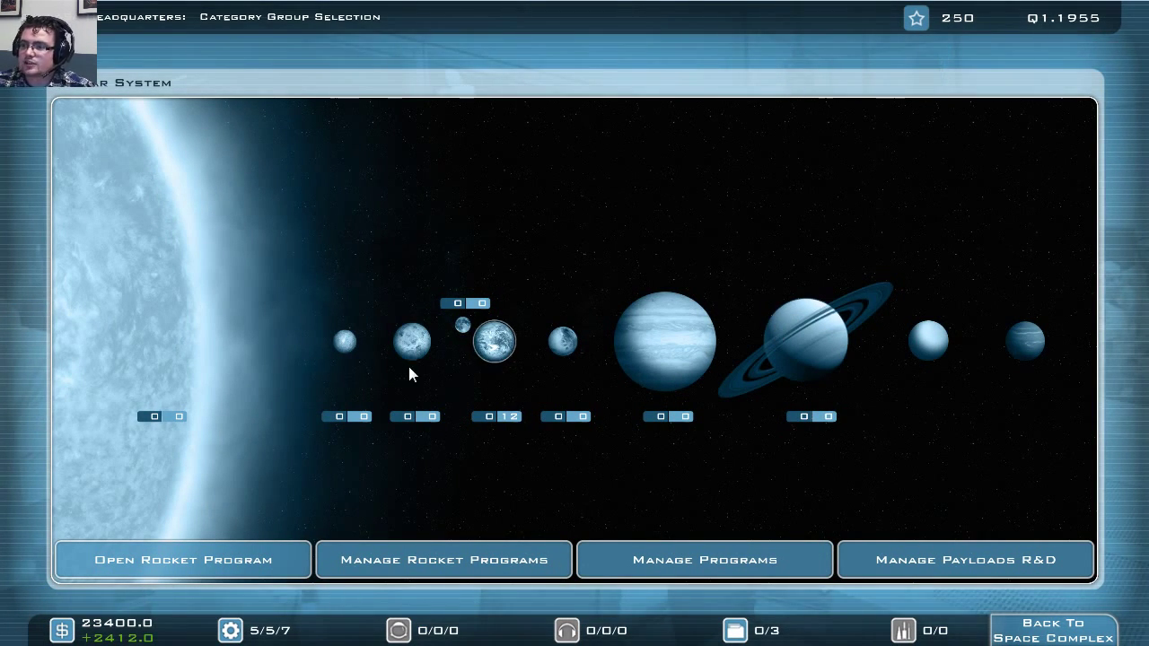
mouse_move(855, 314)
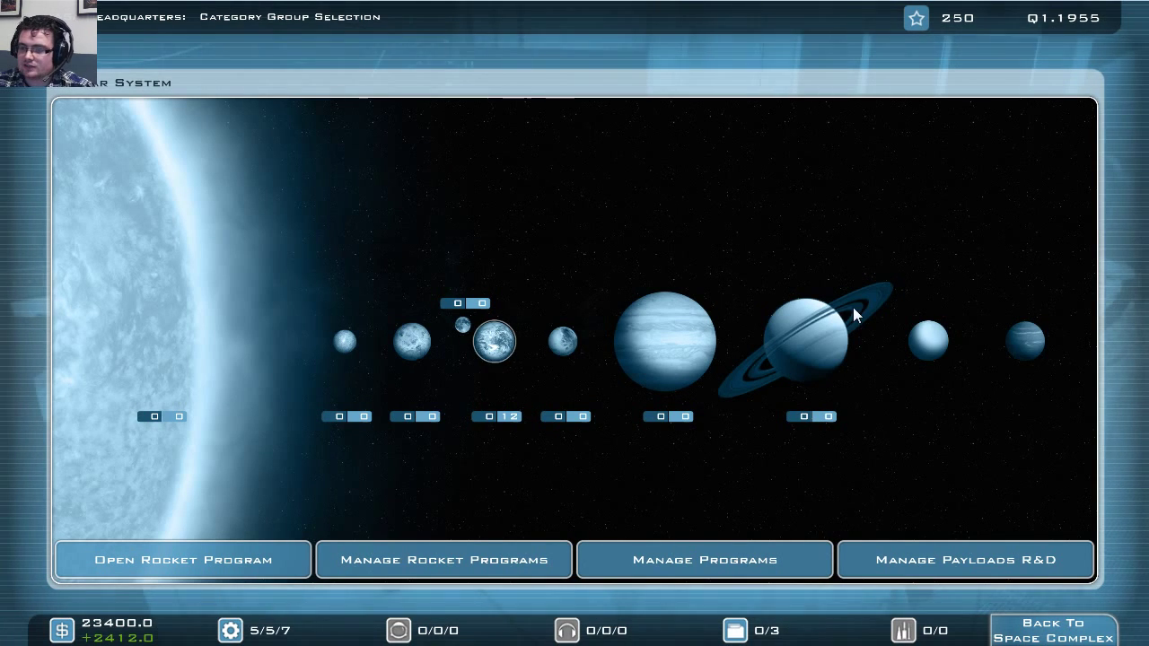
mouse_move(251, 326)
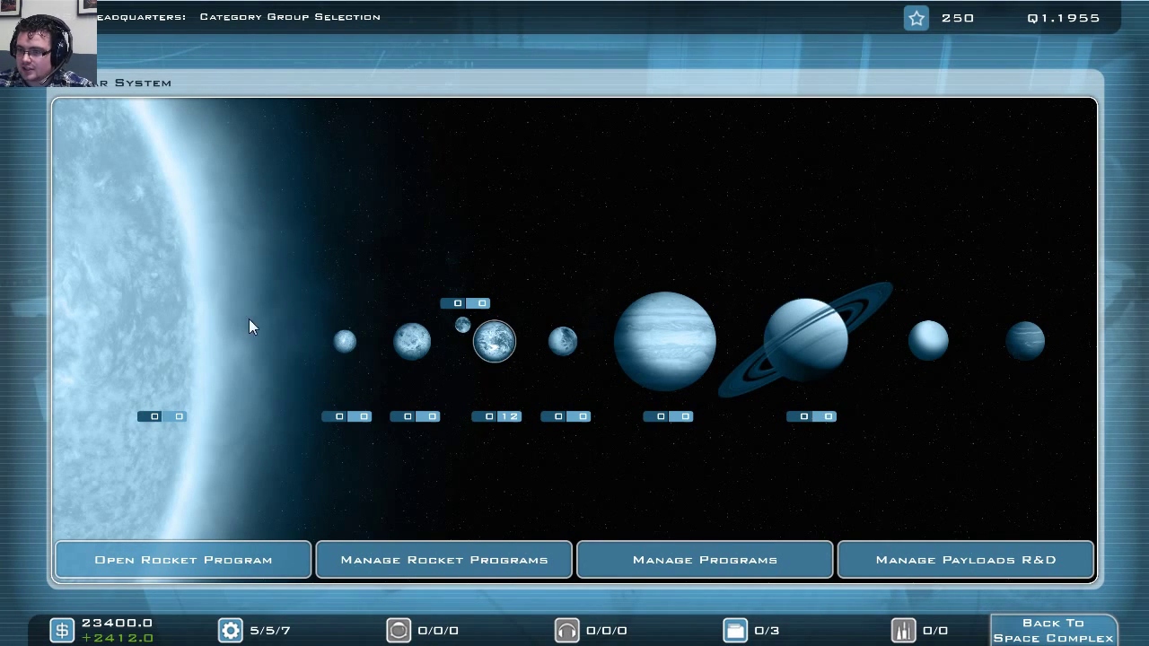
mouse_move(383, 426)
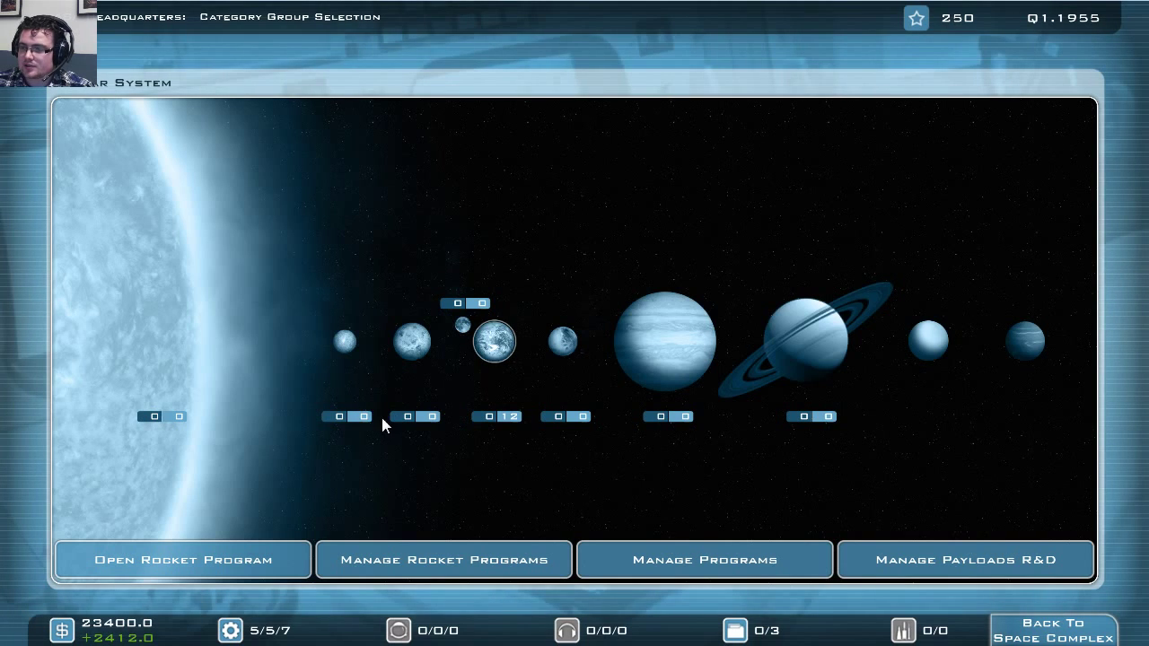
mouse_move(172, 438)
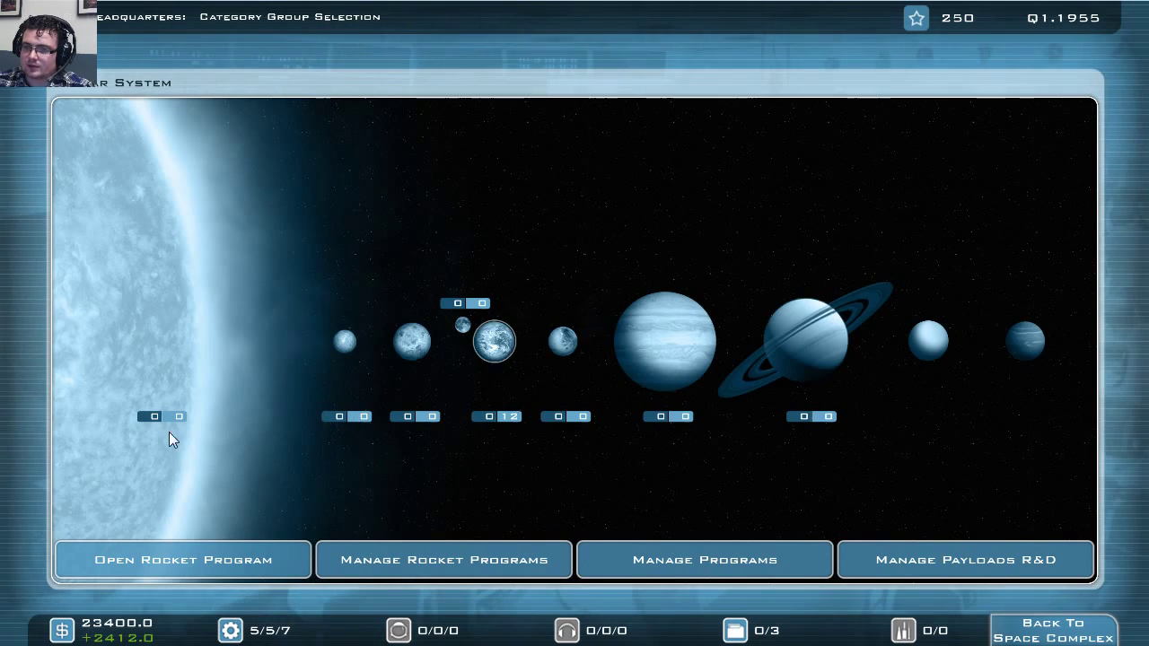
mouse_move(588, 419)
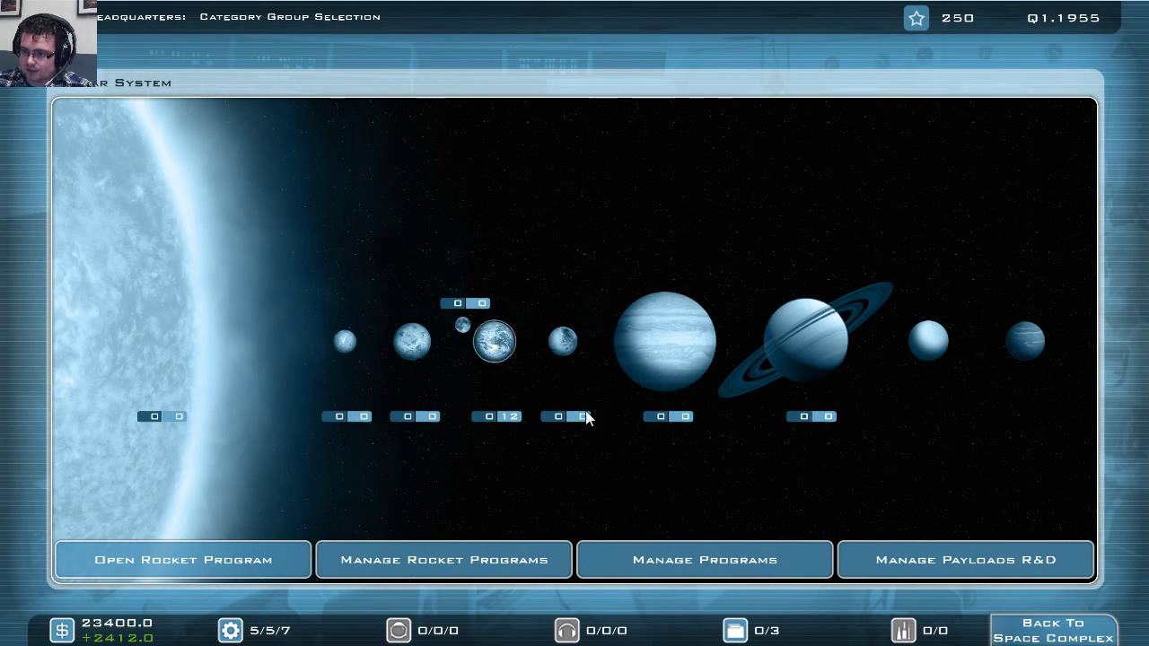
mouse_move(616, 467)
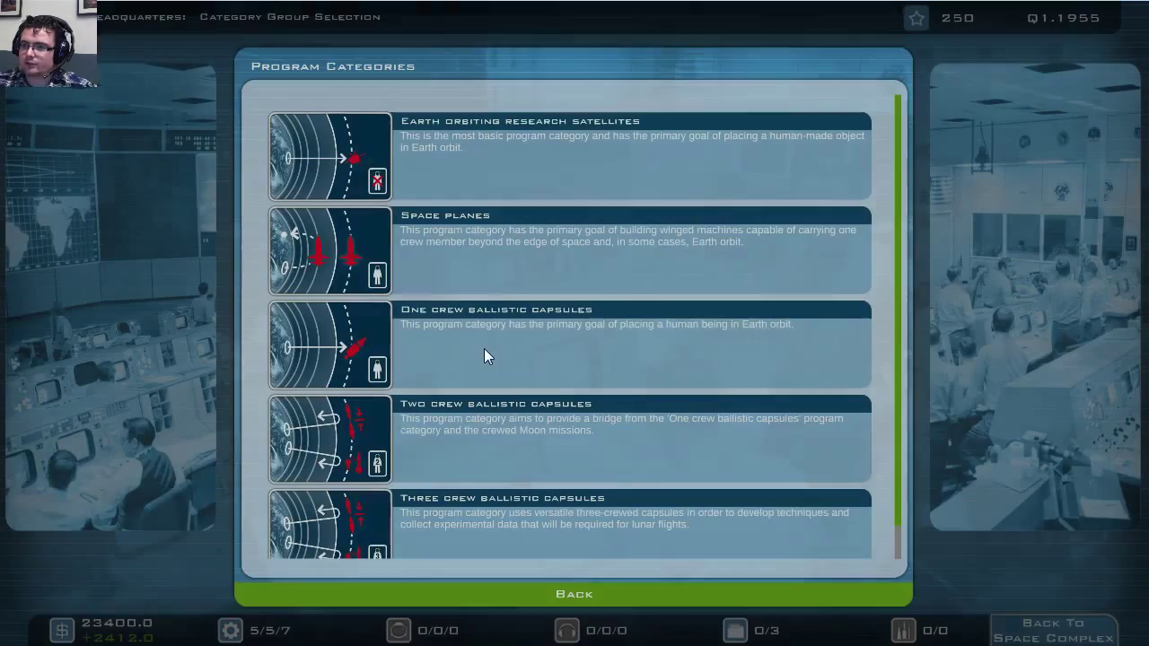
mouse_move(680, 296)
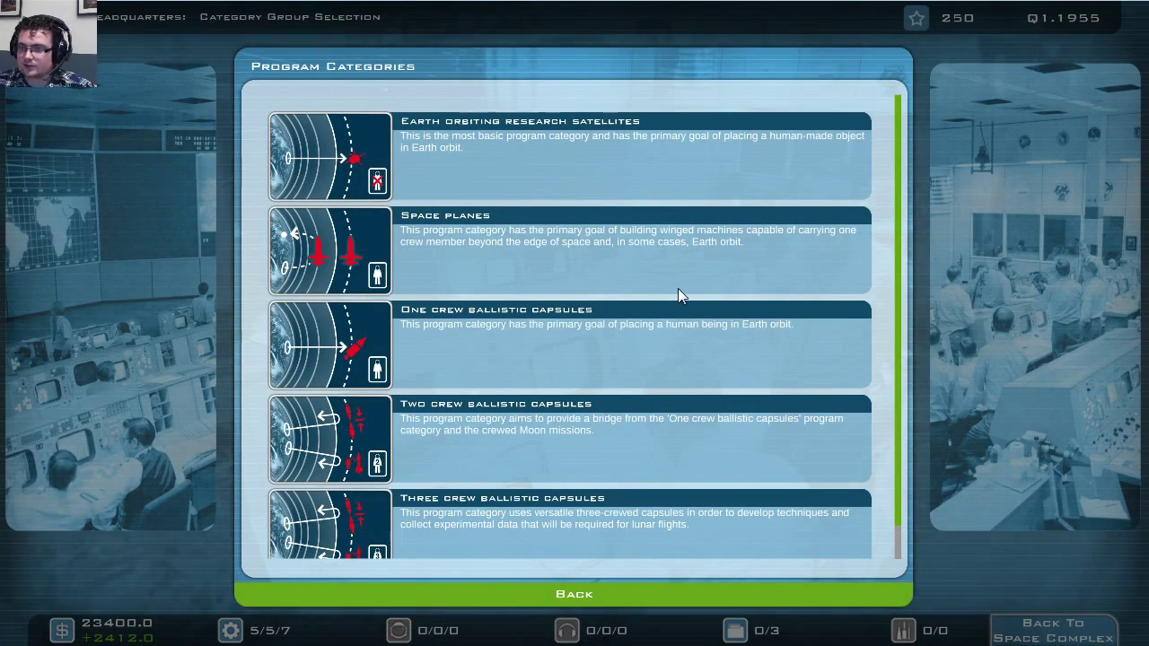
- Scroll through the Program Categories, from research satellites to three-crew capsules
scroll("down", 3)
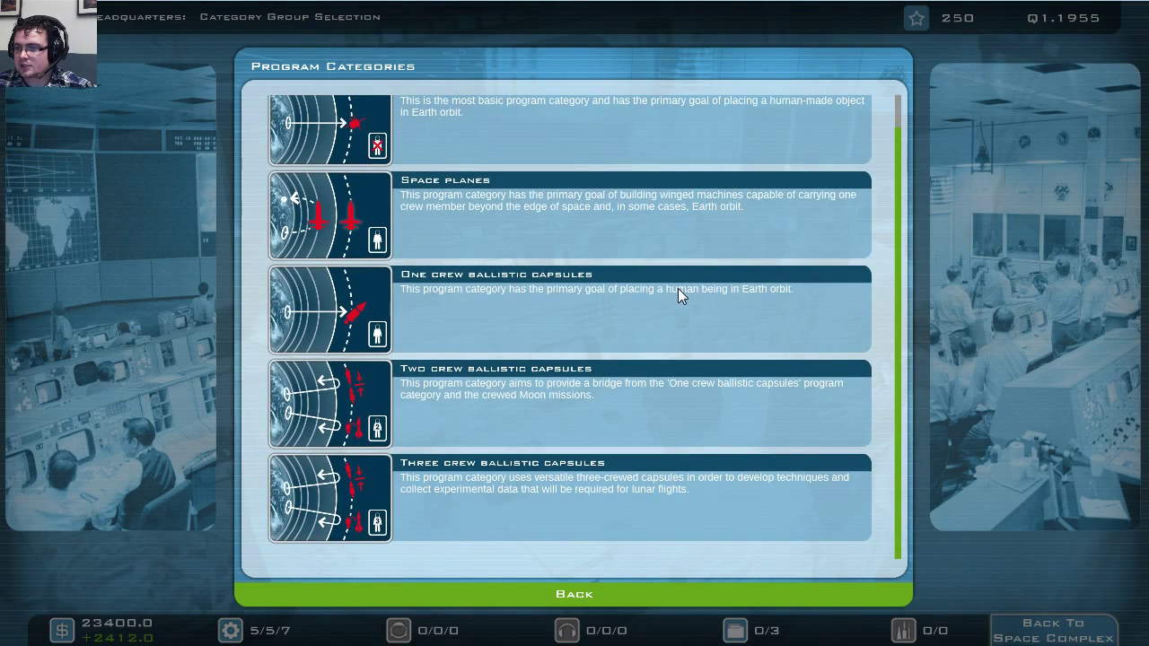
scroll("up", 3)
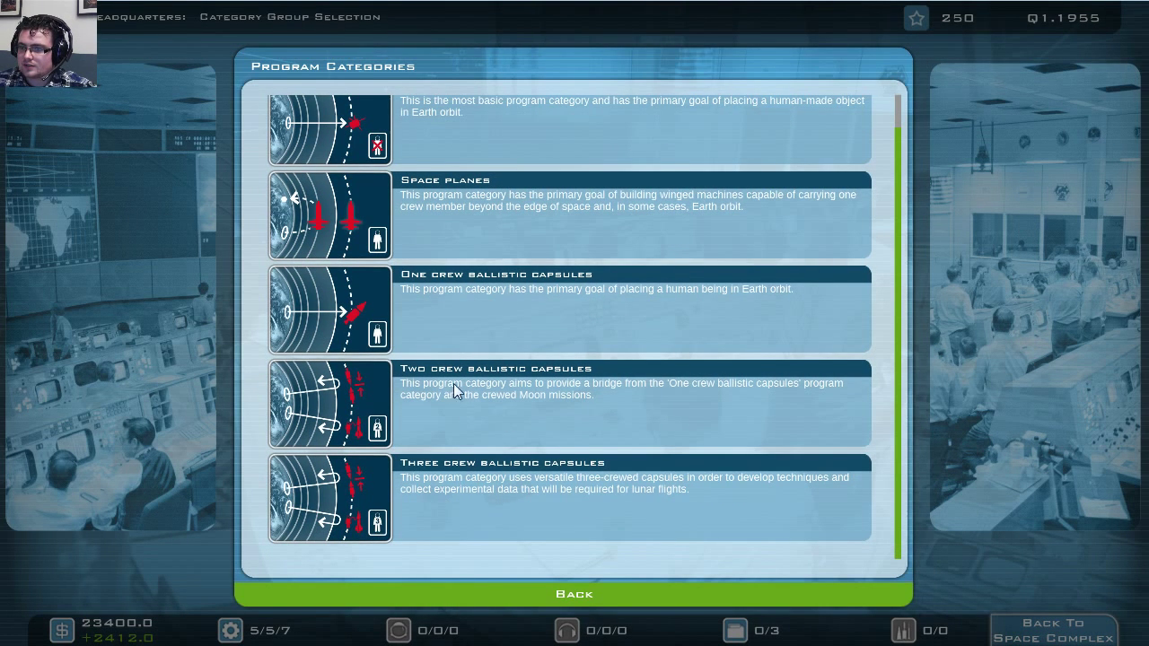
mouse_move(417, 377)
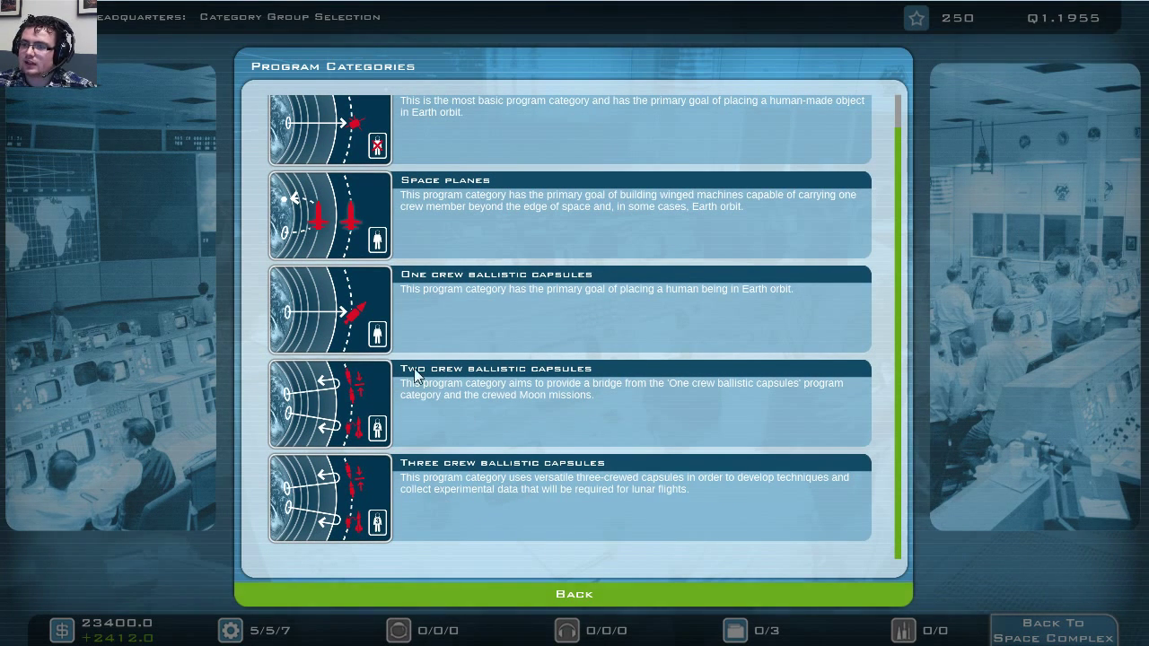
scroll("up", 3)
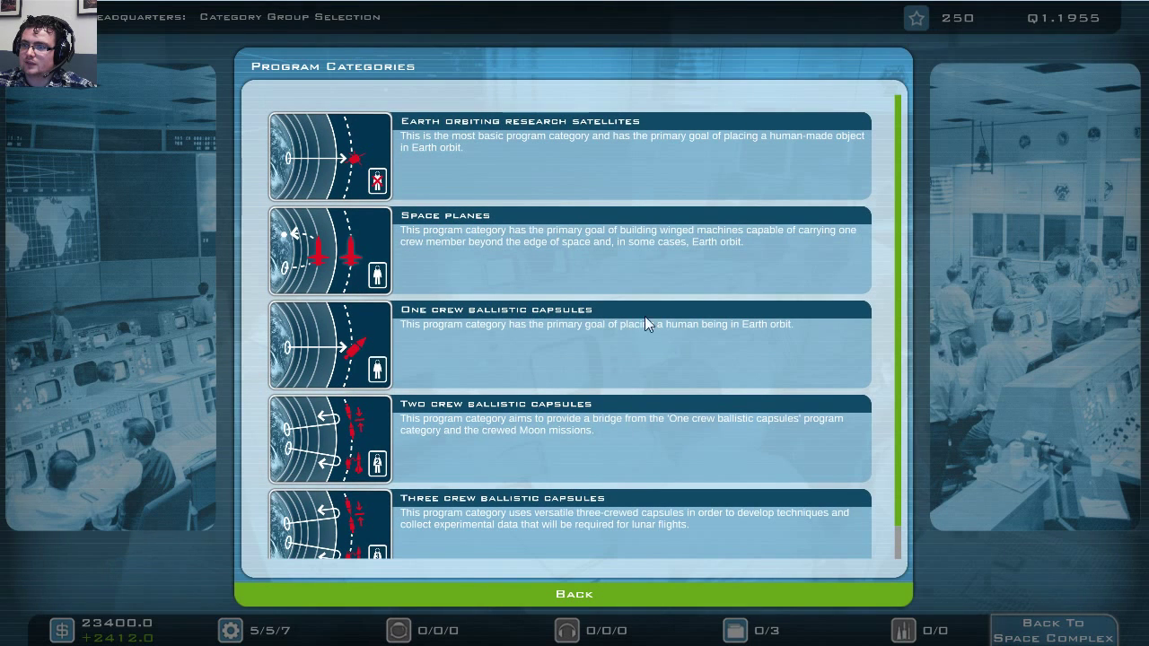
mouse_move(330, 157)
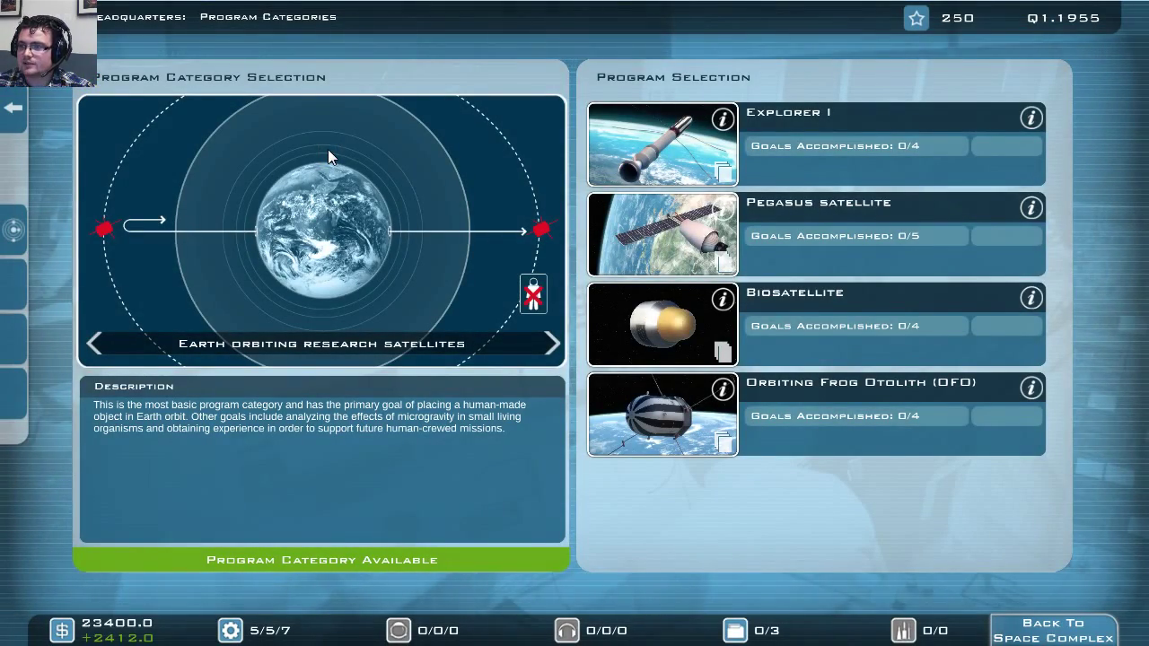
mouse_move(582, 150)
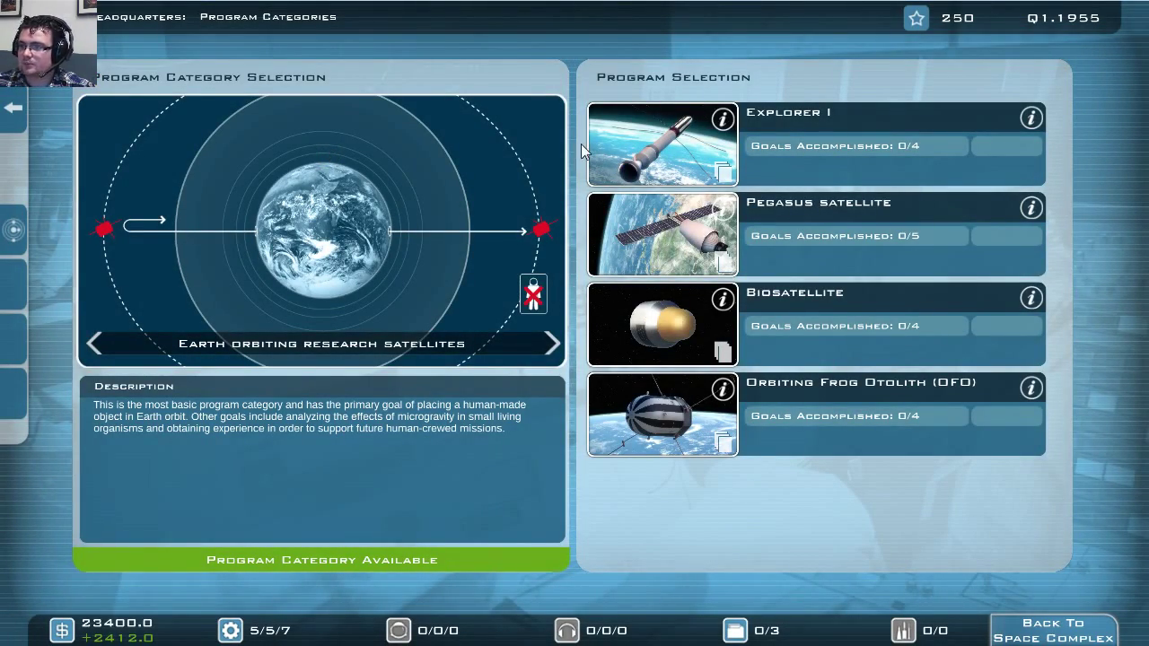
mouse_move(675, 154)
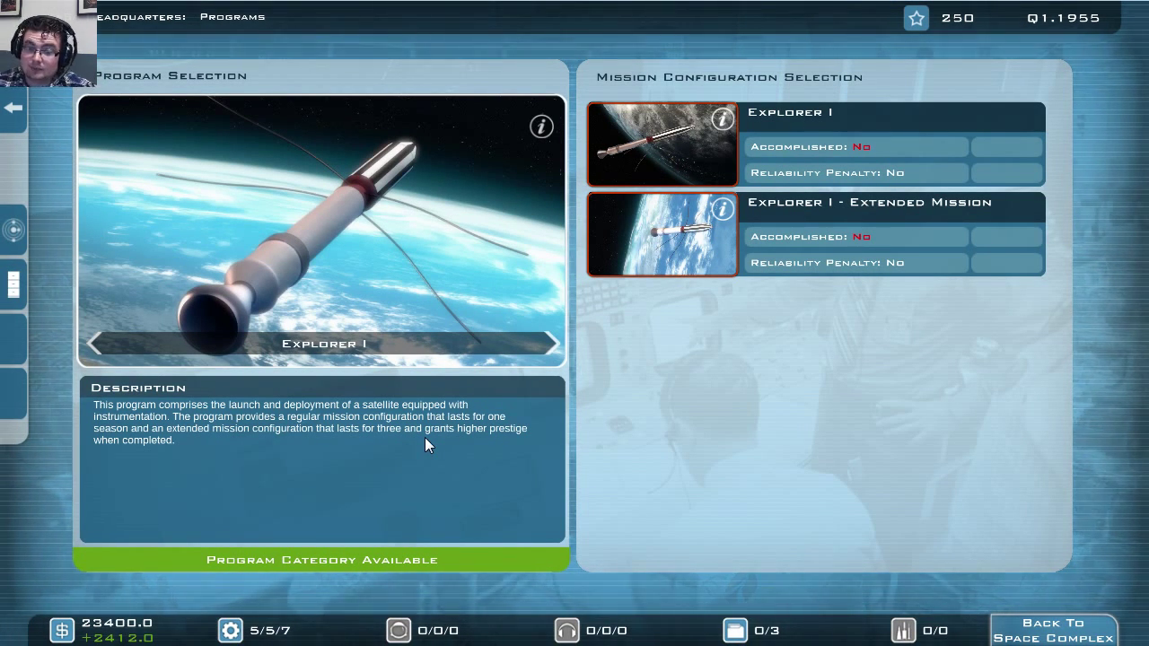
mouse_move(464, 441)
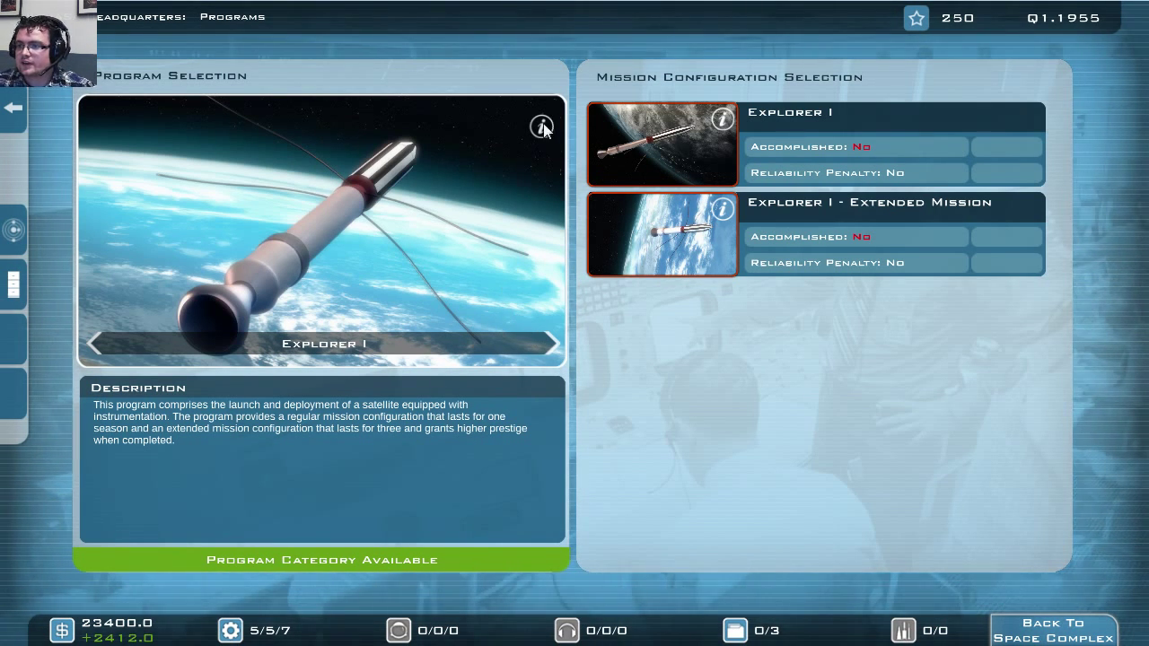
- Bring up the Explorer I program's cost breakdown
left_click(541, 124)
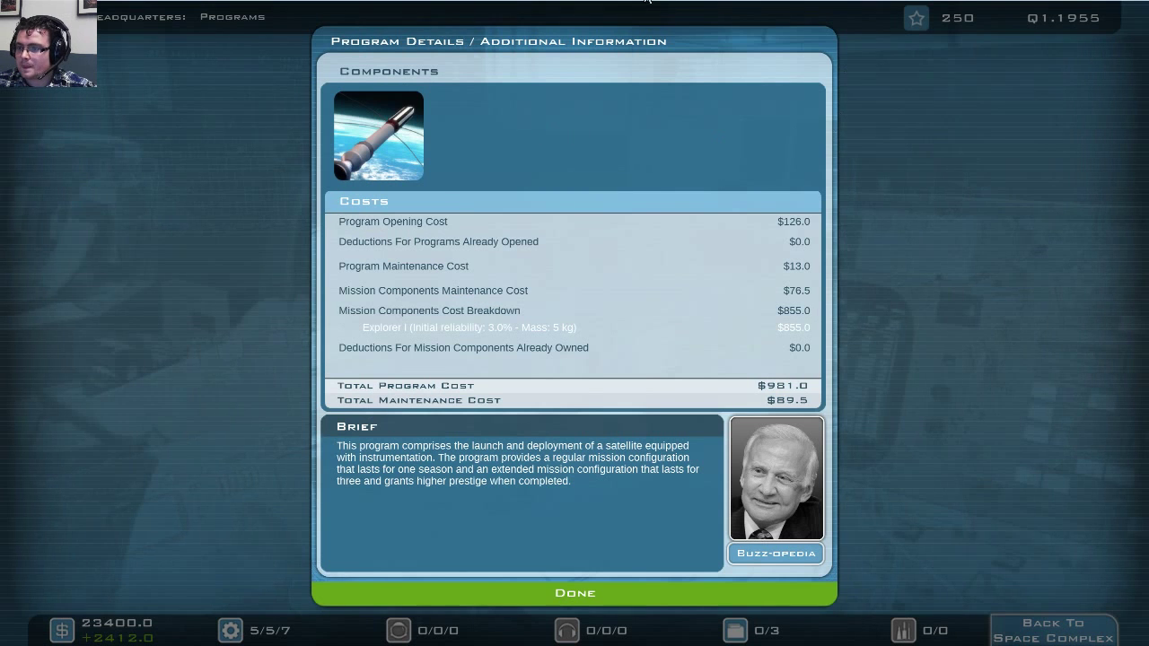
mouse_move(486, 491)
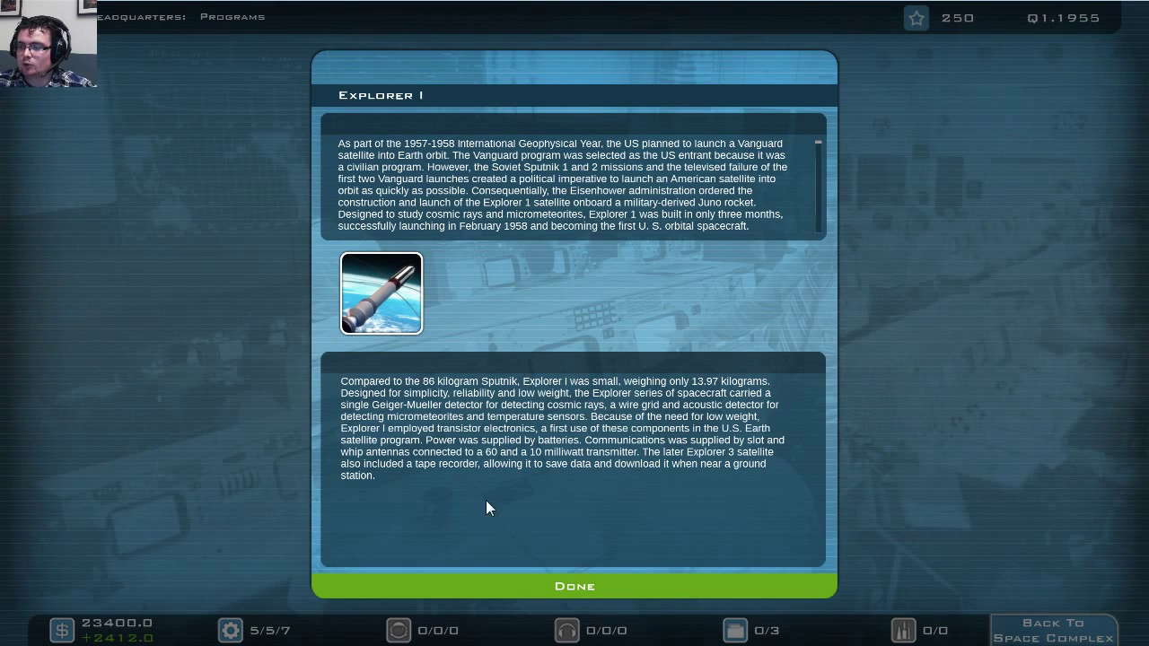
mouse_move(575, 586)
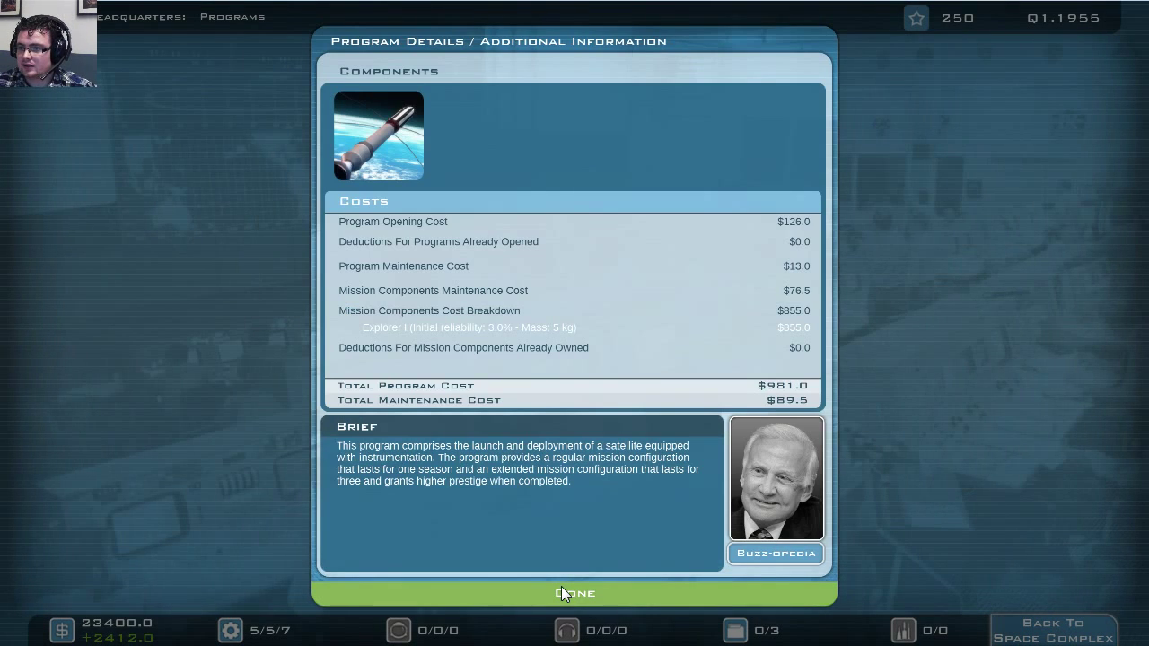
- Close the cost details and confirm opening Explorer I for $981.0
left_click(575, 593)
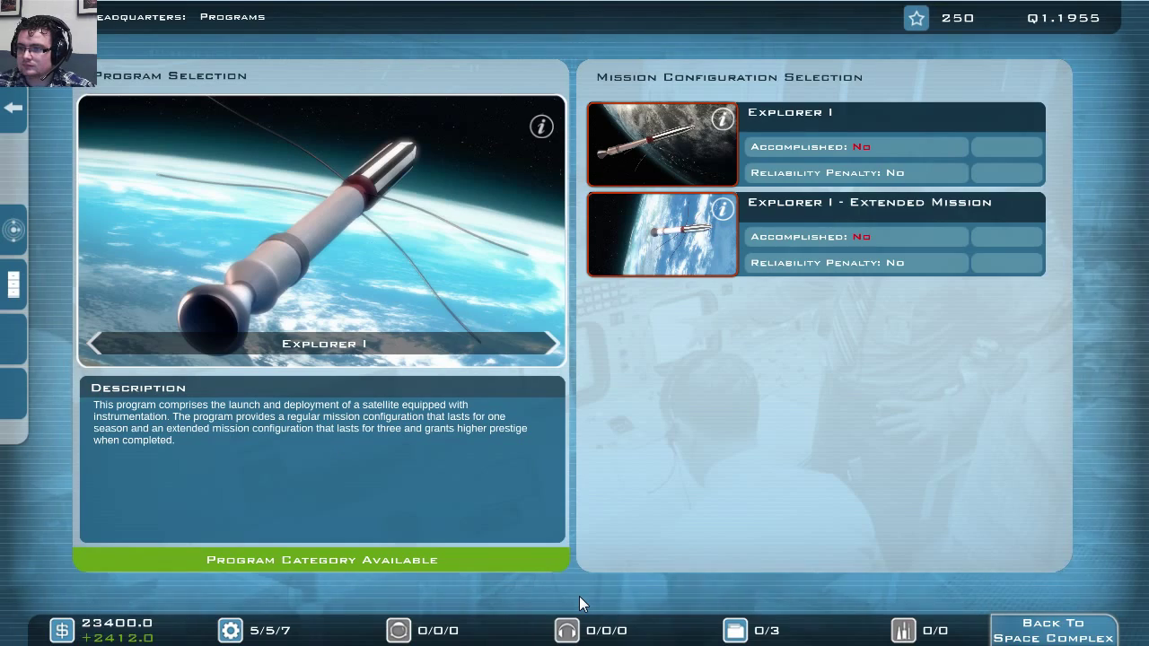
mouse_move(431, 321)
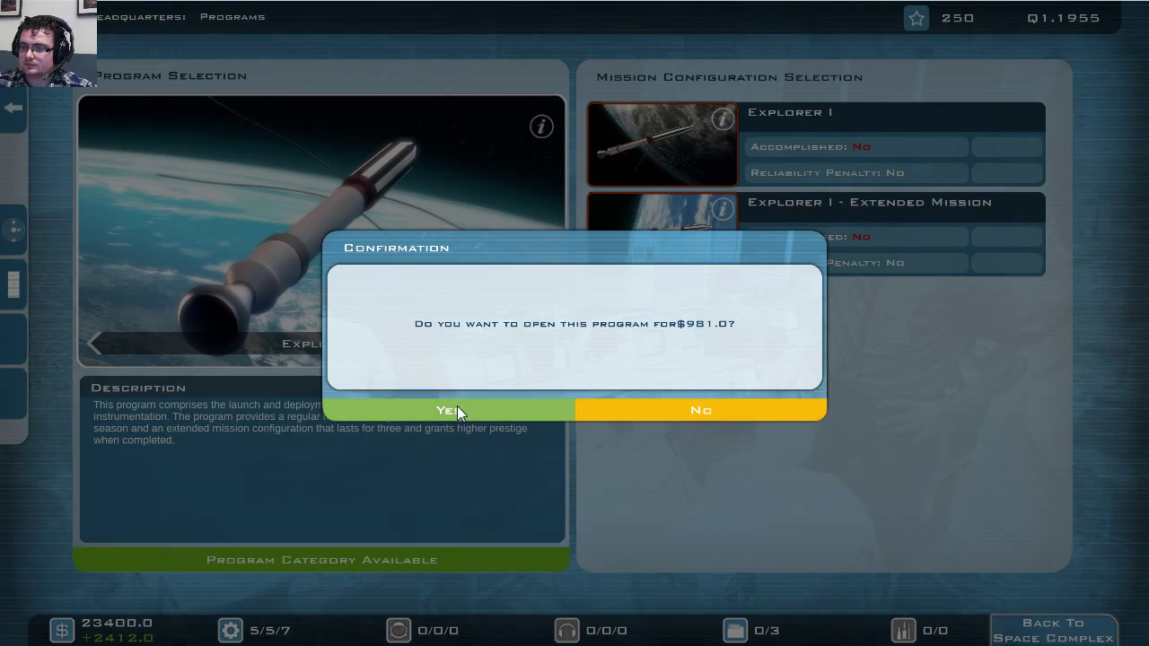
left_click(449, 410)
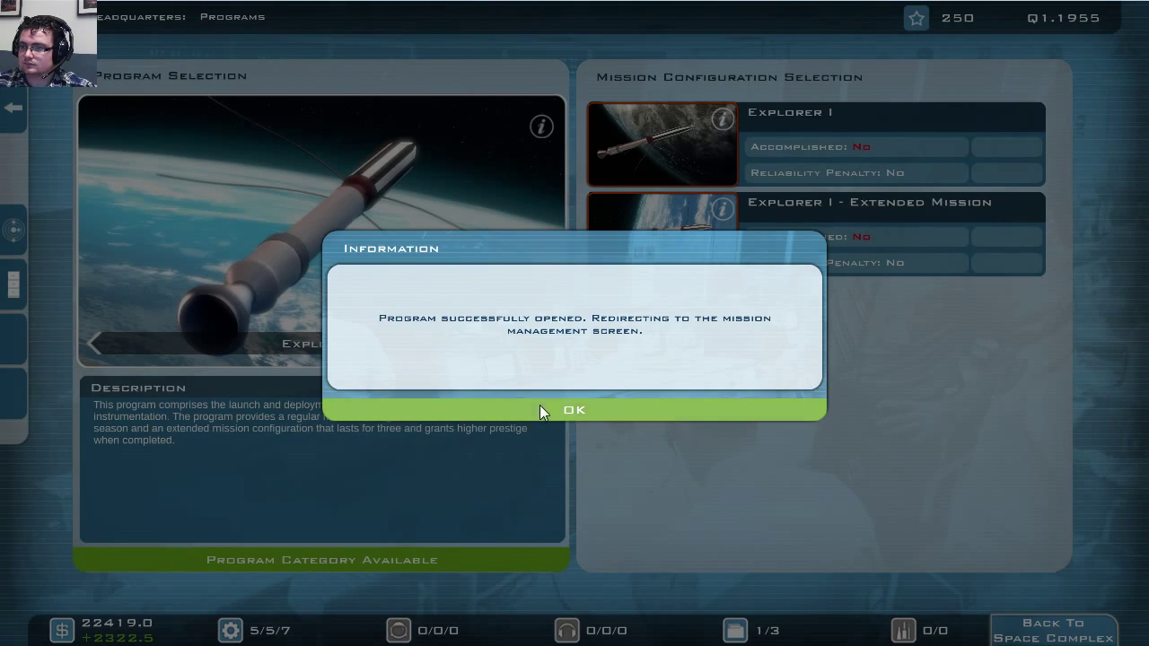
- Acknowledge the opened program and dismiss the Vehicle Assembly Building wait notice
left_click(573, 410)
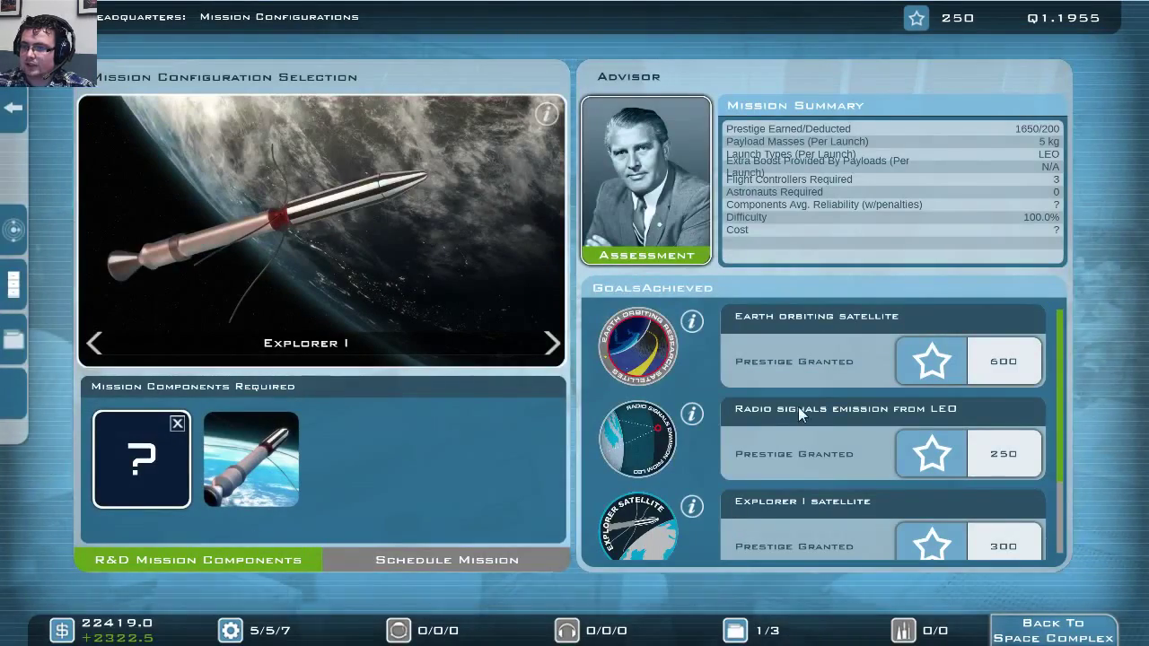
mouse_move(401, 363)
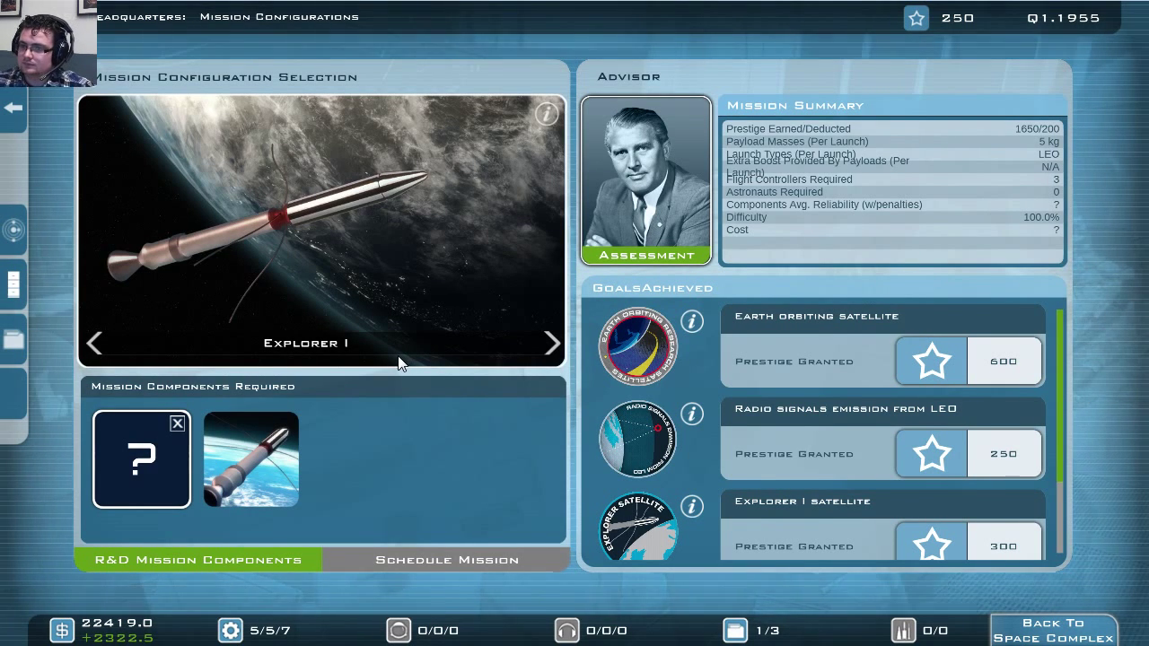
mouse_move(273, 418)
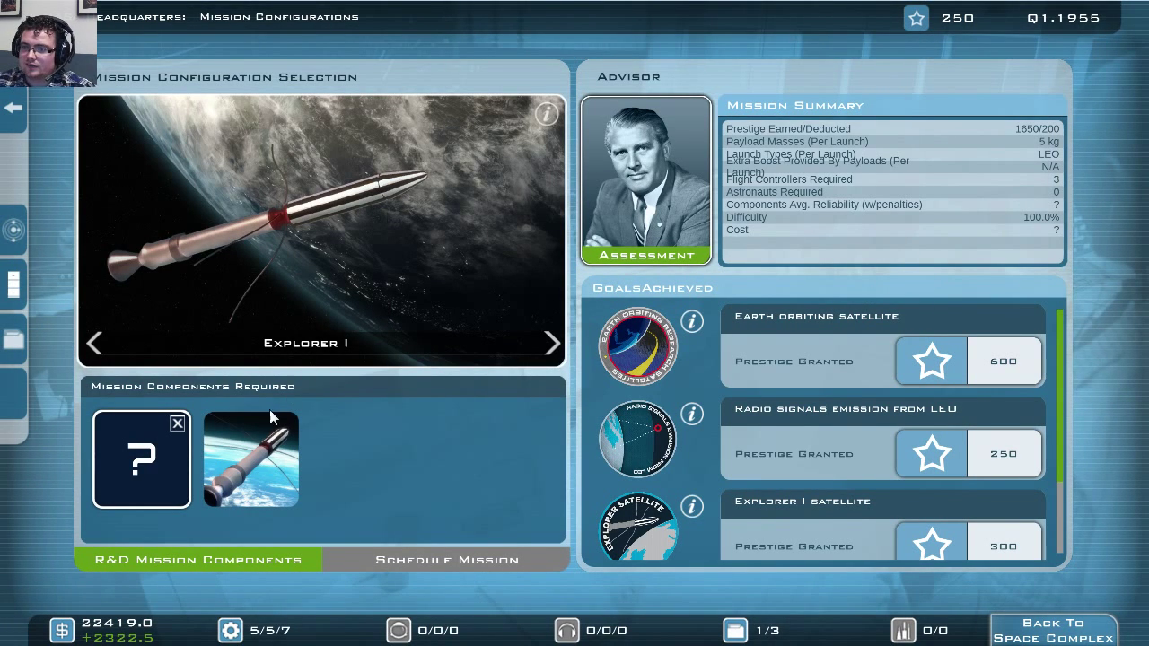
mouse_move(283, 462)
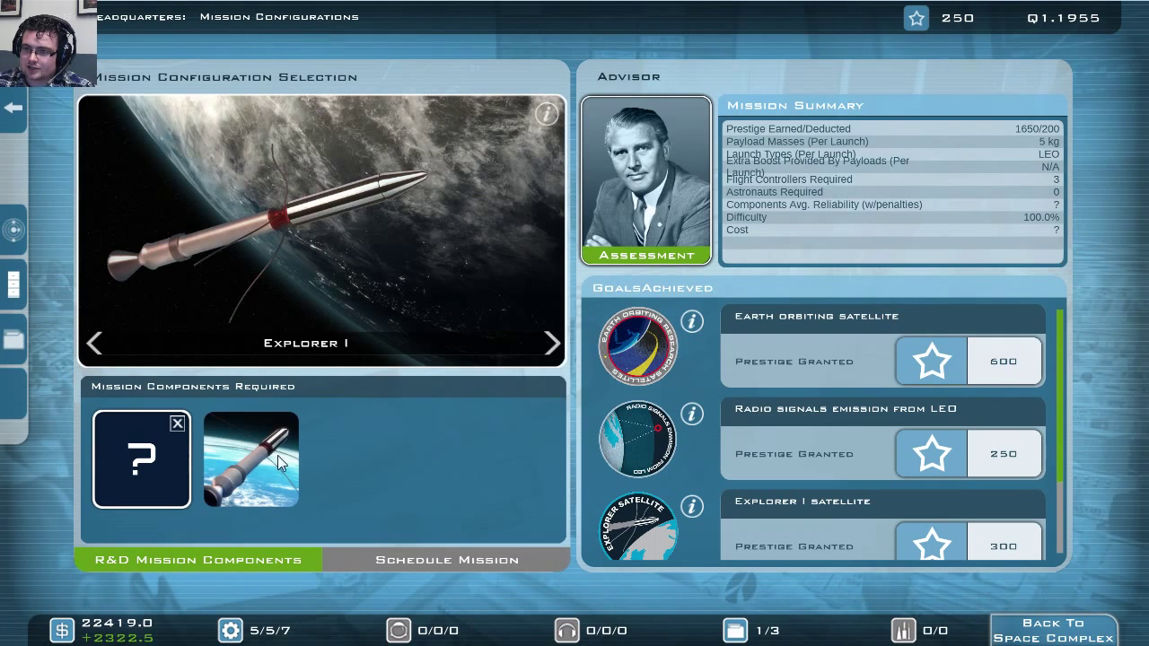
mouse_move(240, 477)
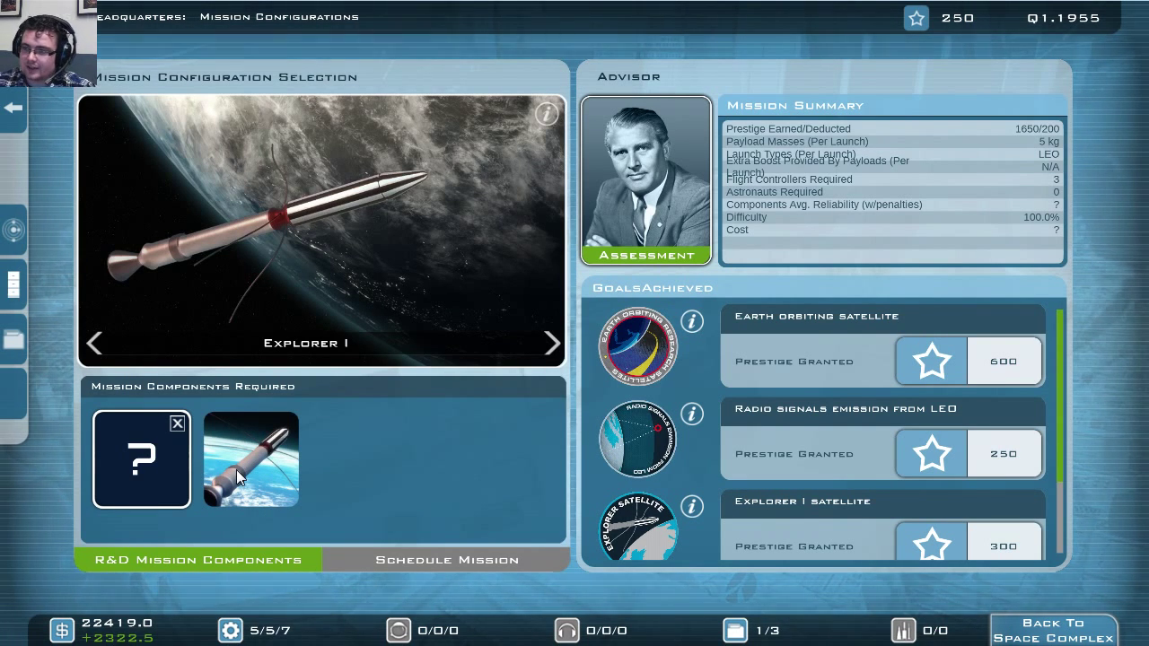
mouse_move(278, 461)
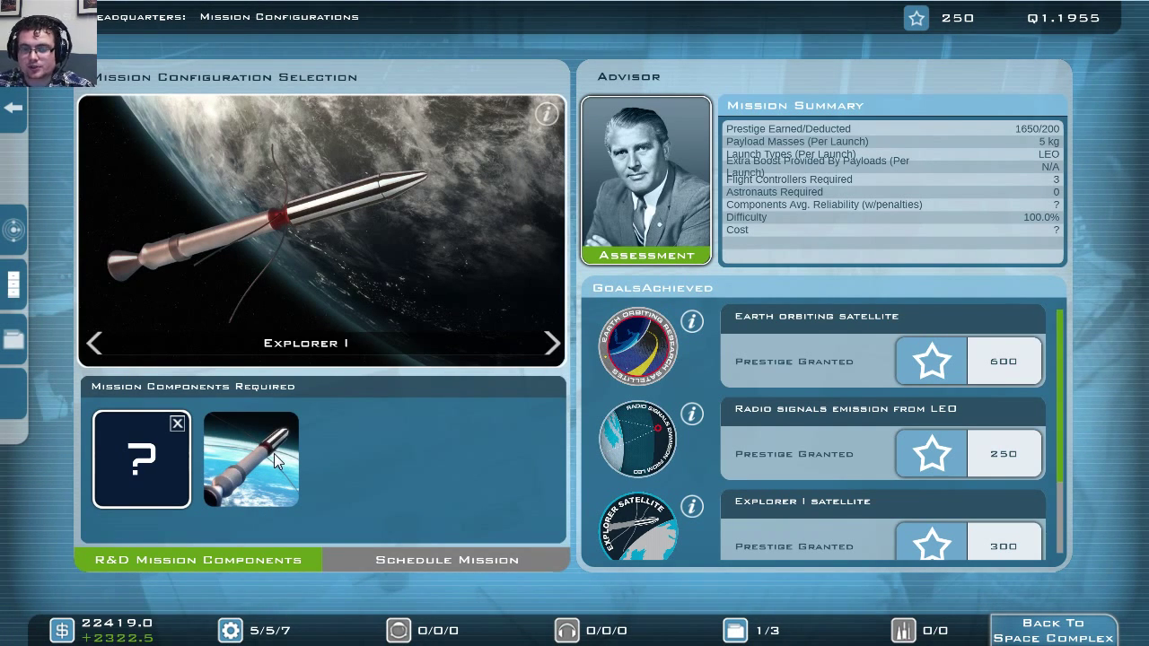
mouse_move(199, 487)
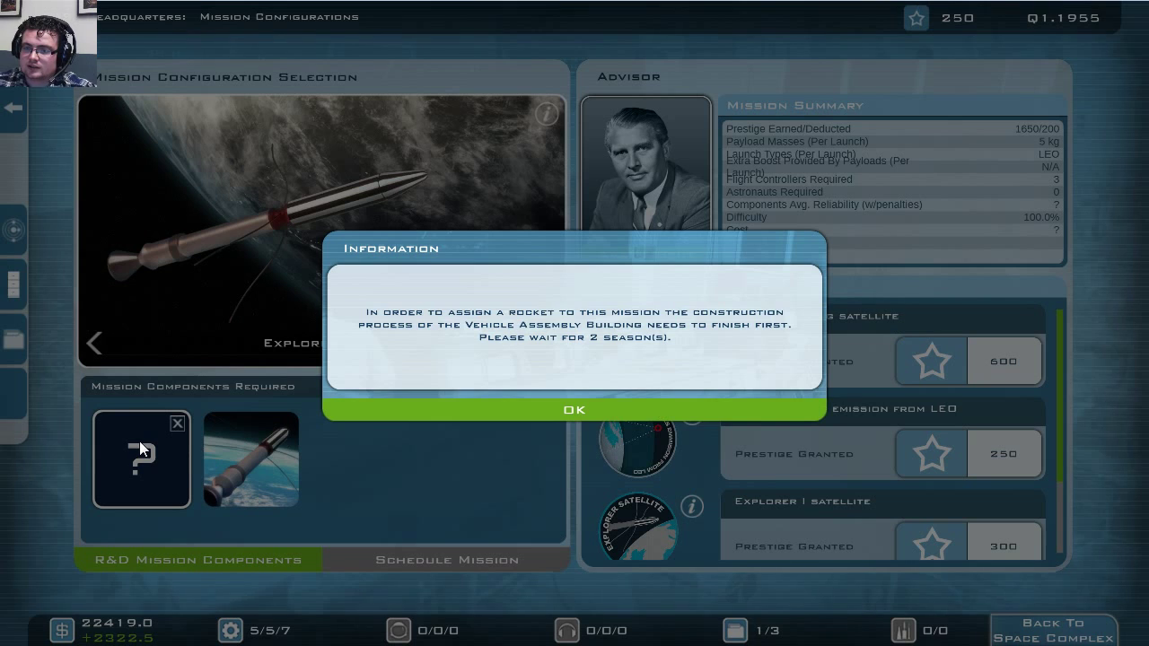
mouse_move(566, 474)
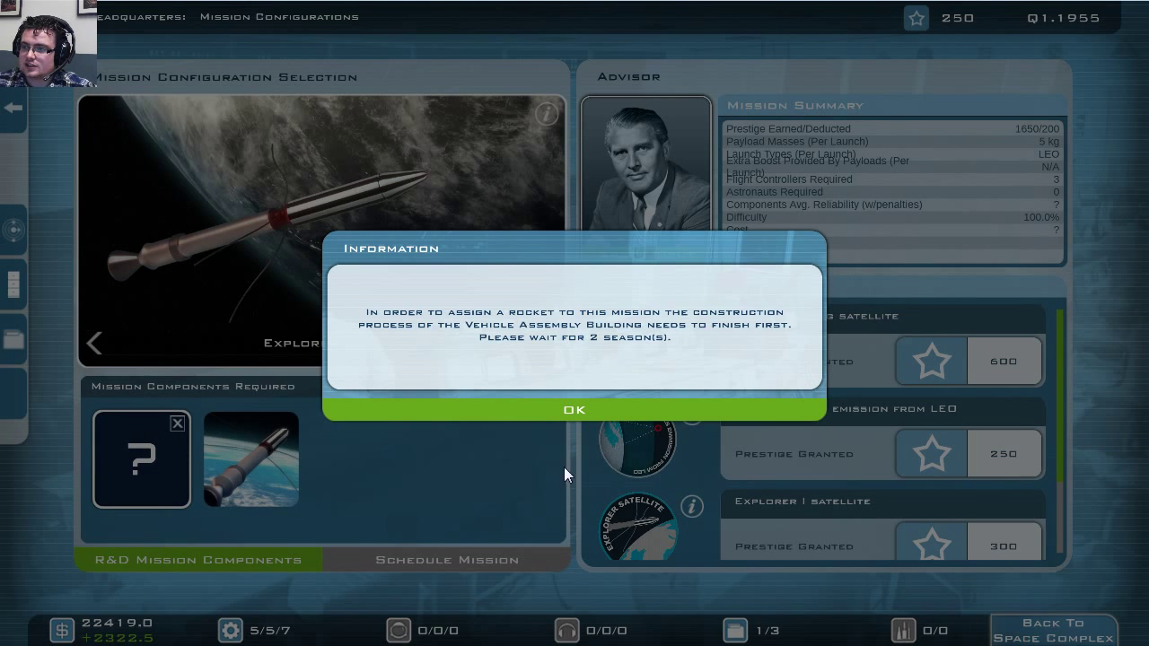
mouse_move(751, 250)
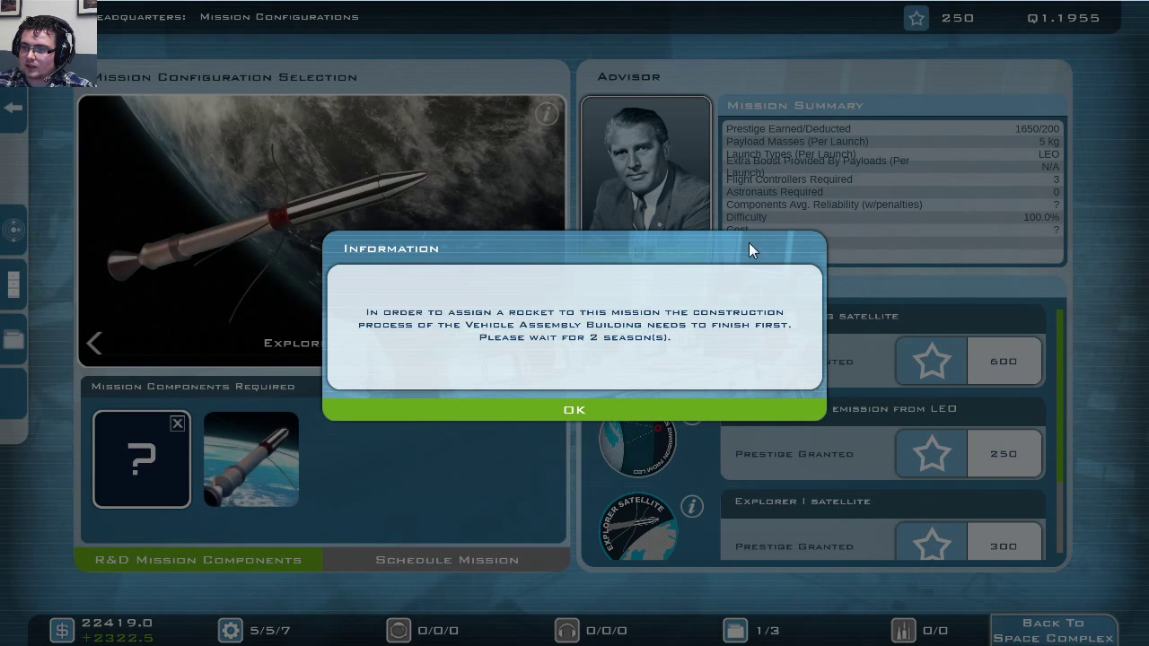
mouse_move(628, 399)
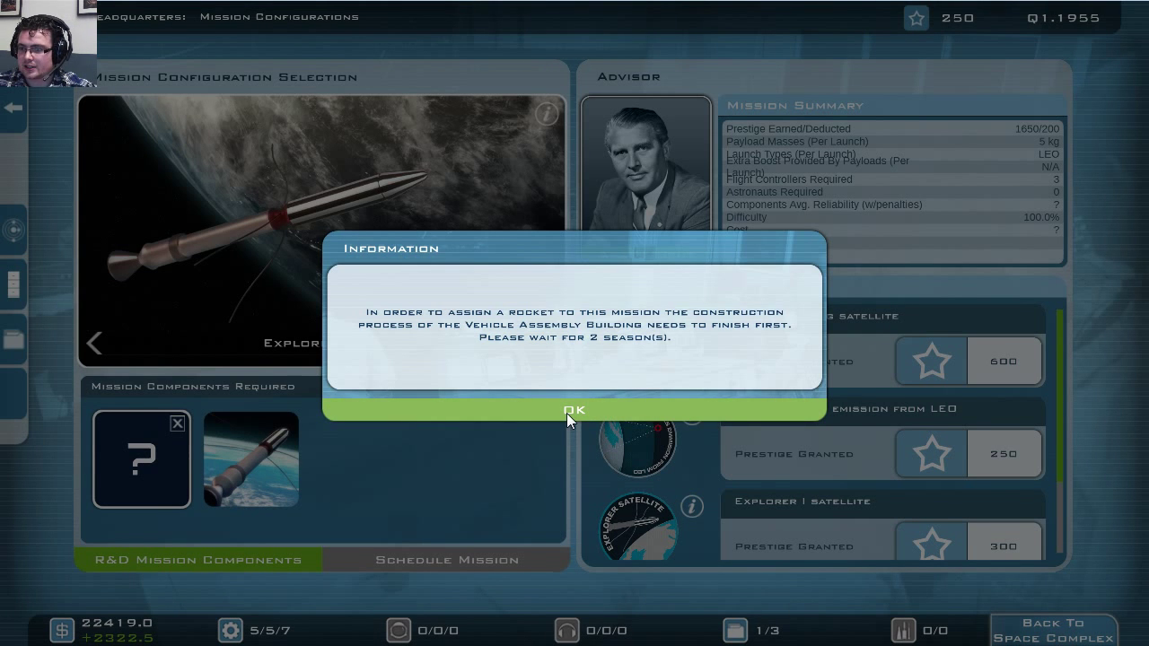
left_click(574, 410)
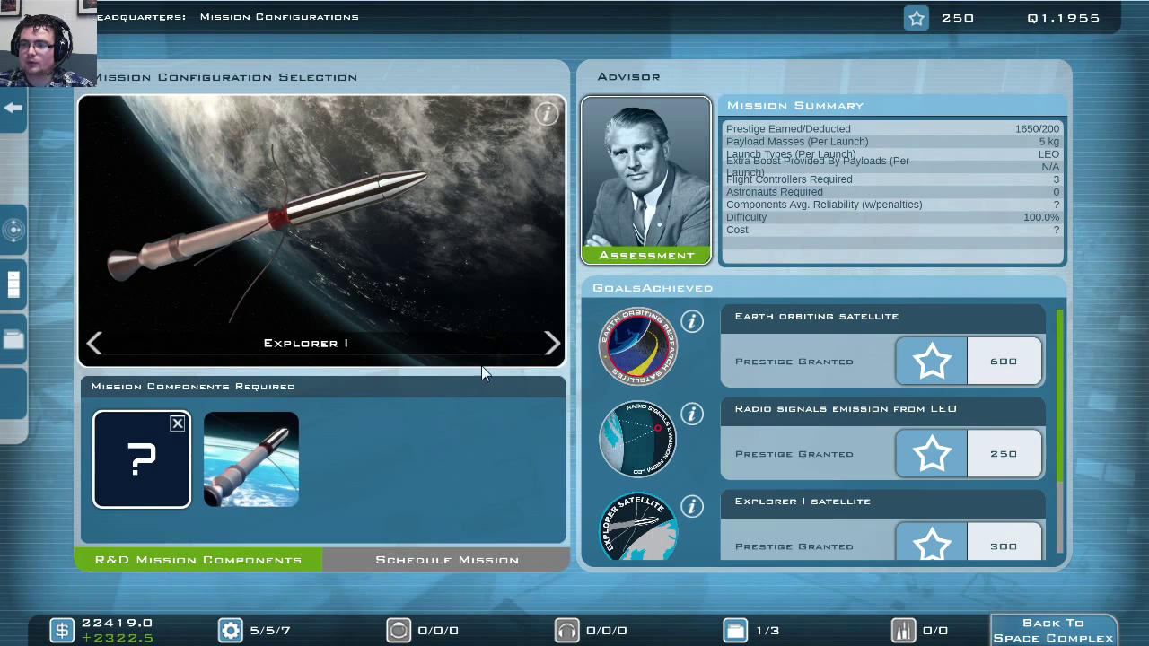
mouse_move(437, 451)
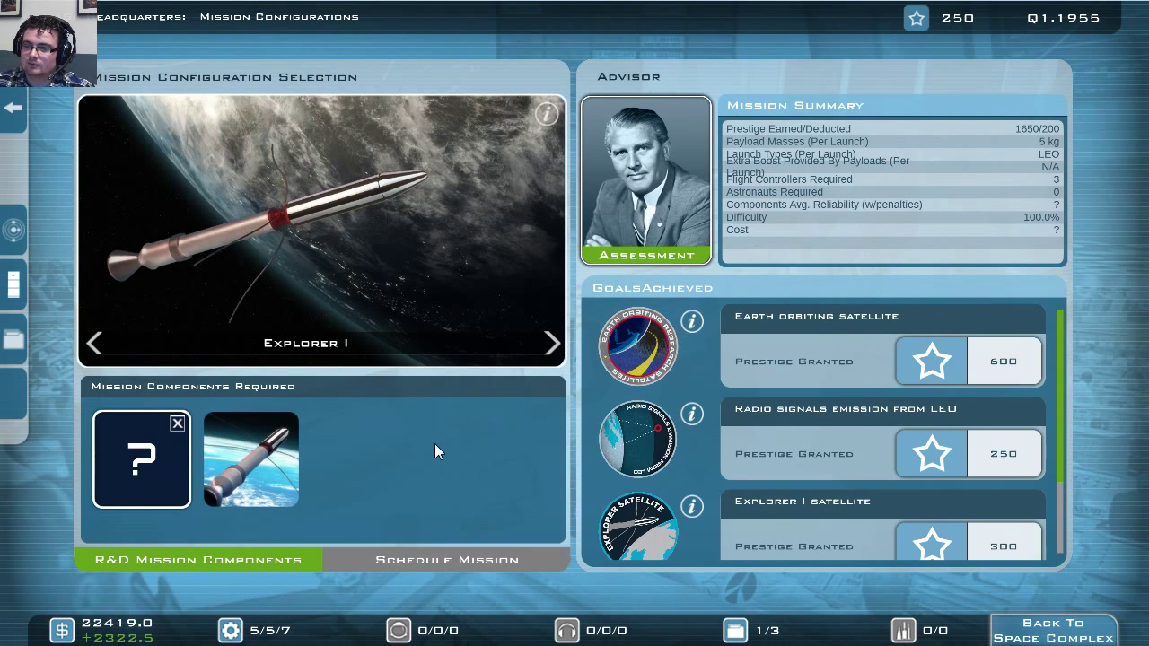
mouse_move(384, 460)
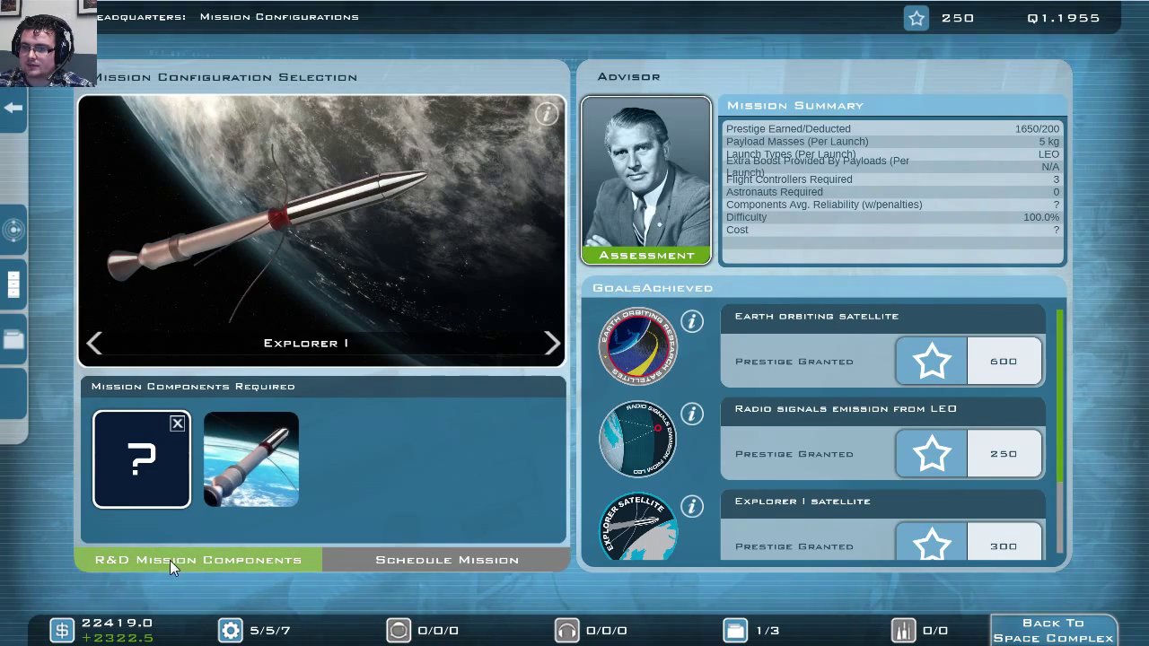
- Open the R&D Mission Components screen for Explorer I, showing 3% reliability
left_click(198, 560)
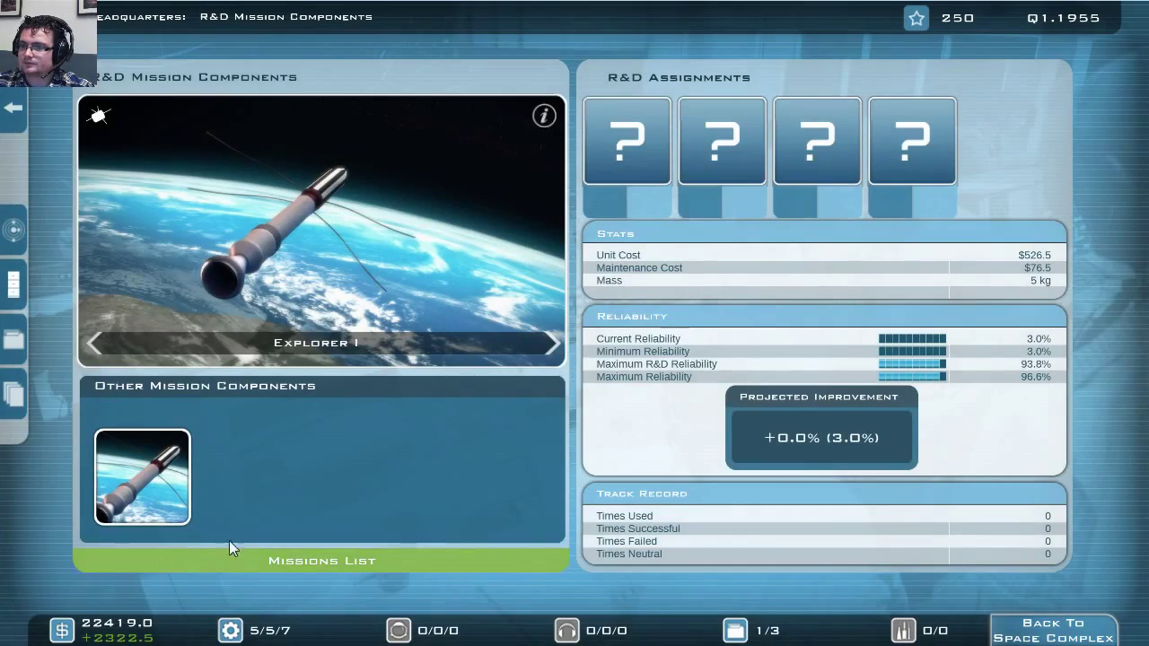
mouse_move(947, 135)
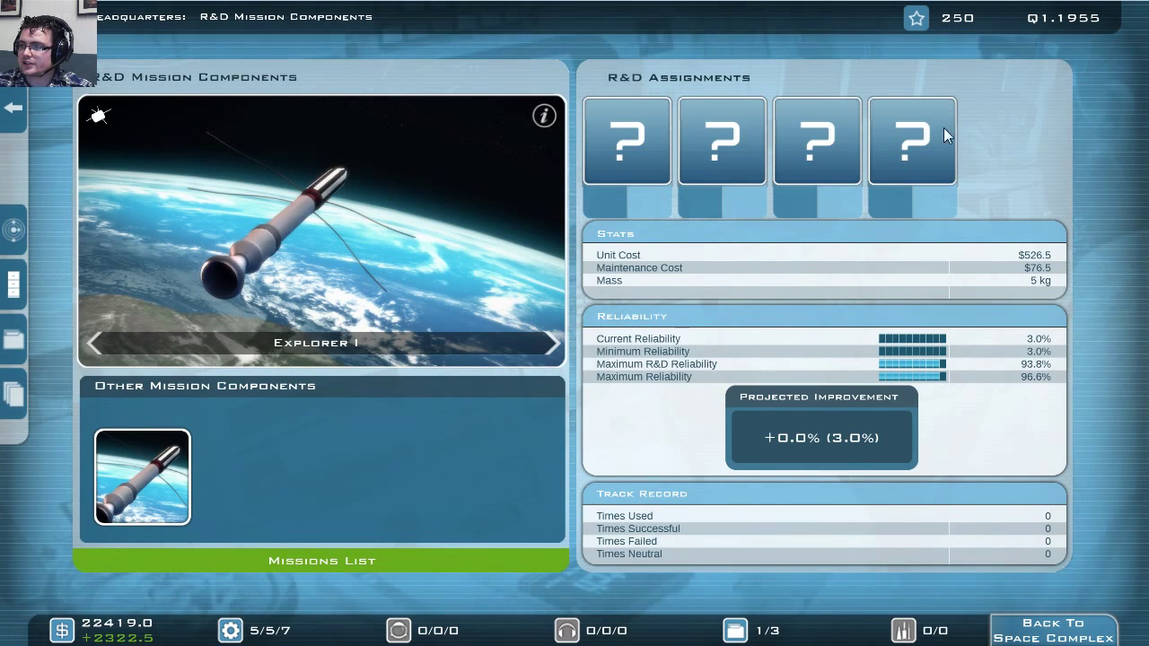
mouse_move(673, 169)
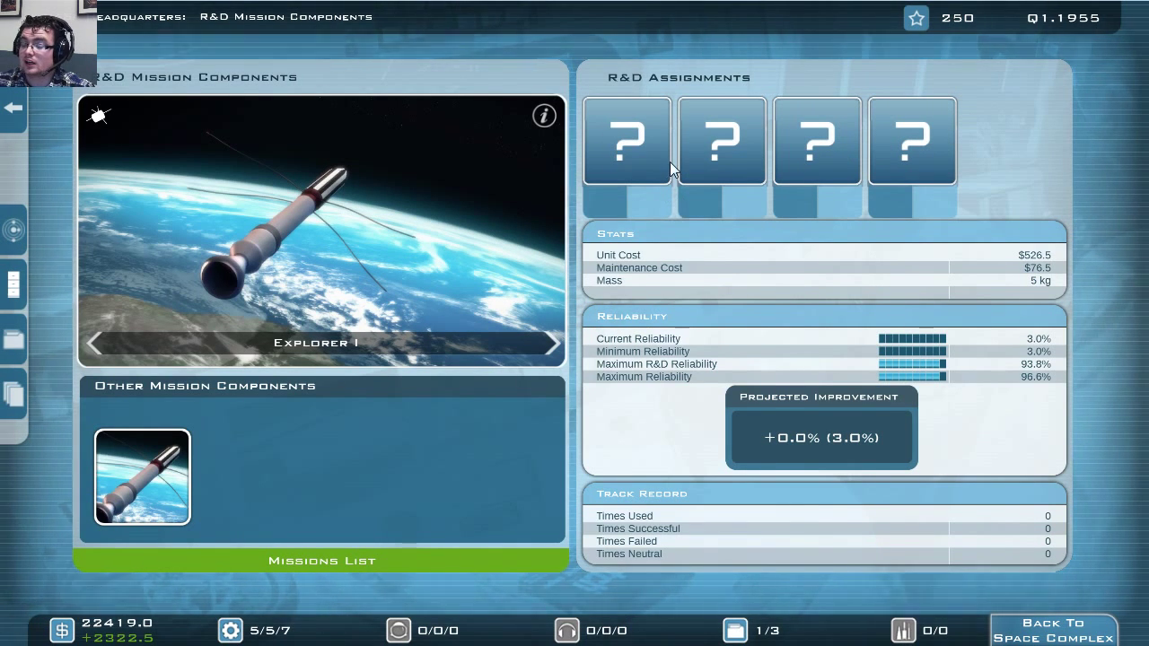
mouse_move(752, 140)
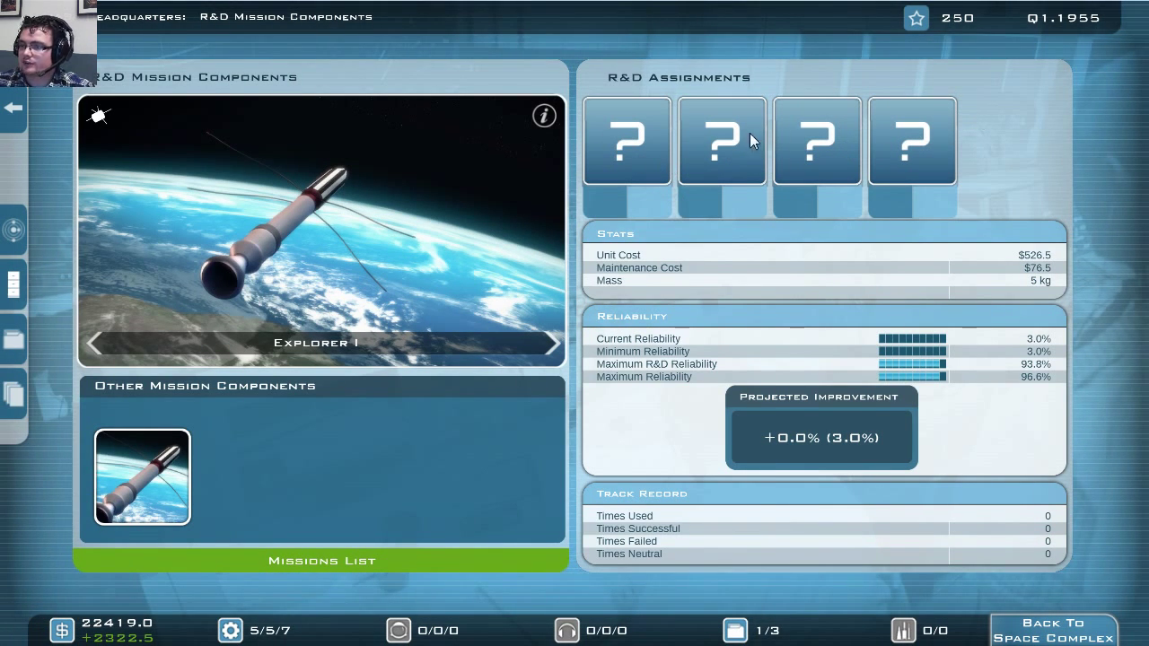
mouse_move(678, 339)
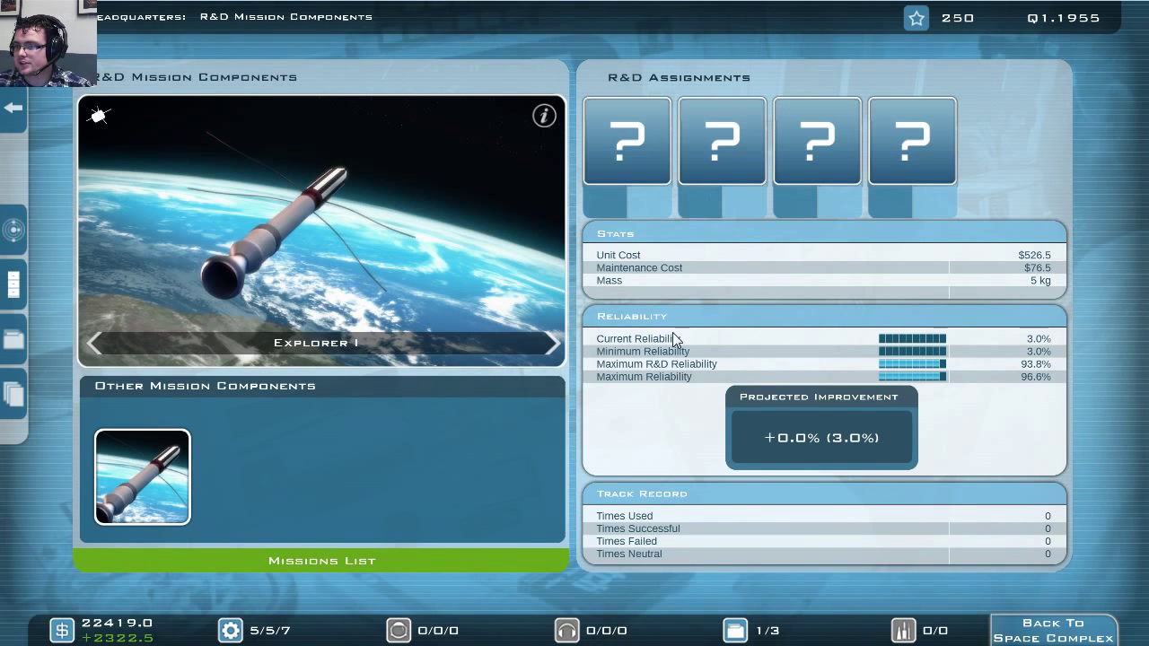
mouse_move(1032, 346)
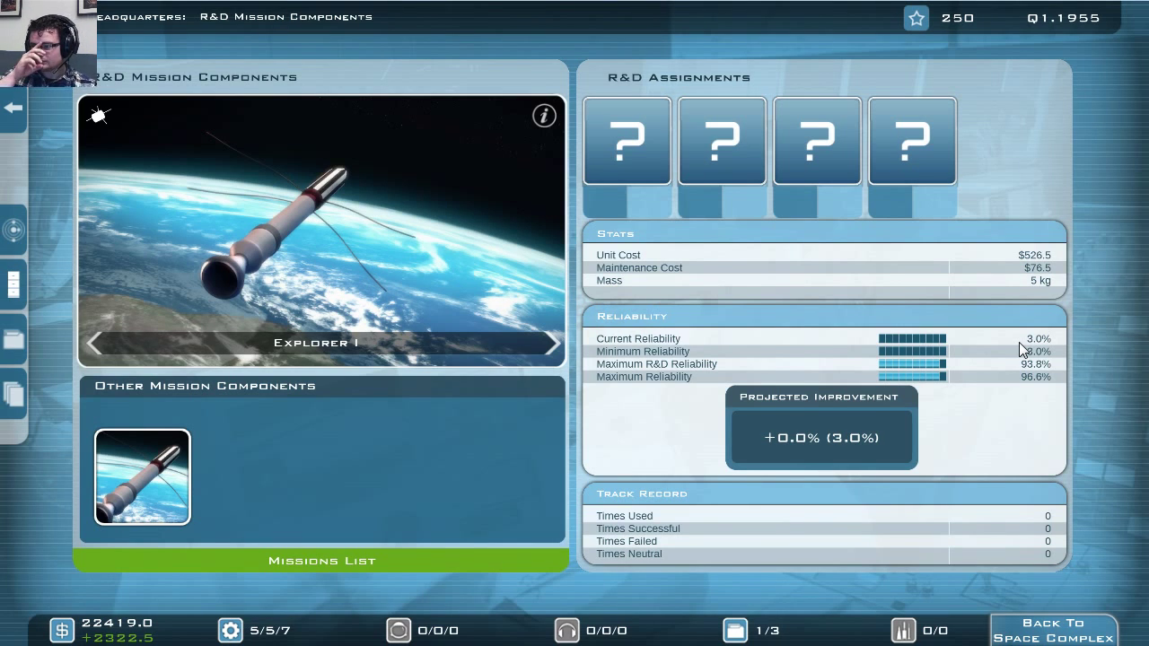
mouse_move(974, 357)
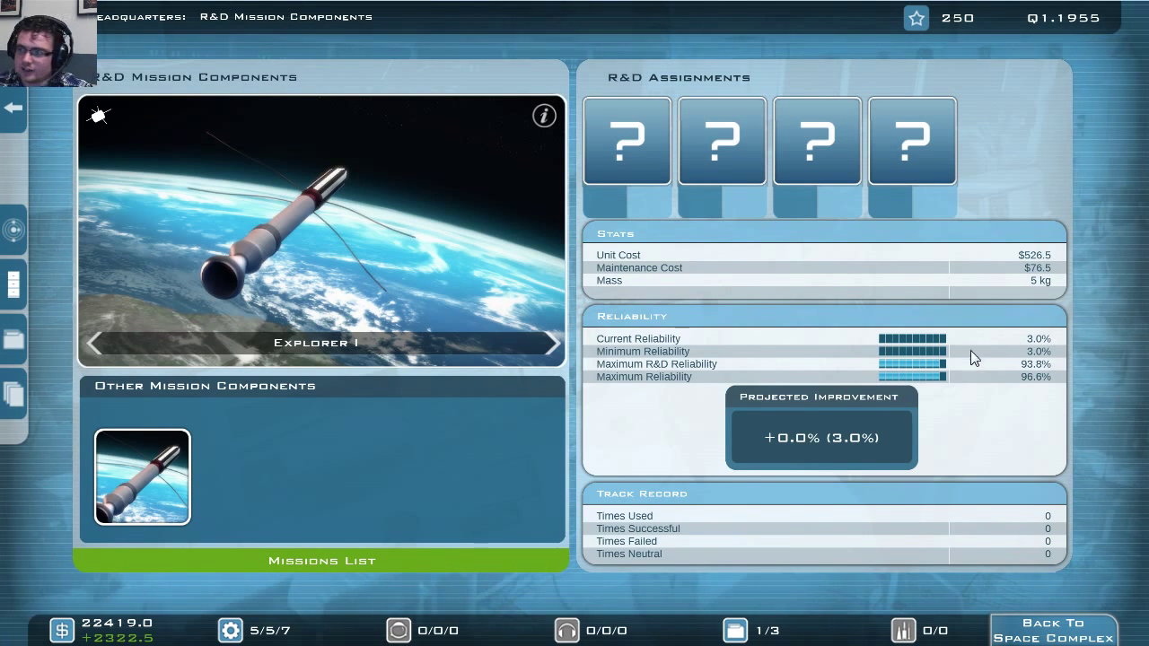
mouse_move(882, 358)
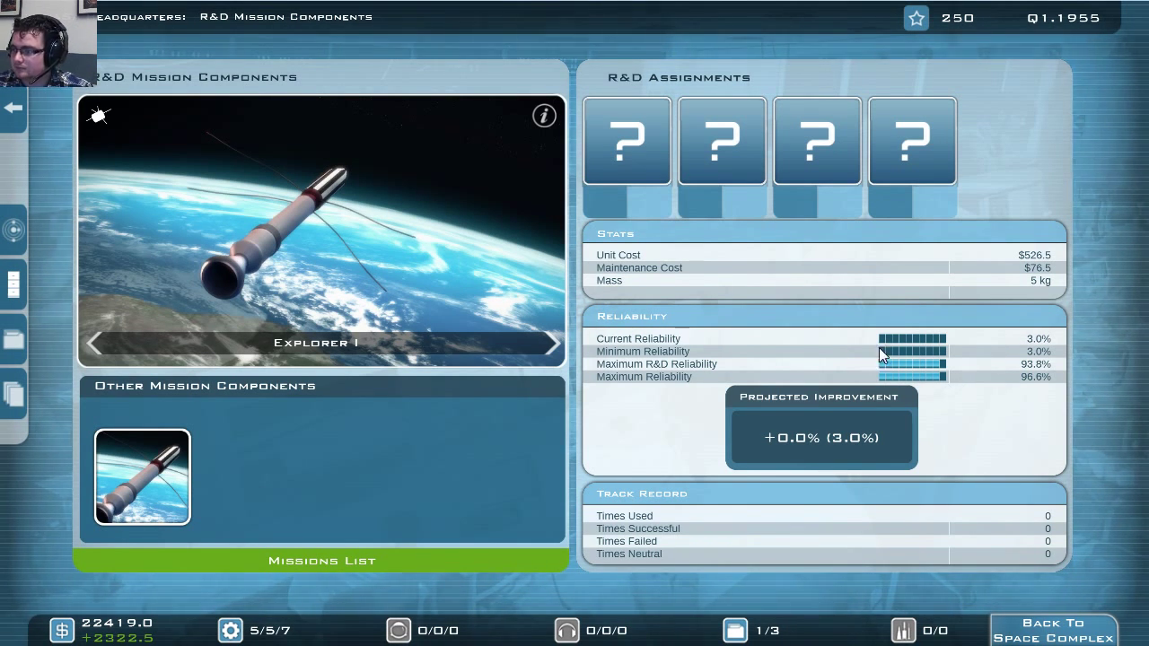
mouse_move(539, 347)
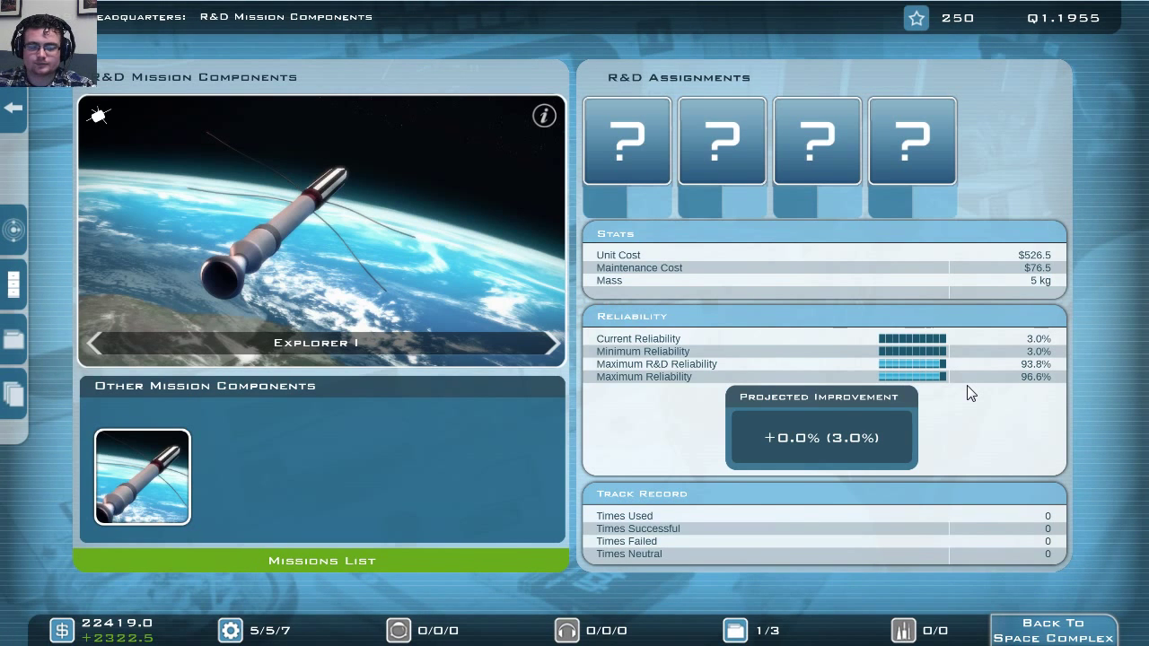
mouse_move(831, 460)
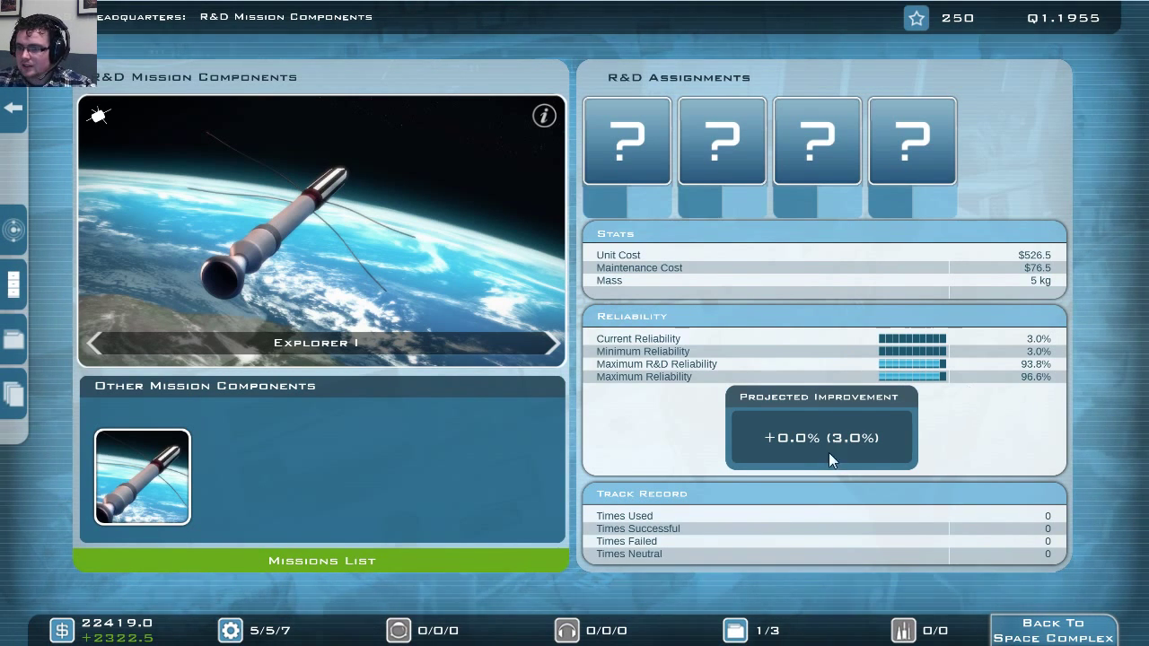
- Put Aidan Logan and Jake Ray on Explorer I research, projecting +19.4% reliability
left_click(625, 139)
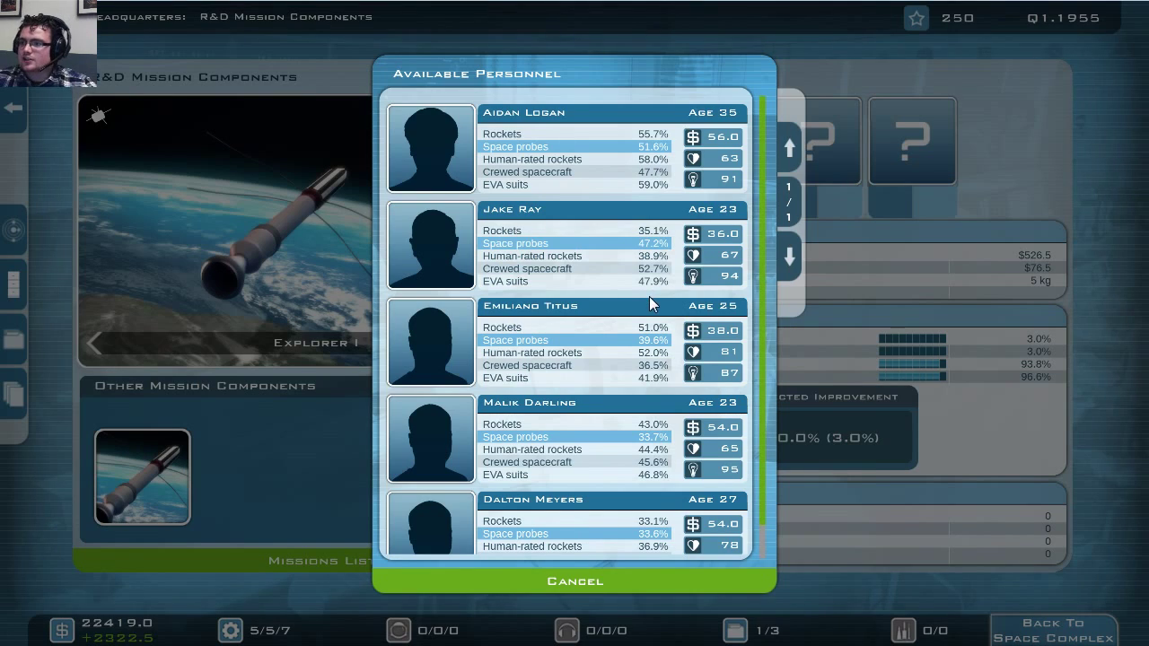
mouse_move(518, 176)
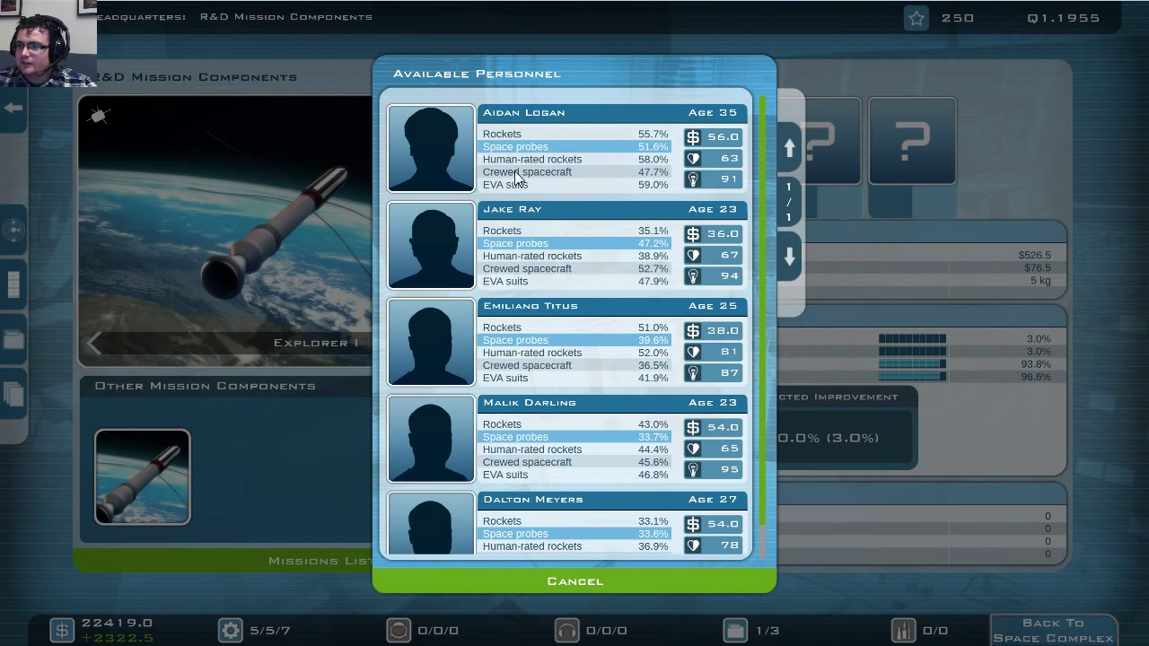
mouse_move(618, 330)
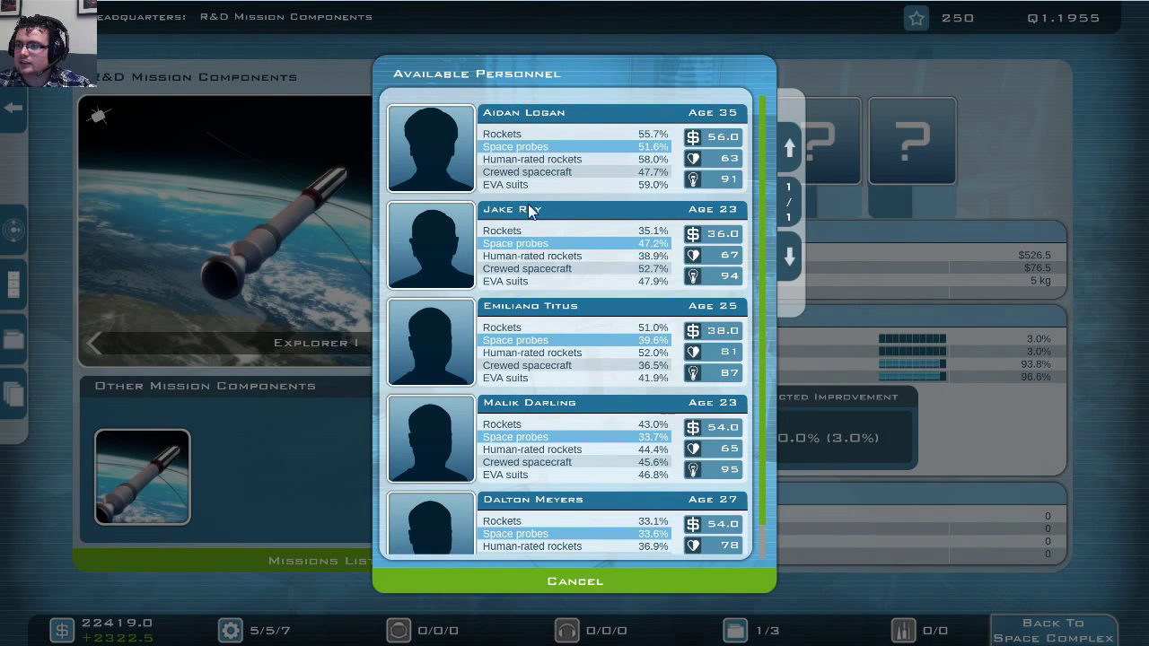
mouse_move(606, 190)
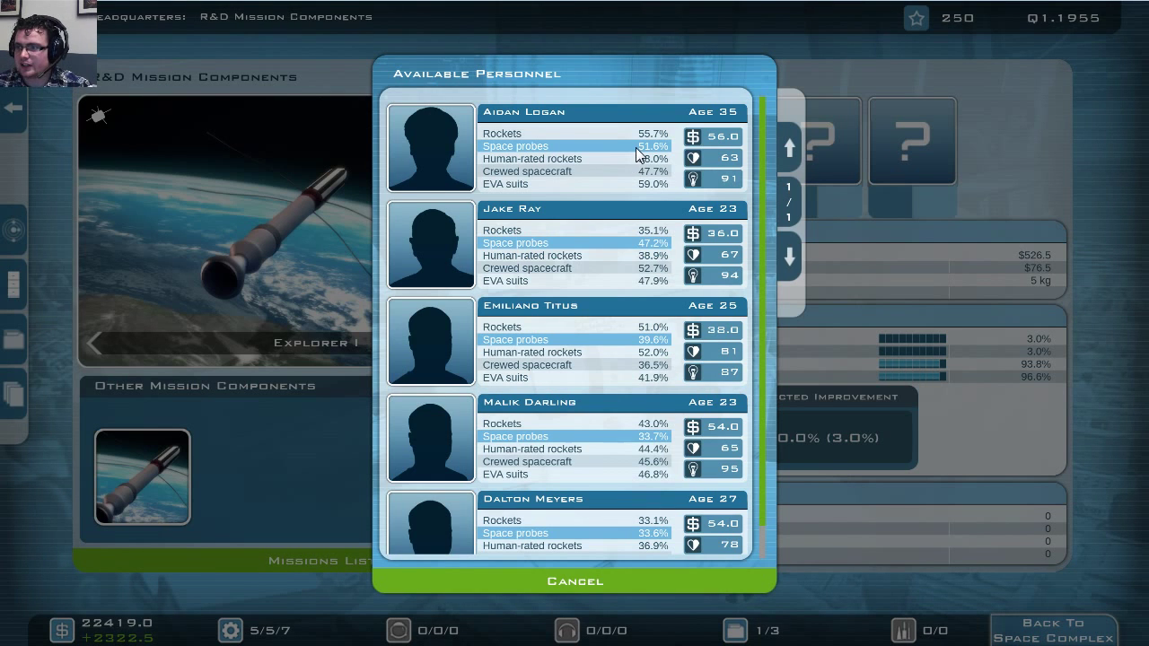
mouse_move(633, 178)
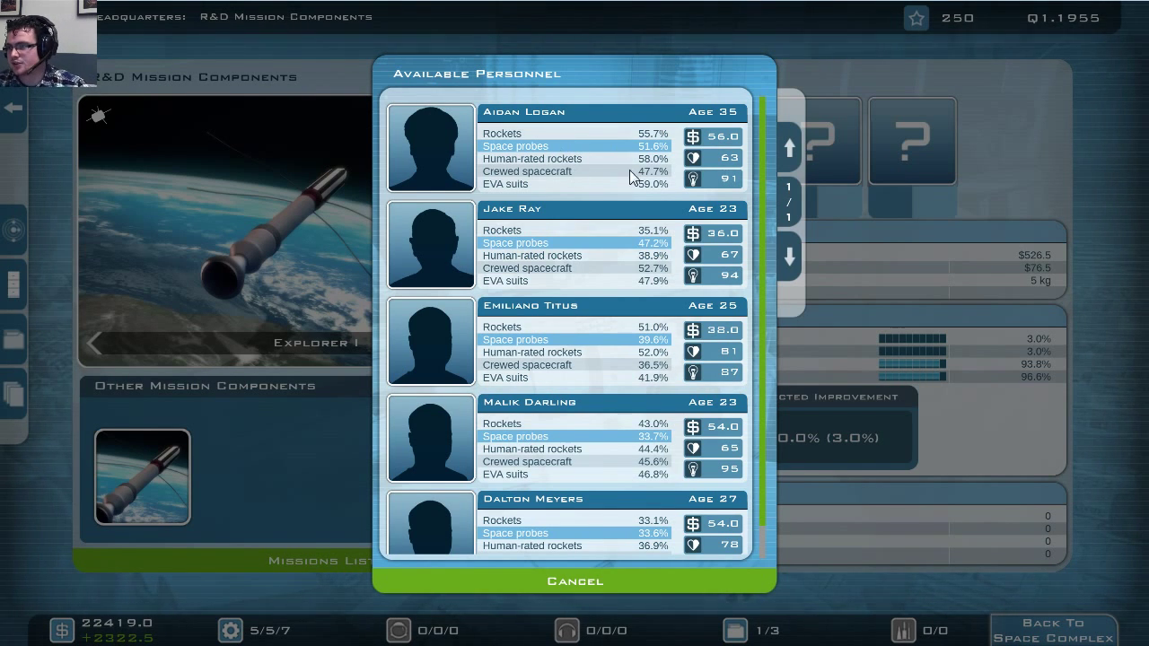
mouse_move(707, 166)
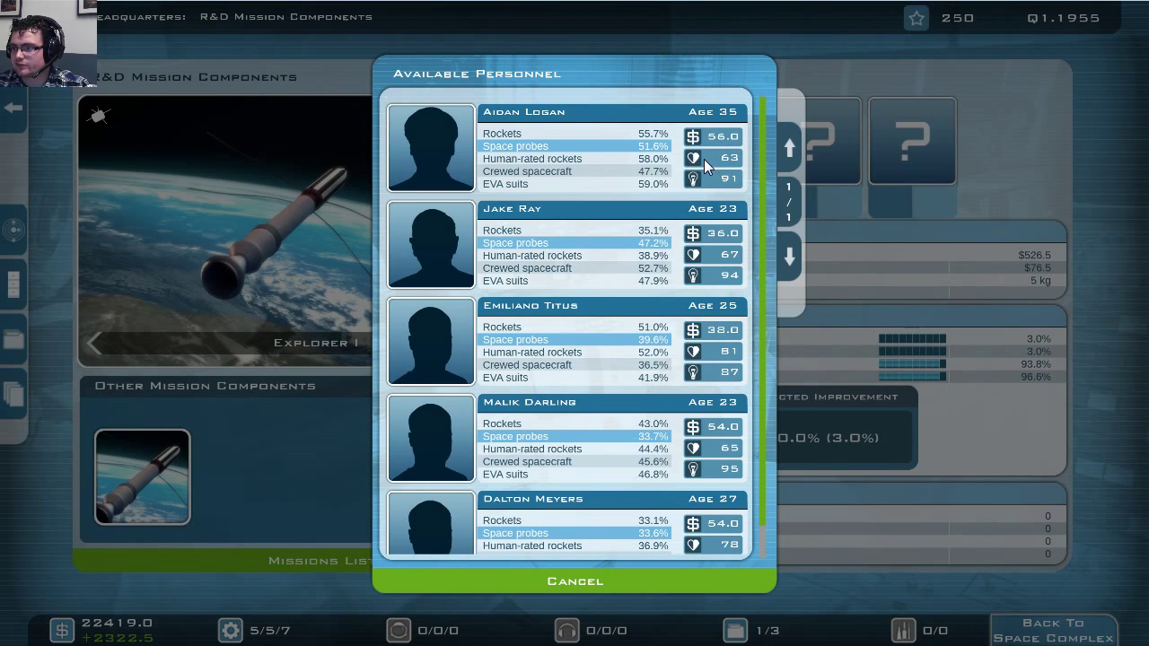
mouse_move(699, 188)
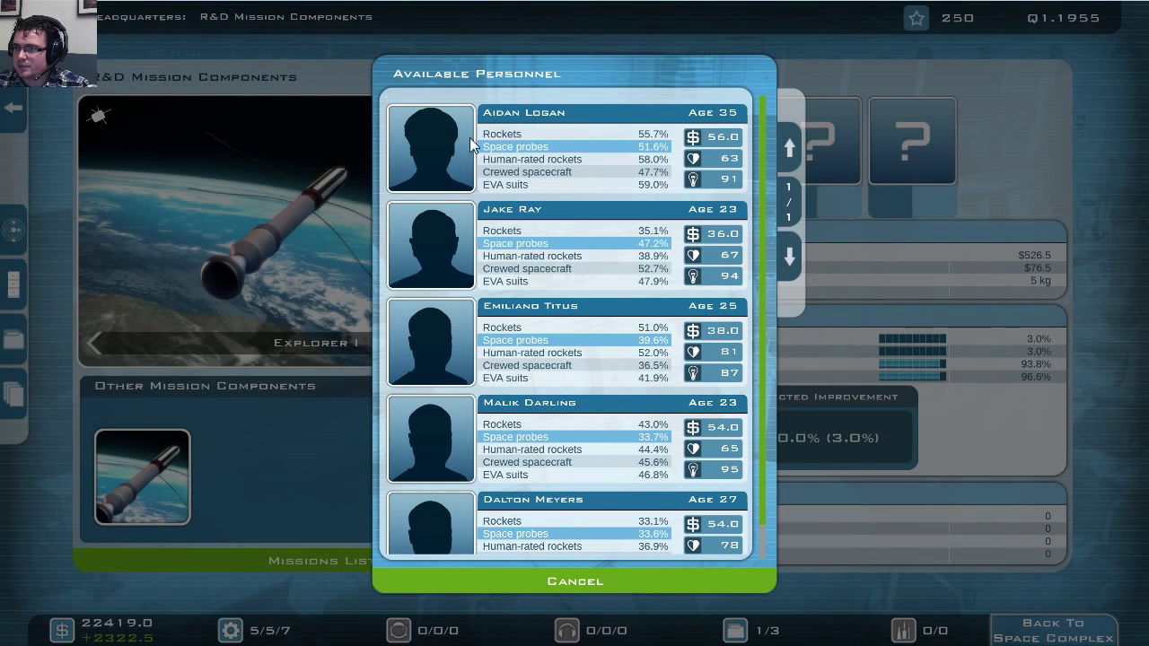
mouse_move(475, 170)
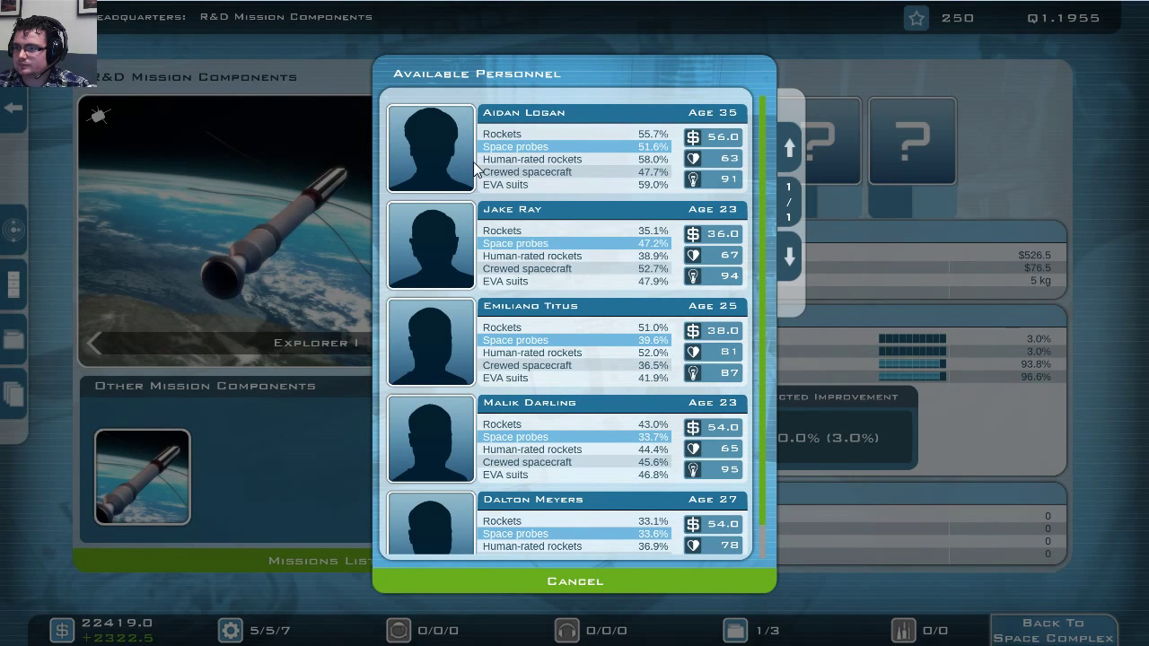
scroll("down", 3)
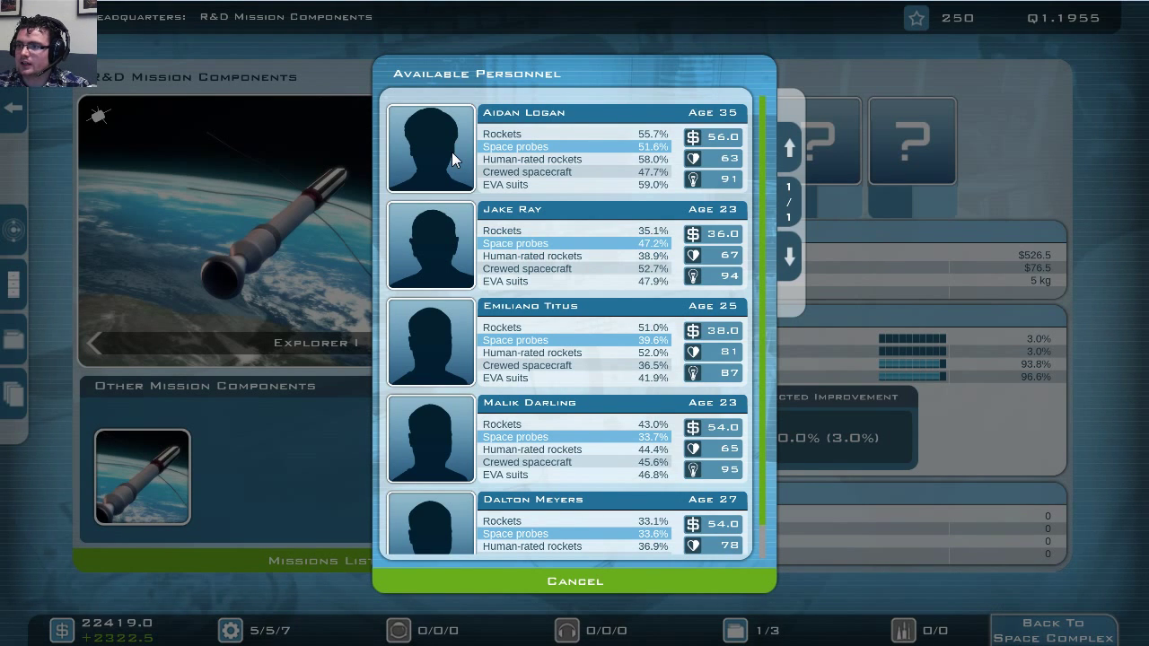
left_click(429, 148)
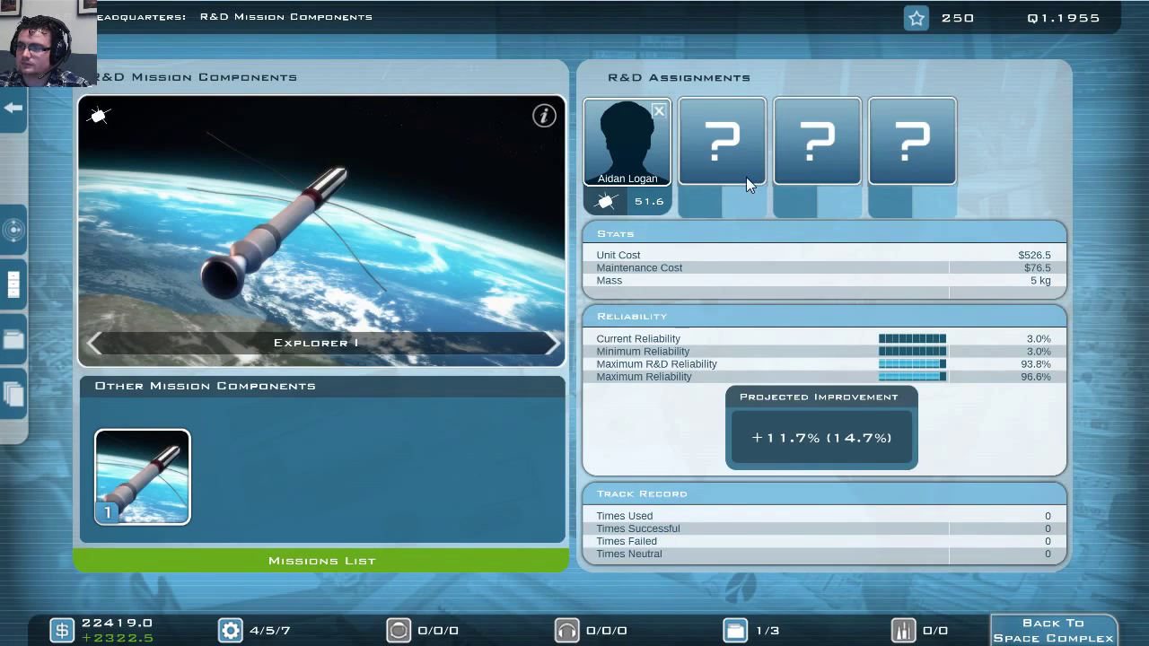
left_click(722, 141)
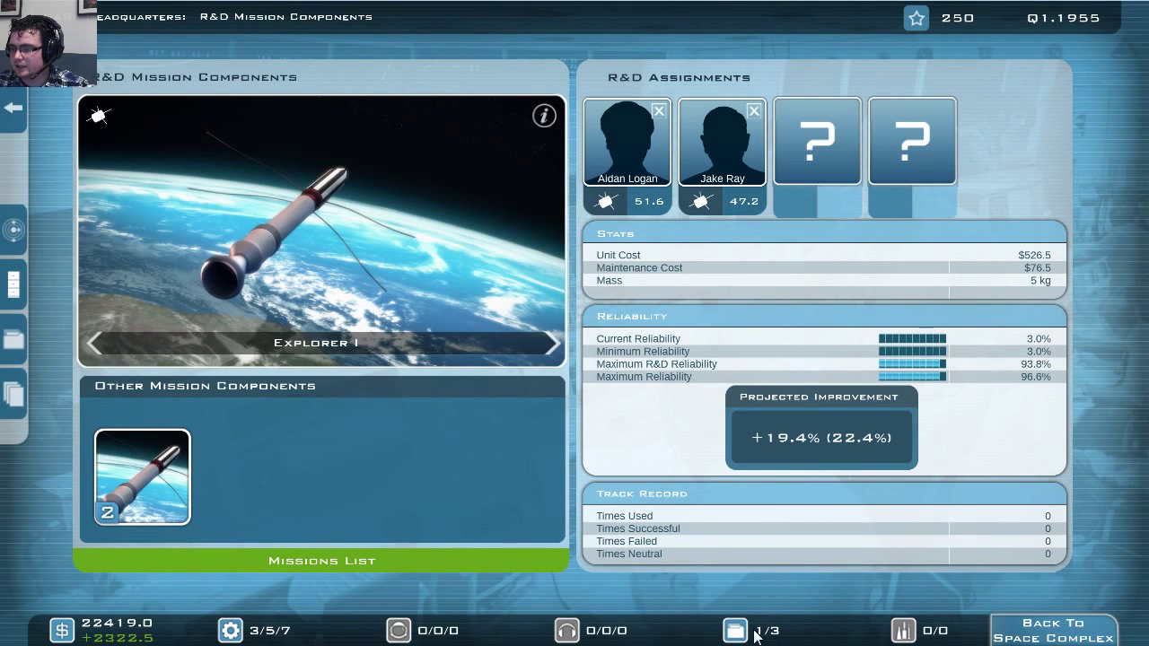
mouse_move(763, 626)
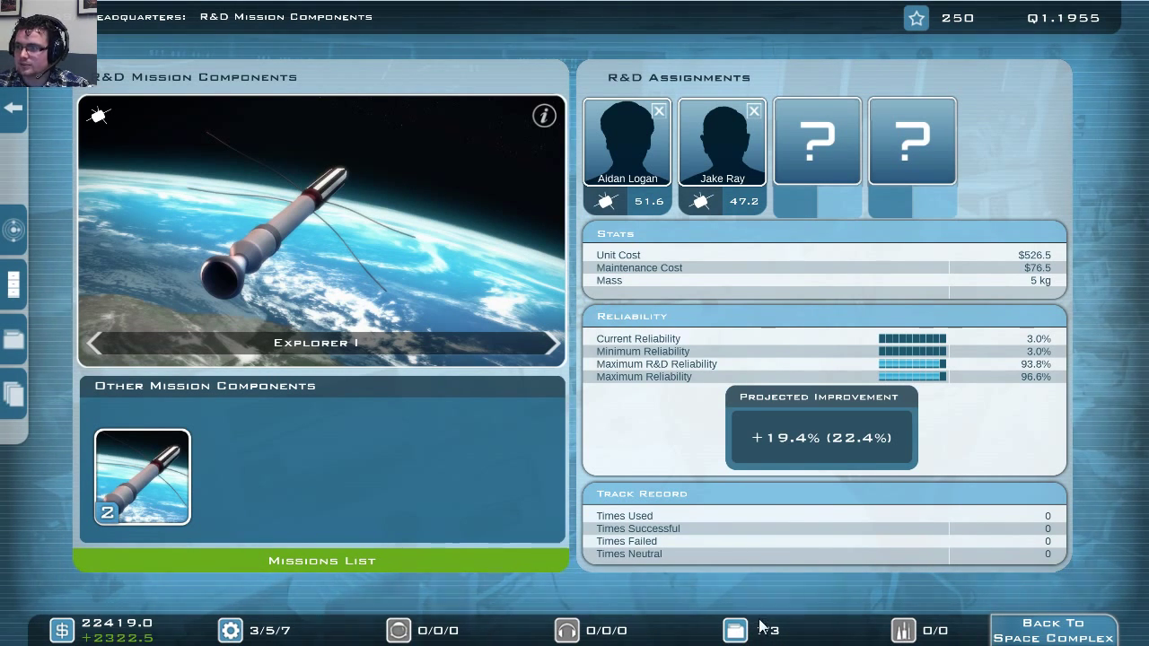
- Browse the Space planes category and select the X-15 experimental space plane program
left_click(734, 629)
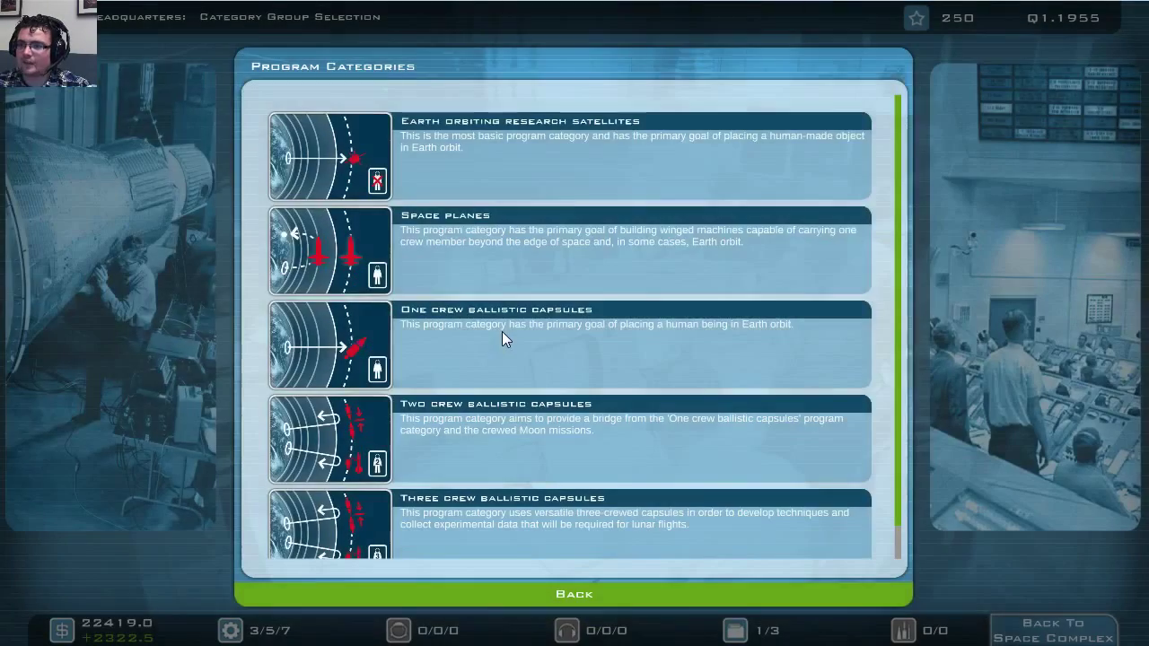
mouse_move(491, 264)
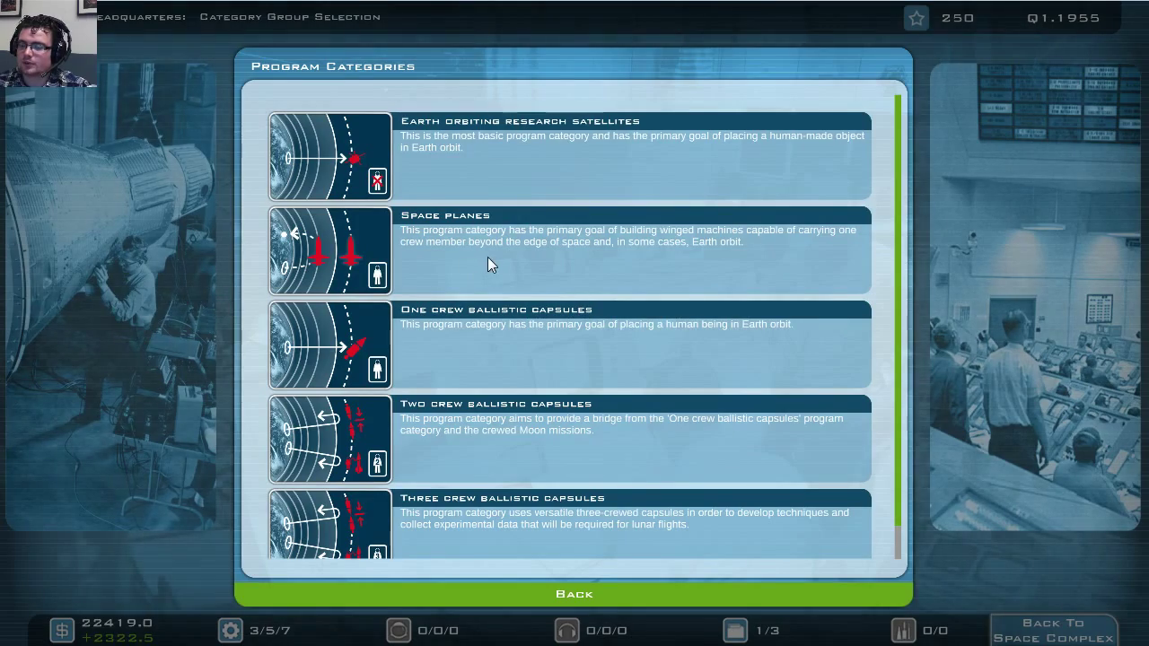
left_click(566, 251)
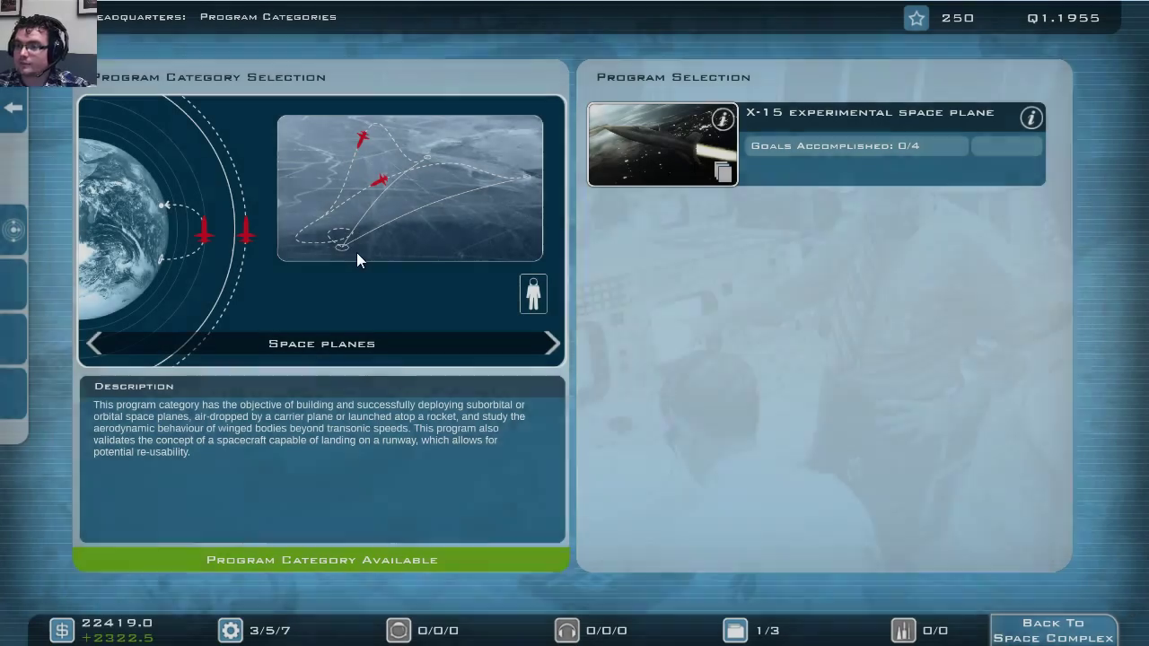
mouse_move(552, 261)
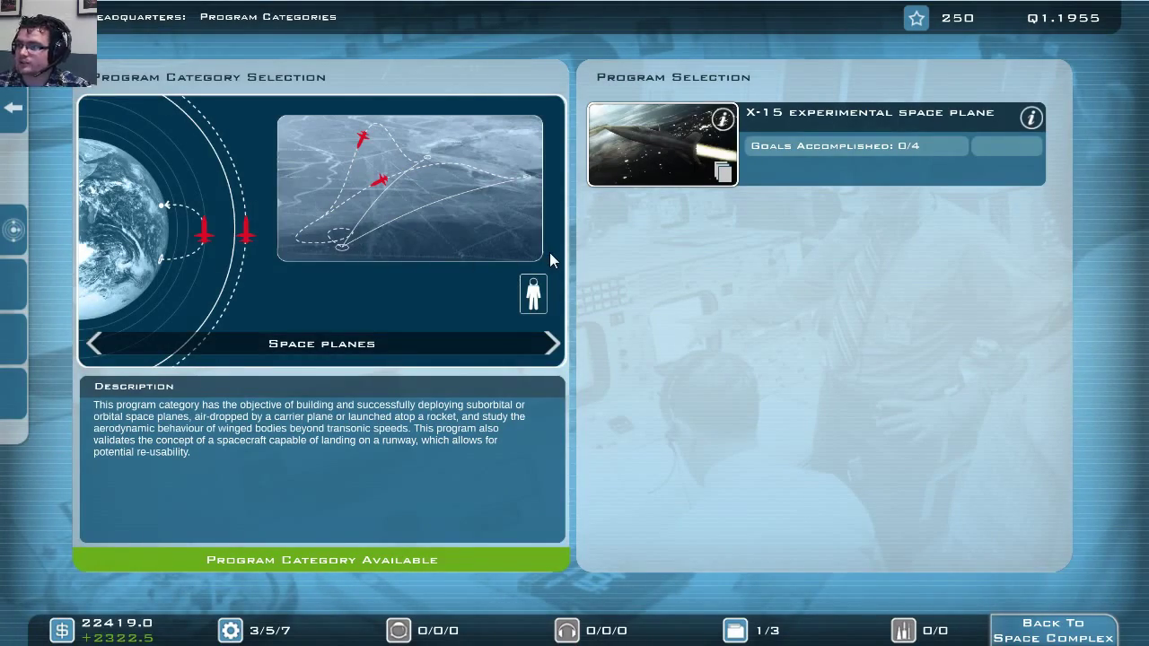
mouse_move(655, 157)
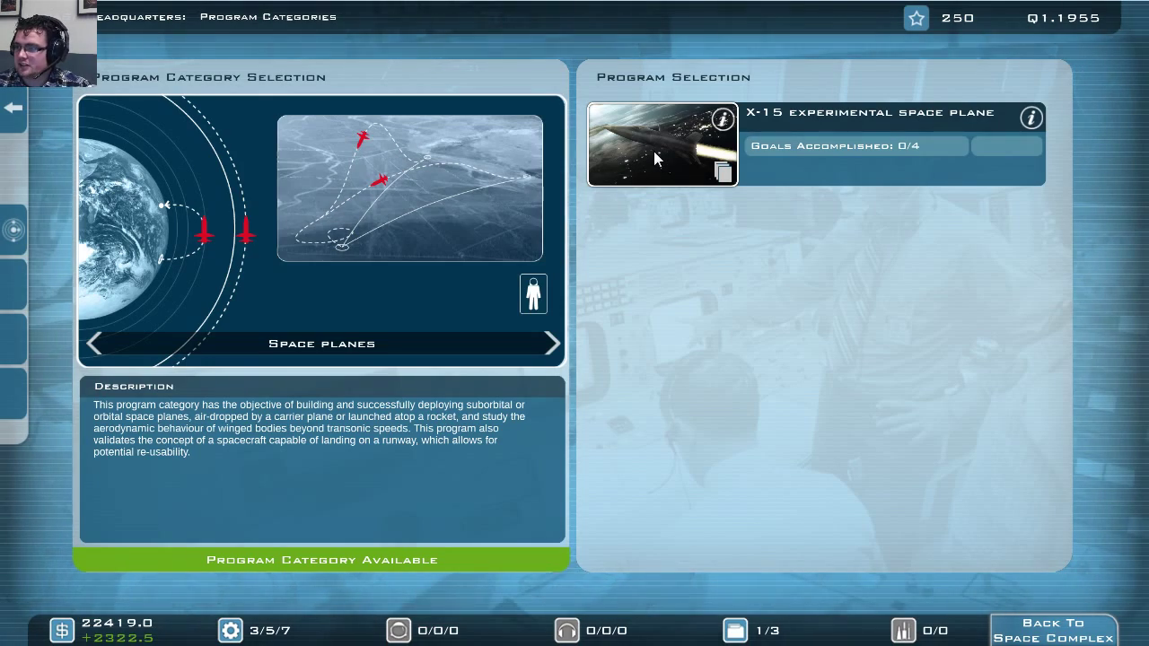
left_click(661, 144)
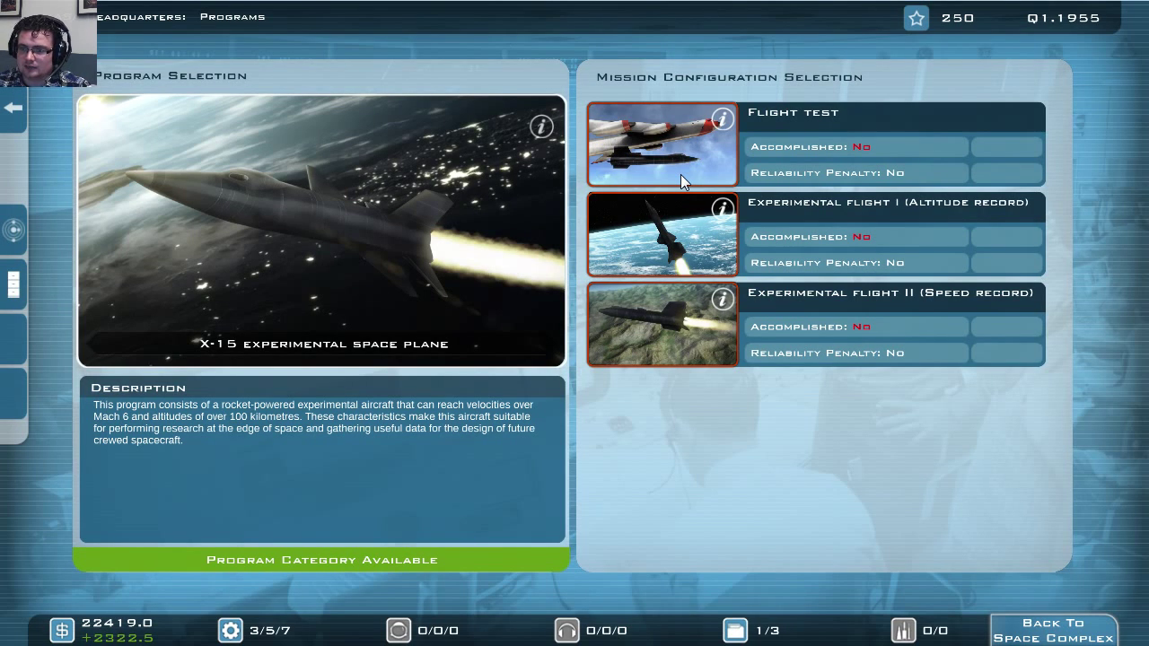
mouse_move(695, 211)
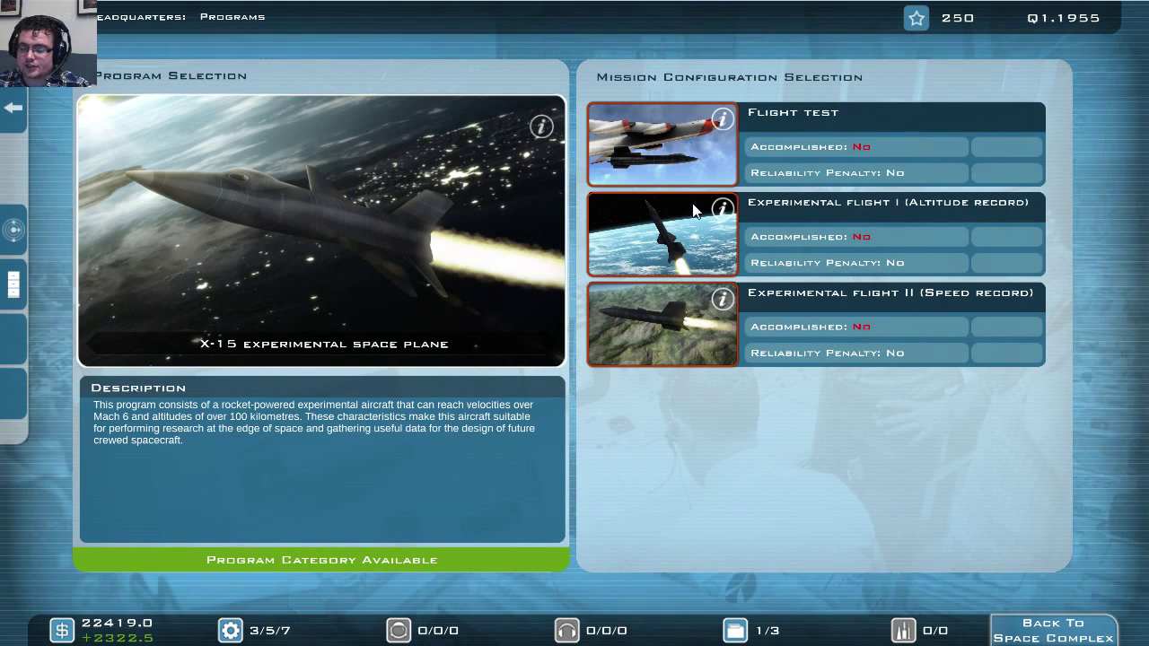
mouse_move(732, 329)
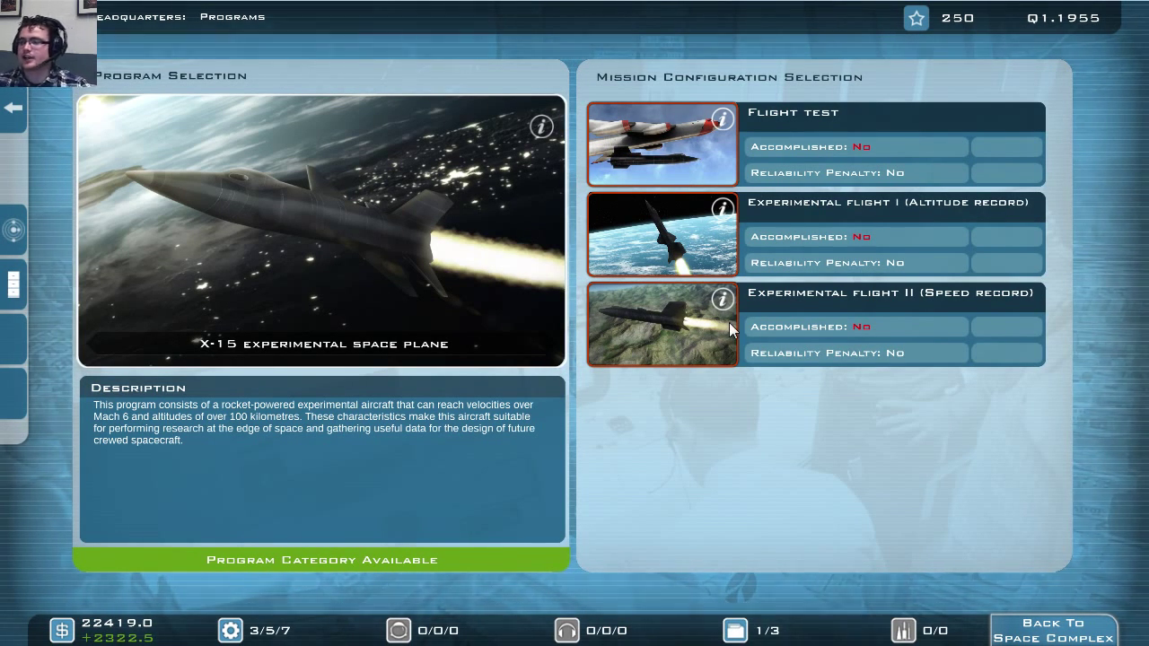
mouse_move(645, 410)
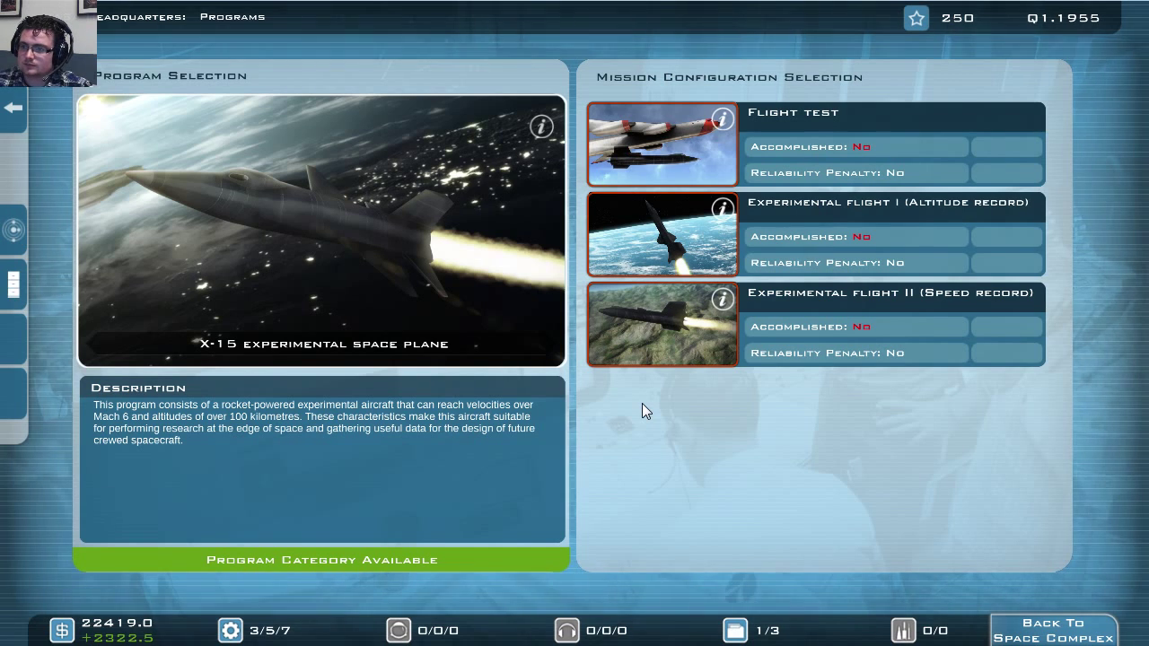
mouse_move(540, 440)
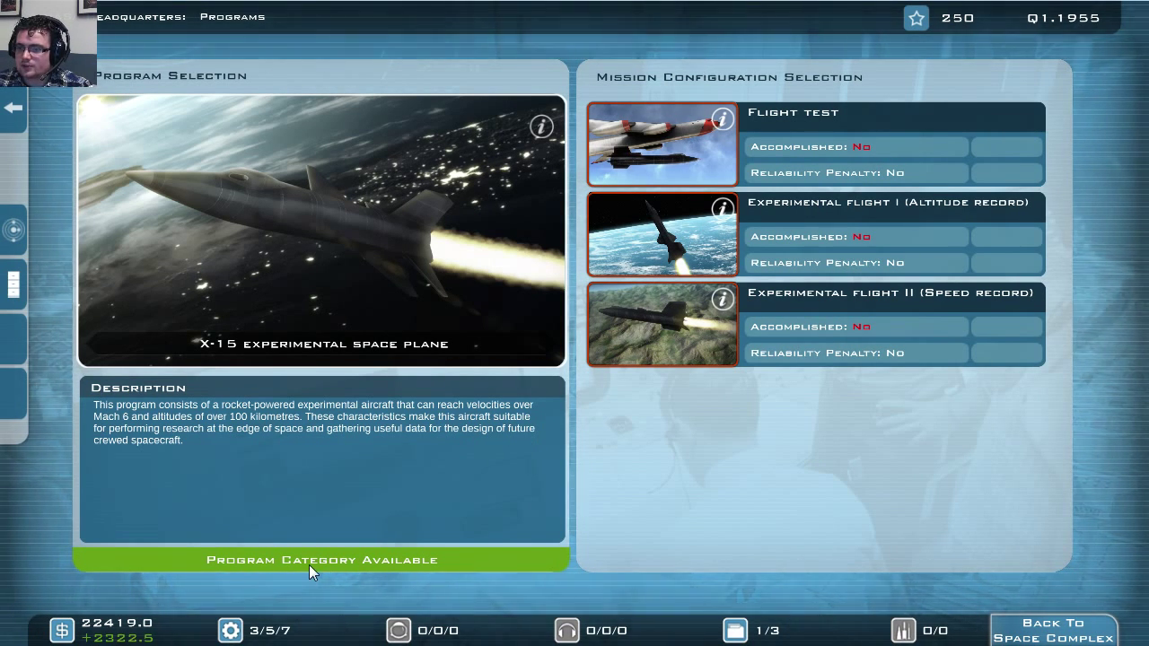
- Open the X-15 program, dropping funds to $21,009.5, and assign Emiliano Titus to its research
left_click(319, 560)
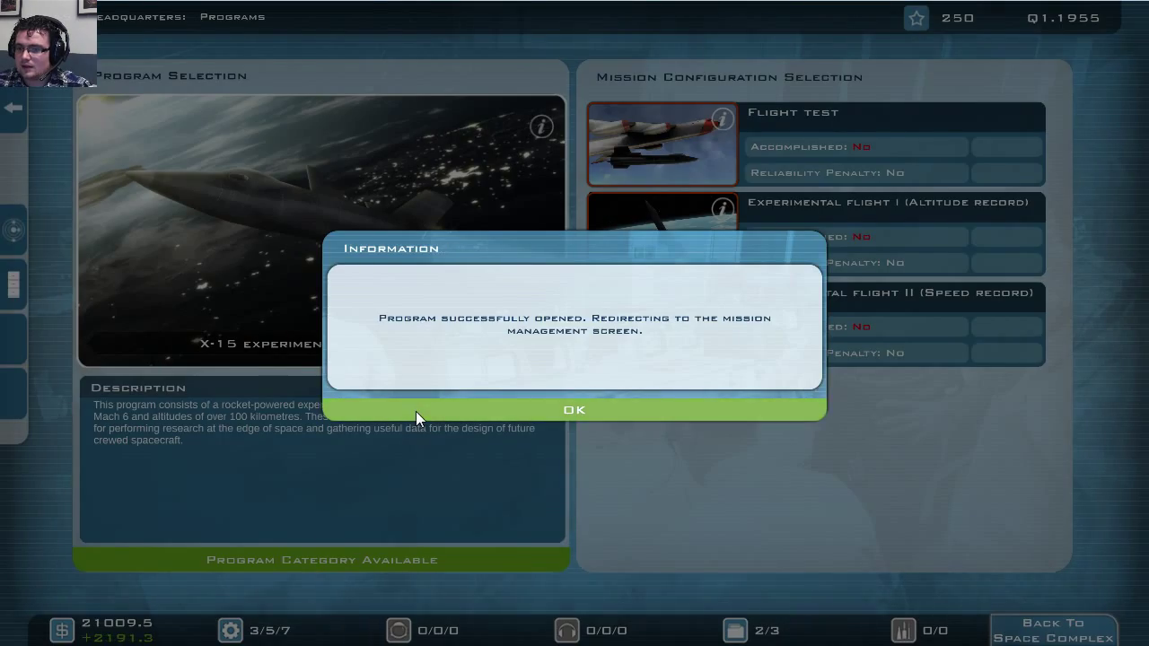
left_click(574, 409)
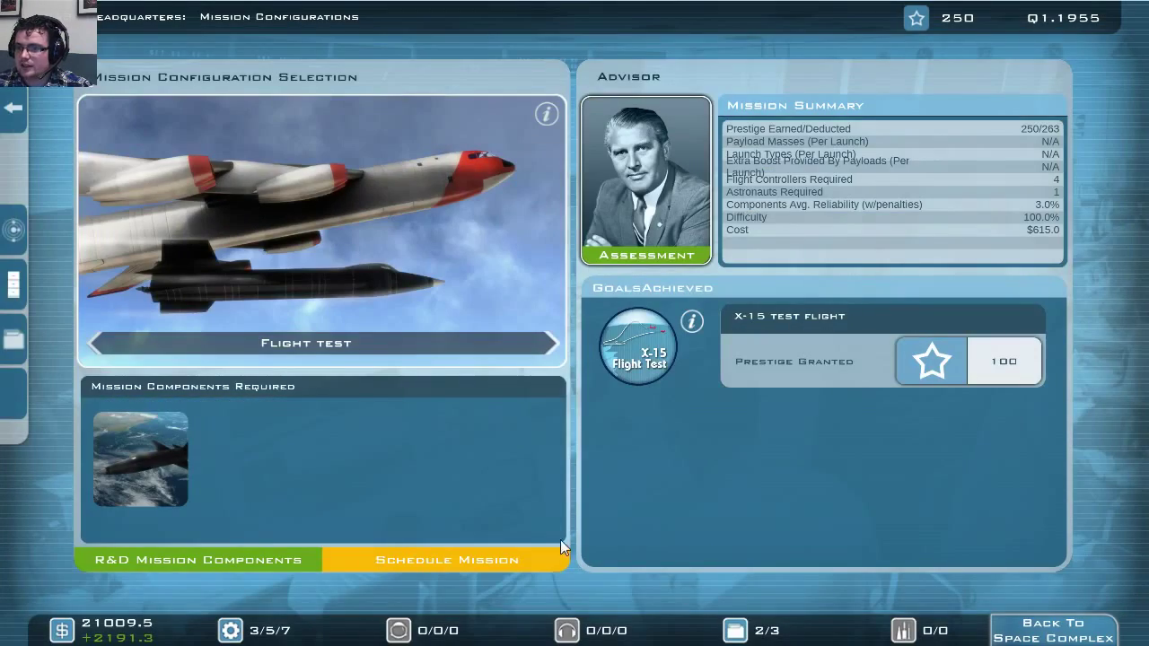
left_click(198, 560)
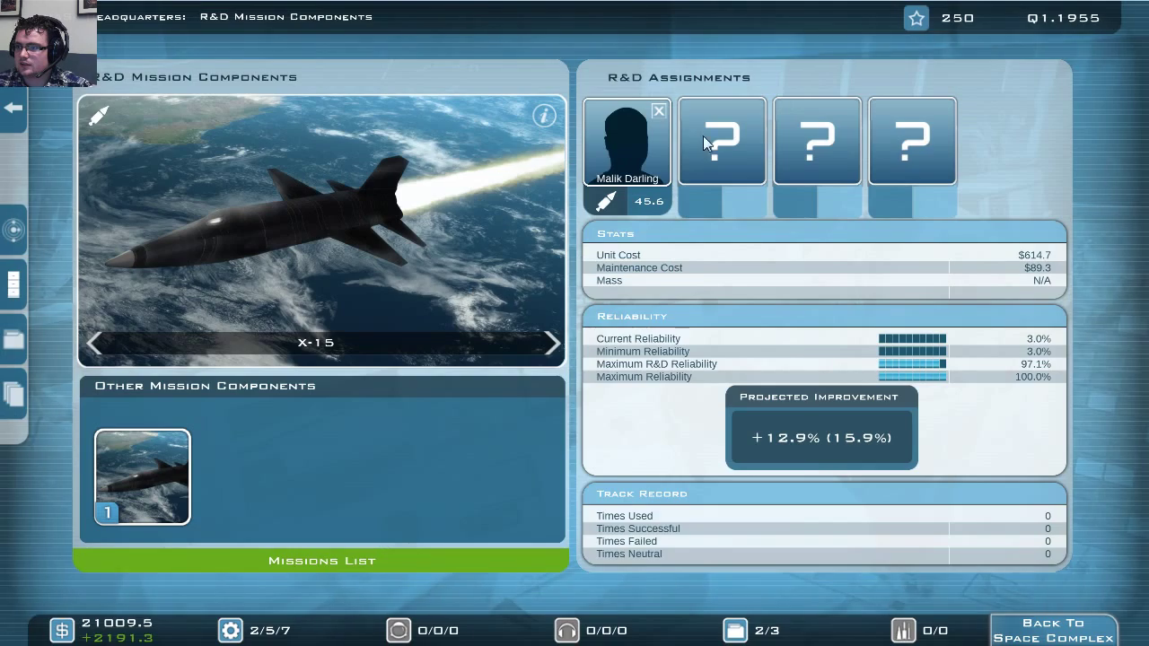
left_click(723, 139)
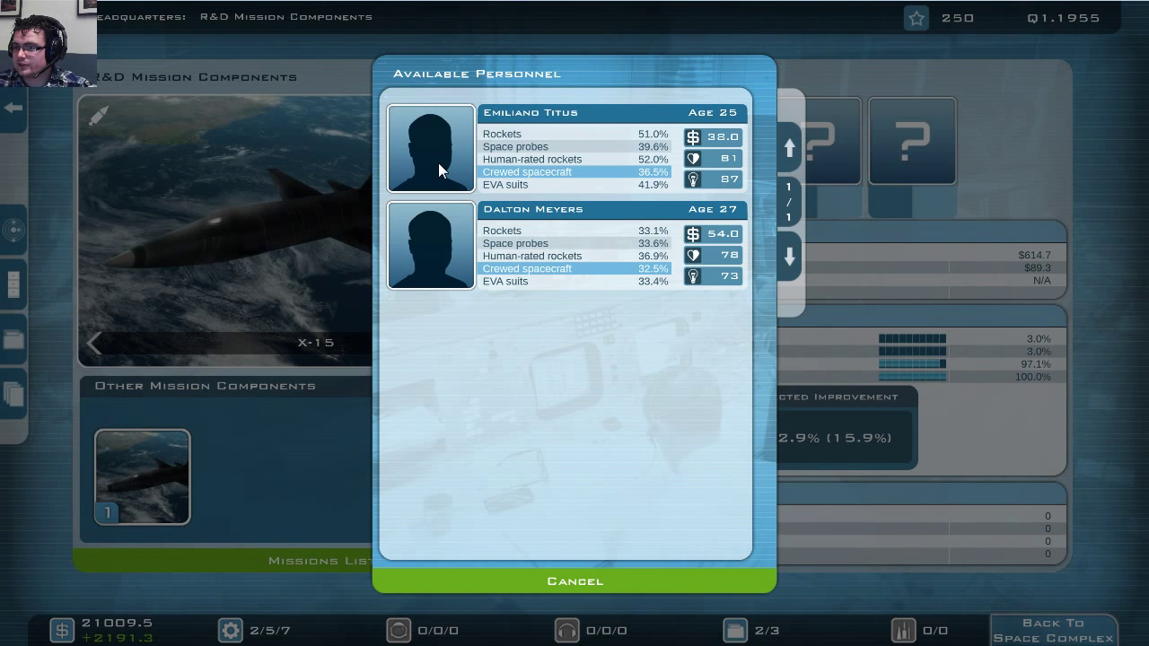
left_click(430, 148)
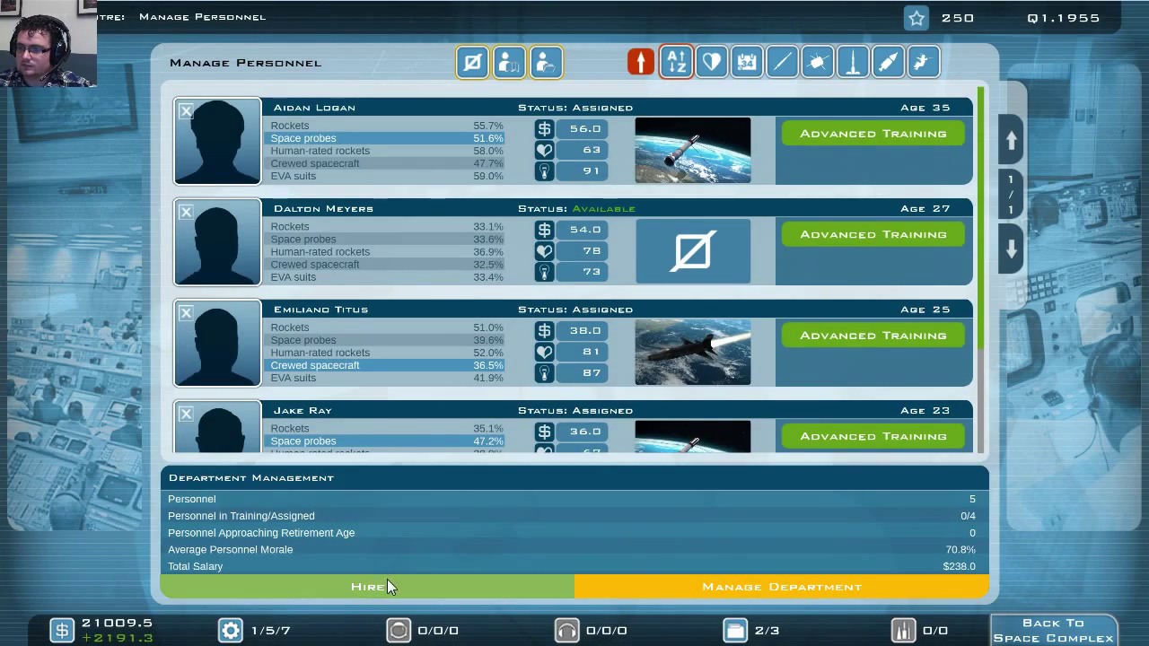
- Hire recruits Benjamin Forsythe and Jason Falcon, adding $63 in fixed costs
left_click(366, 587)
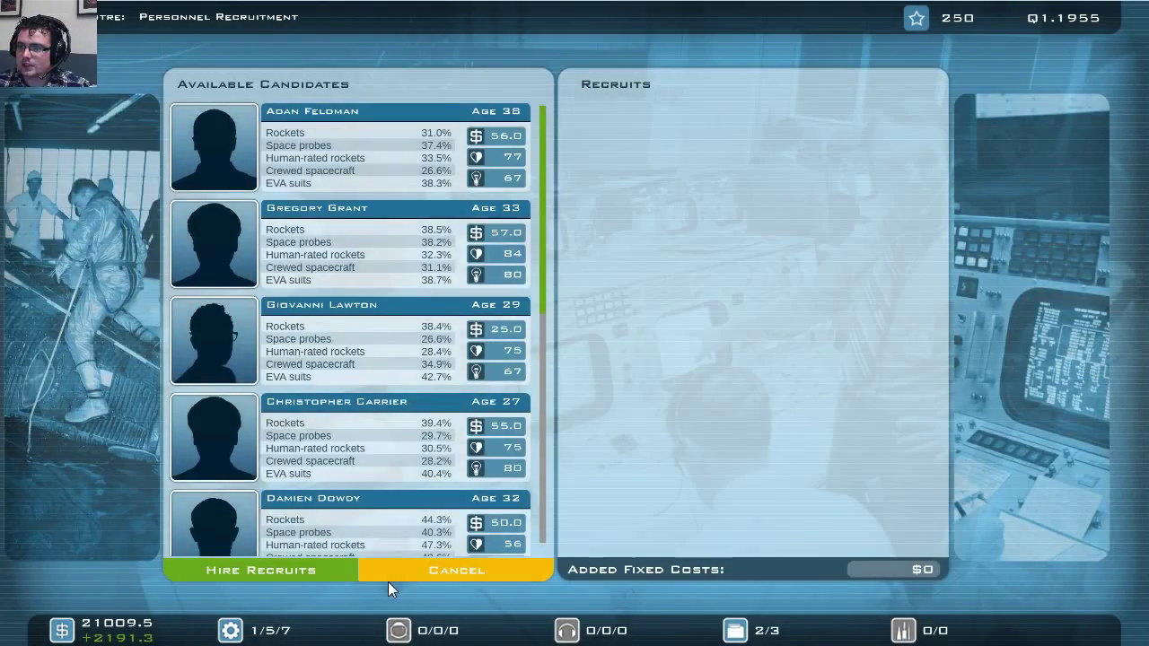
scroll("down", 3)
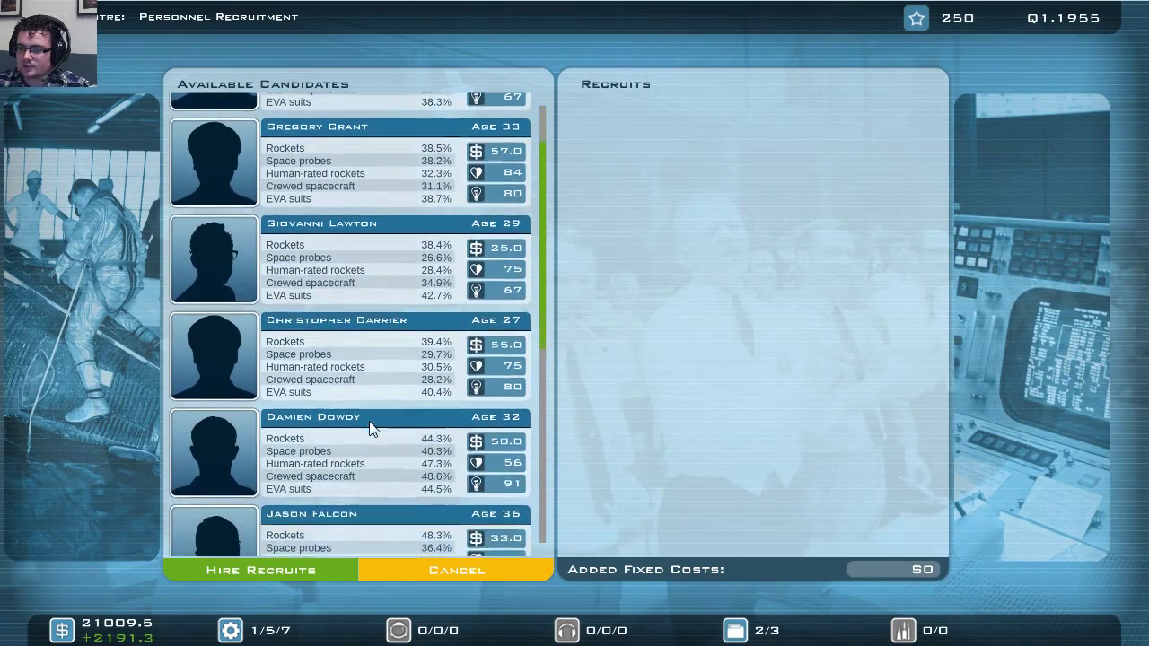
scroll("down", 3)
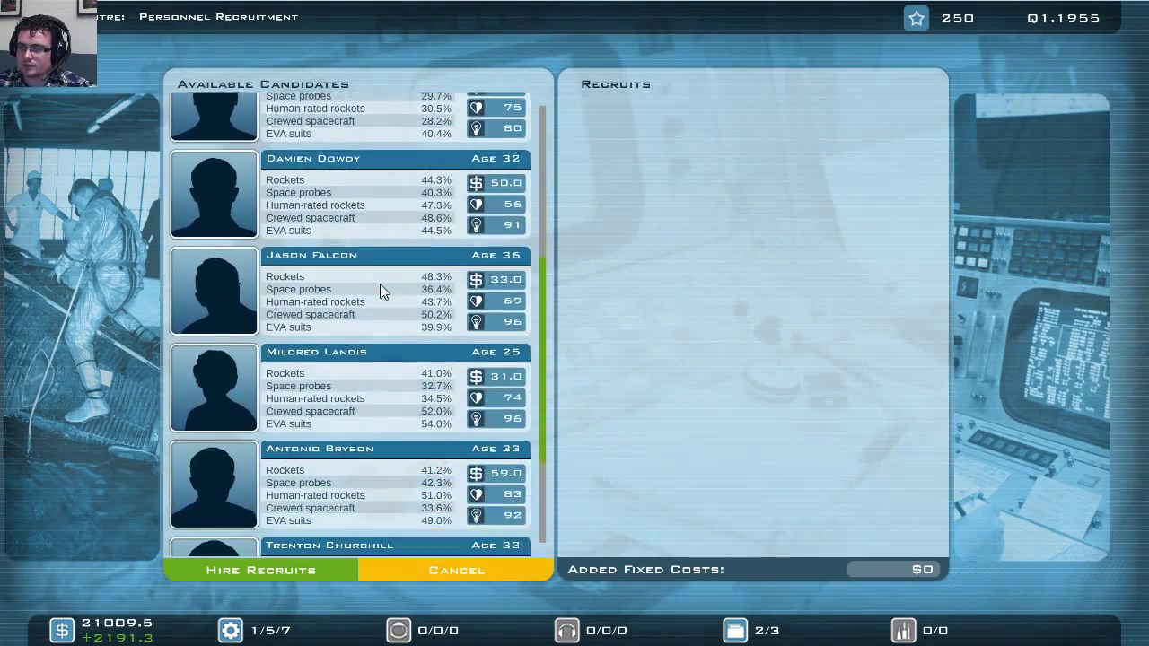
scroll("down", 3)
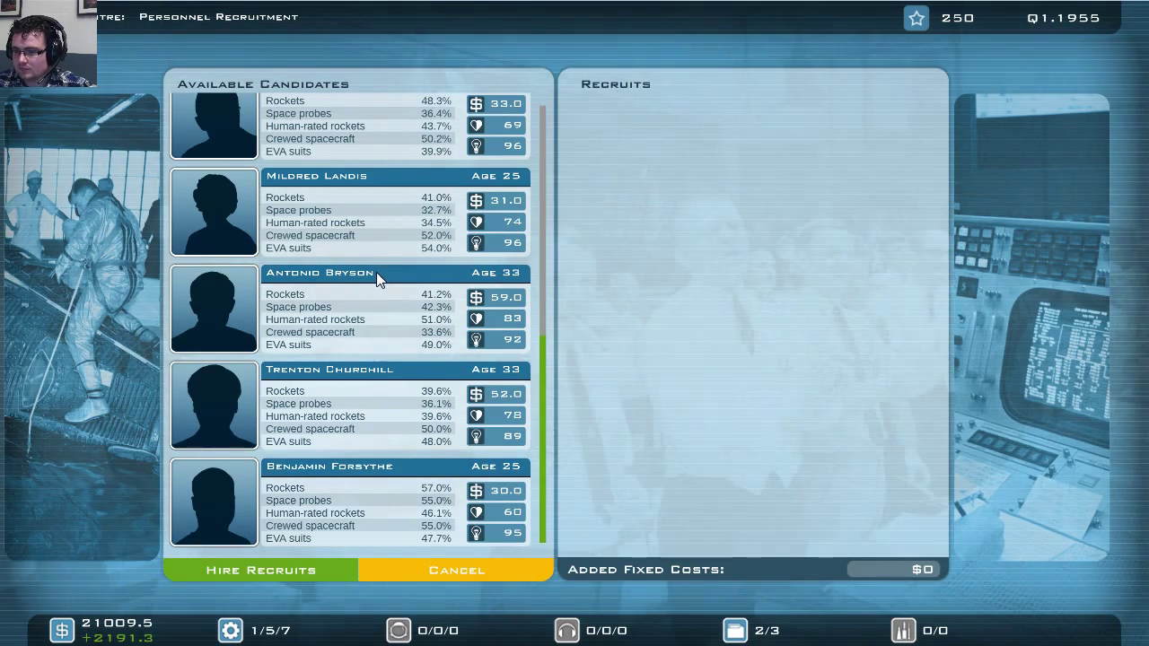
mouse_move(314, 480)
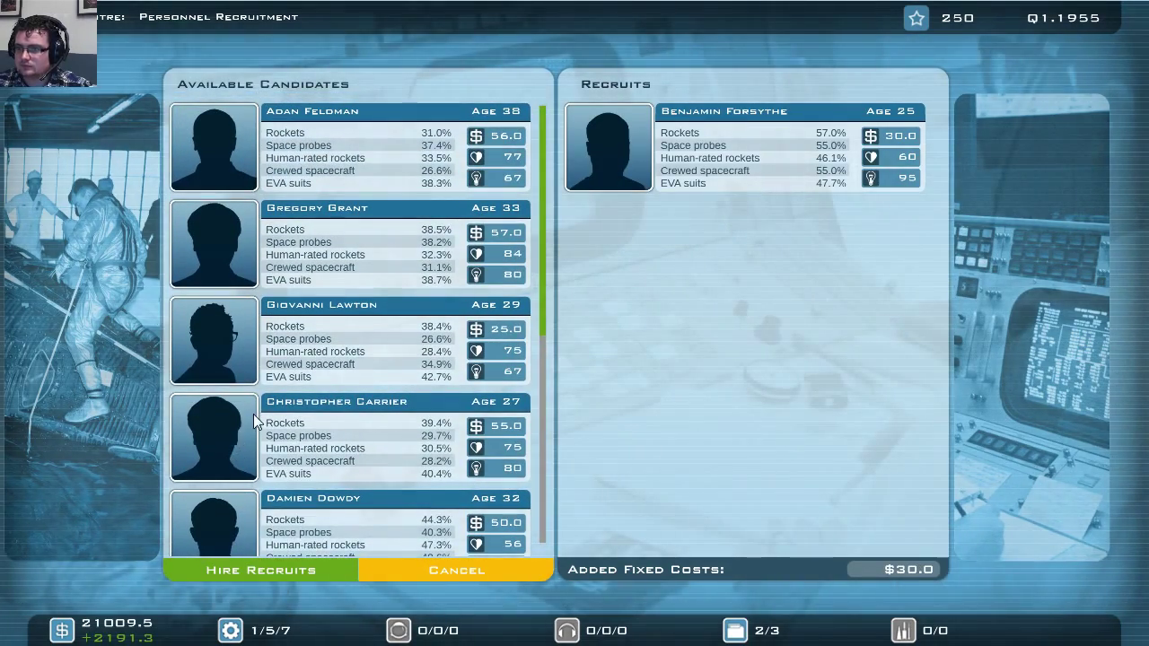
mouse_move(248, 379)
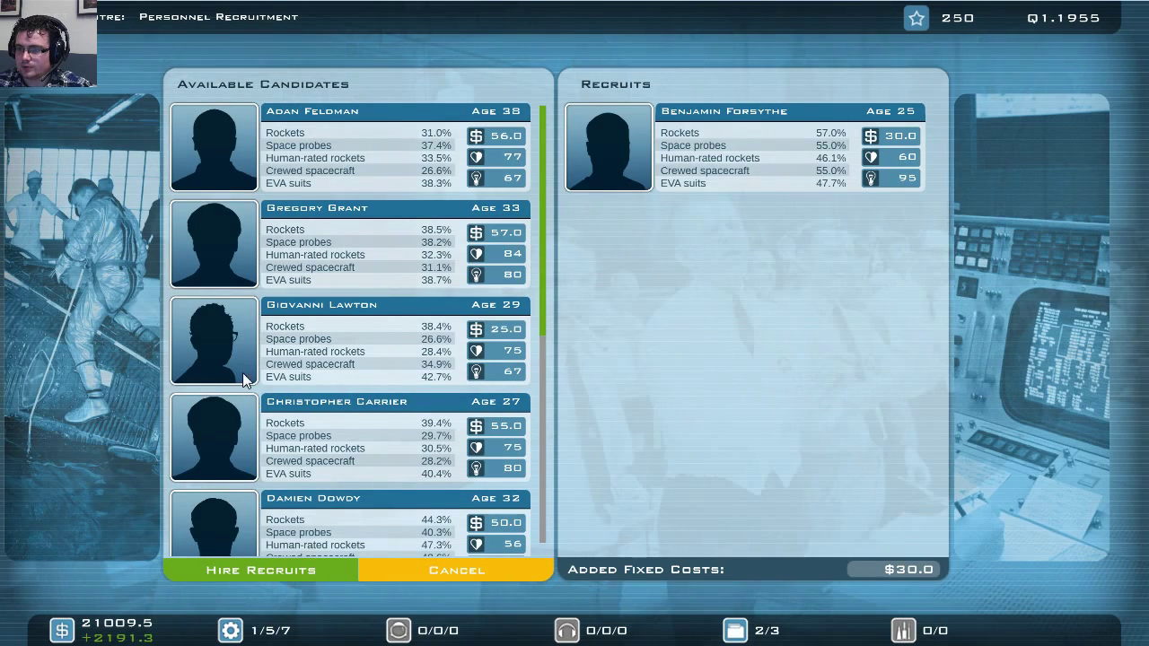
mouse_move(240, 357)
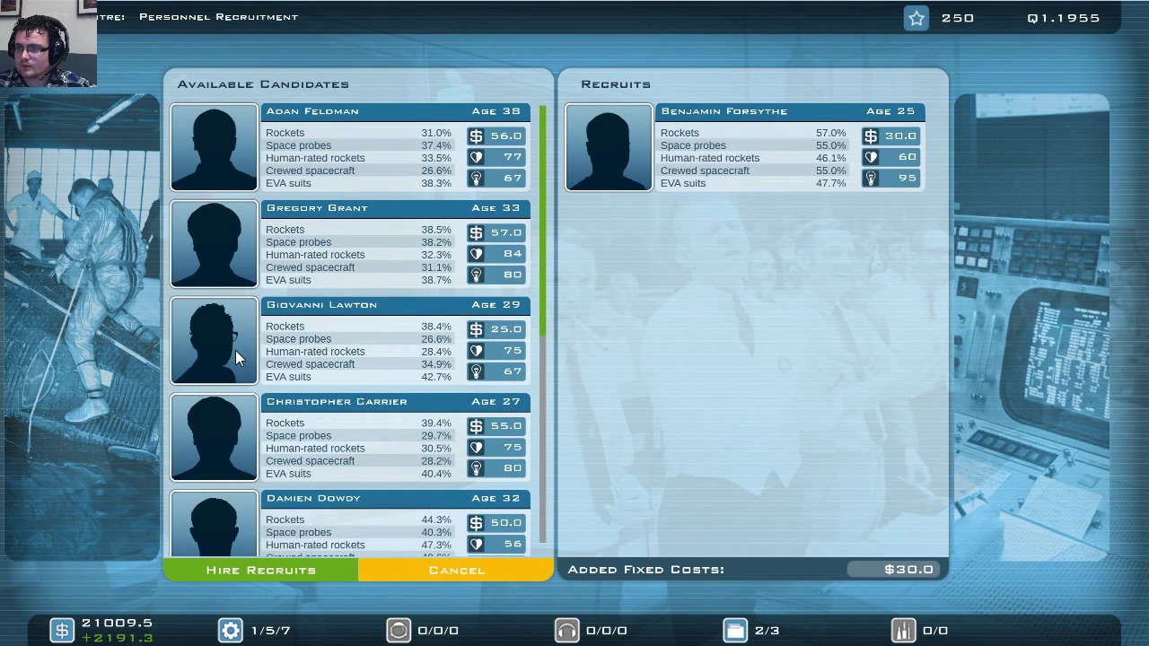
scroll("down", 3)
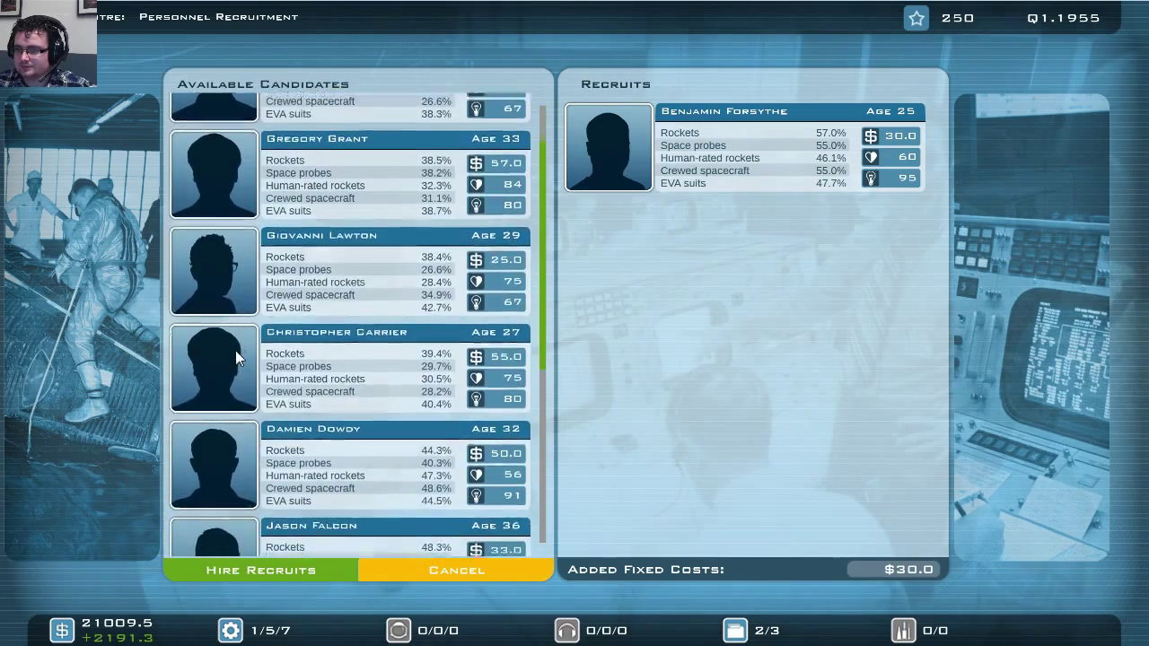
scroll("down", 3)
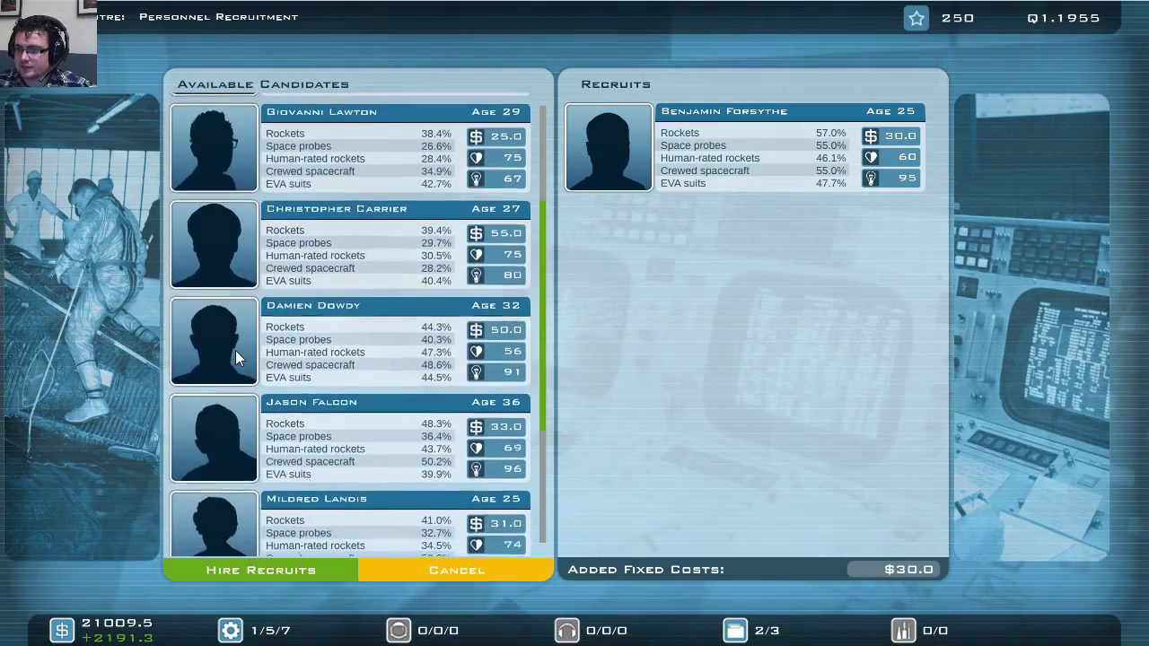
scroll("down", 3)
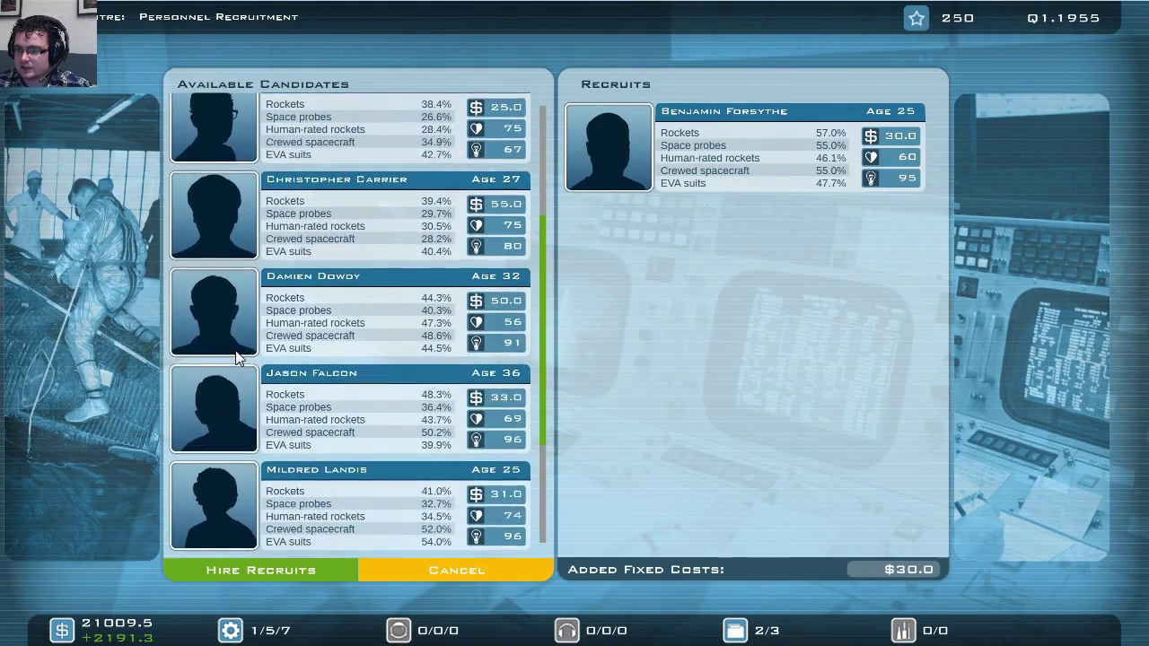
scroll("down", 3)
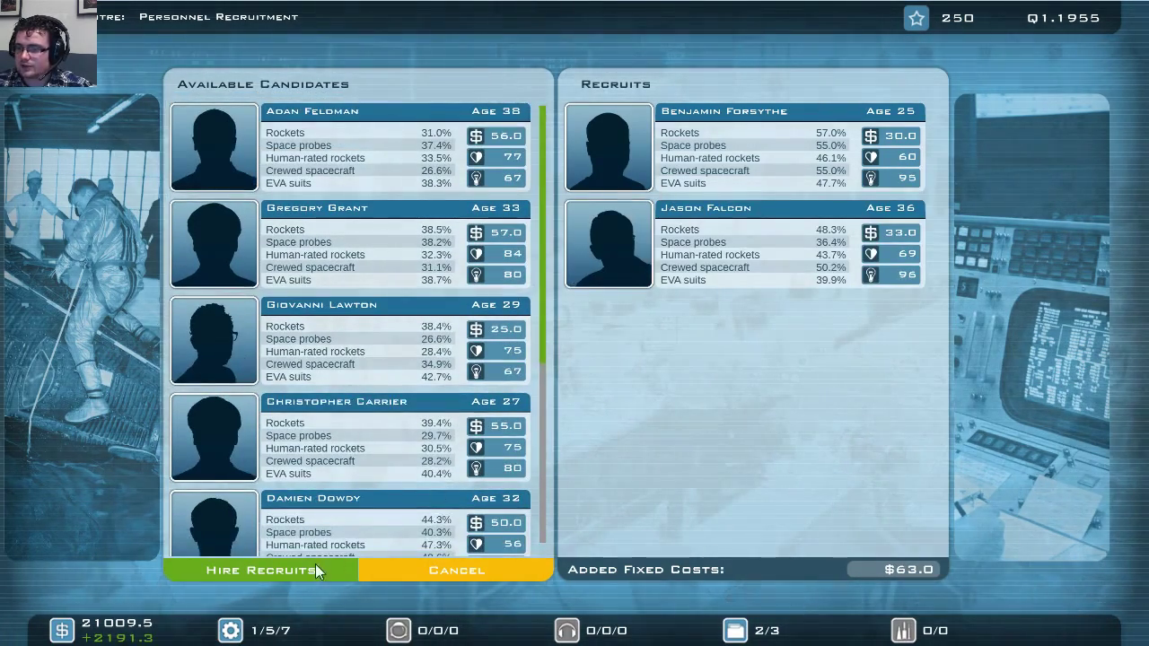
left_click(259, 570)
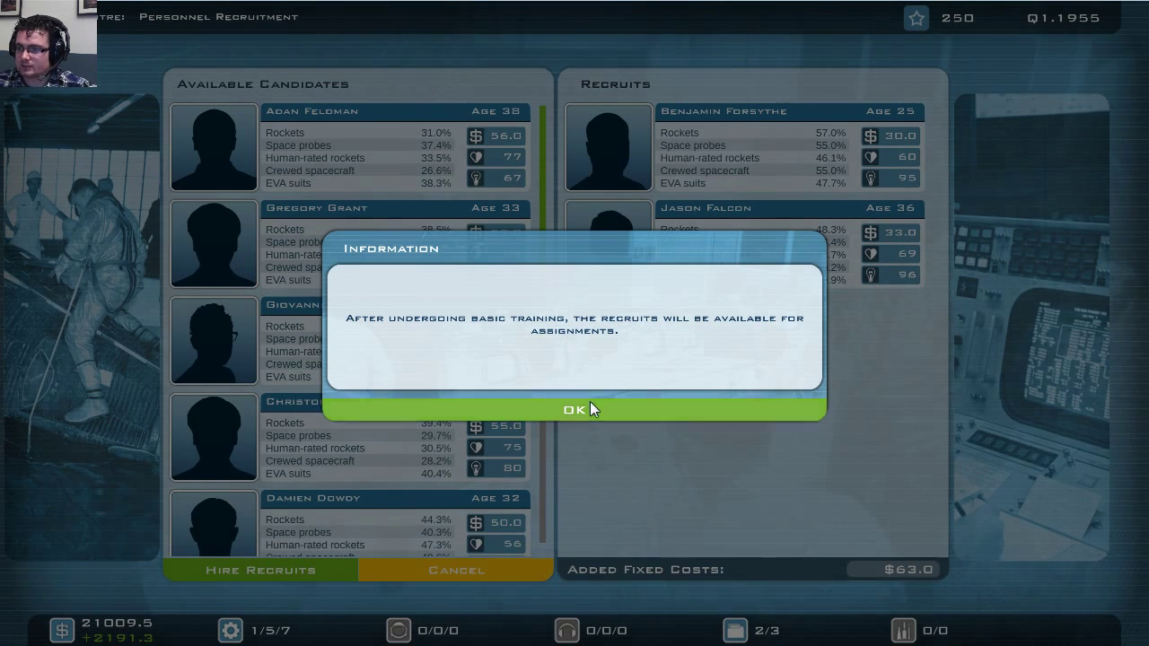
- Dismiss the basic training notice and bring up Dalton Meyers' advanced-training skill choices
left_click(577, 409)
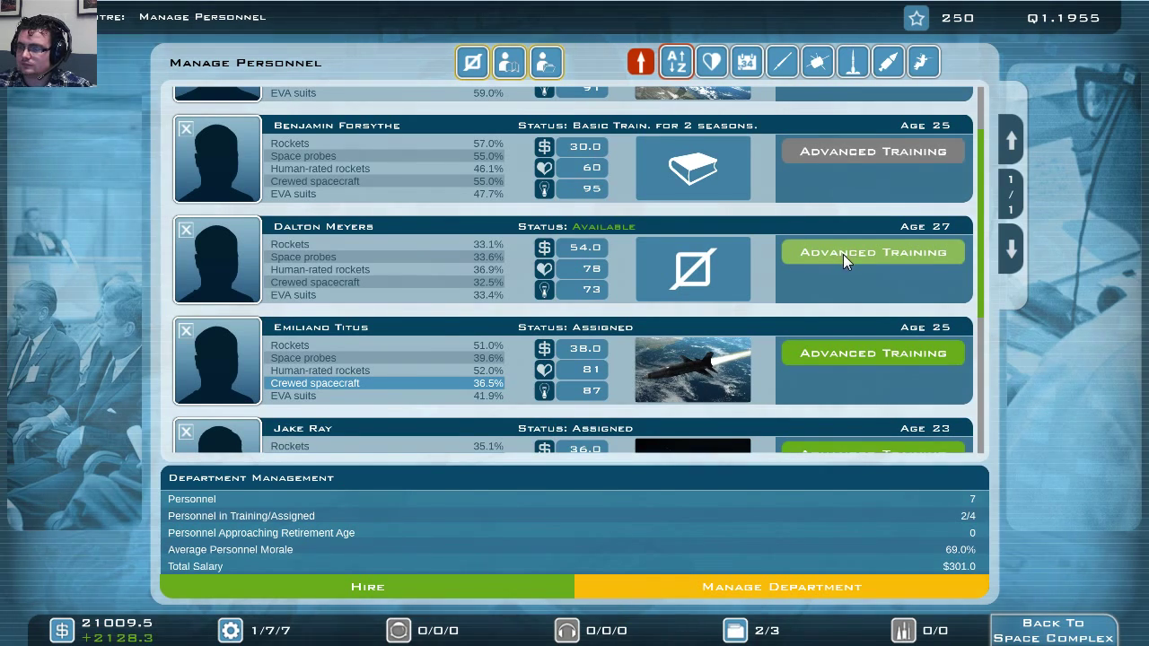
left_click(872, 253)
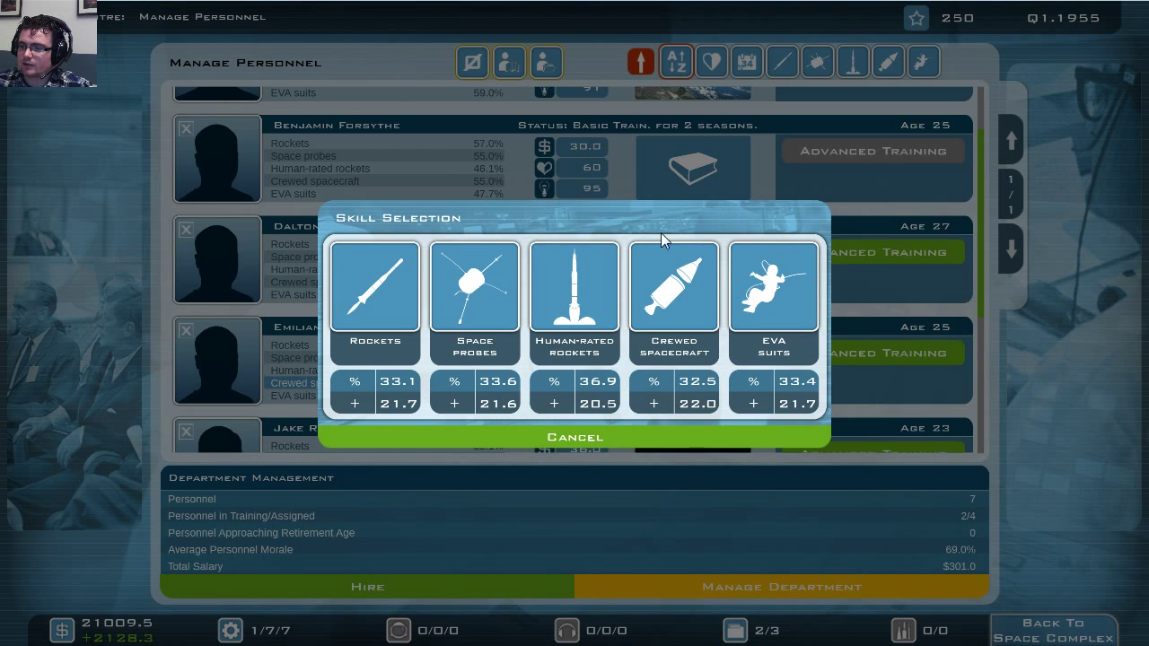
mouse_move(489, 293)
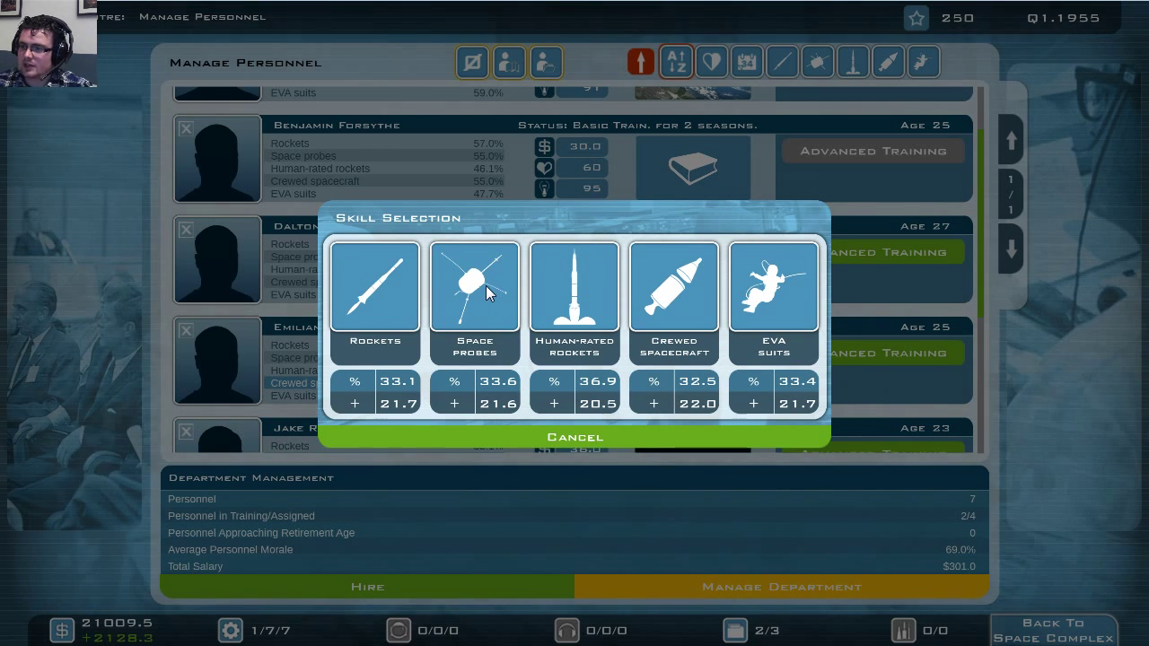
left_click(473, 297)
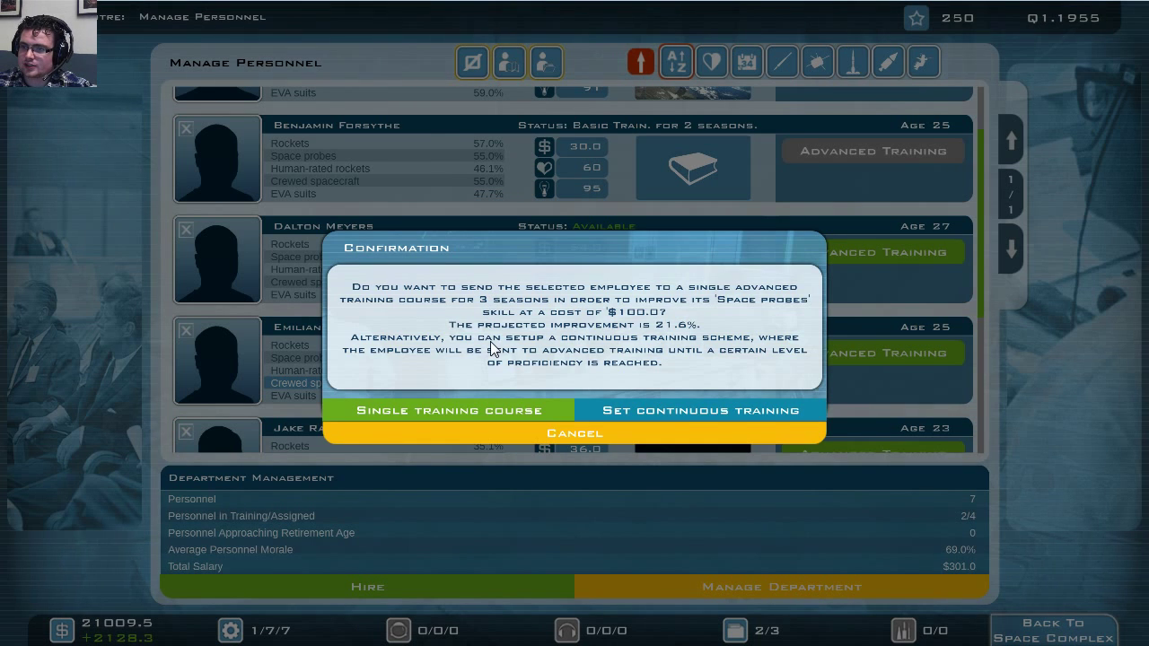
mouse_move(532, 320)
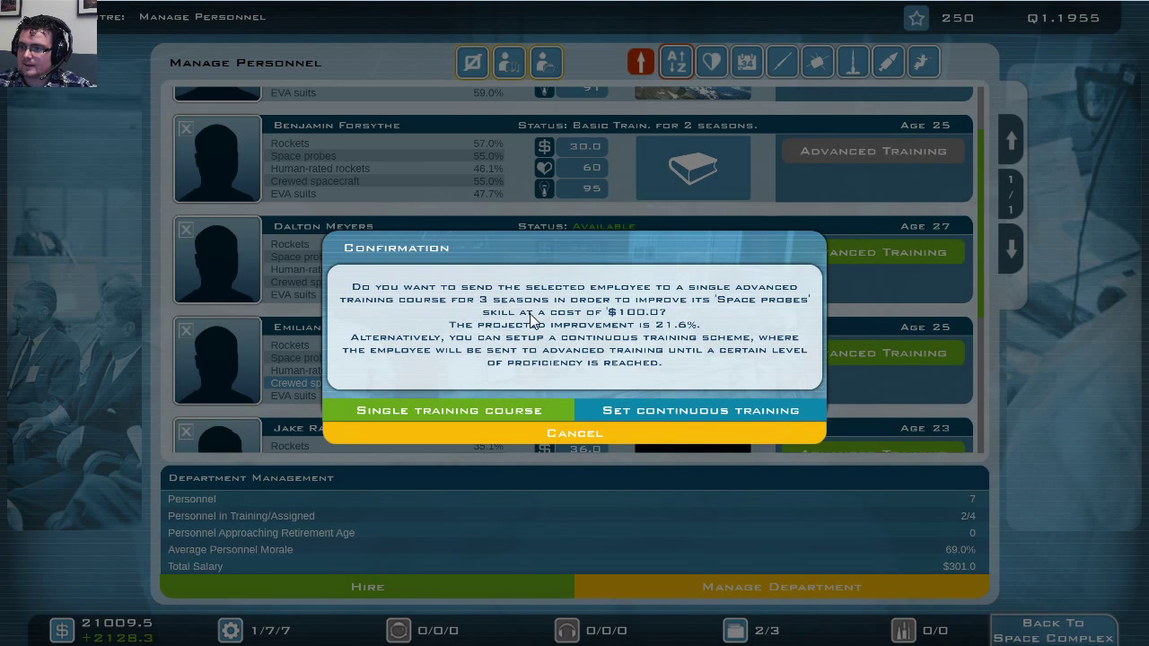
mouse_move(610, 325)
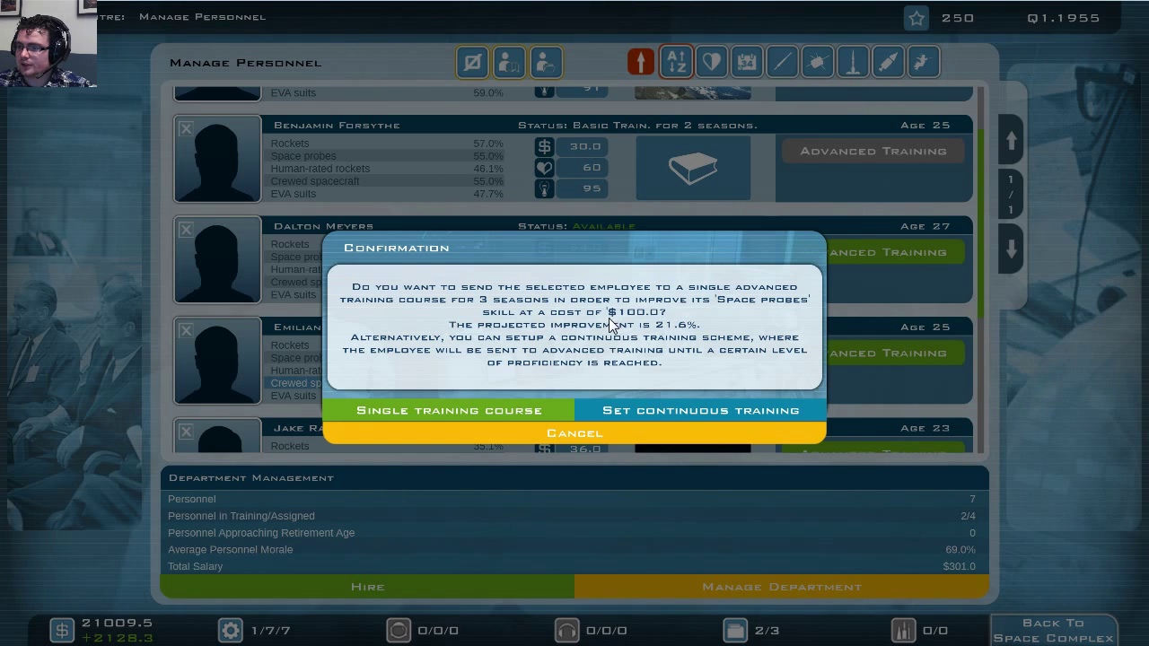
mouse_move(699, 314)
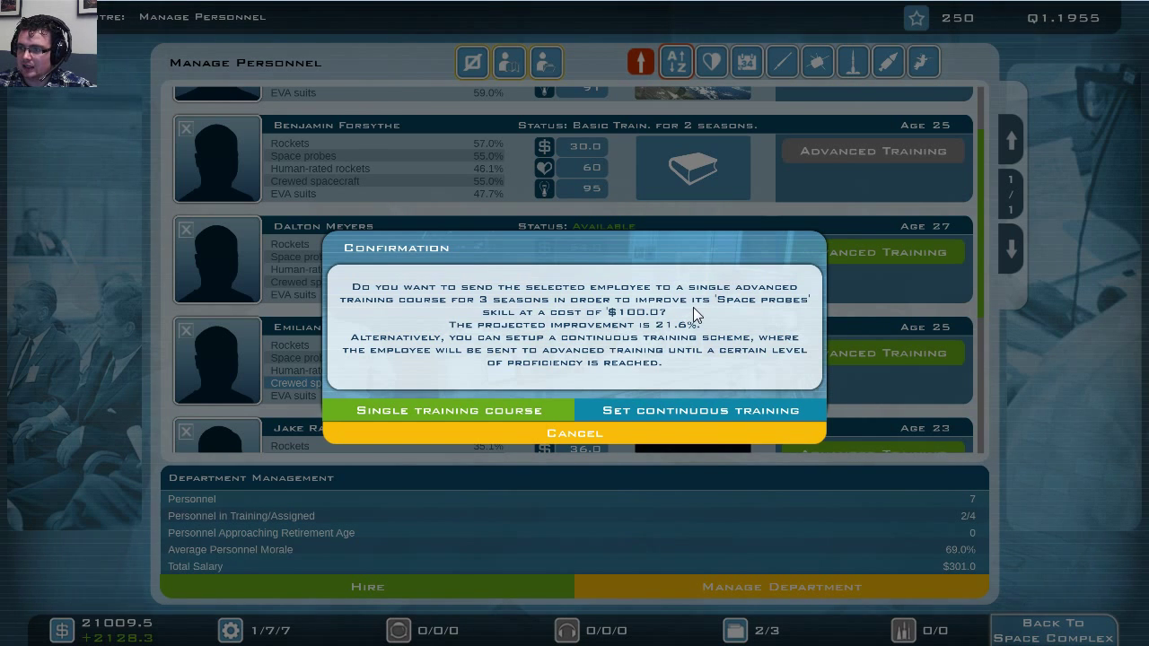
mouse_move(600, 344)
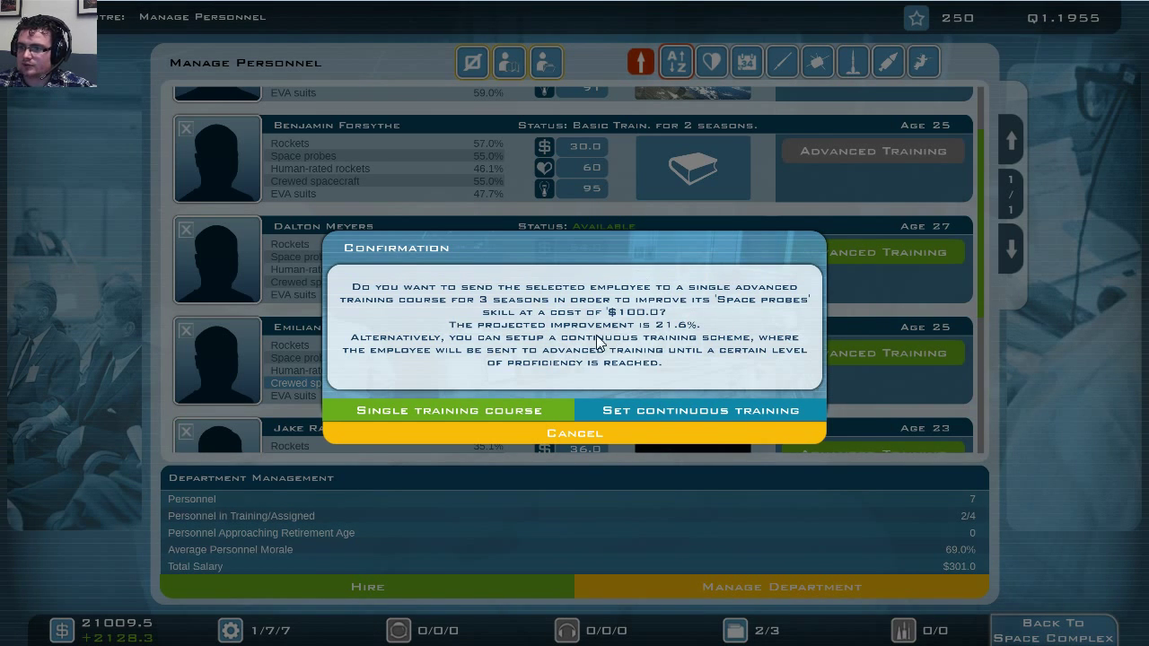
mouse_move(541, 366)
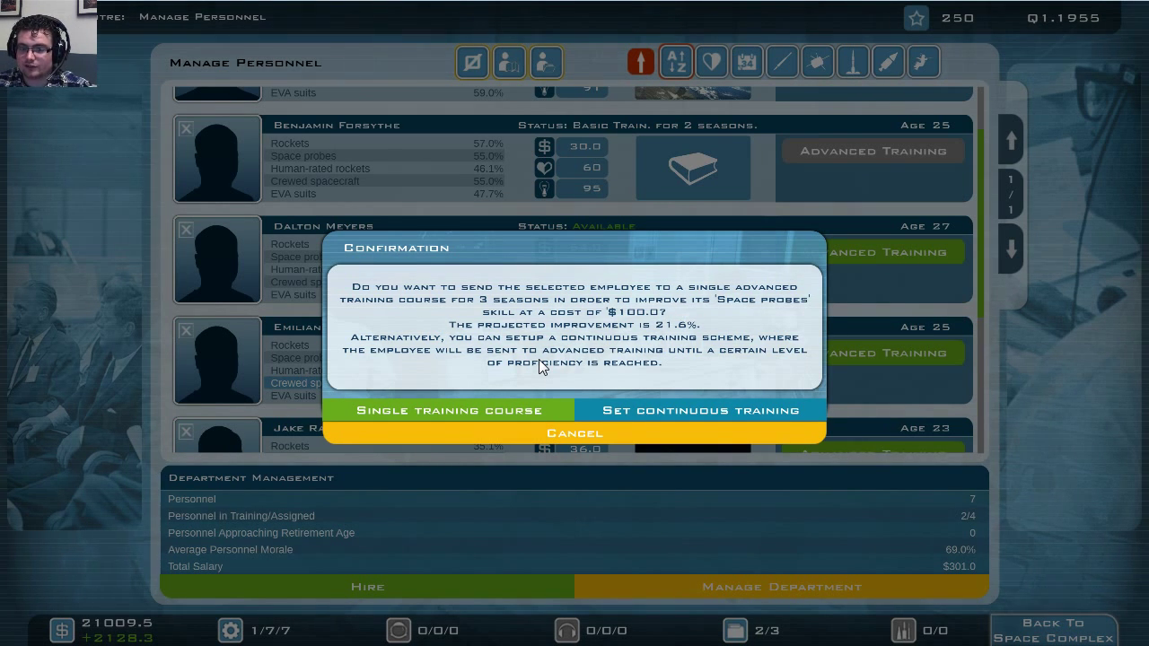
mouse_move(492, 406)
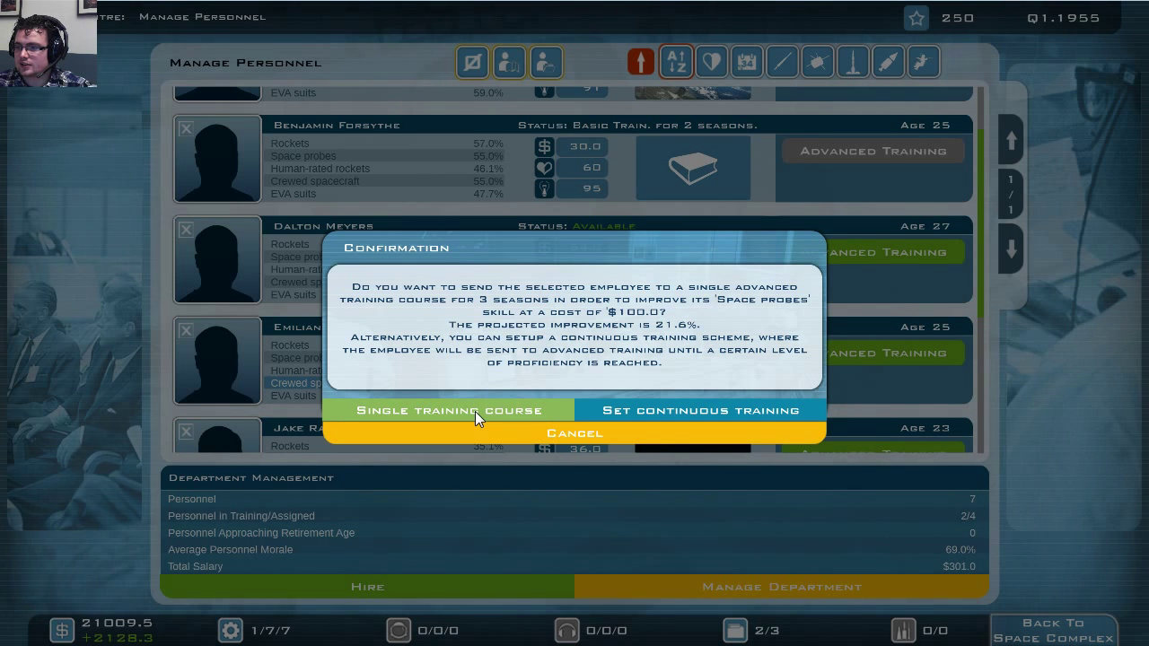
mouse_move(656, 410)
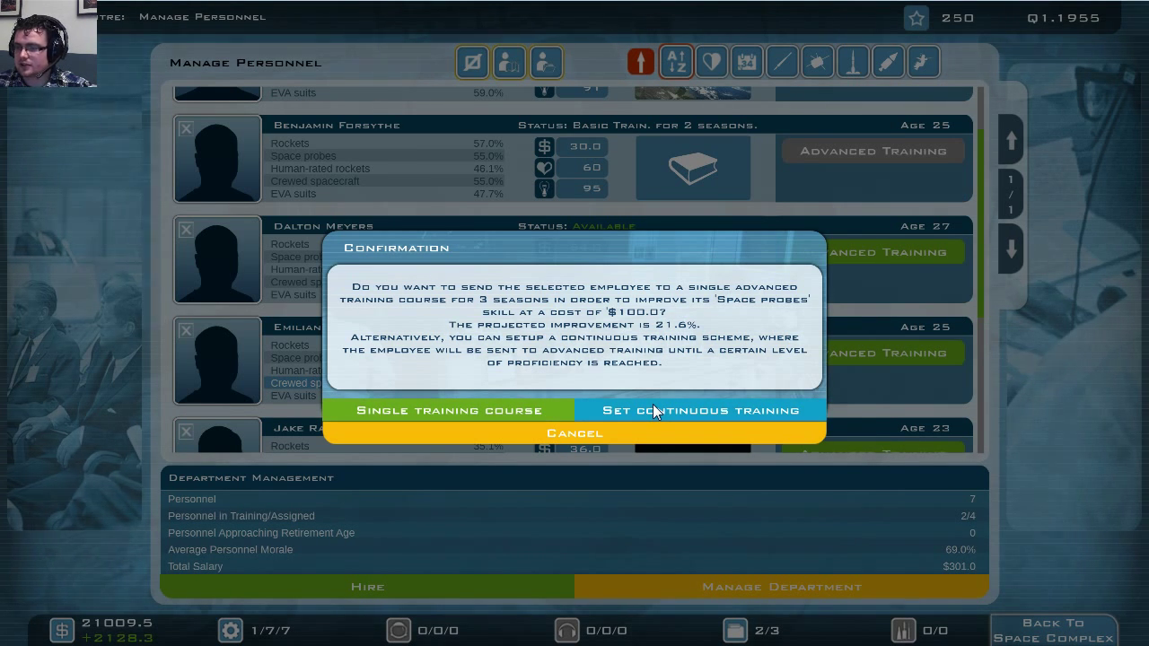
mouse_move(467, 410)
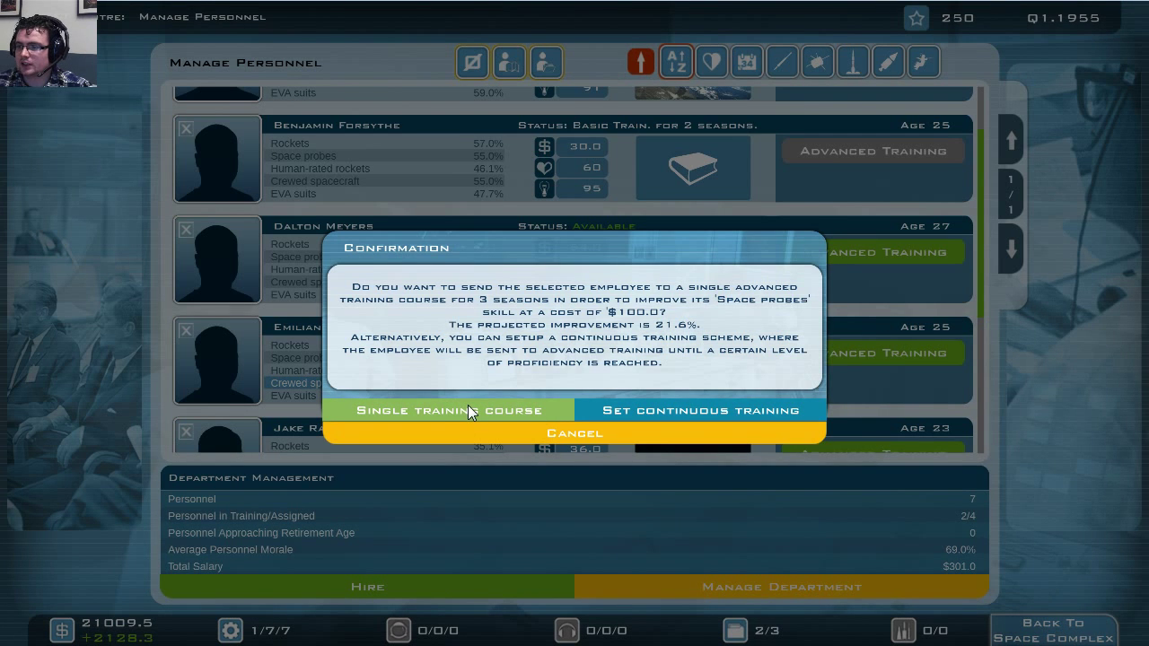
left_click(699, 411)
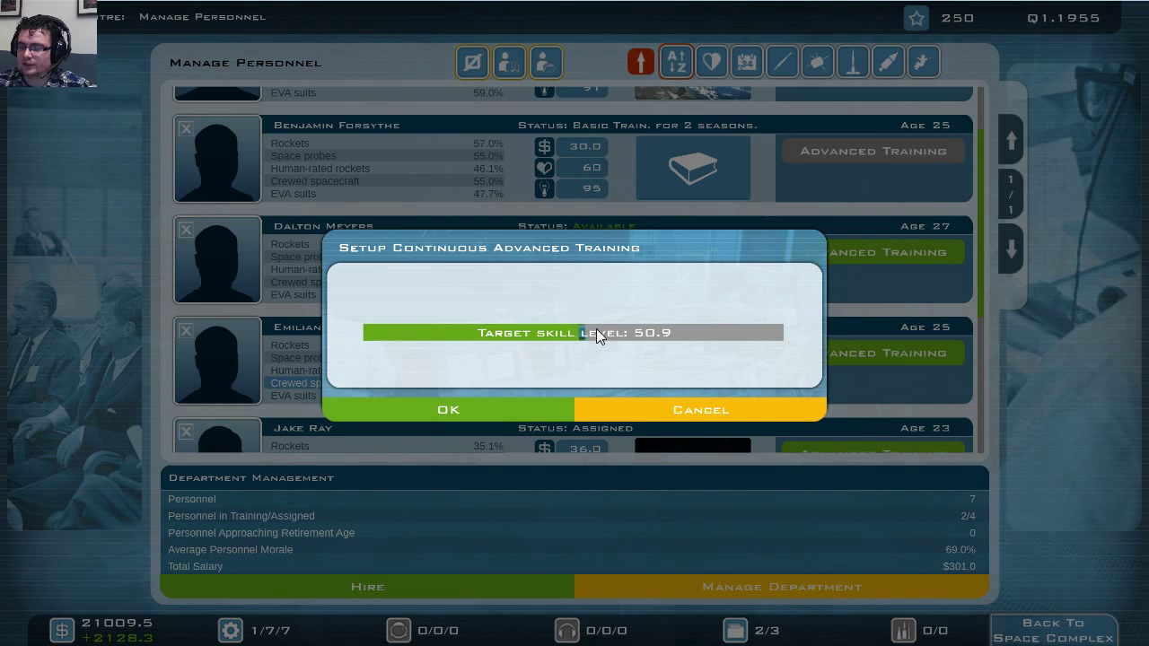
left_click_drag(602, 332, 713, 332)
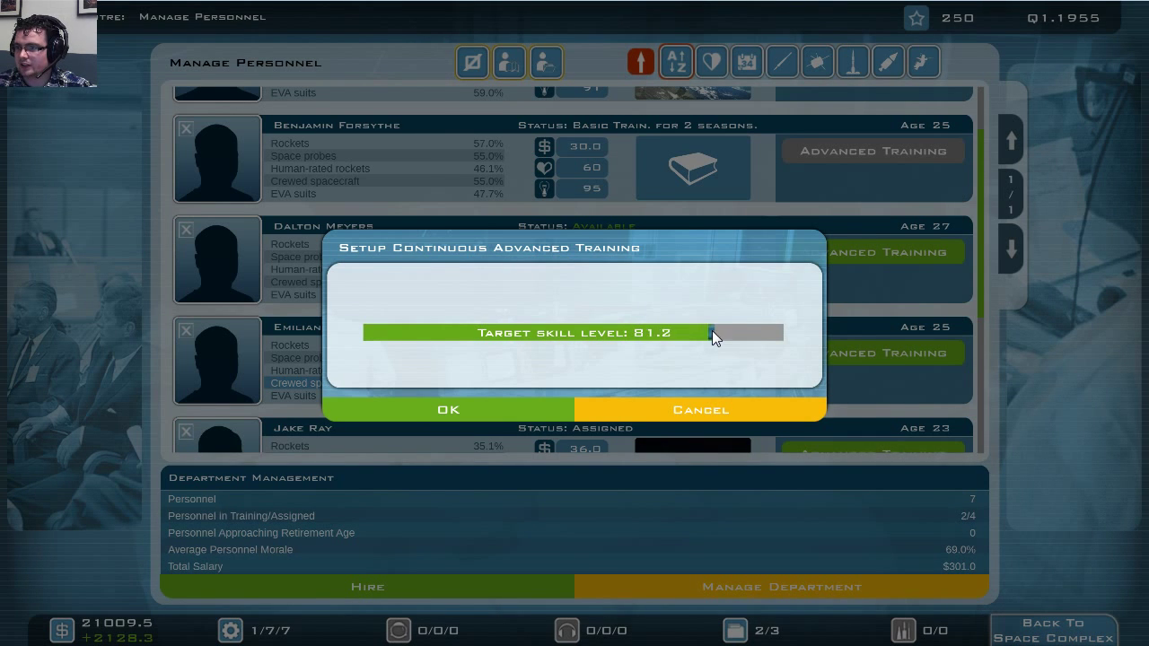
left_click_drag(714, 332, 722, 332)
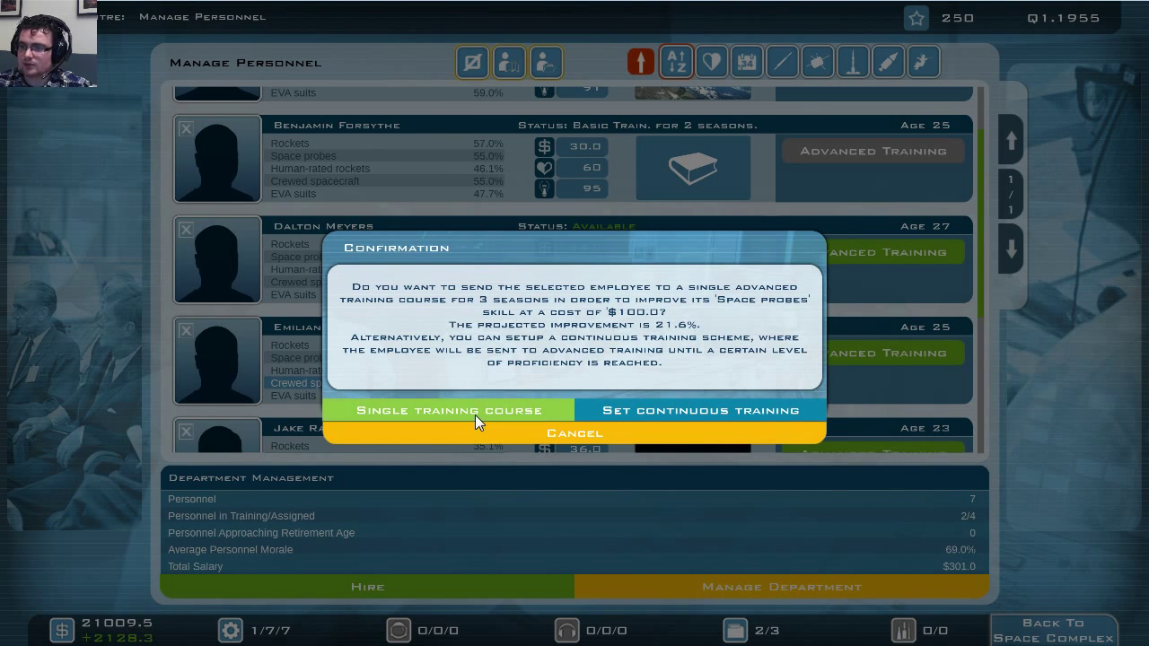
left_click(449, 410)
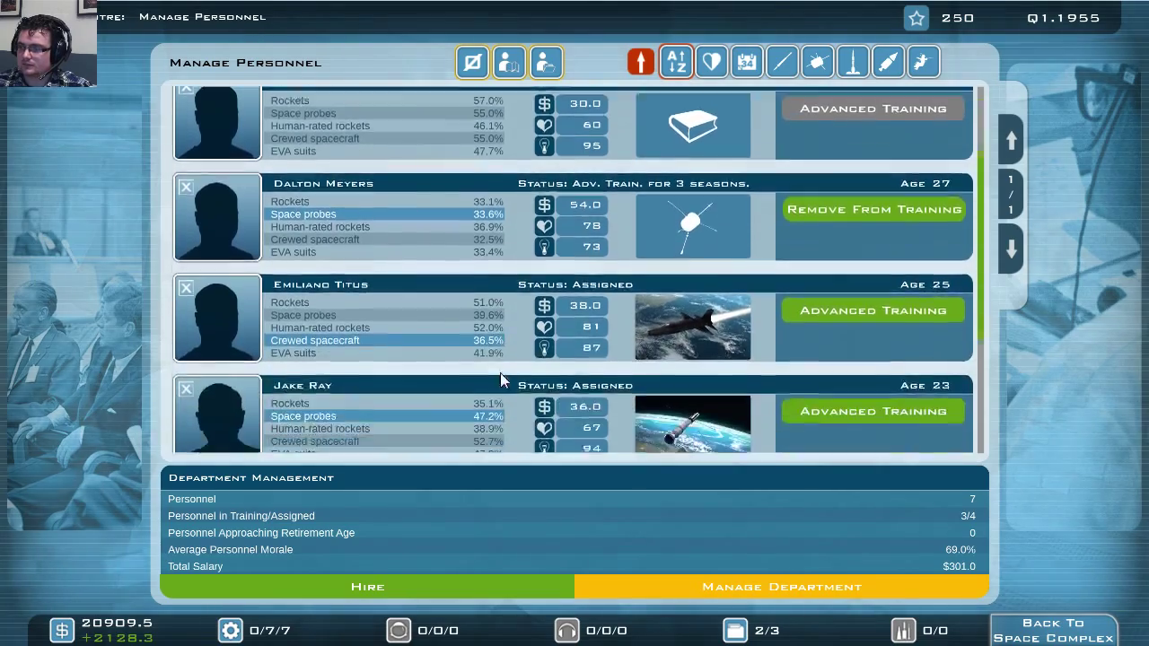
- Check the opened programs list (Explorer I, X-15) and go back to the space complex
scroll("down", 3)
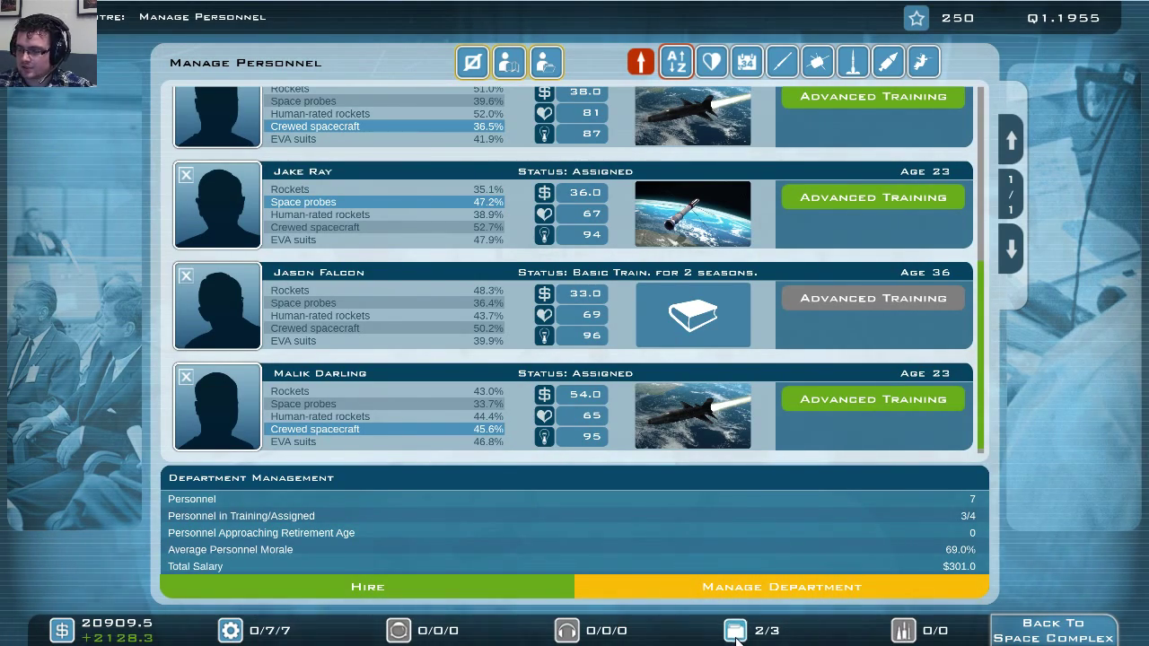
left_click(735, 630)
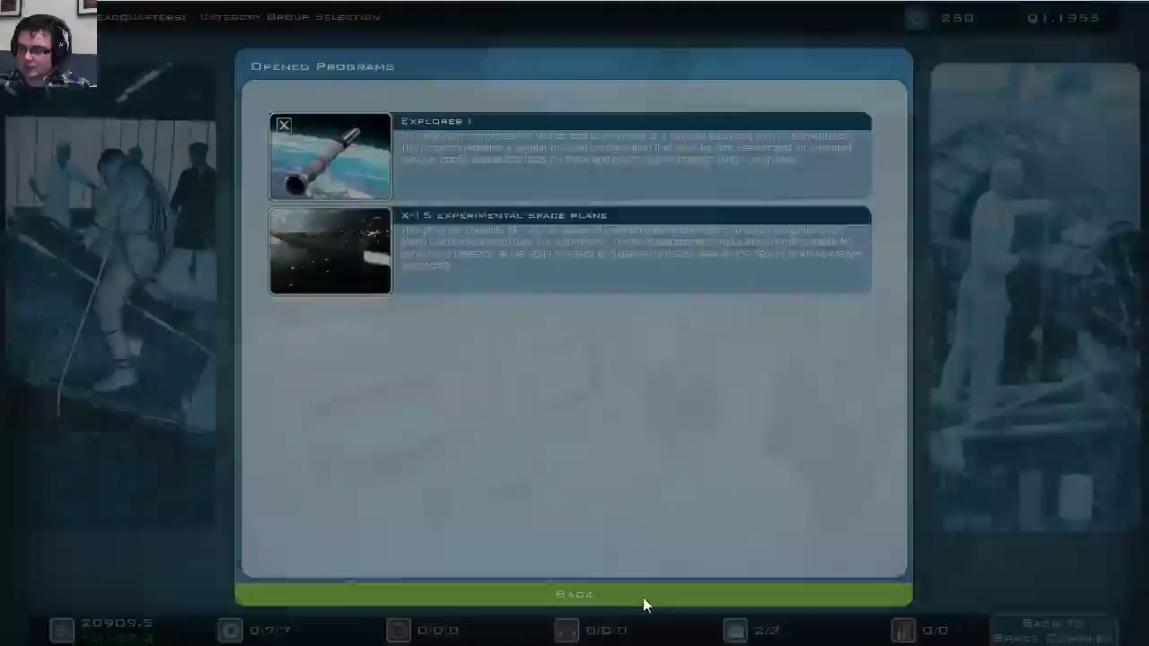
left_click(573, 593)
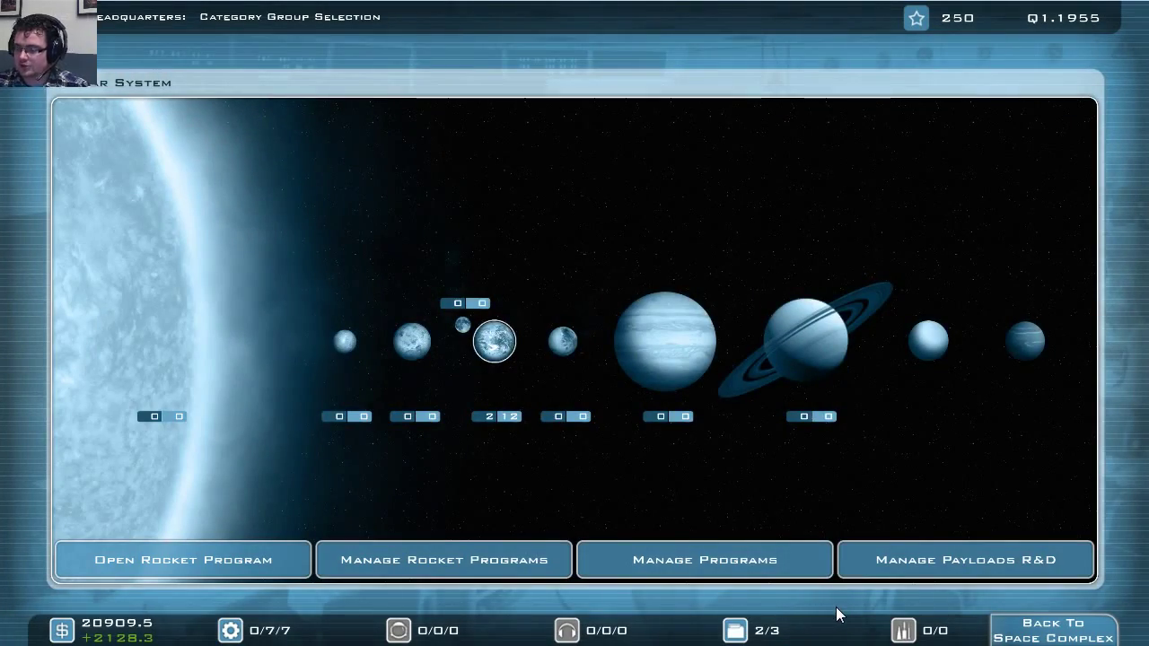
left_click(1052, 627)
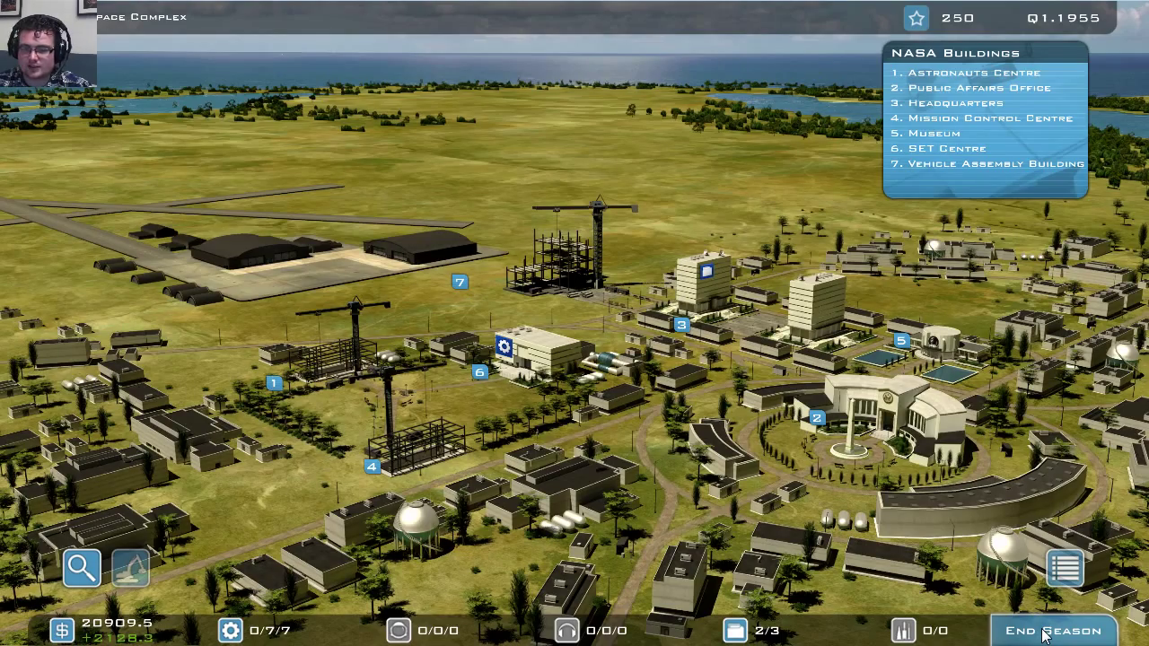
- End the season and compare R&D results: X-15 at 18.4%, Explorer I at 17.5%
left_click(1053, 630)
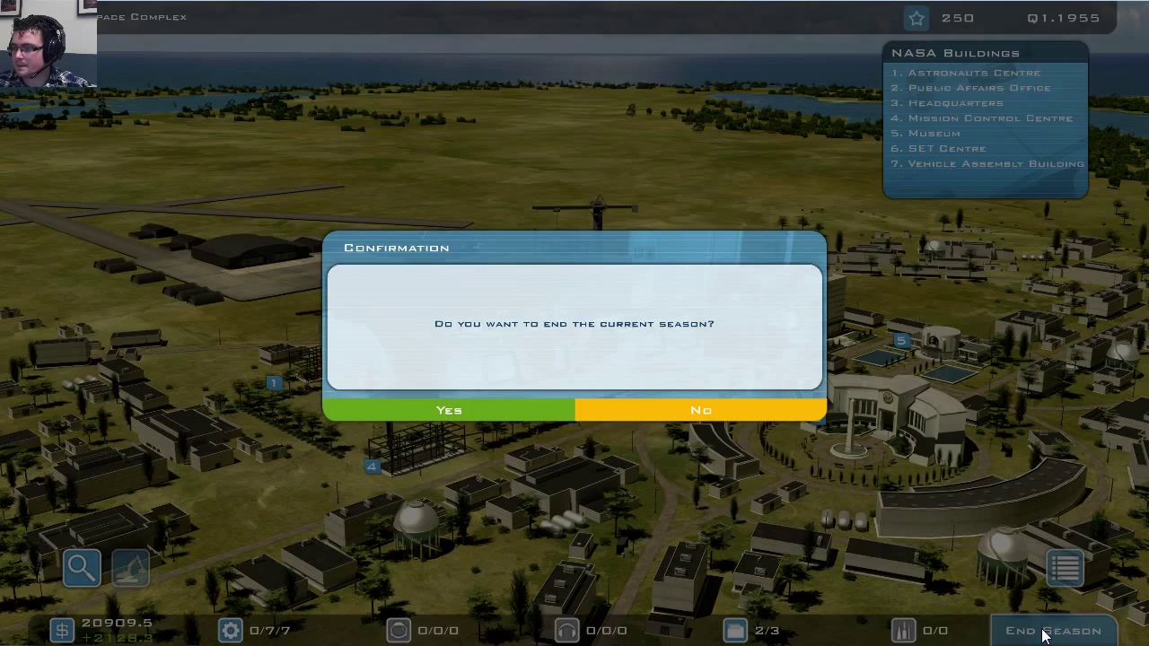
left_click(449, 410)
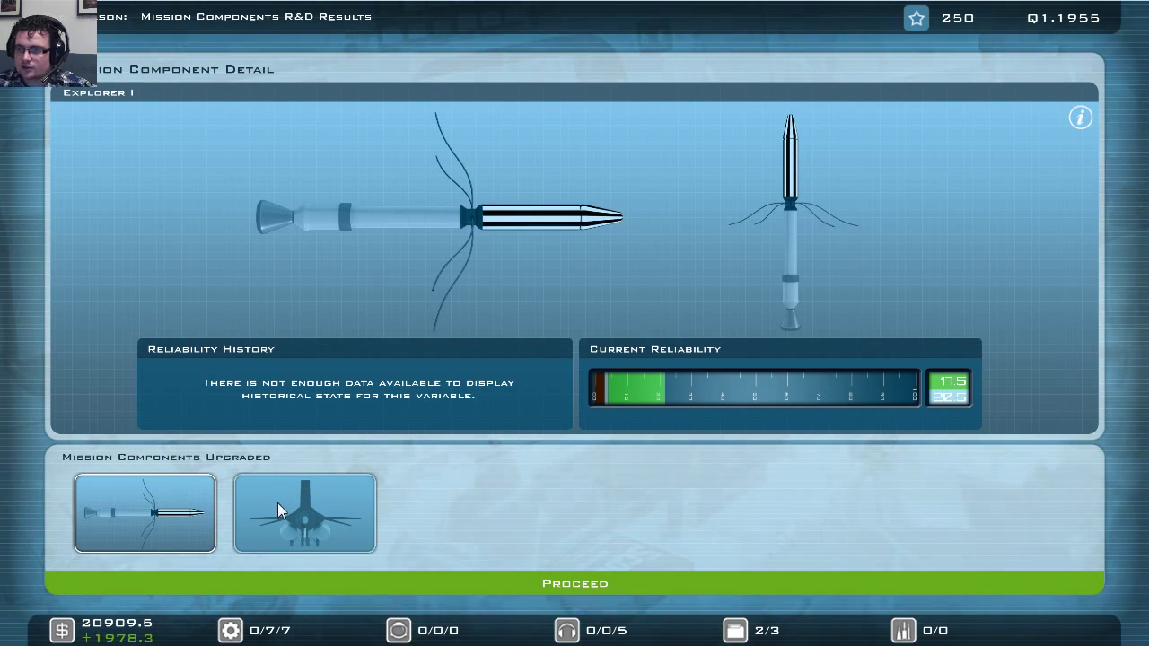
left_click(304, 513)
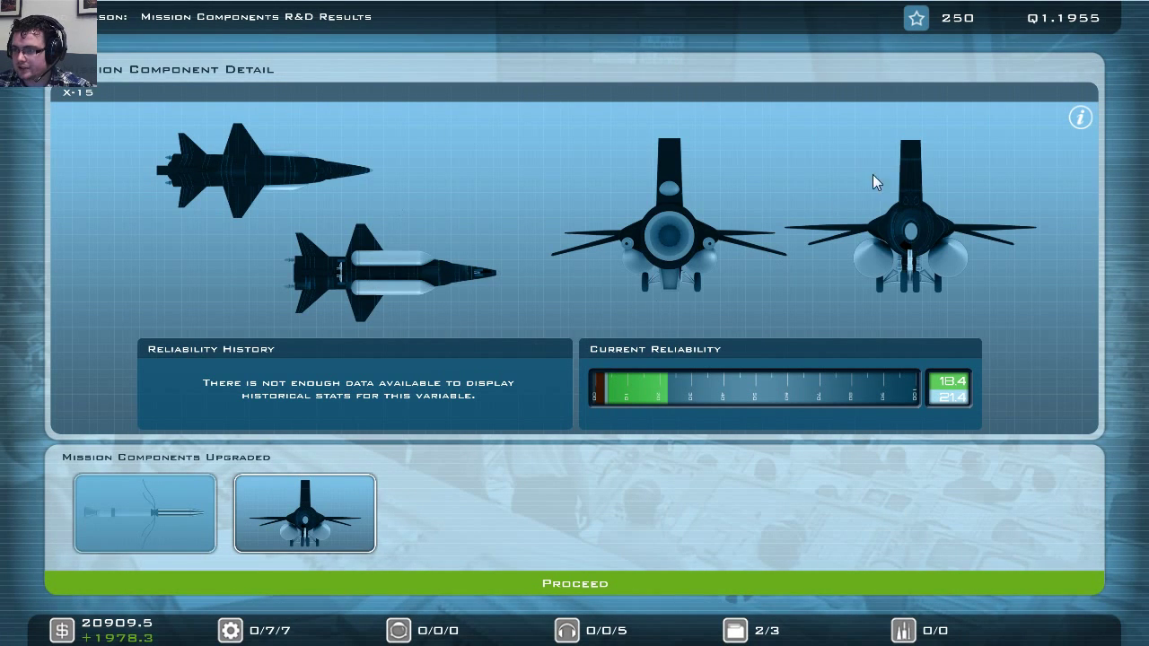
mouse_move(128, 502)
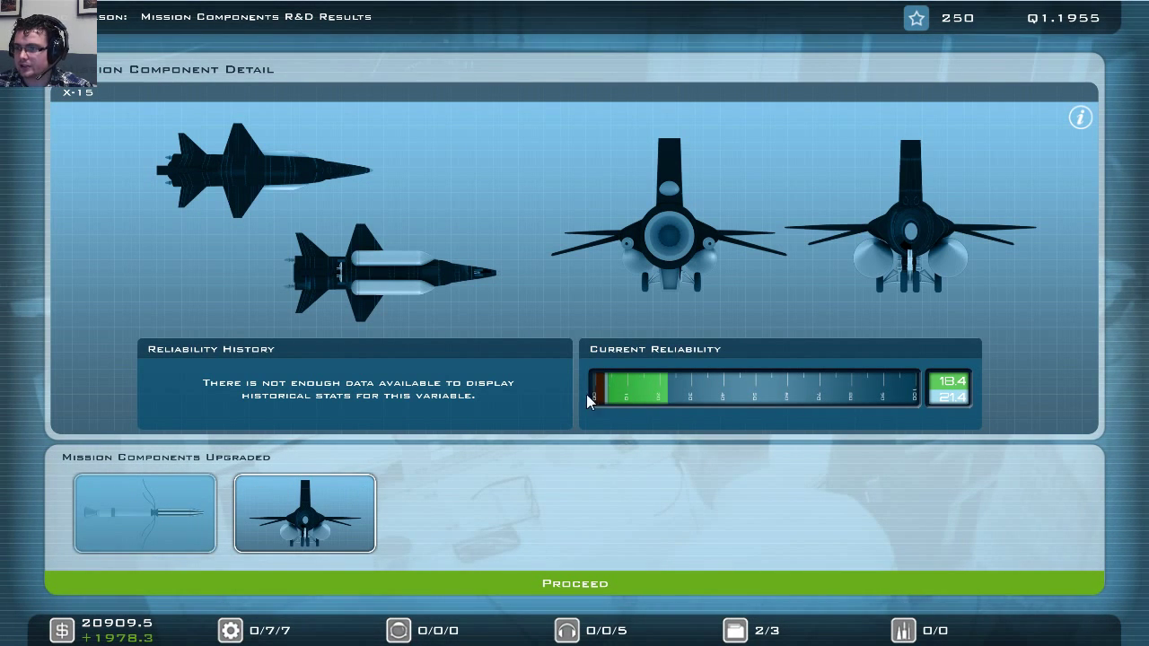
left_click(144, 512)
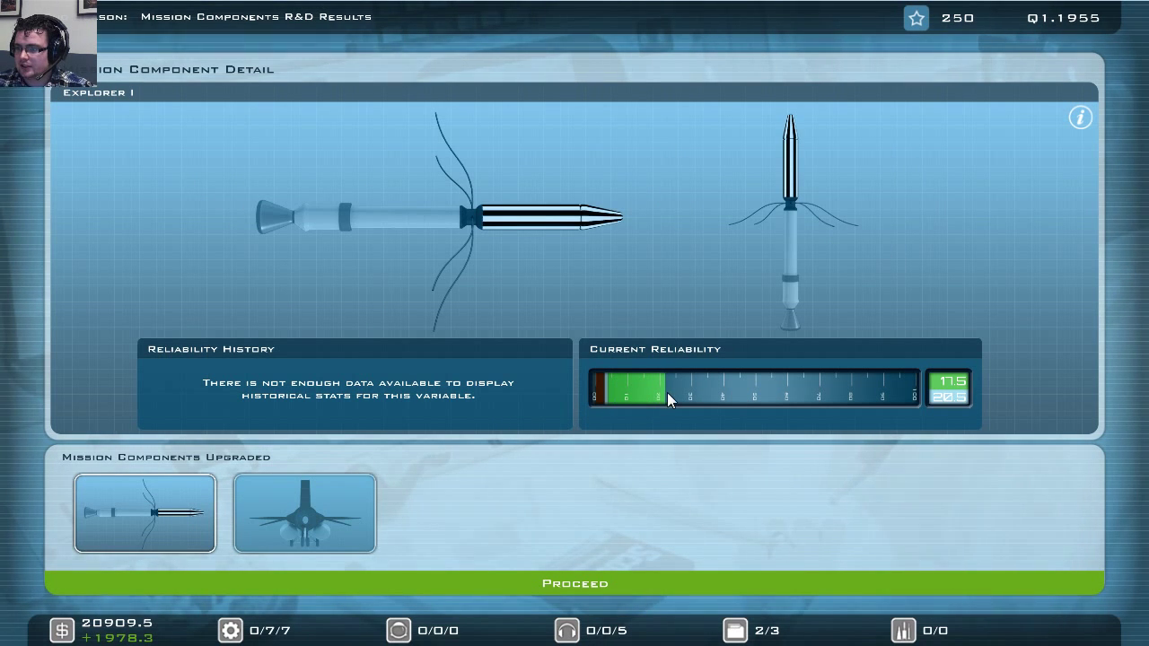
mouse_move(682, 407)
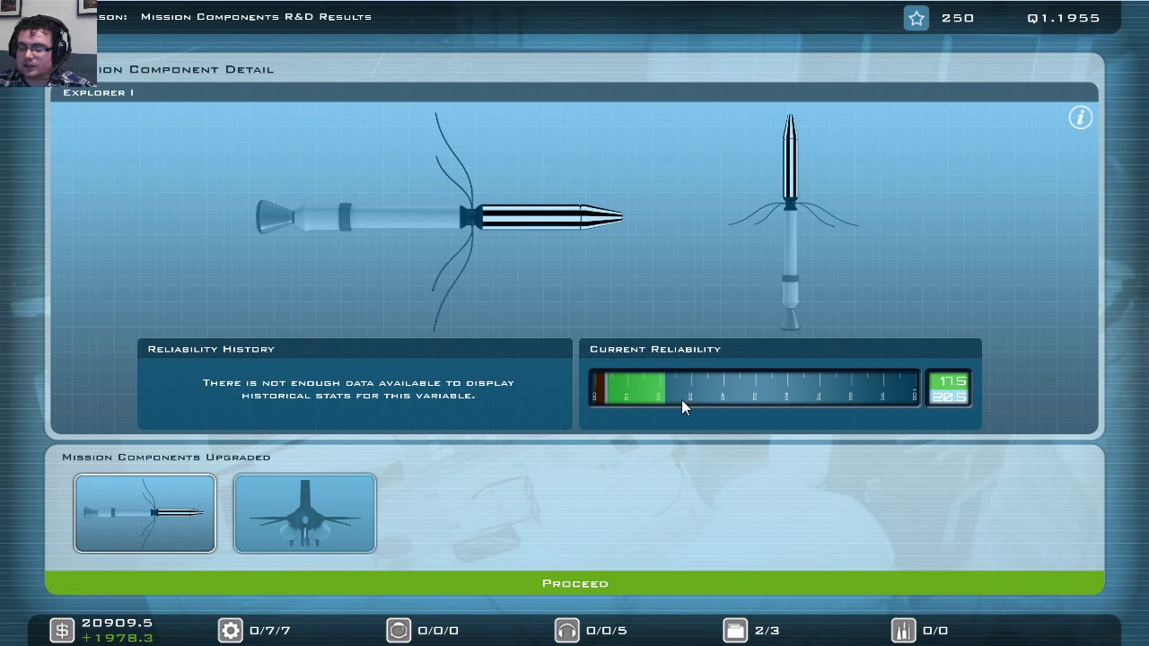
mouse_move(684, 421)
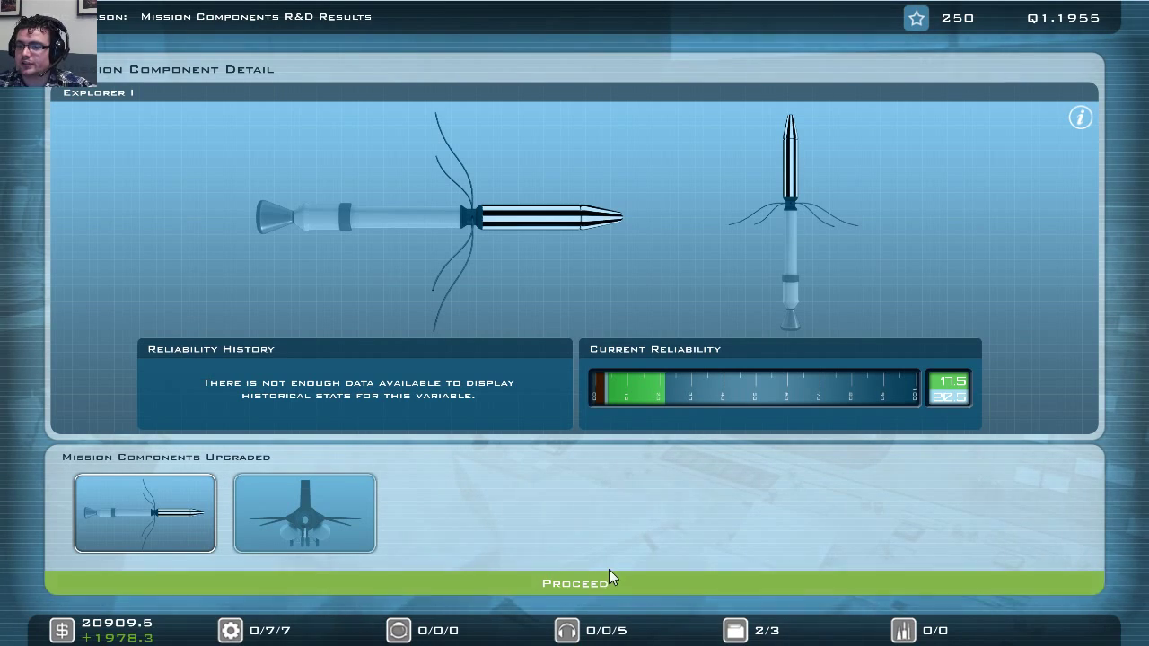
- Proceed to Bulletin News and scroll down to the Mission Control Centre construction report
left_click(574, 582)
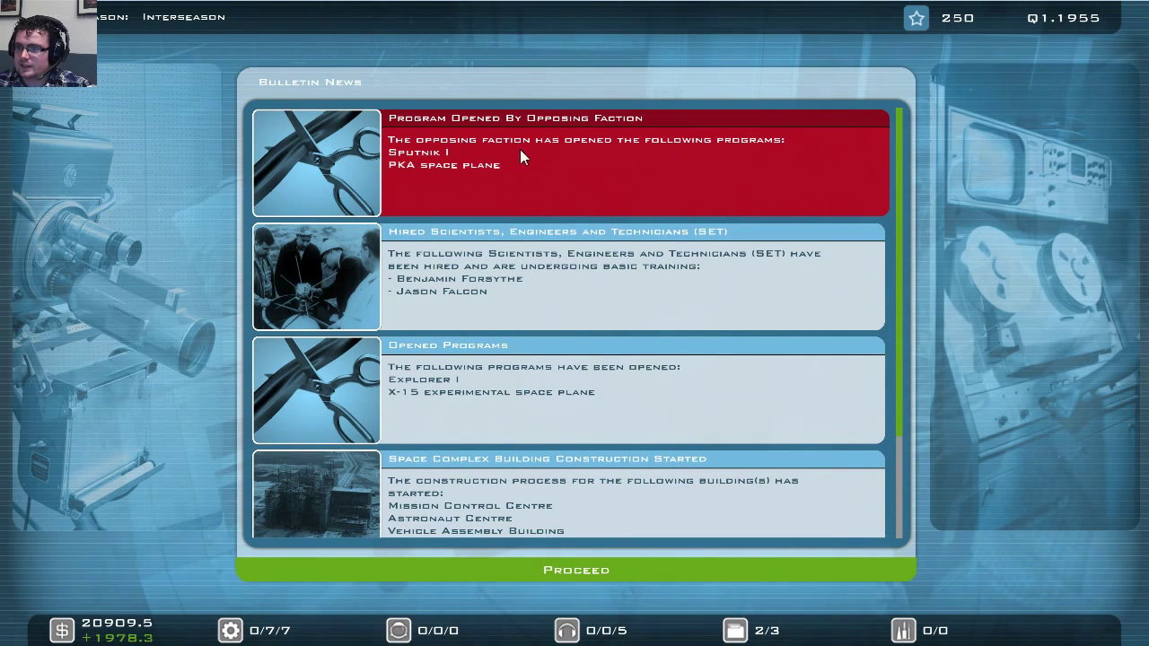
mouse_move(577, 132)
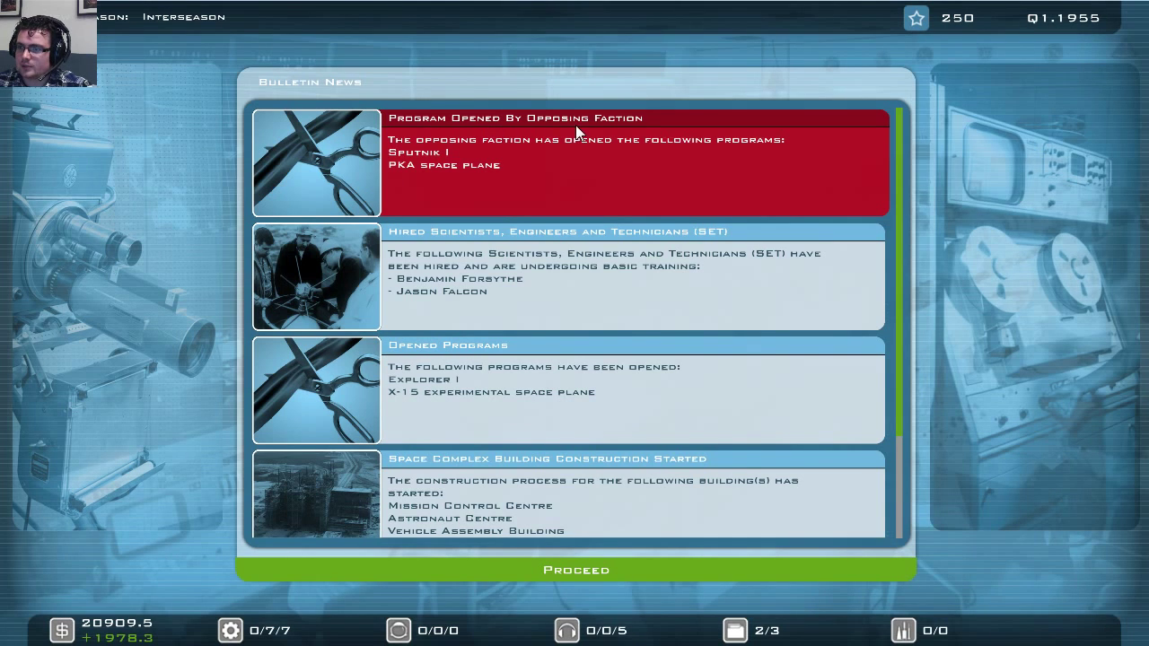
mouse_move(557, 172)
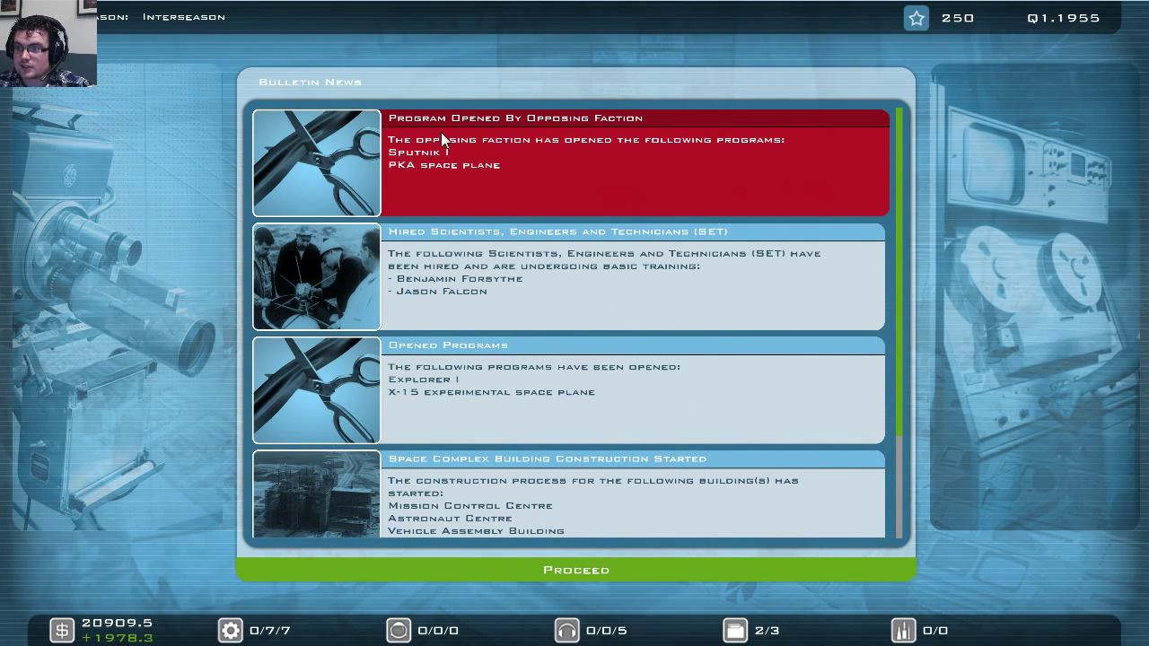
mouse_move(408, 160)
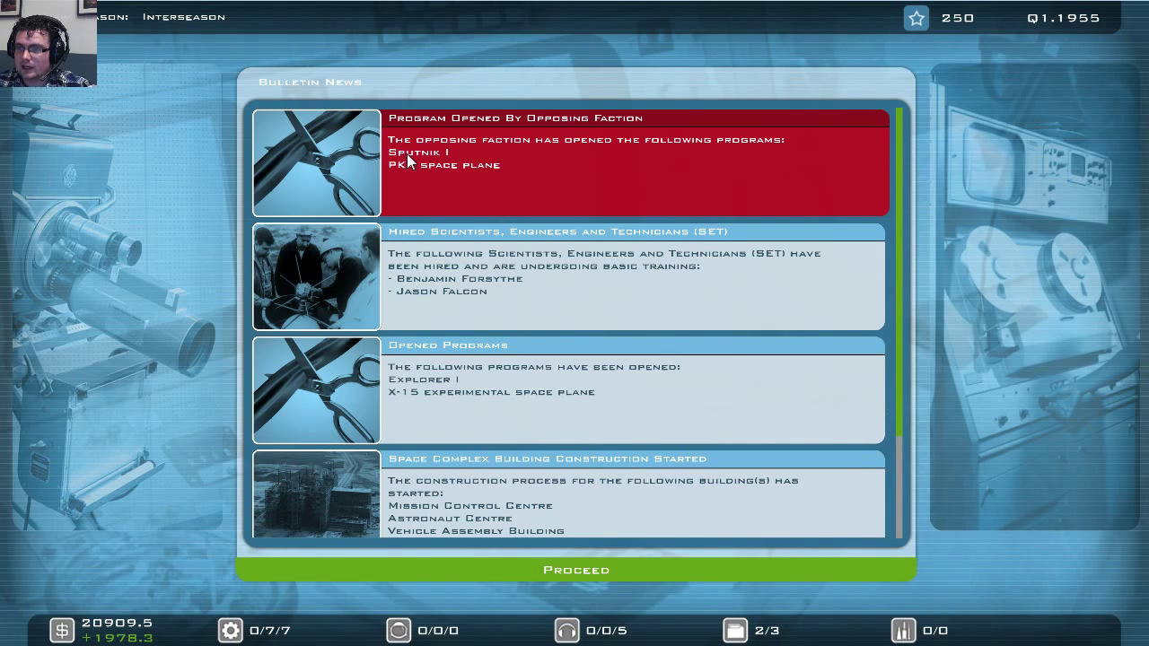
mouse_move(394, 163)
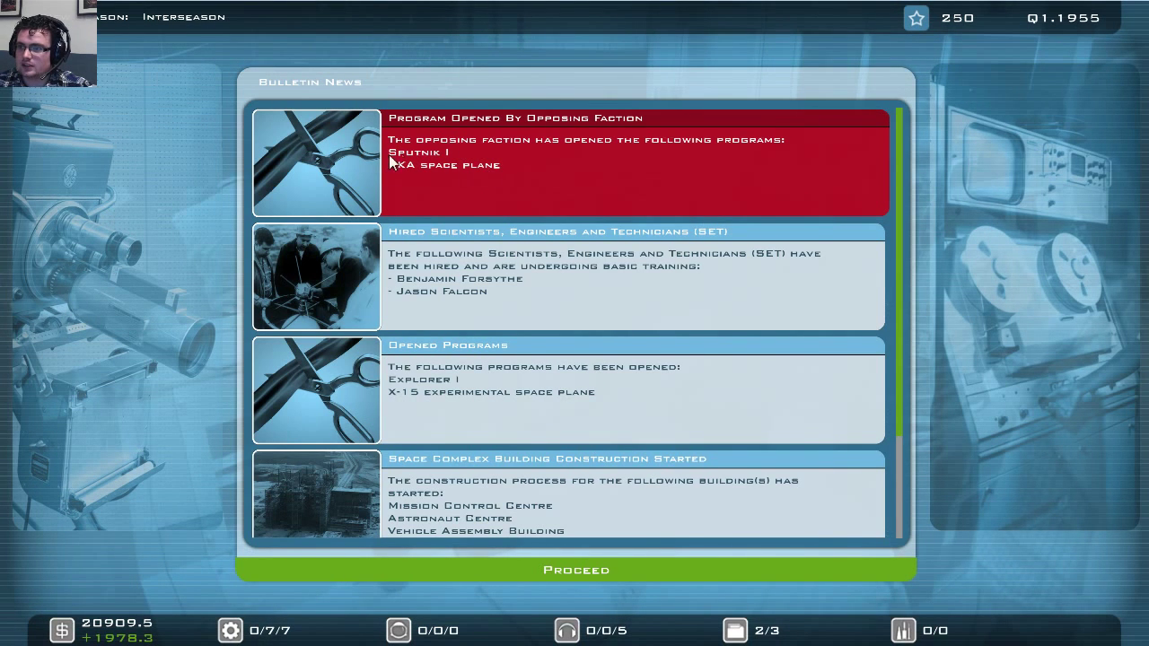
mouse_move(534, 145)
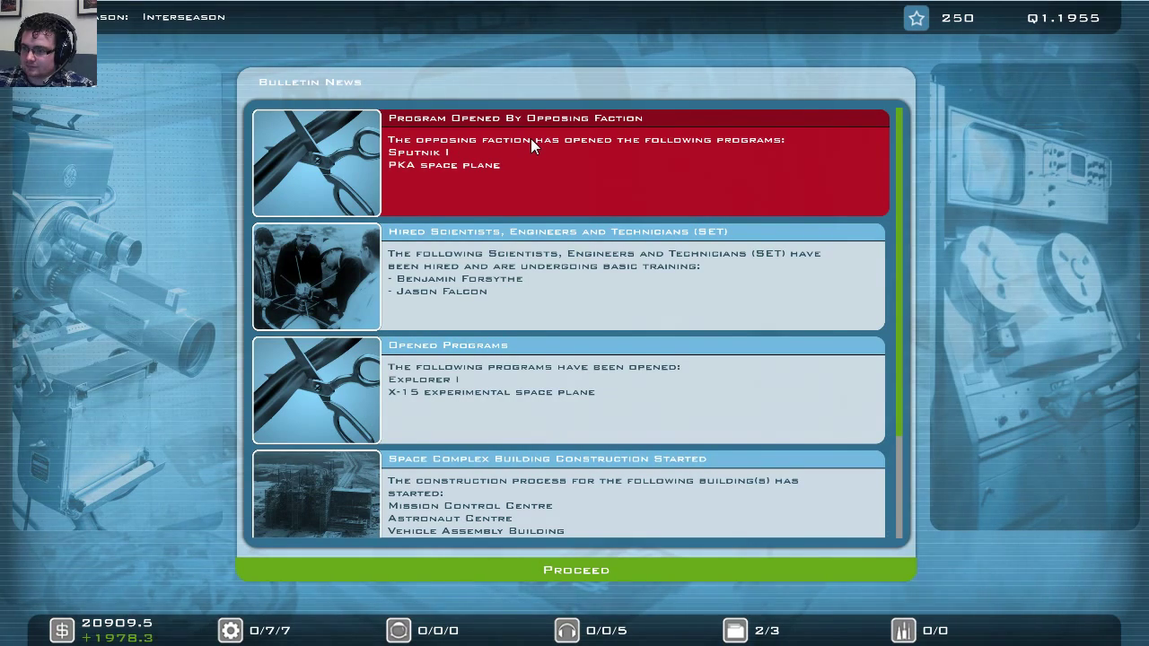
scroll("down", 3)
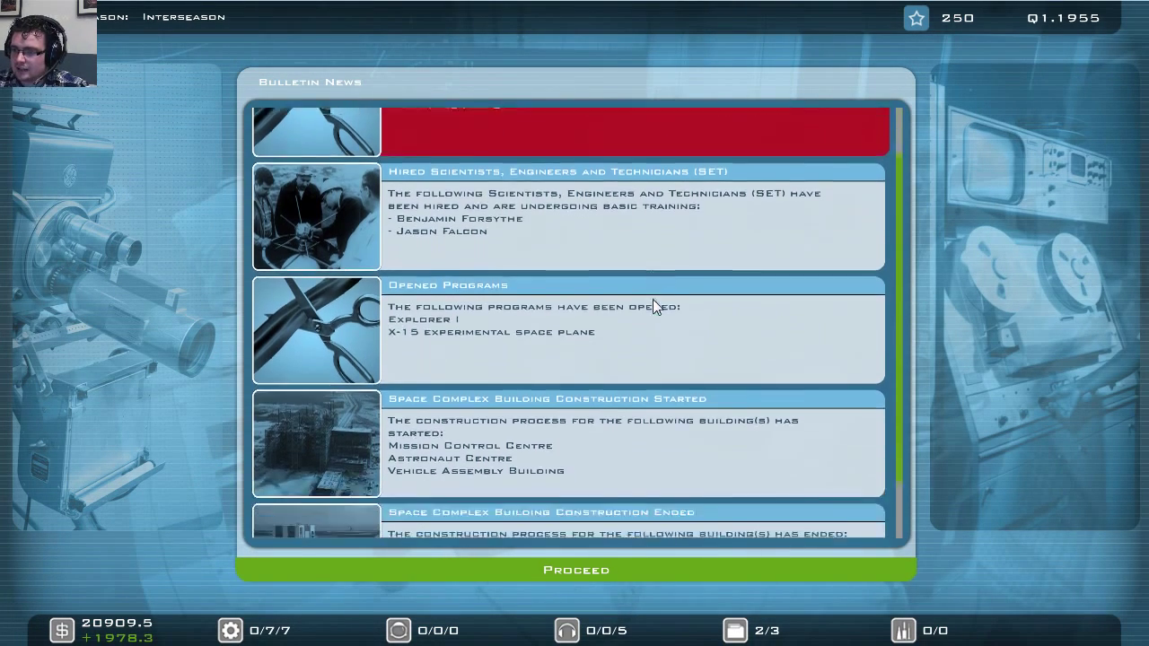
scroll("down", 3)
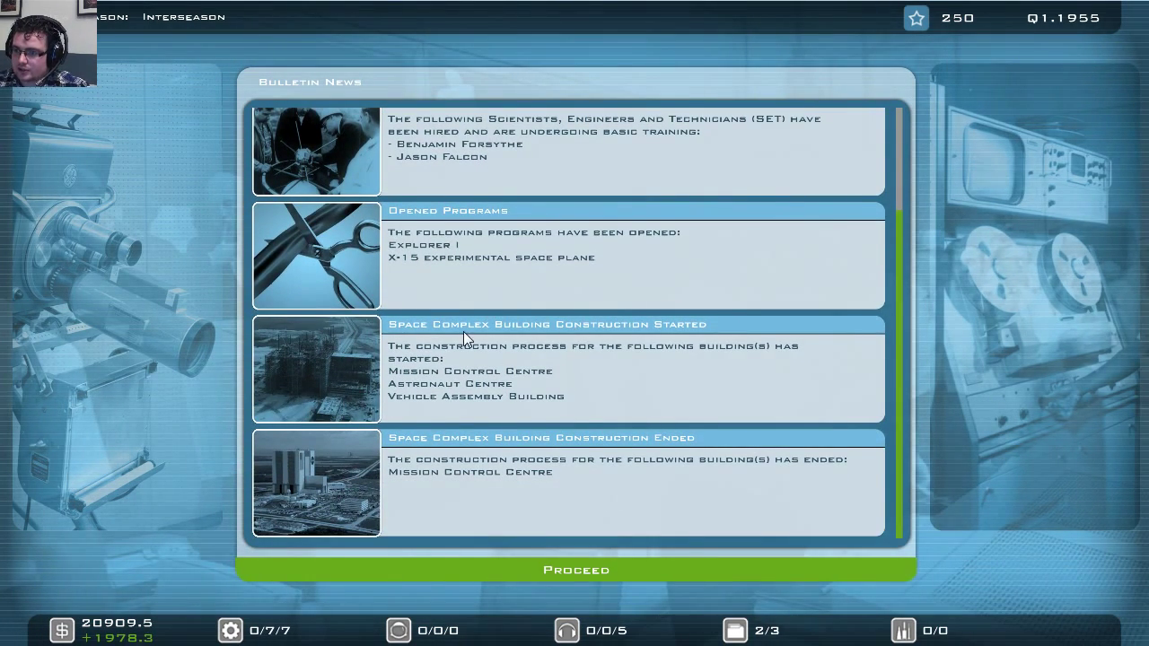
mouse_move(375, 483)
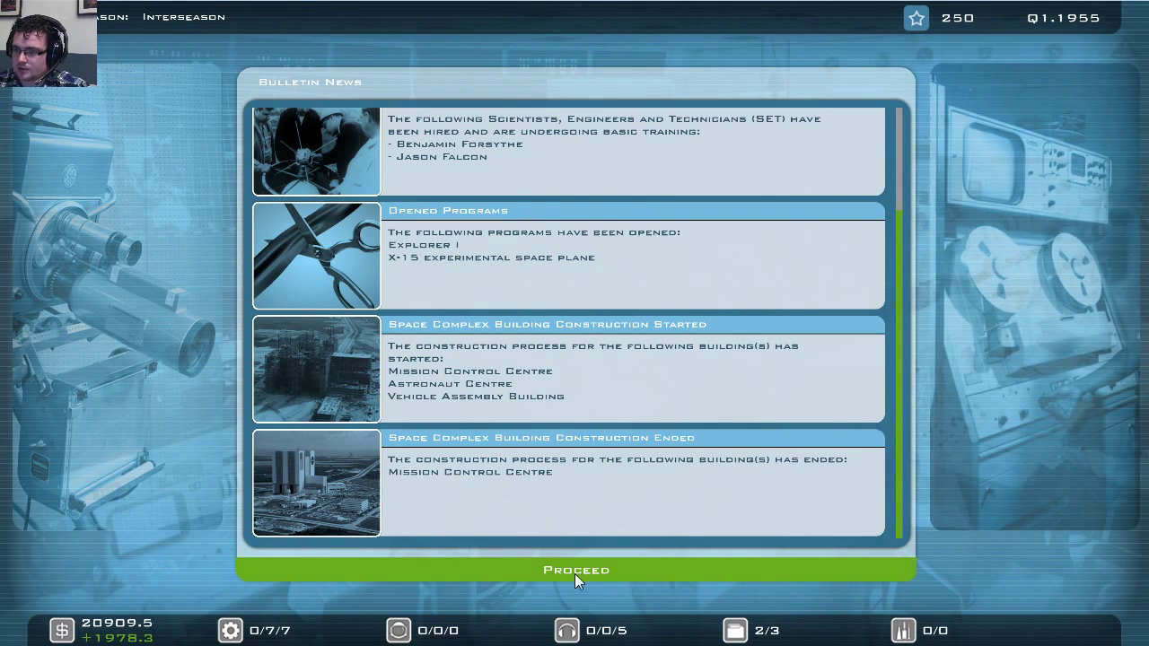
- Dismiss the bulletin news, read Kennedy's Moon speech, and acknowledge the four-year budget notice
left_click(575, 570)
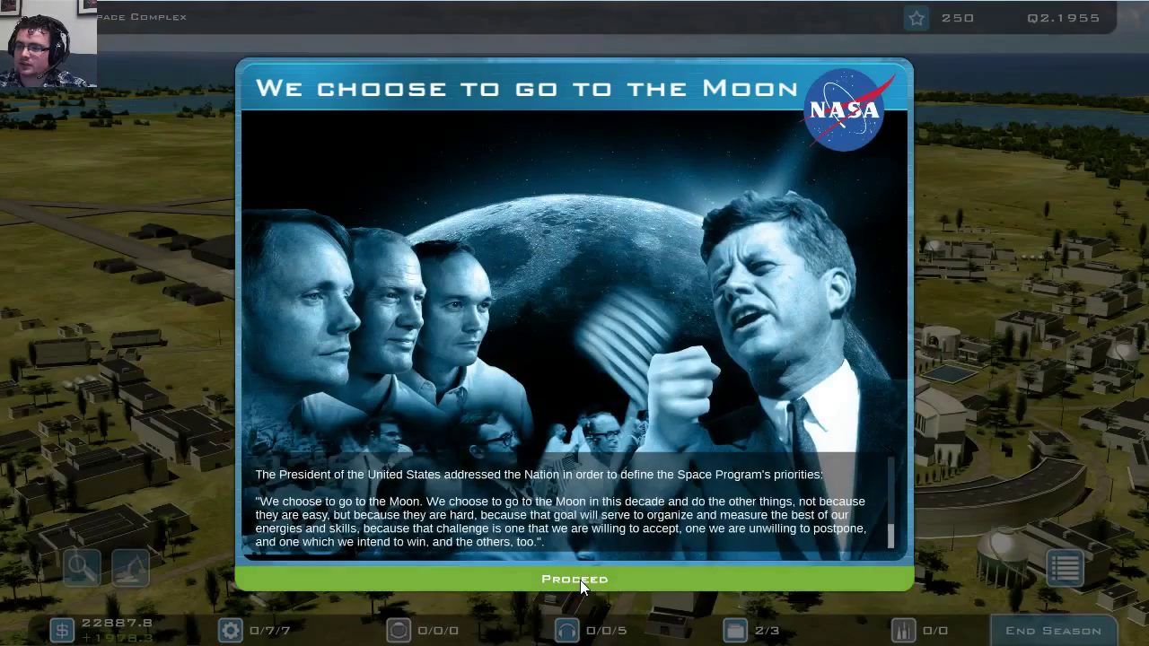
mouse_move(365, 119)
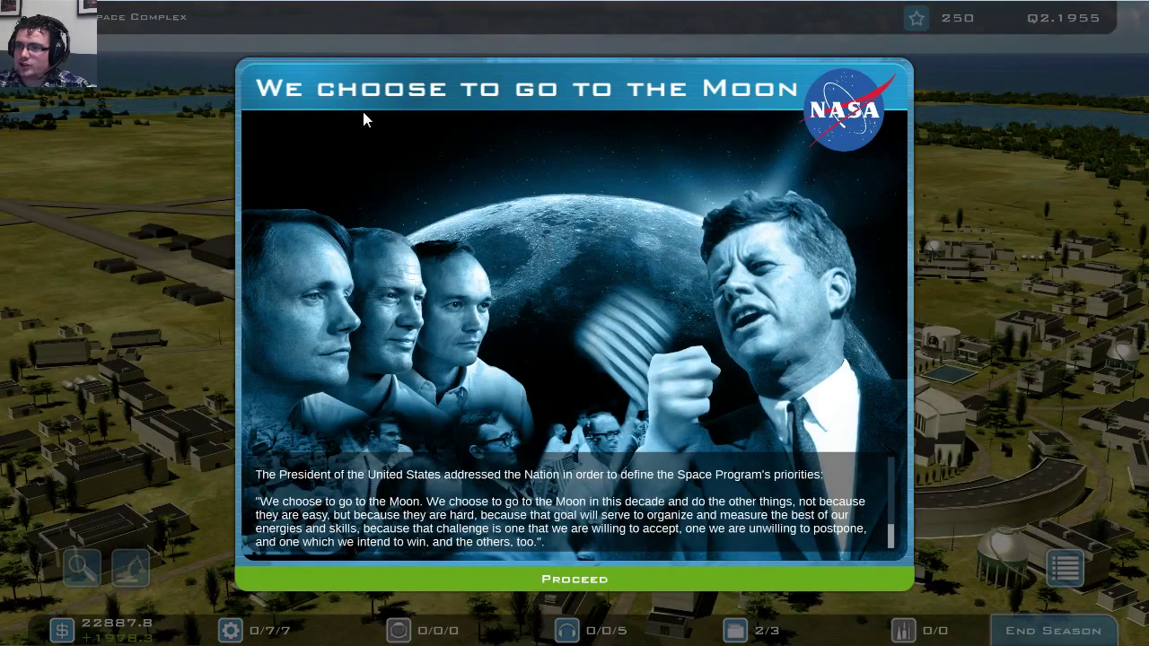
mouse_move(602, 450)
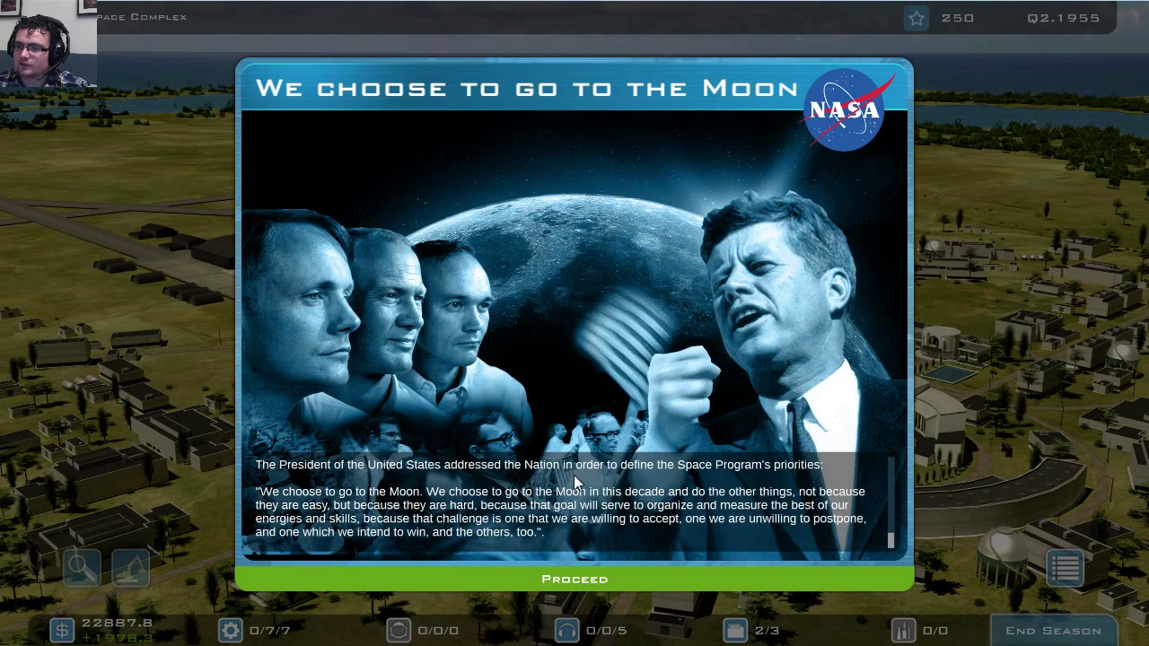
scroll("down", 3)
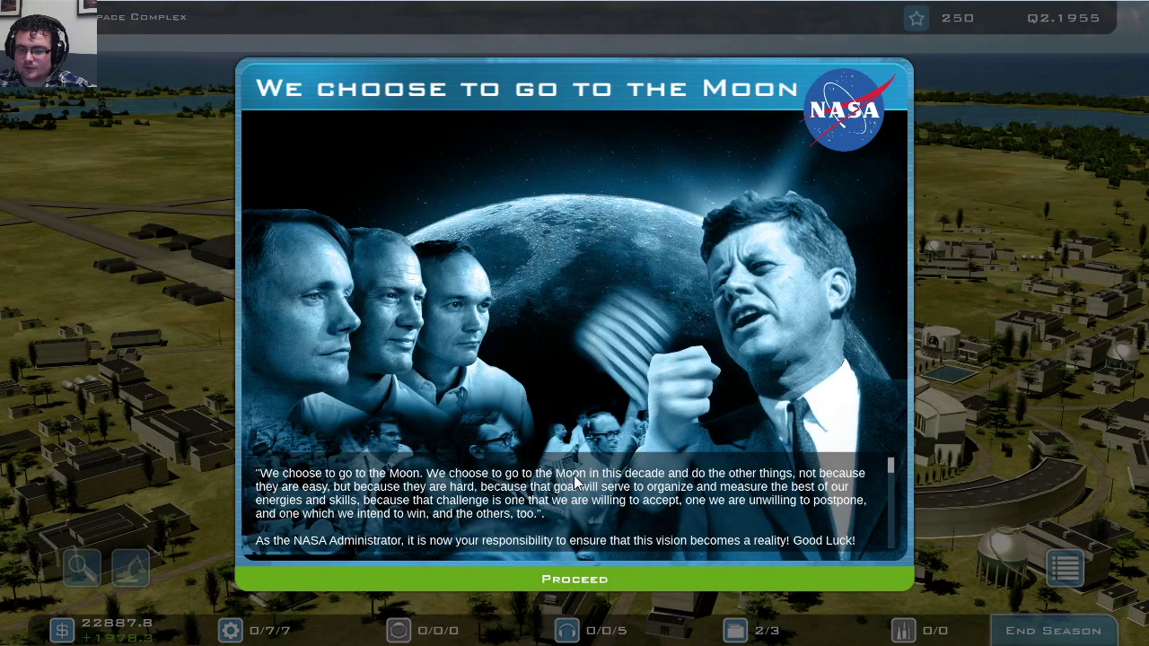
scroll("up", 3)
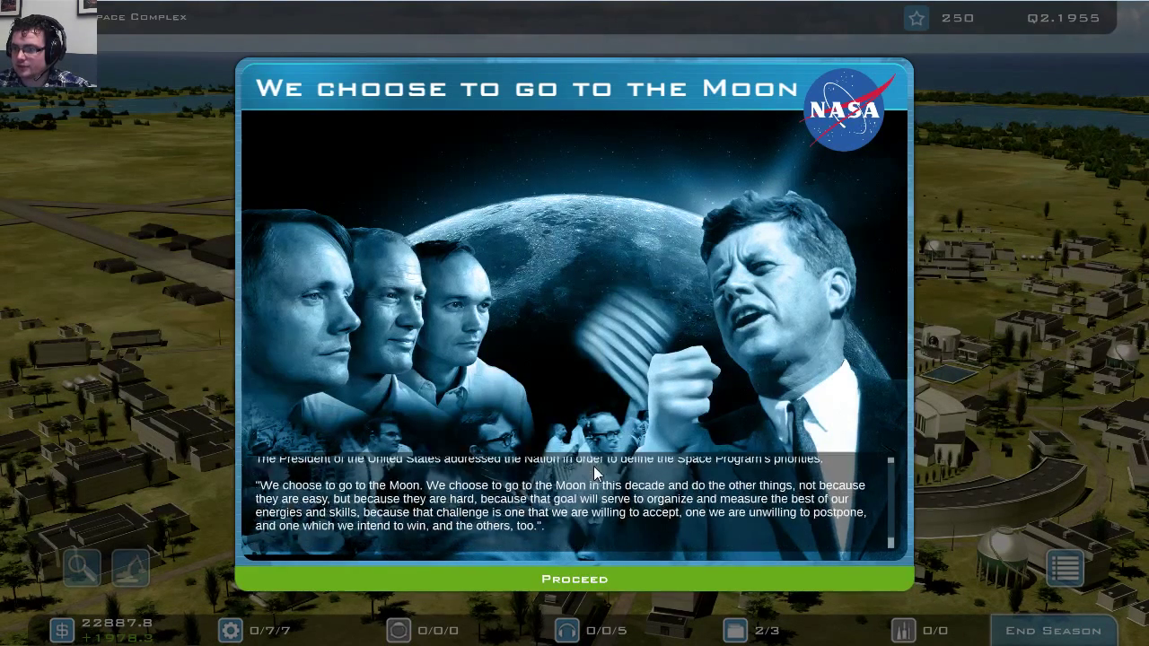
left_click(573, 578)
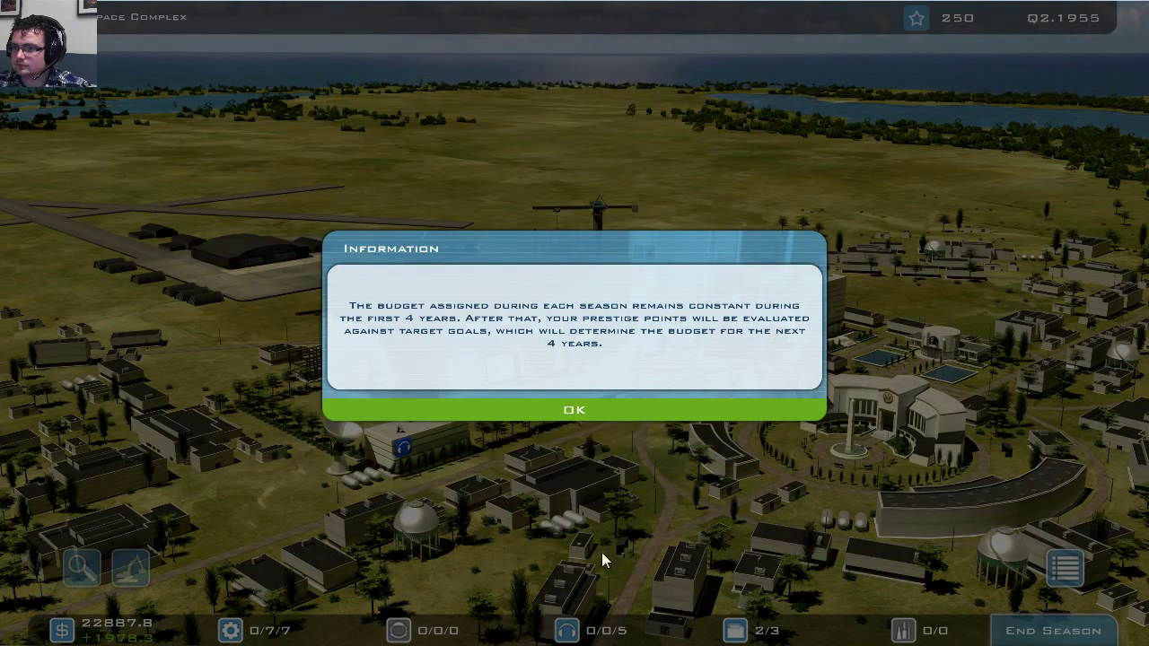
mouse_move(505, 176)
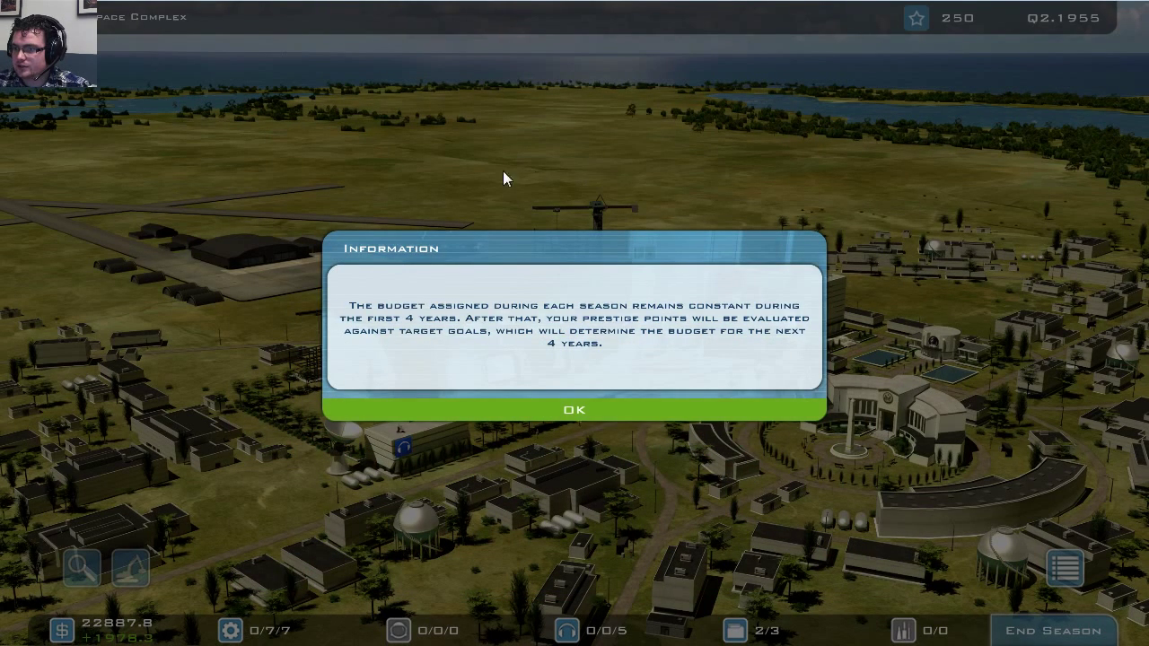
left_click(574, 409)
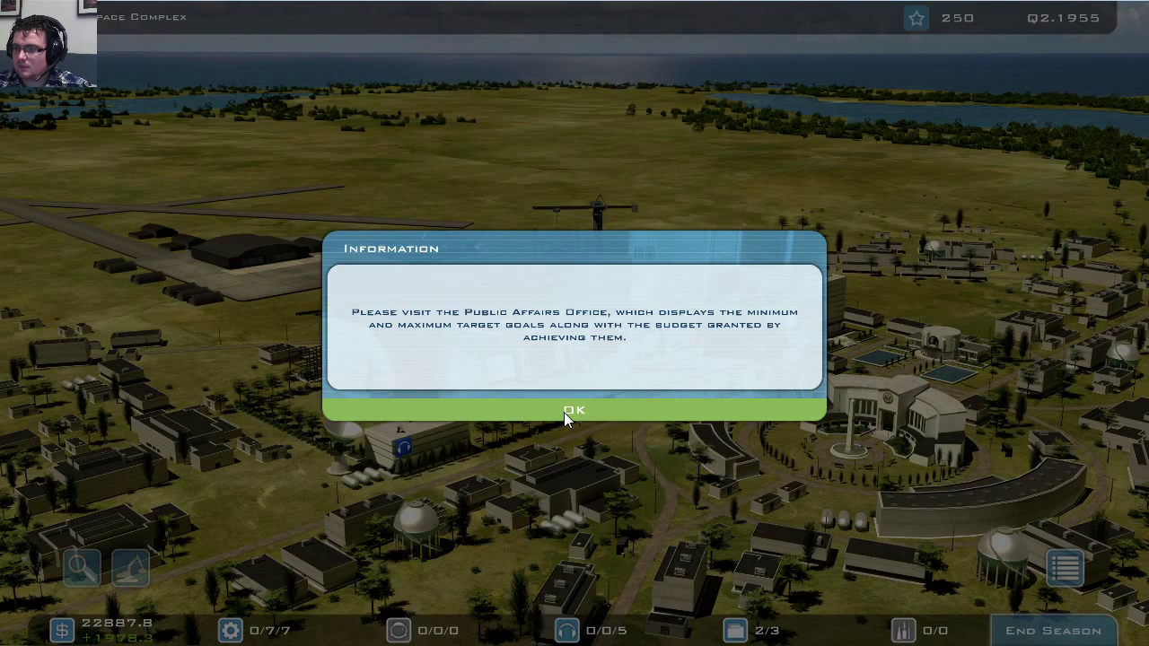
- Acknowledge the Public Affairs notice to view the Stats Overview showing 15 seasons until budget review
left_click(574, 409)
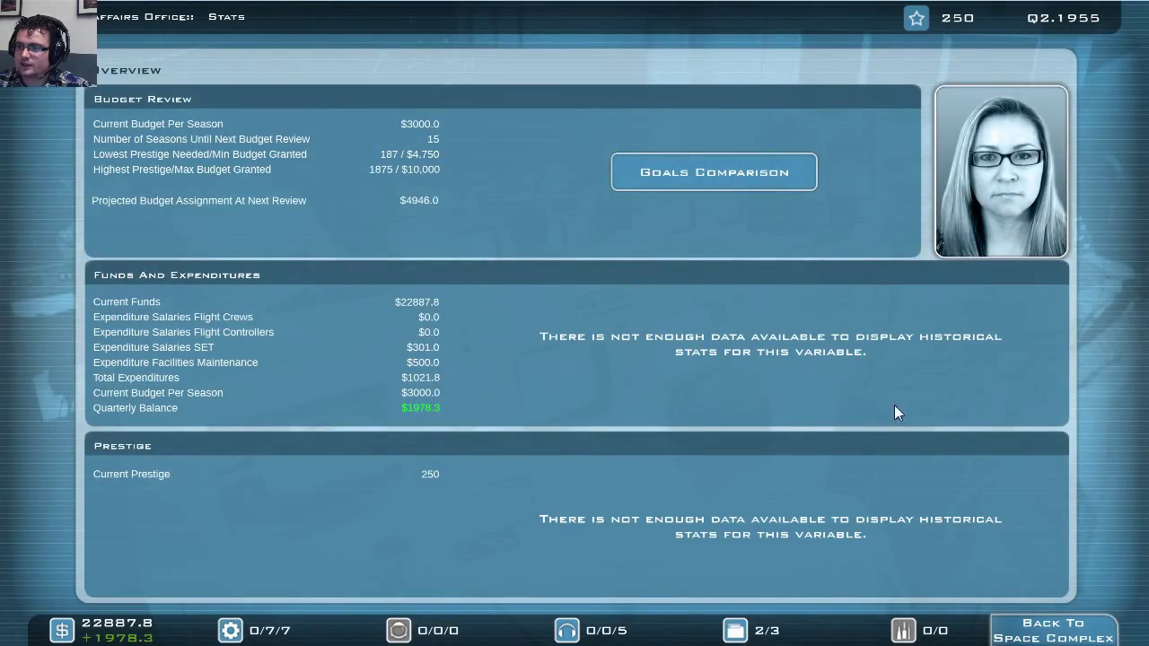
mouse_move(500, 263)
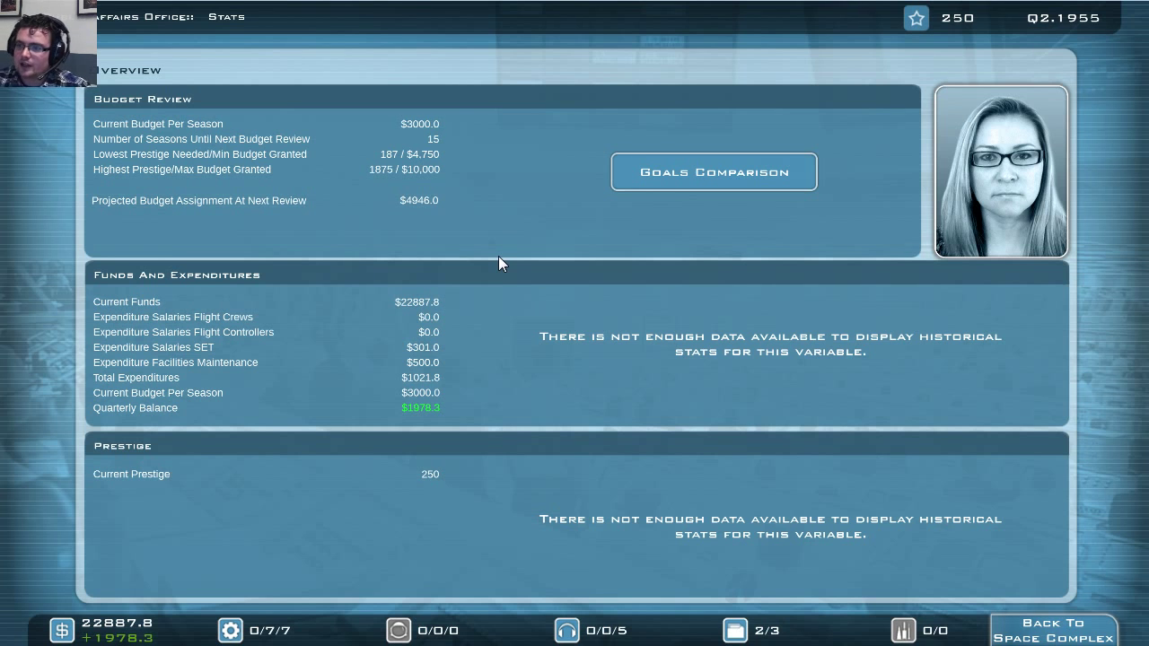
mouse_move(543, 251)
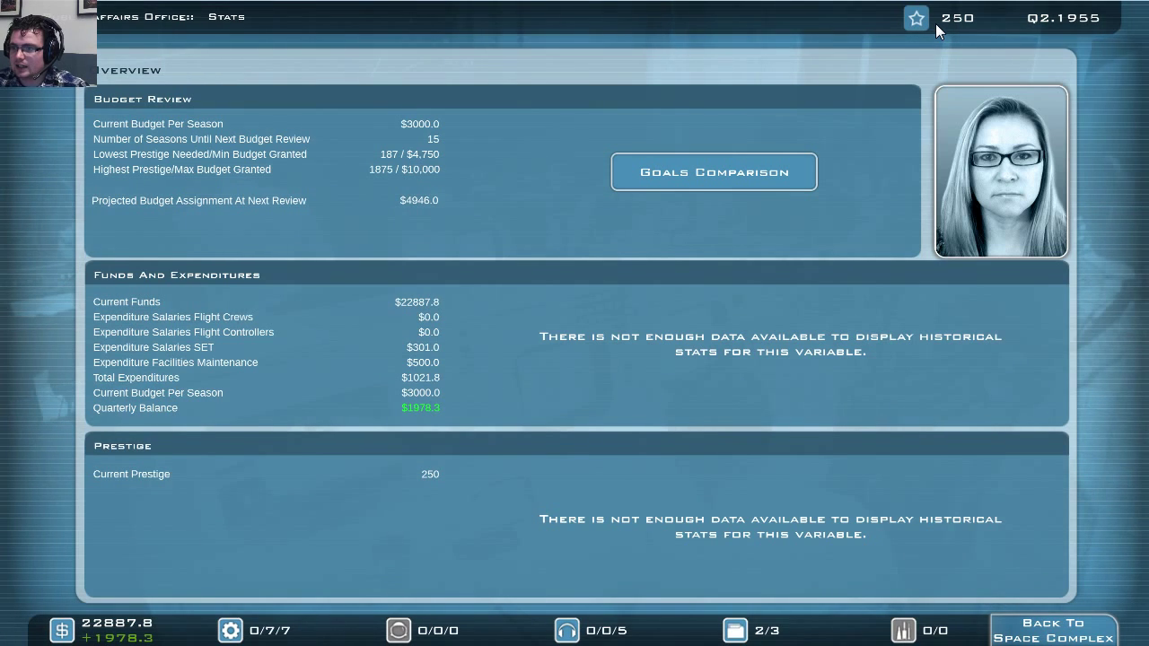
mouse_move(525, 230)
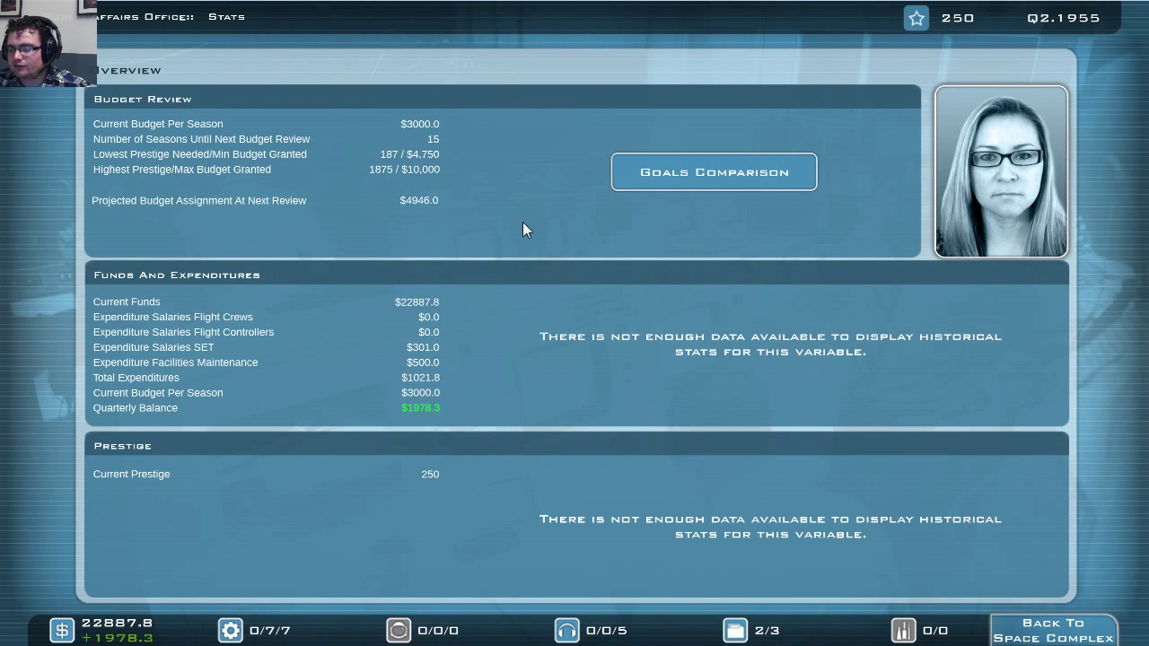
mouse_move(552, 229)
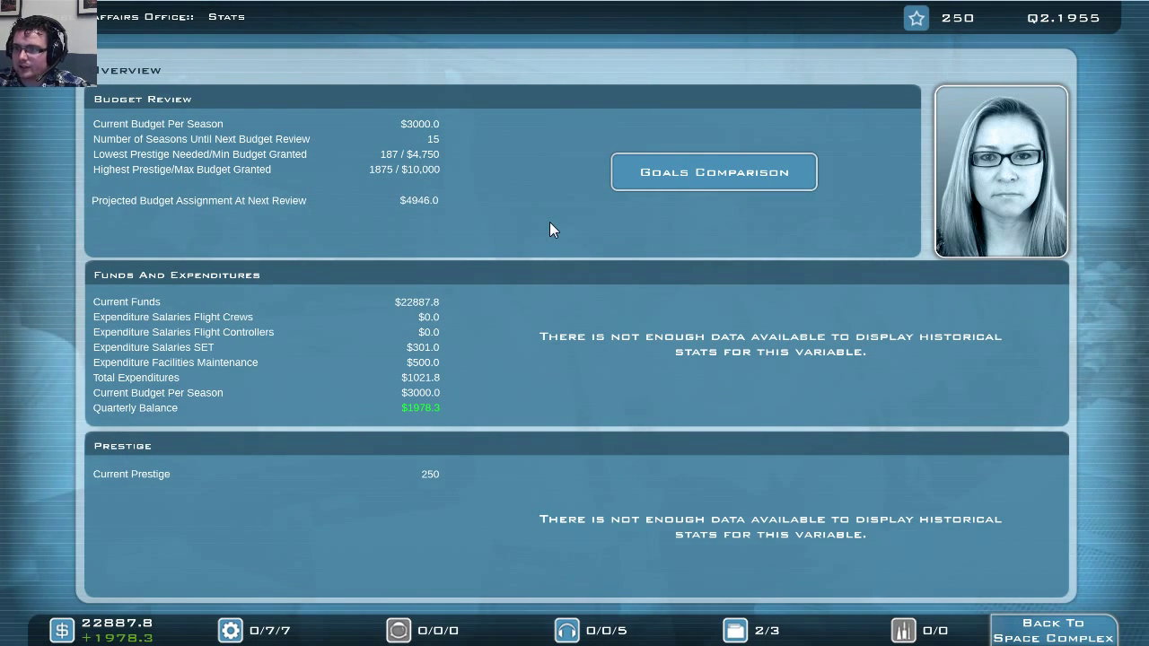
mouse_move(510, 210)
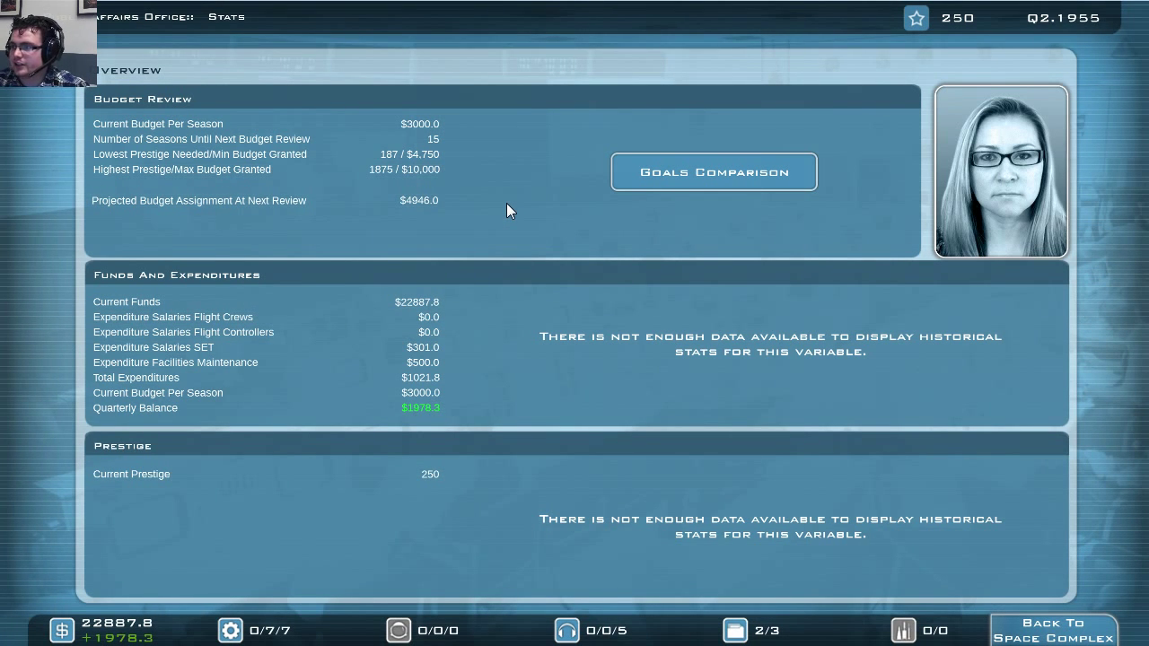
mouse_move(478, 217)
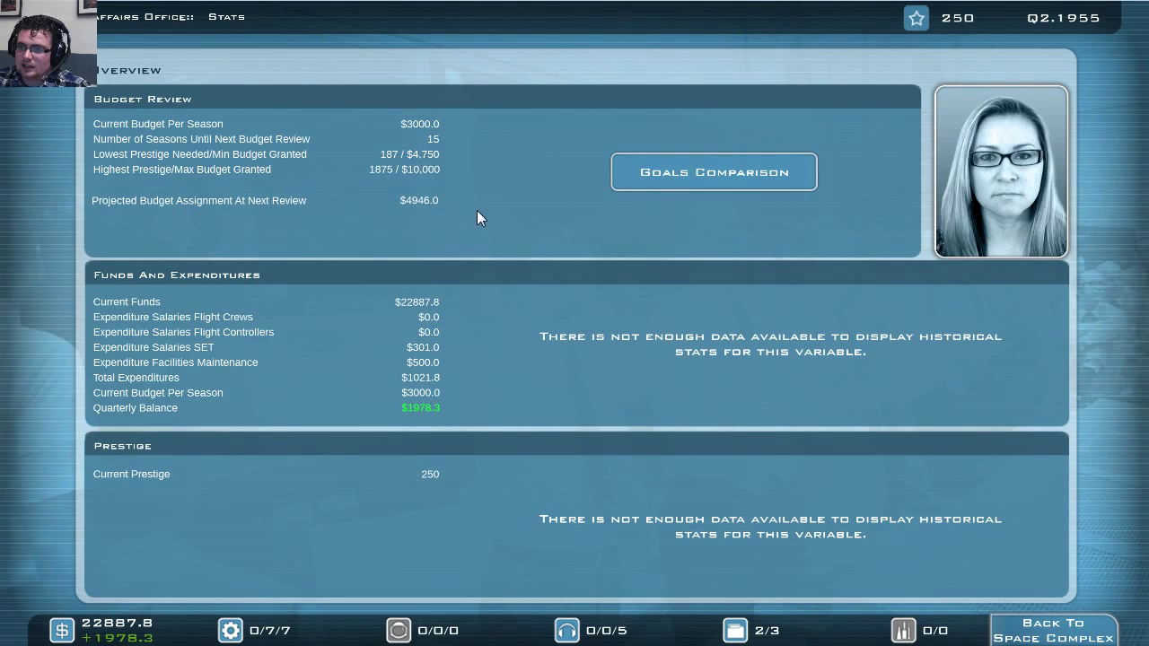
mouse_move(391, 222)
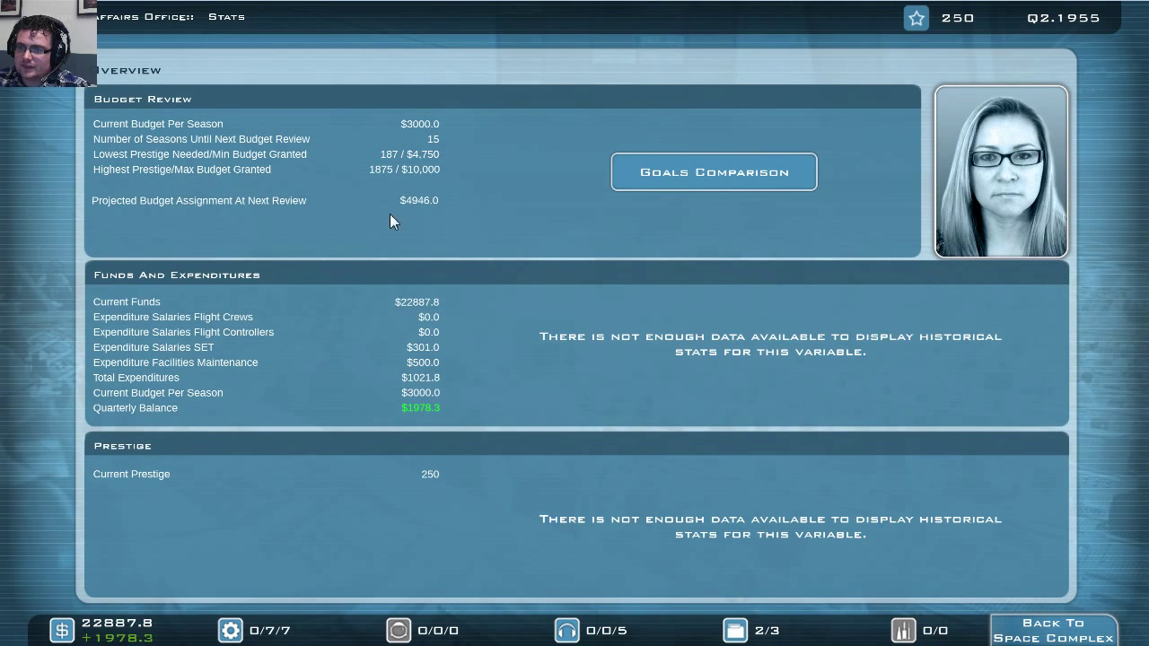
mouse_move(238, 176)
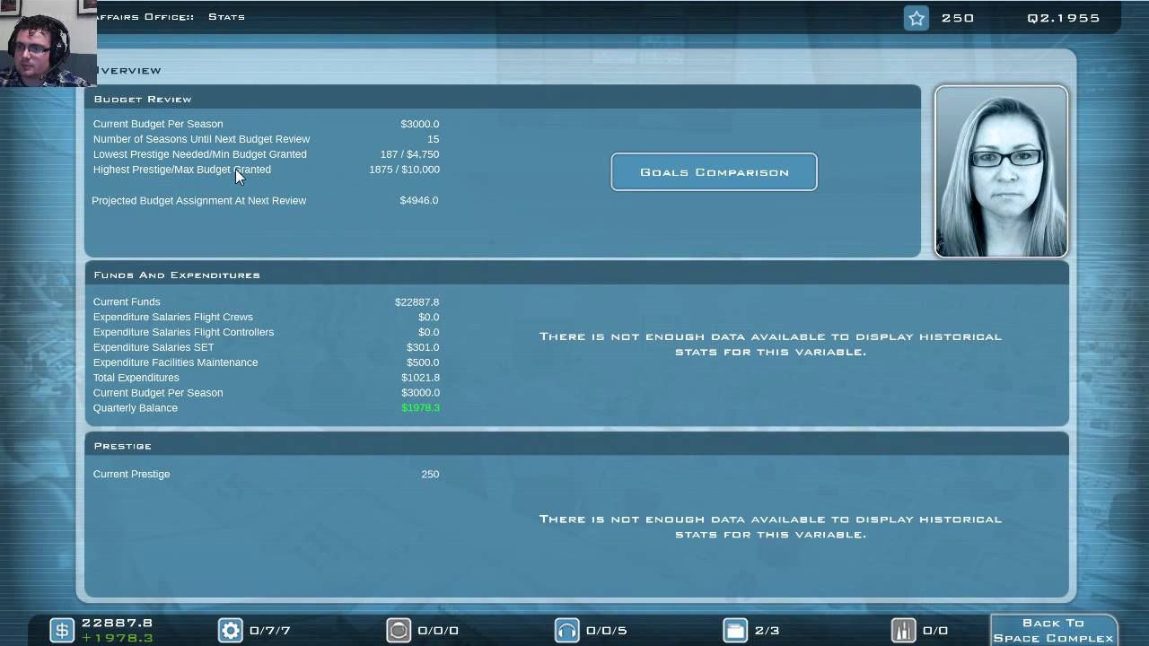